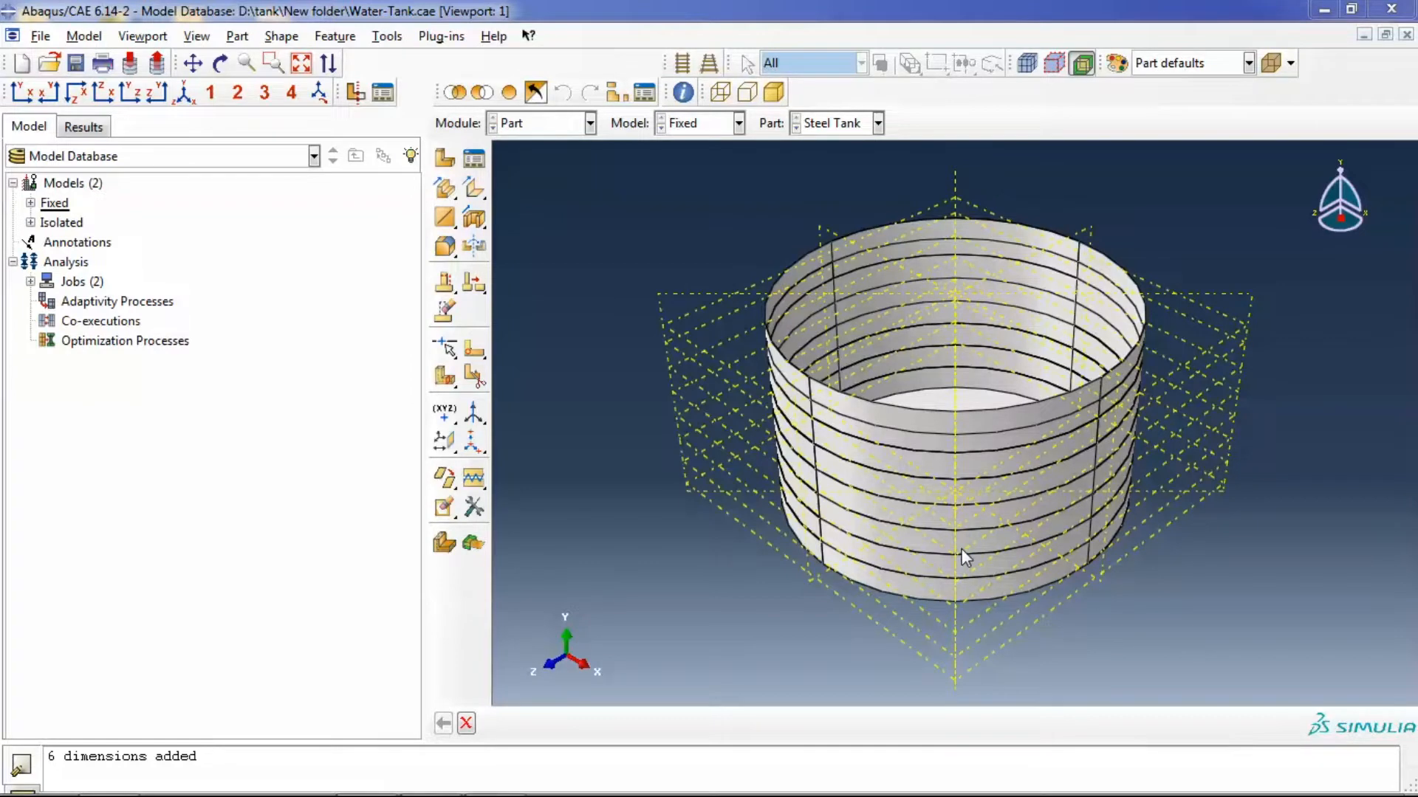
mouse_move(631, 352)
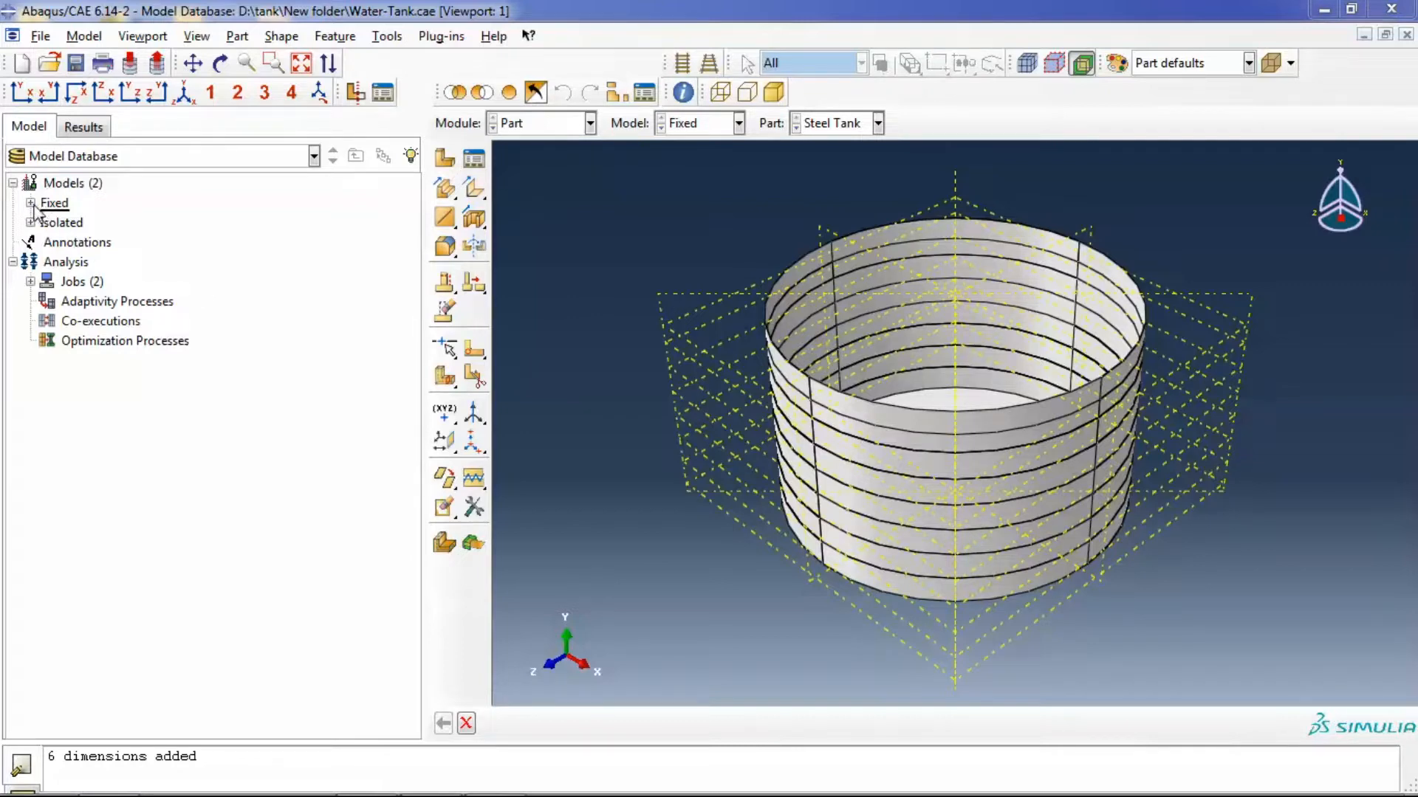
mouse_move(36, 213)
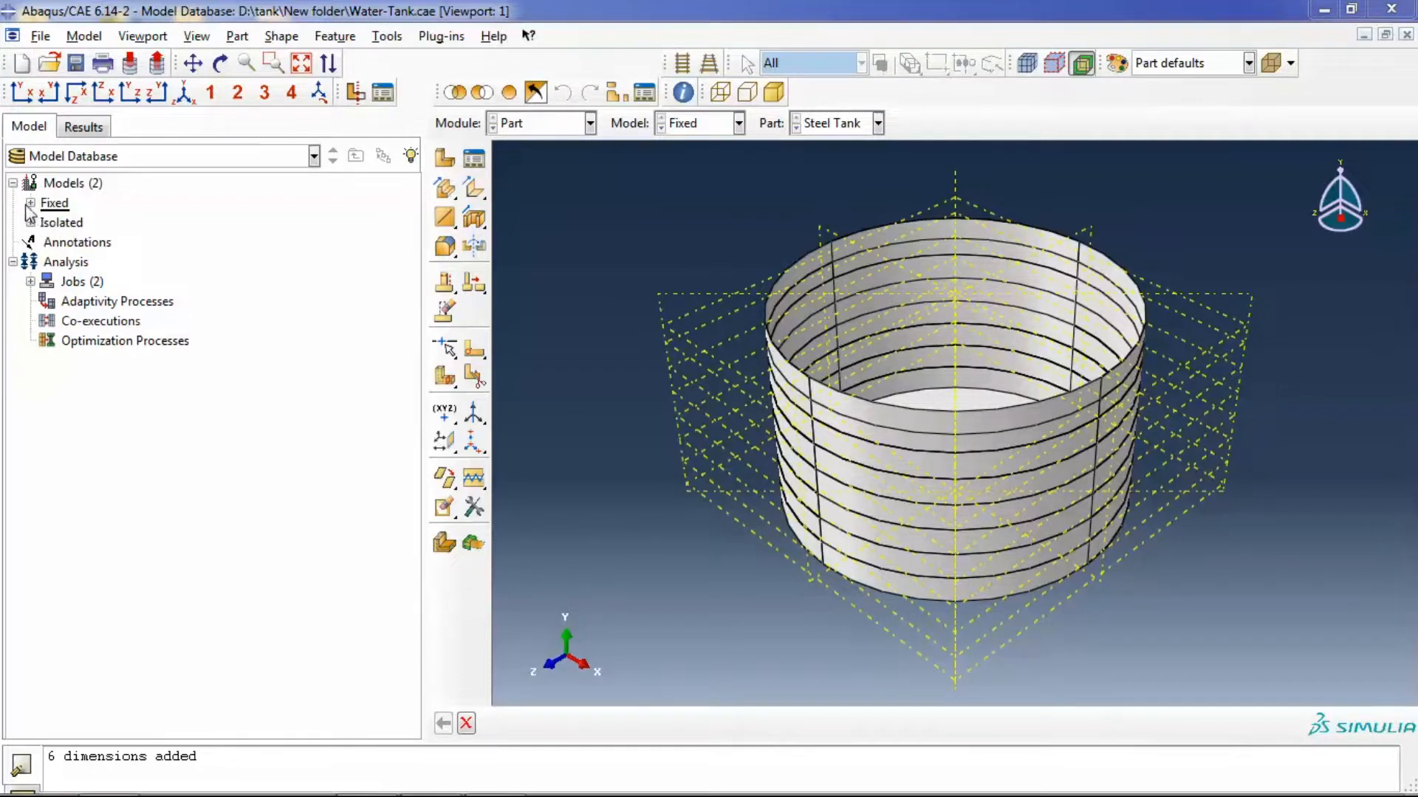
Expand the Fixed model's Parts node to reveal Steel Tank, Top Slab and Water
left_click(31, 202)
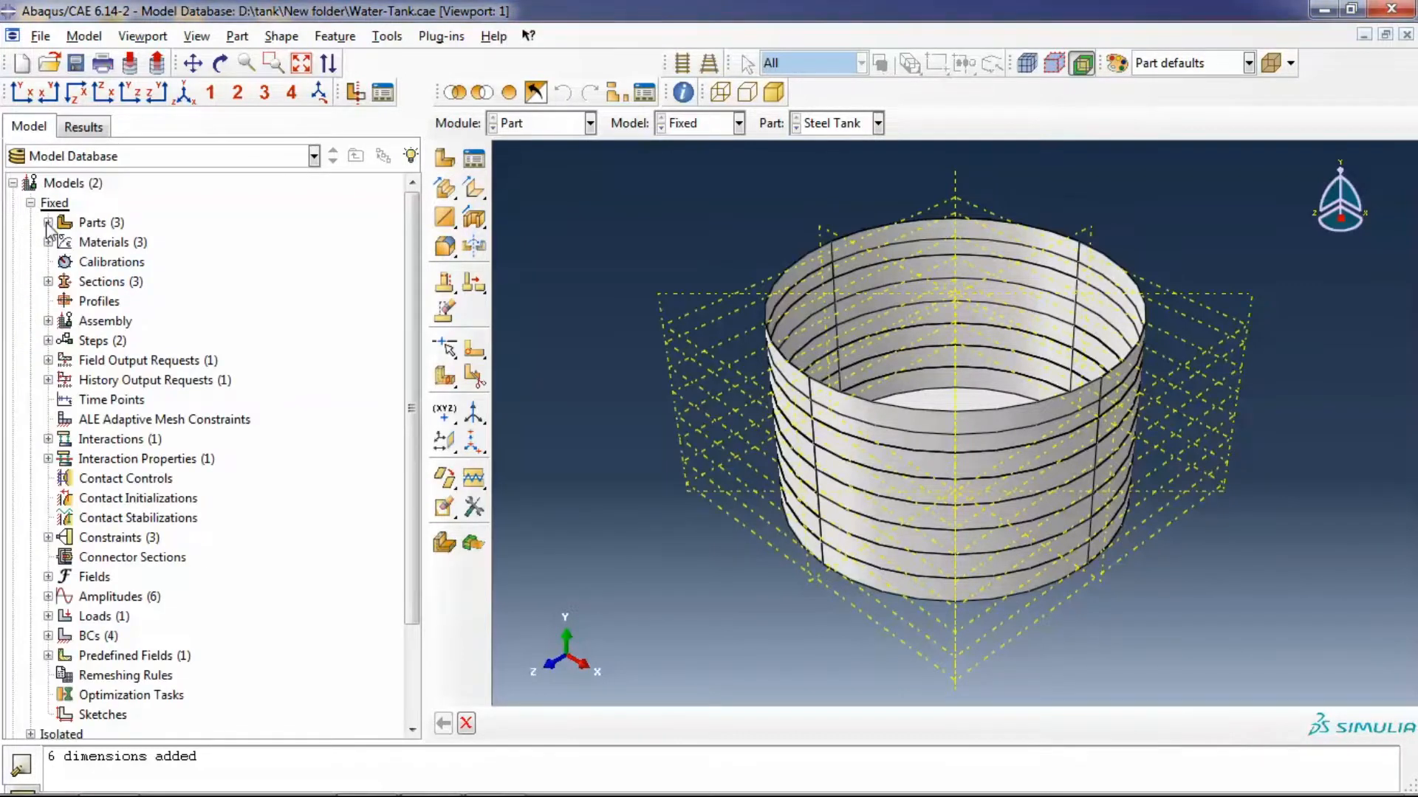
left_click(47, 223)
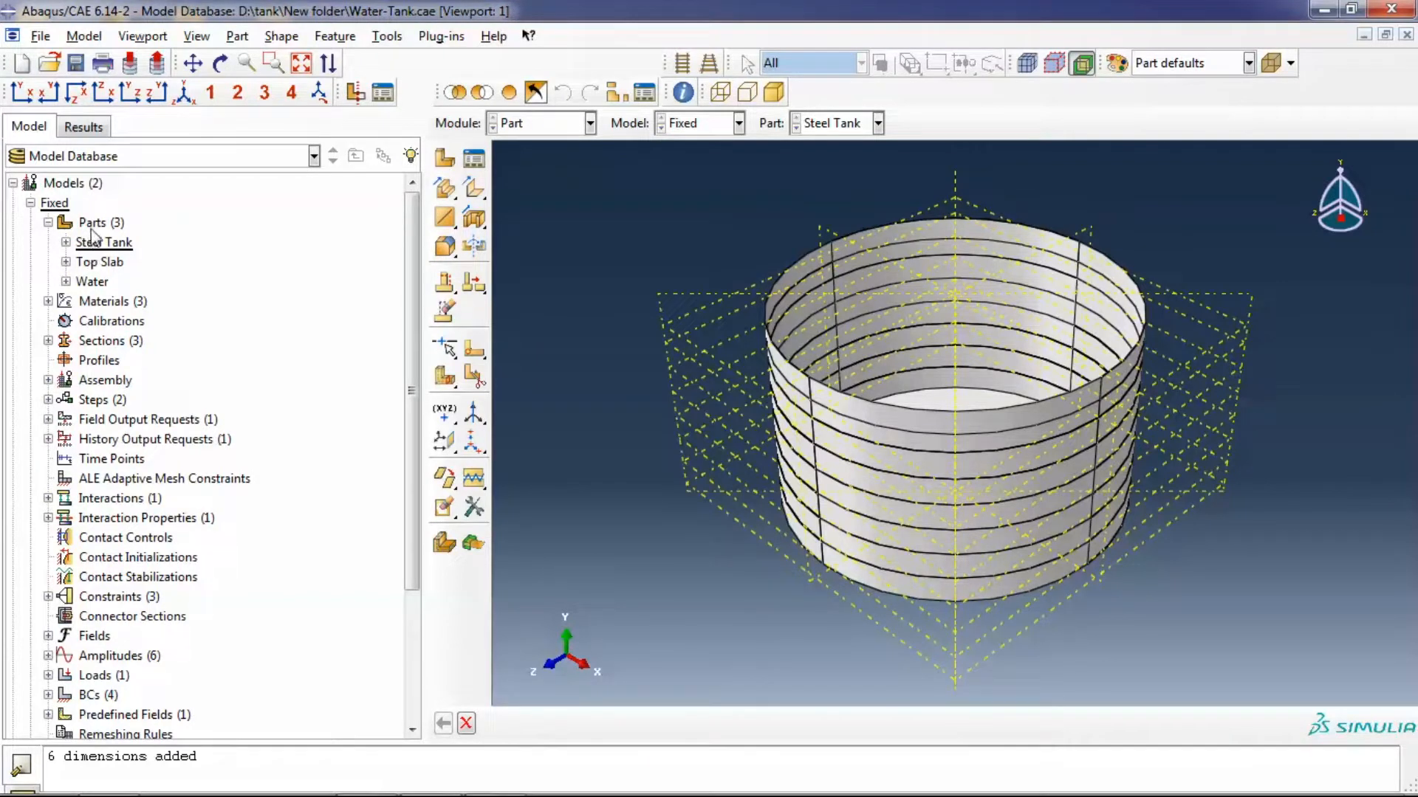
mouse_move(114, 279)
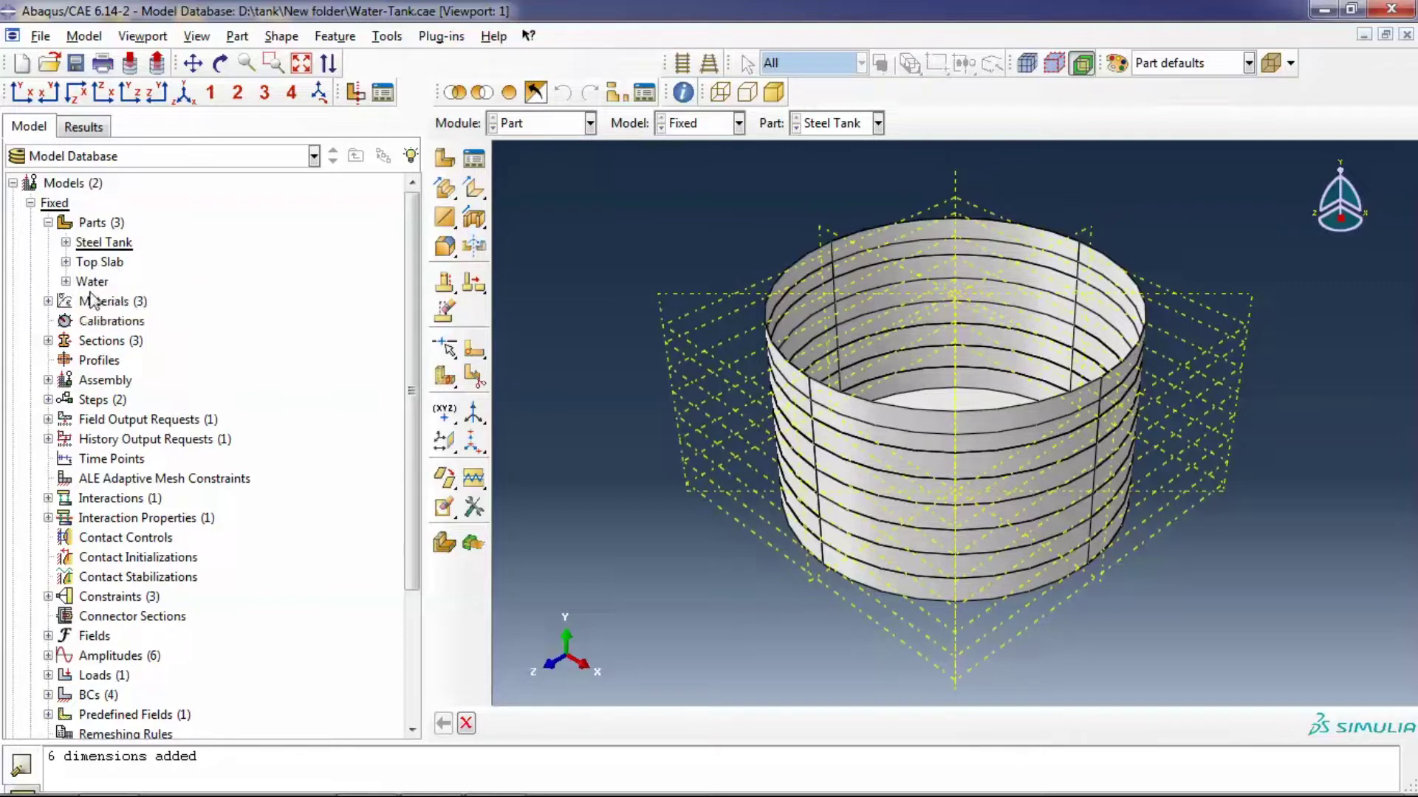
mouse_move(93, 281)
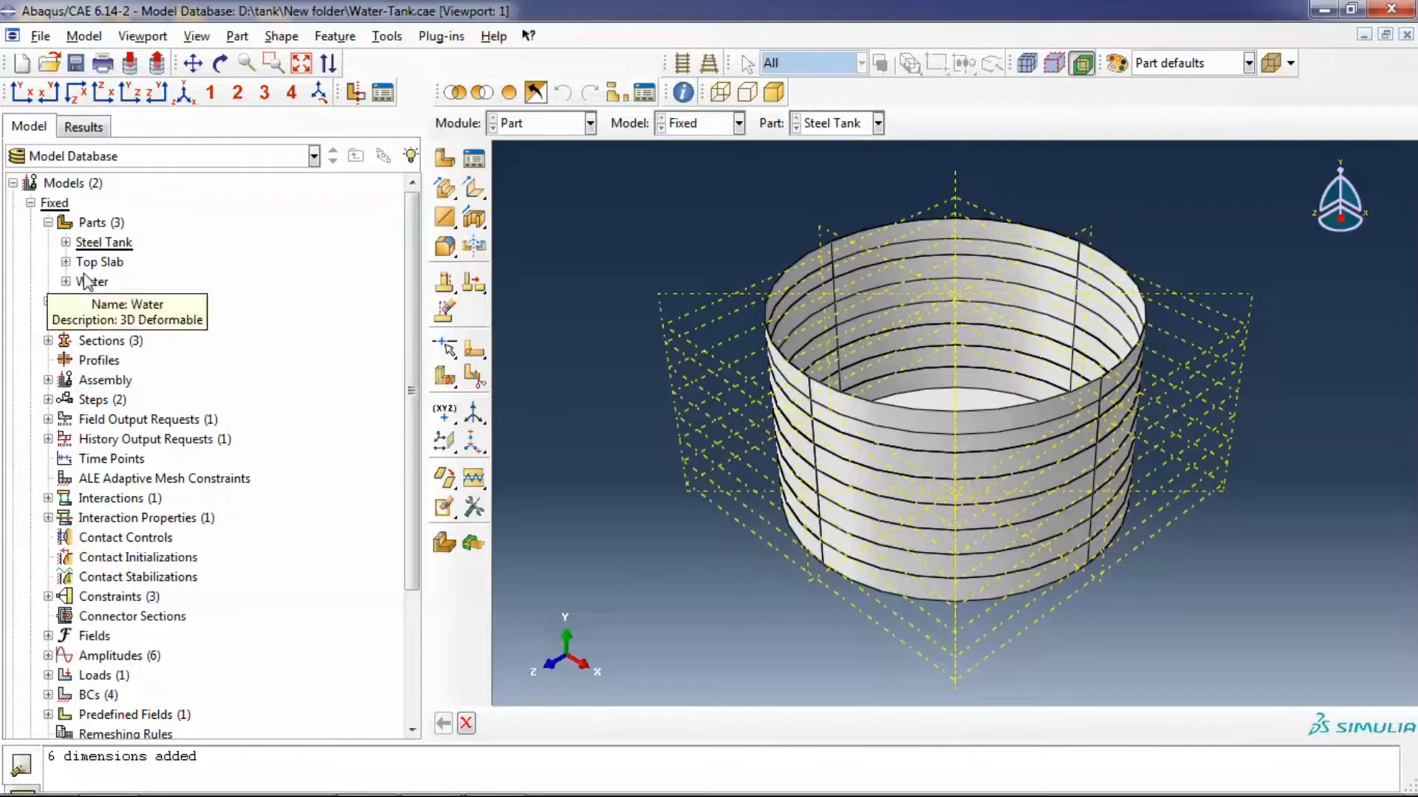
mouse_move(115, 268)
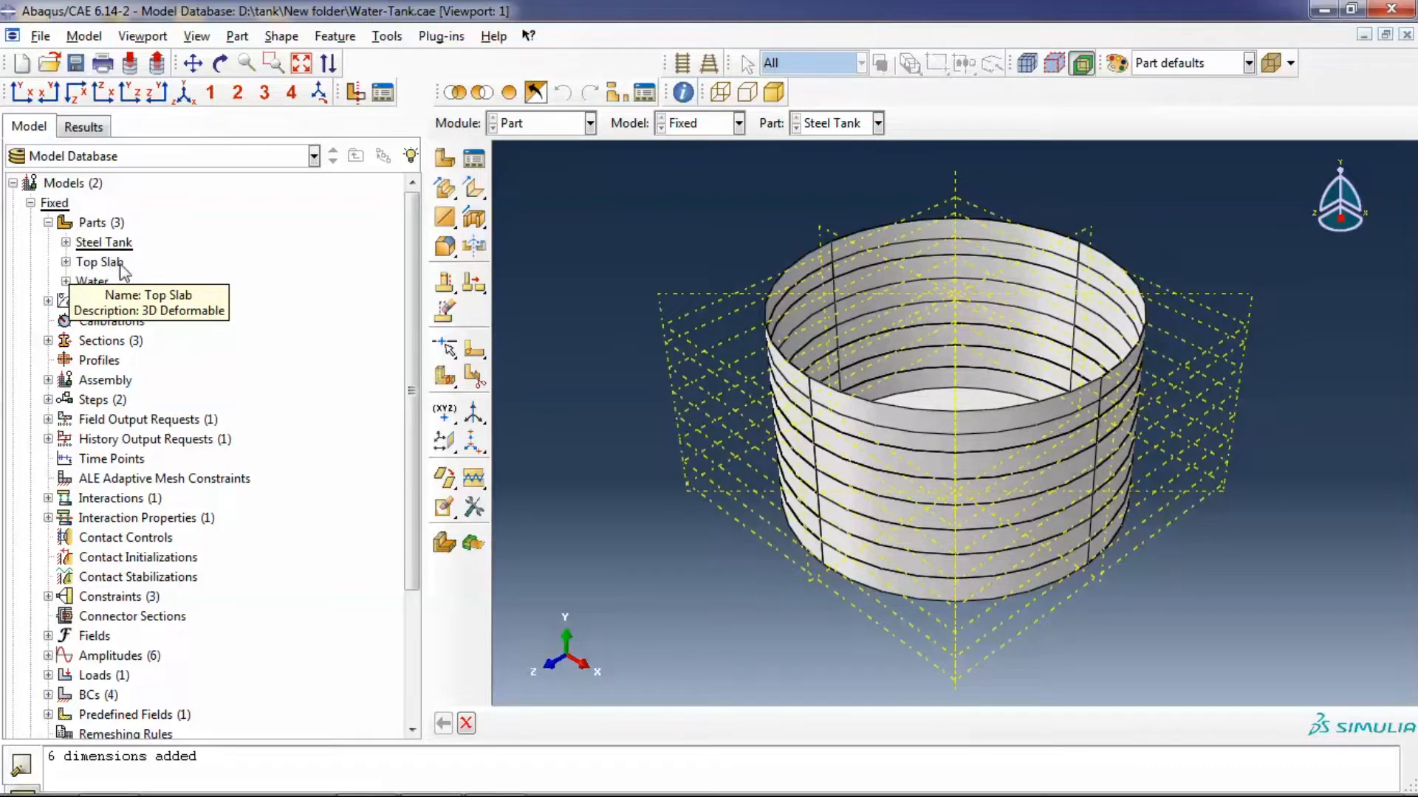
Review the Water part's Edit Part settings (3D deformable solid) and cancel without changes
right_click(103, 240)
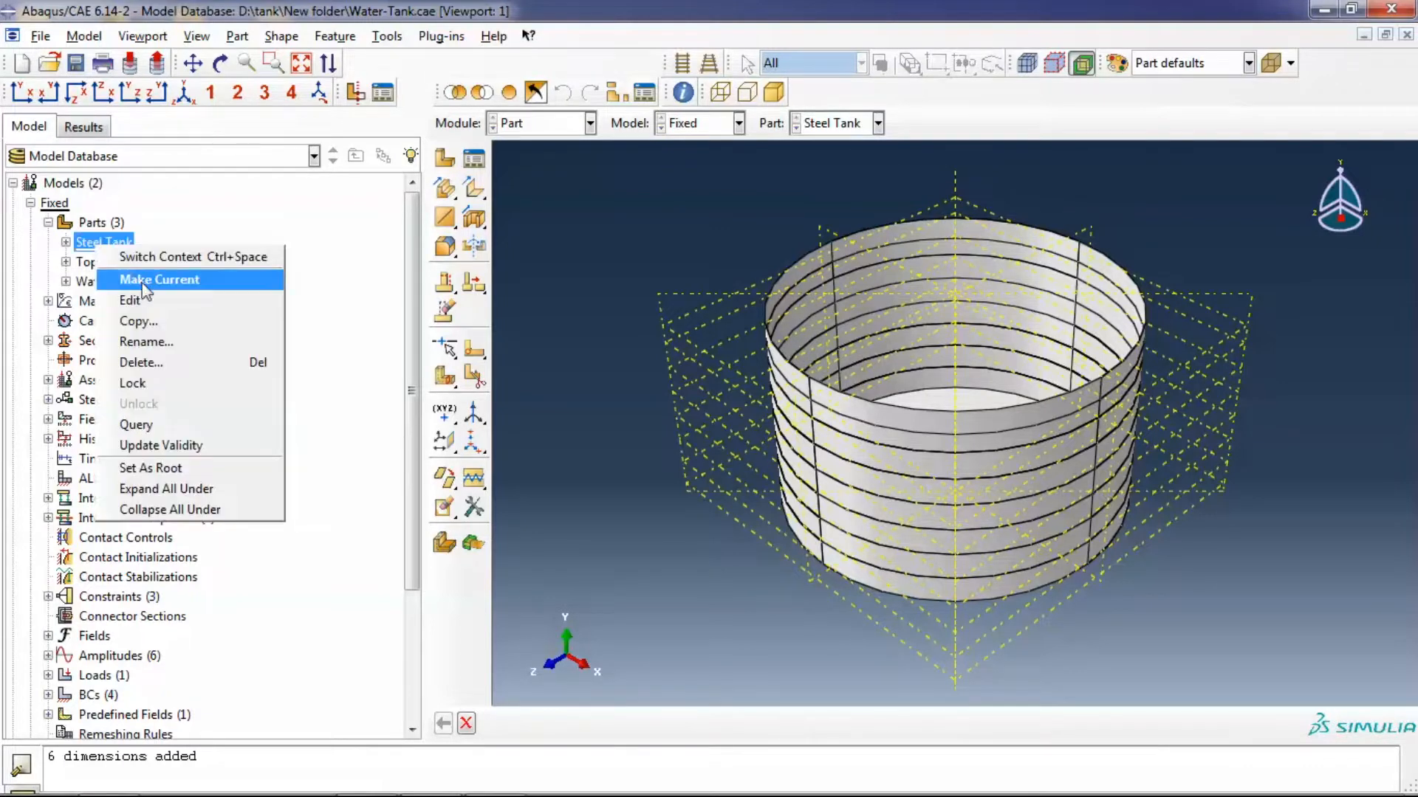
left_click(130, 299)
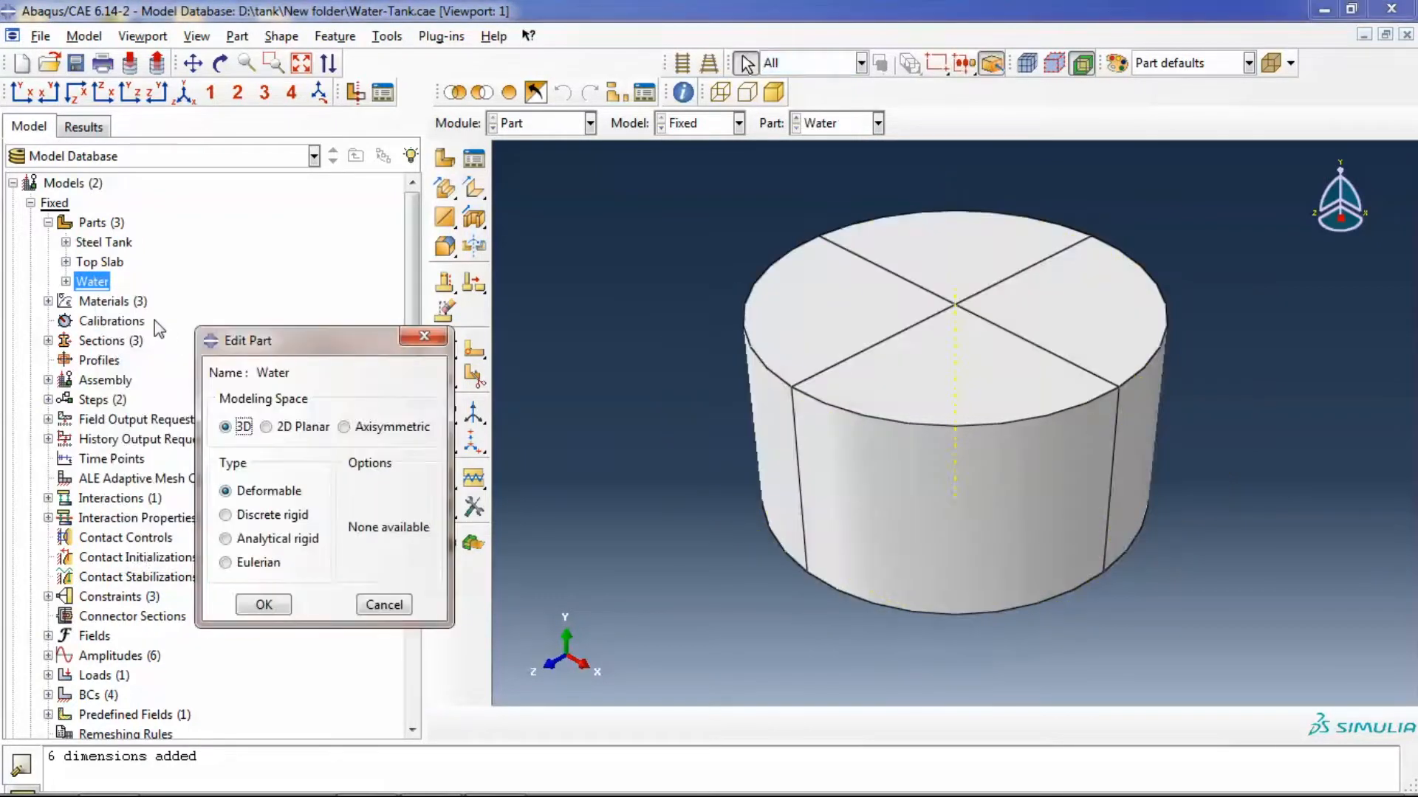
mouse_move(257, 583)
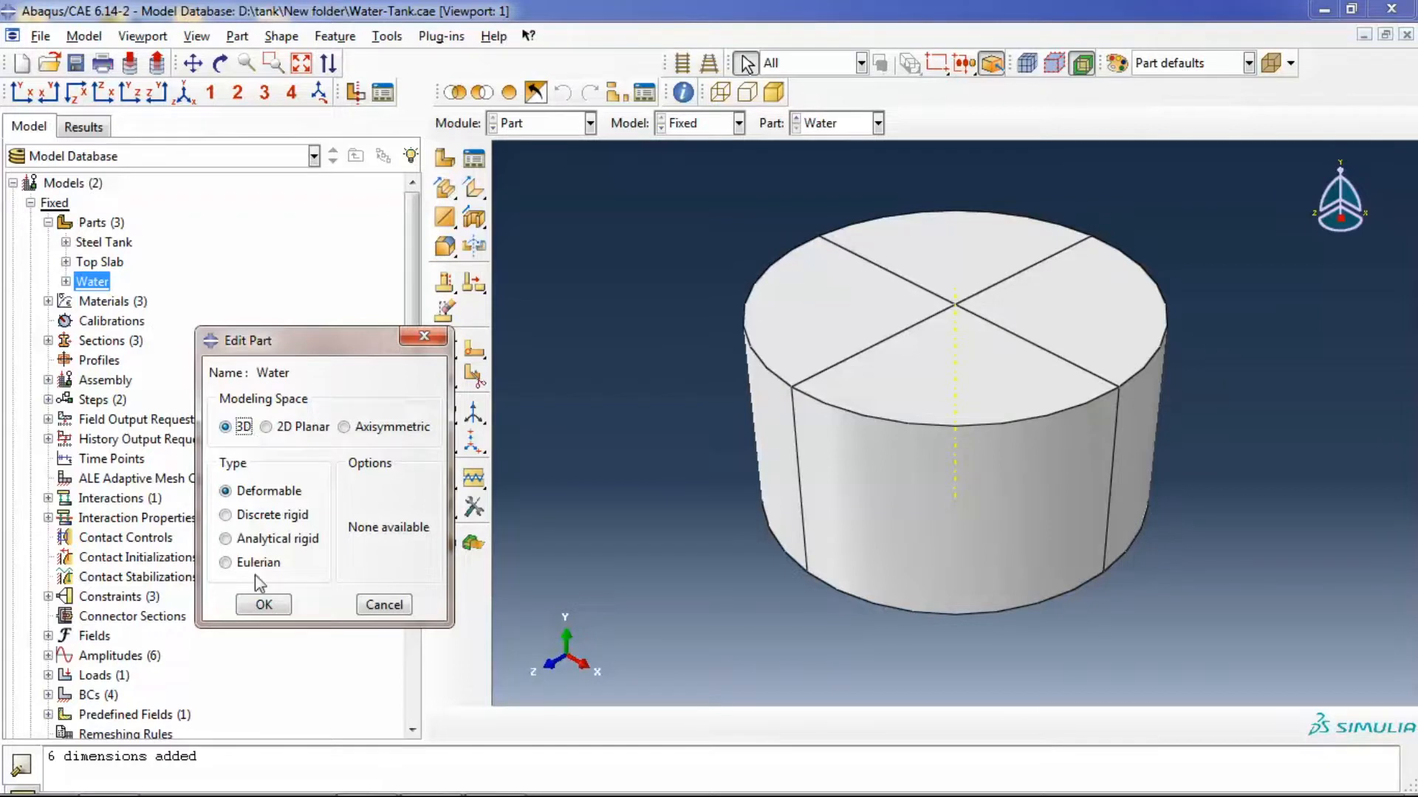
mouse_move(260, 546)
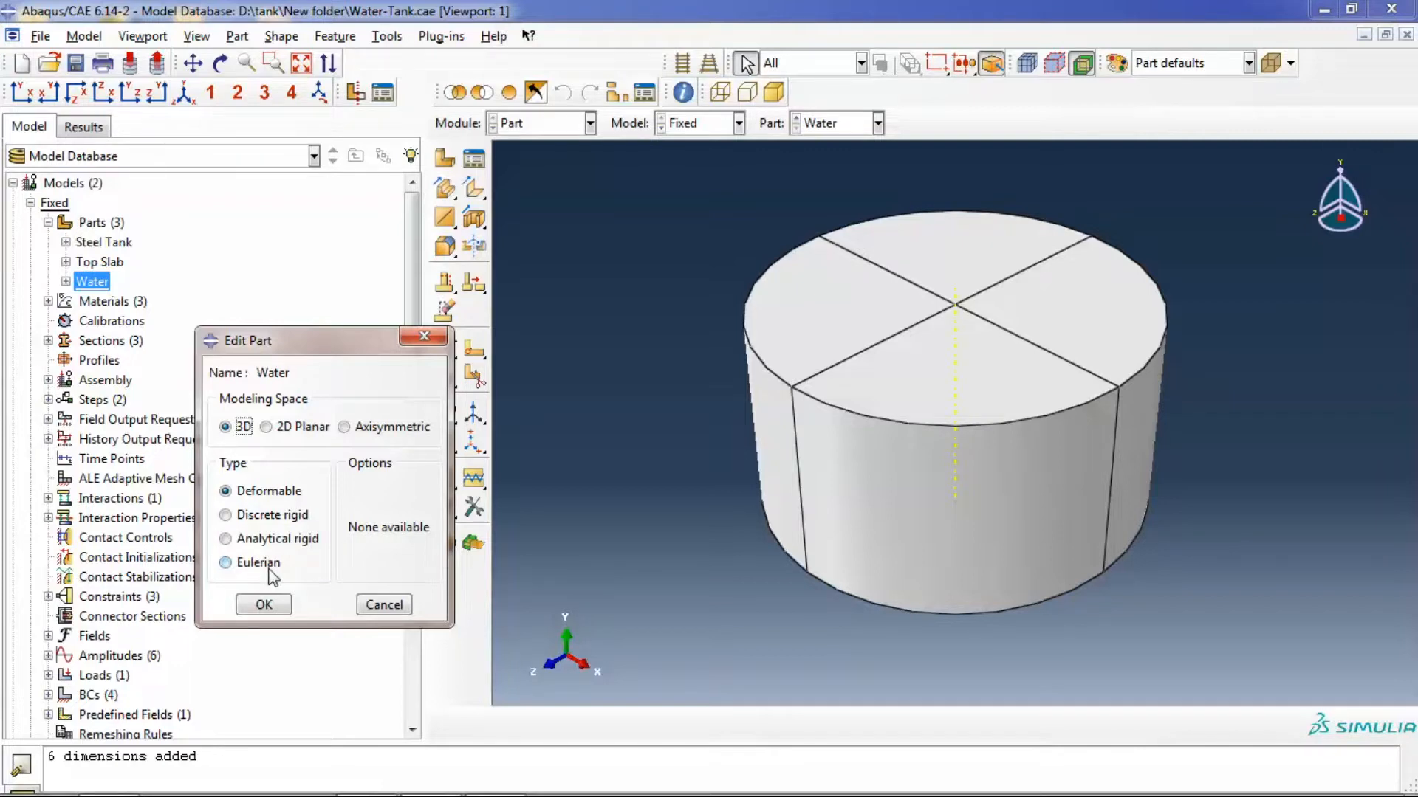
mouse_move(272, 570)
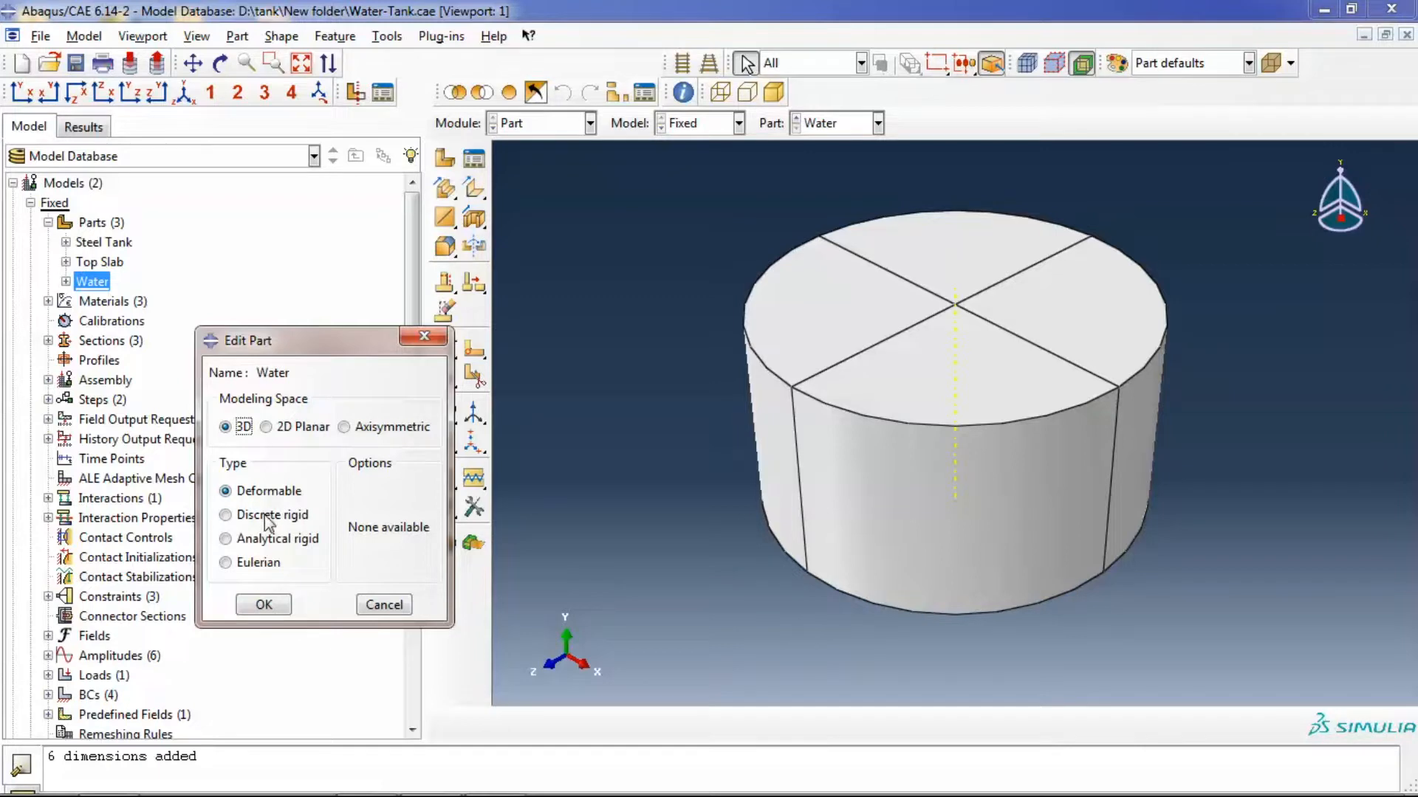
mouse_move(280, 542)
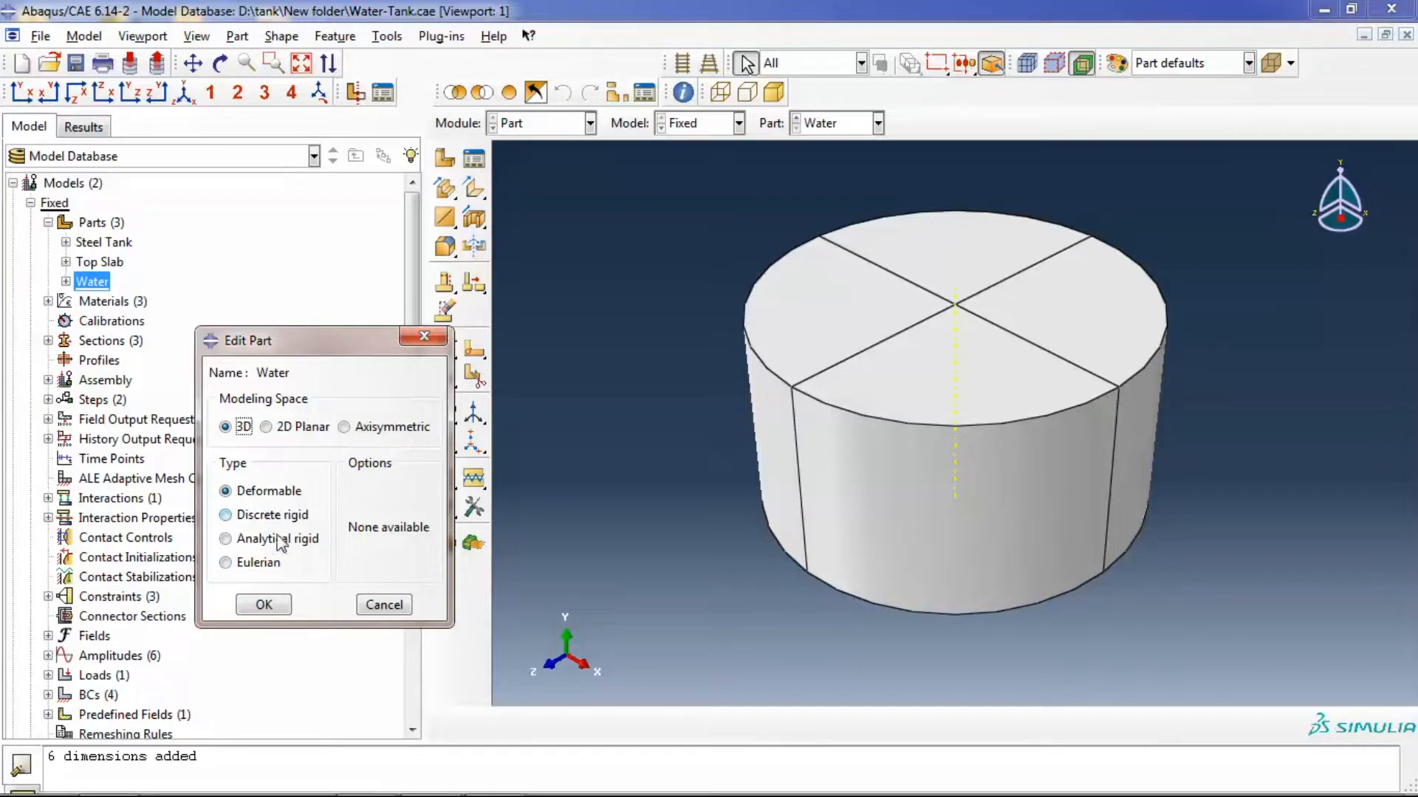
mouse_move(264, 516)
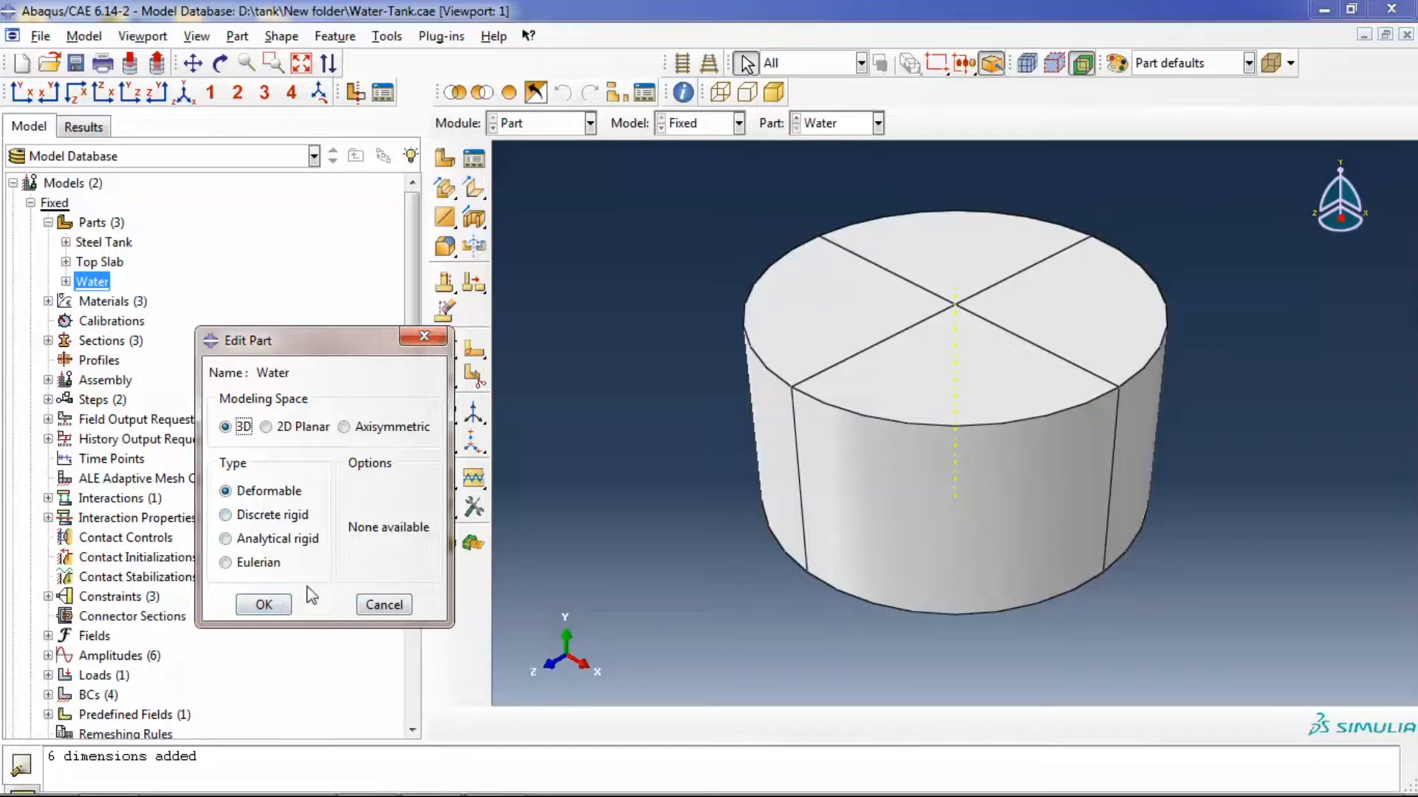
mouse_move(268, 567)
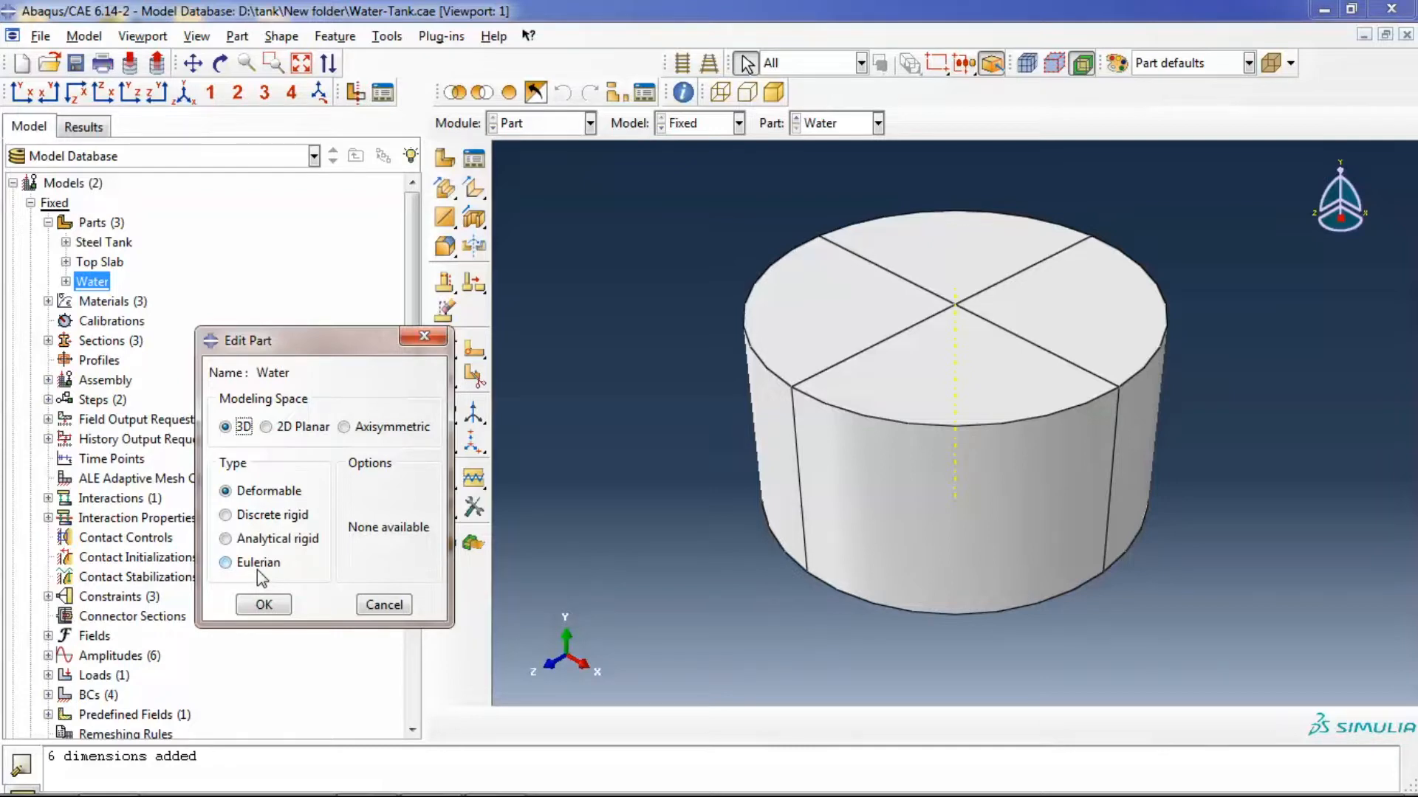
mouse_move(276, 574)
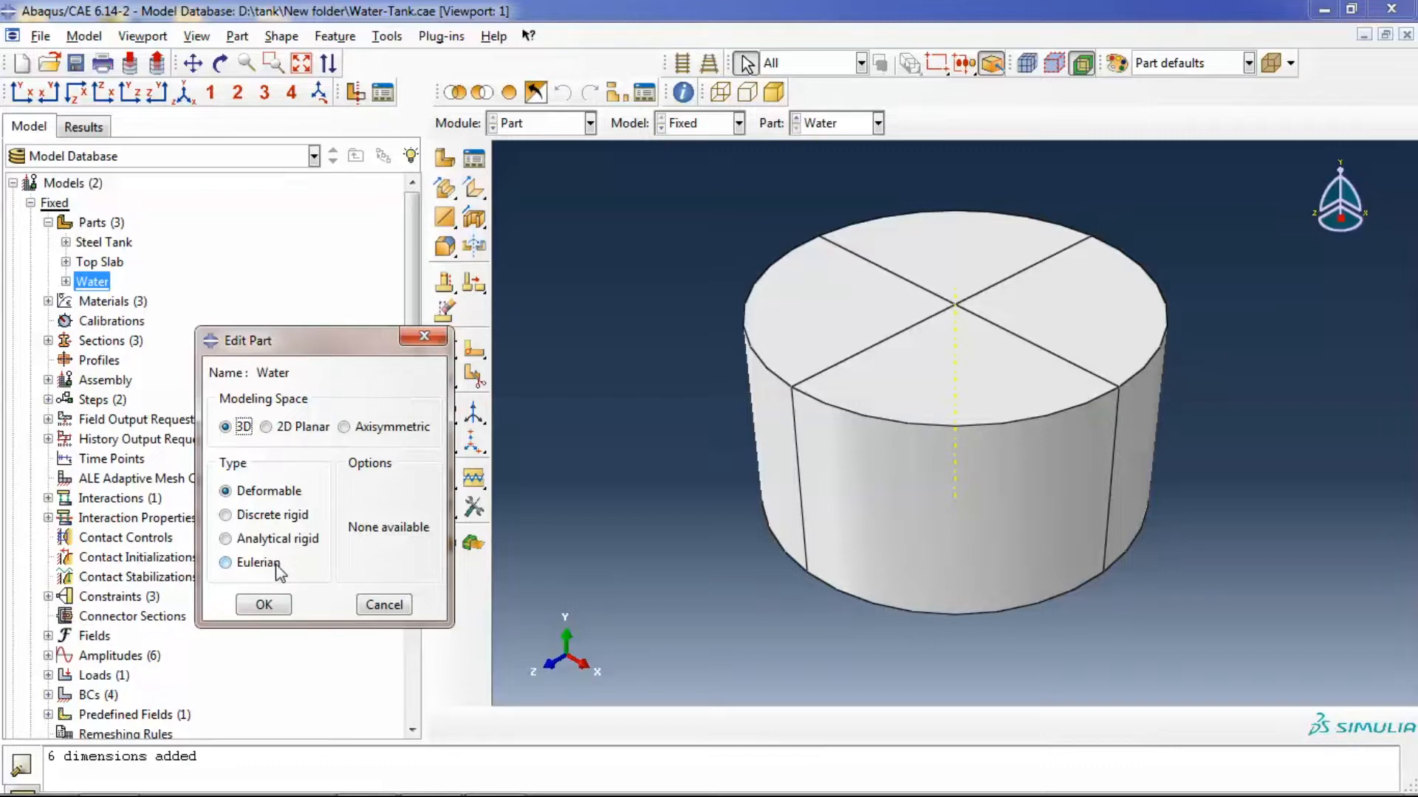
mouse_move(285, 574)
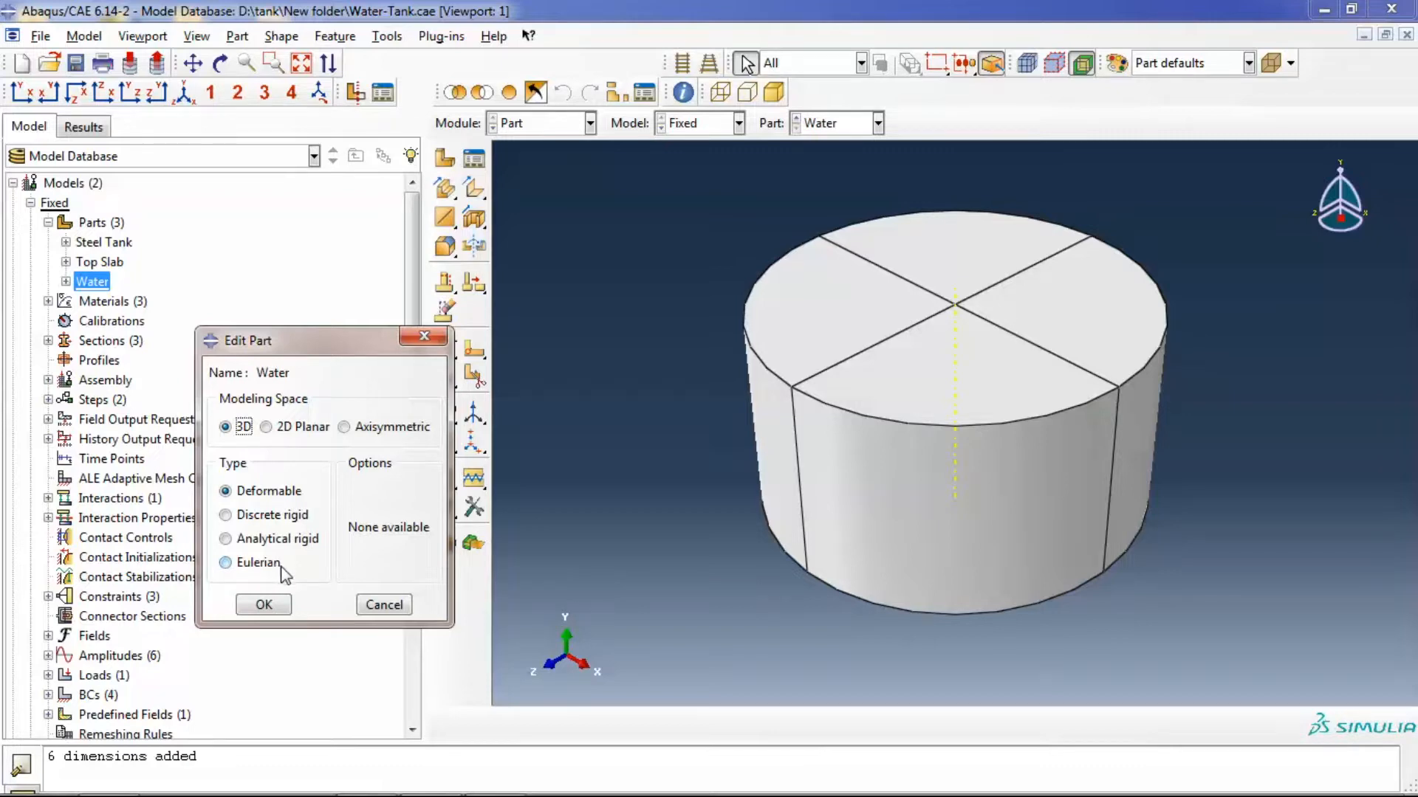
mouse_move(384, 606)
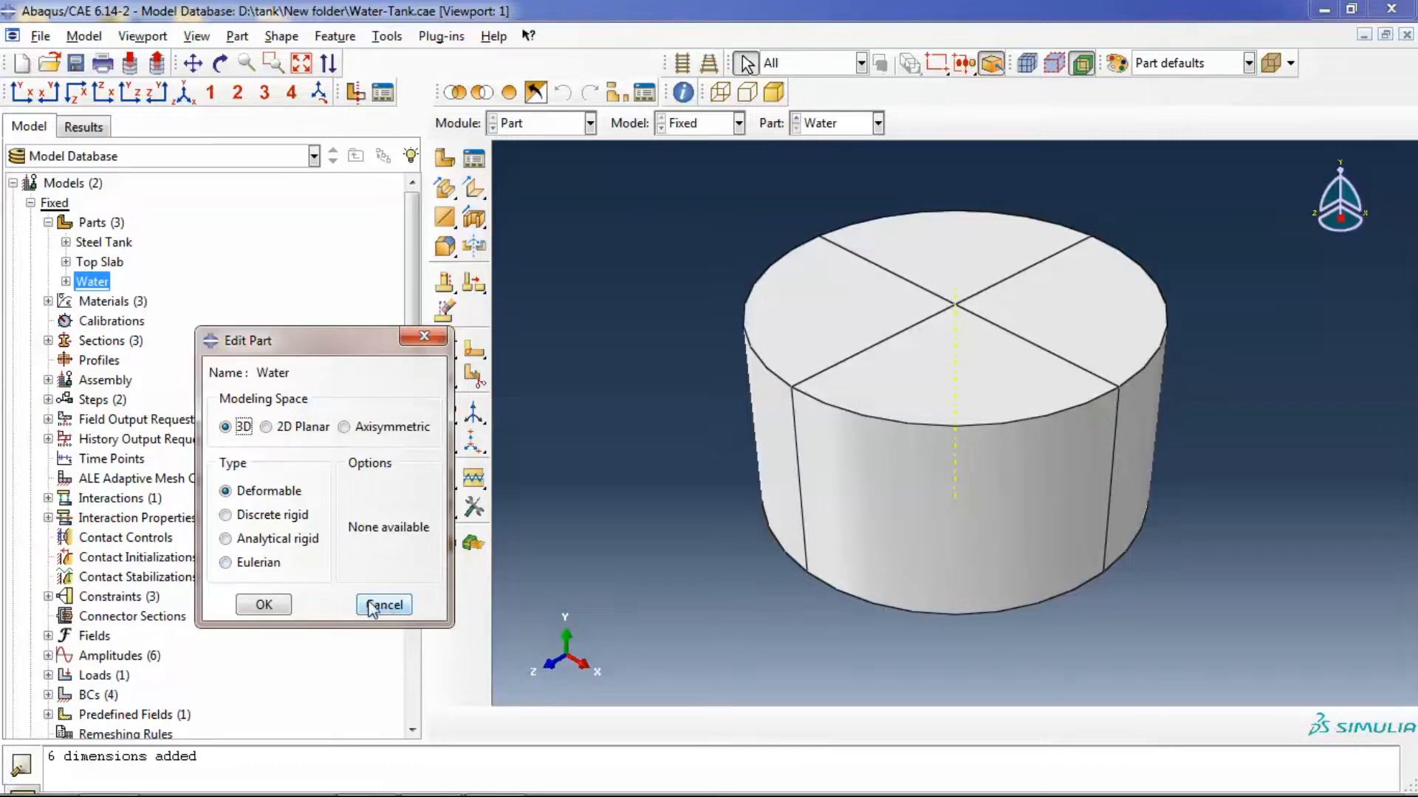
left_click(383, 606)
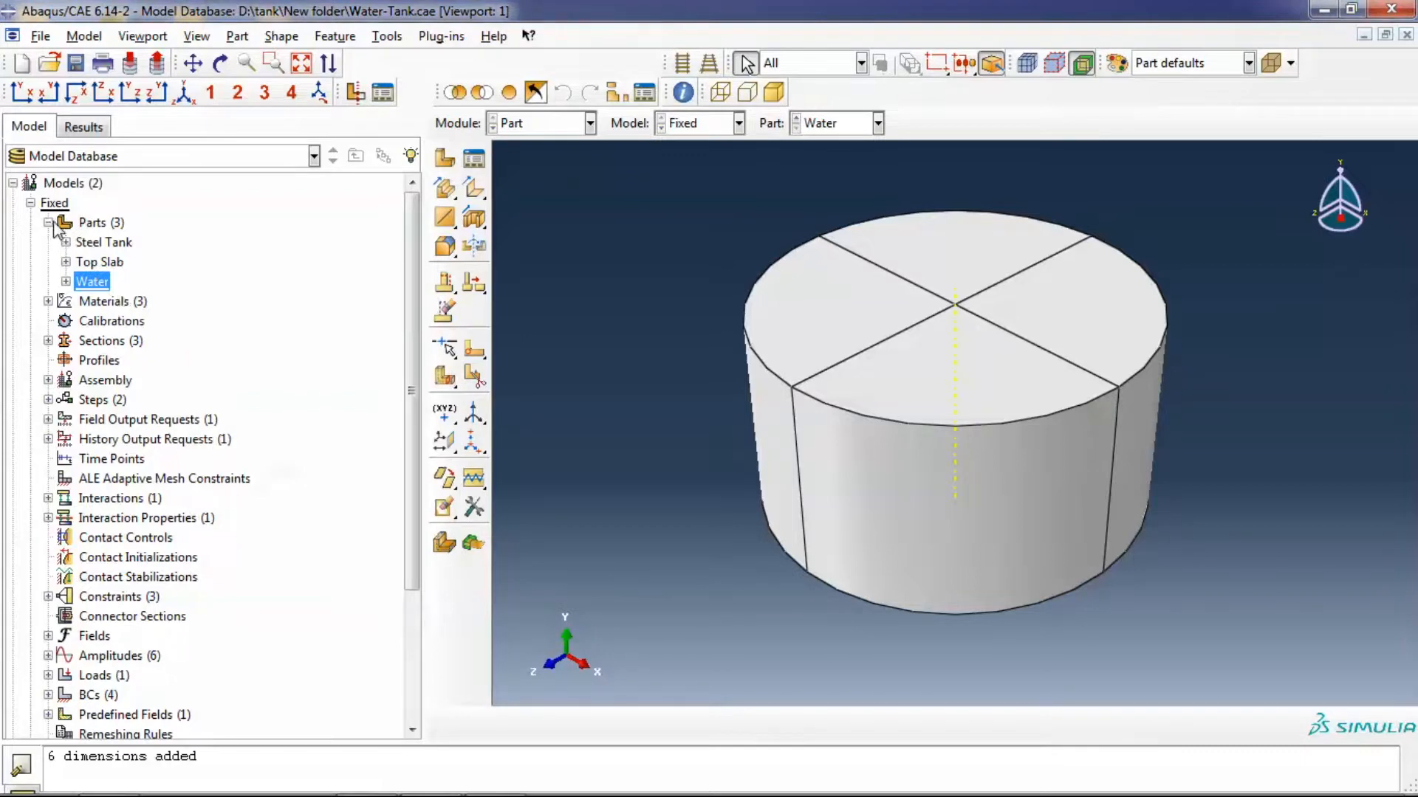
mouse_move(54, 227)
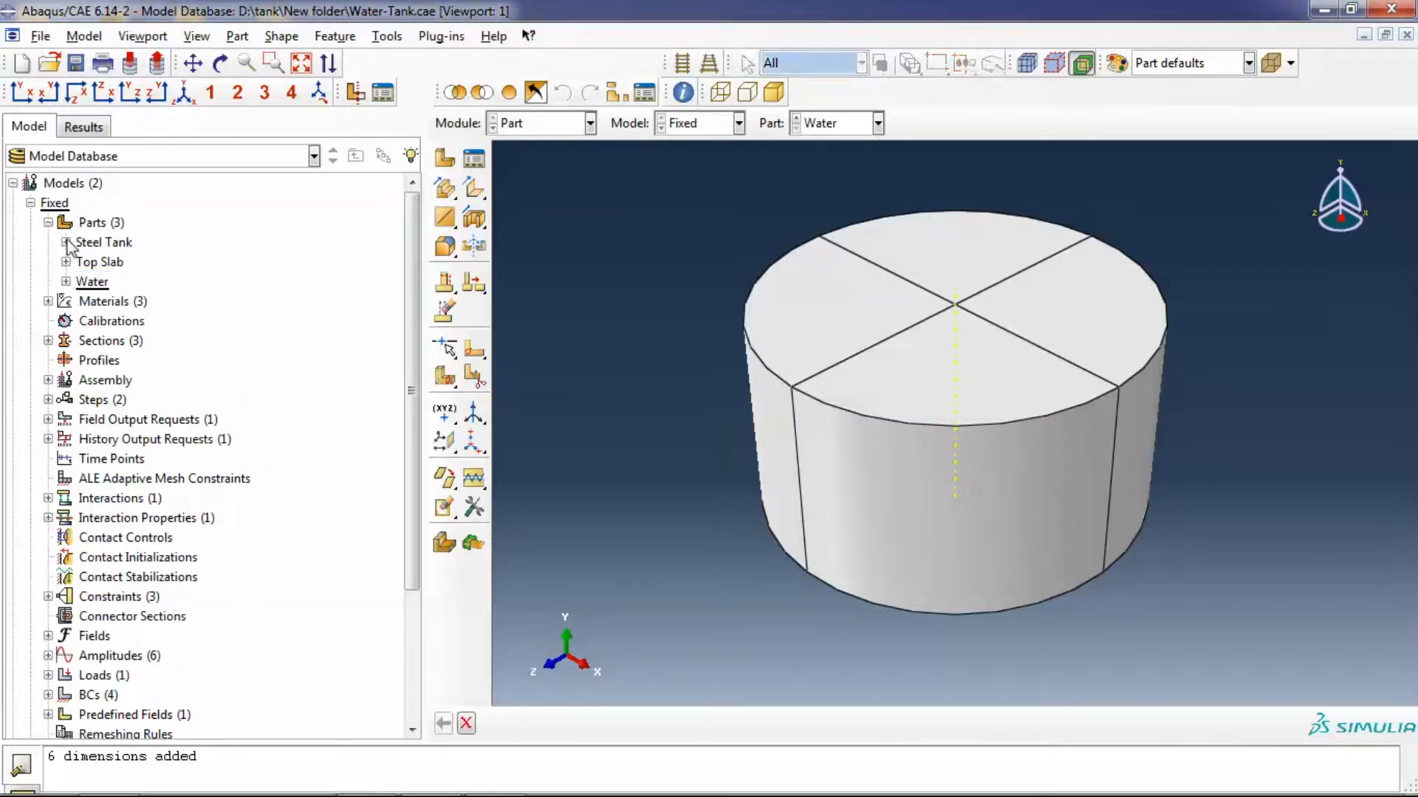
Inspect the Steel Tank's Solid revolve-1 section sketch and exit it unsaved
left_click(66, 241)
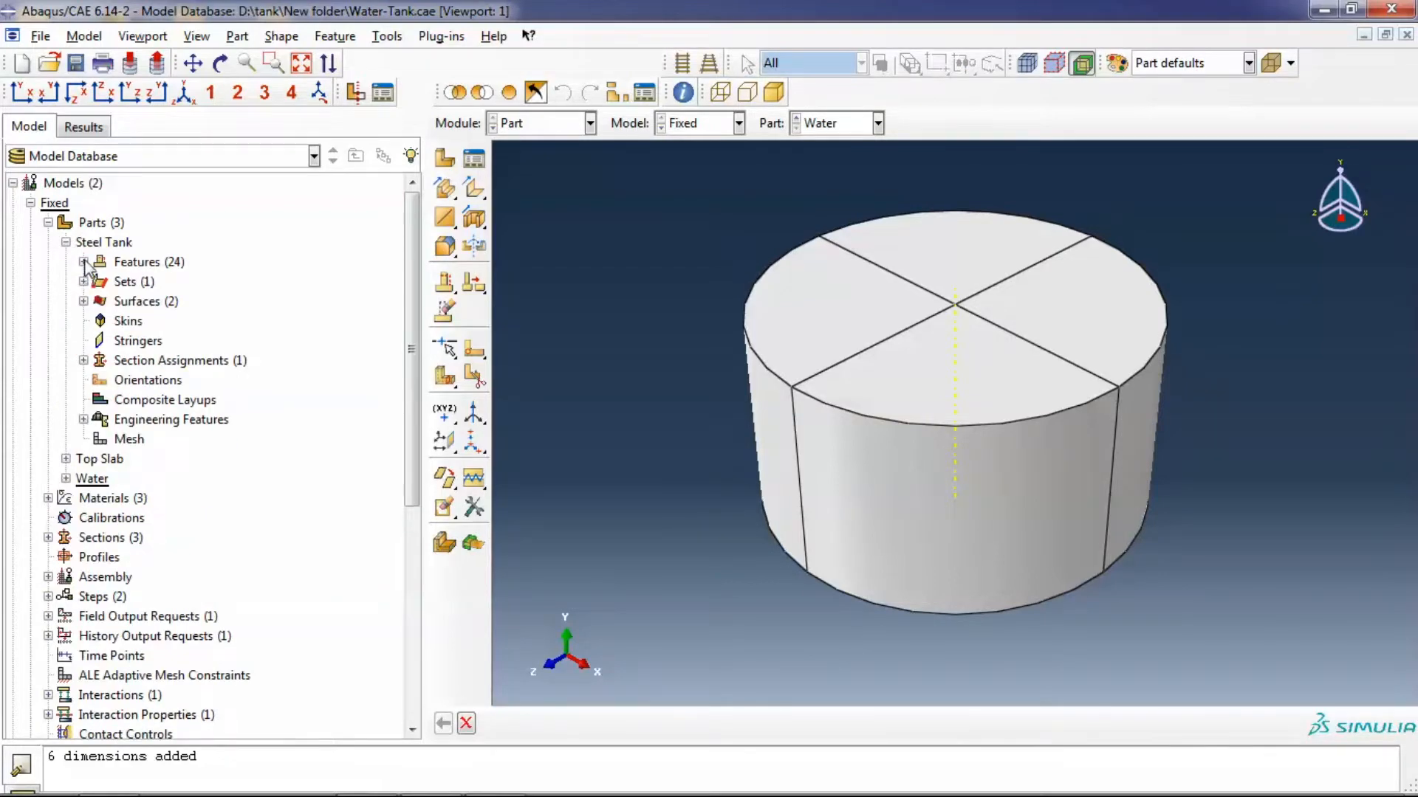
left_click(83, 262)
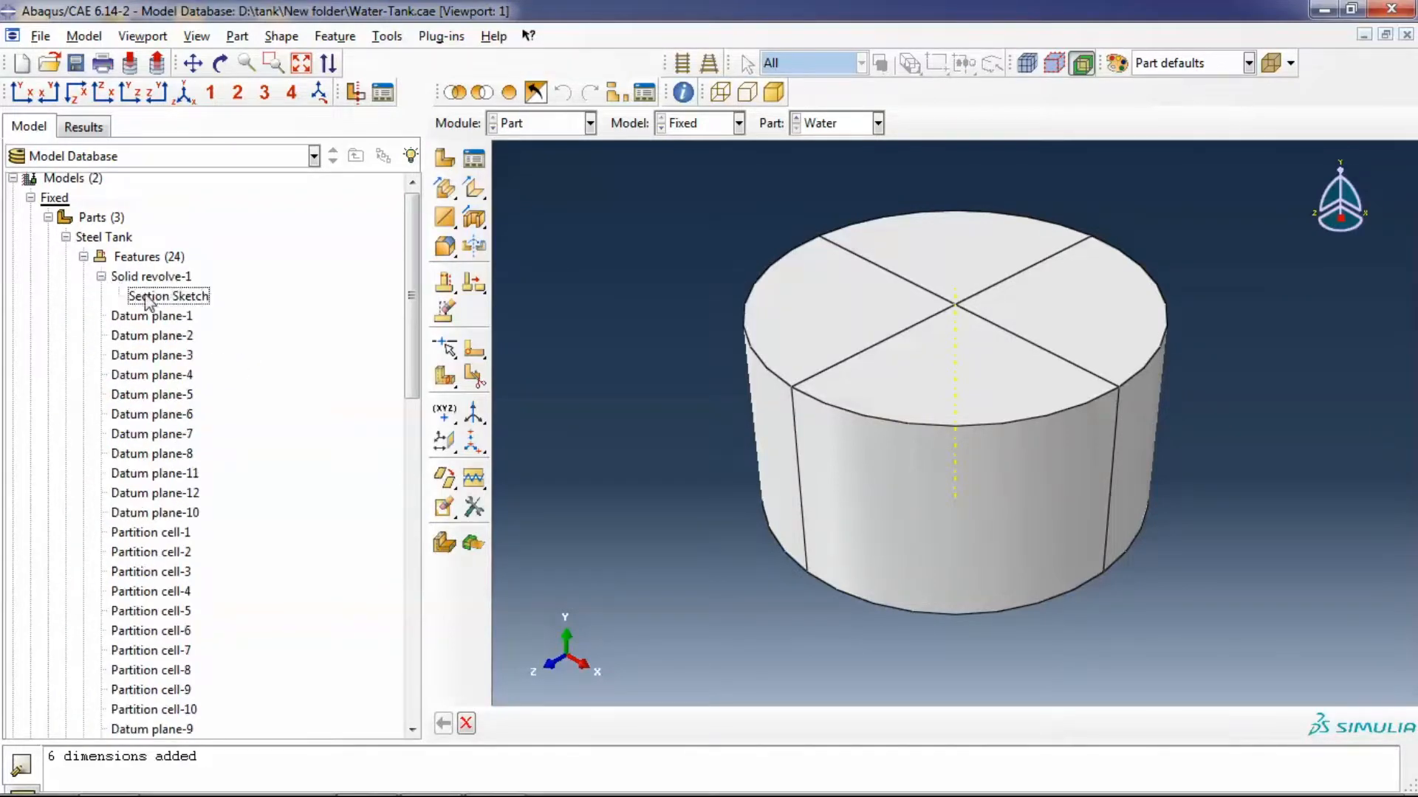
double_click(168, 296)
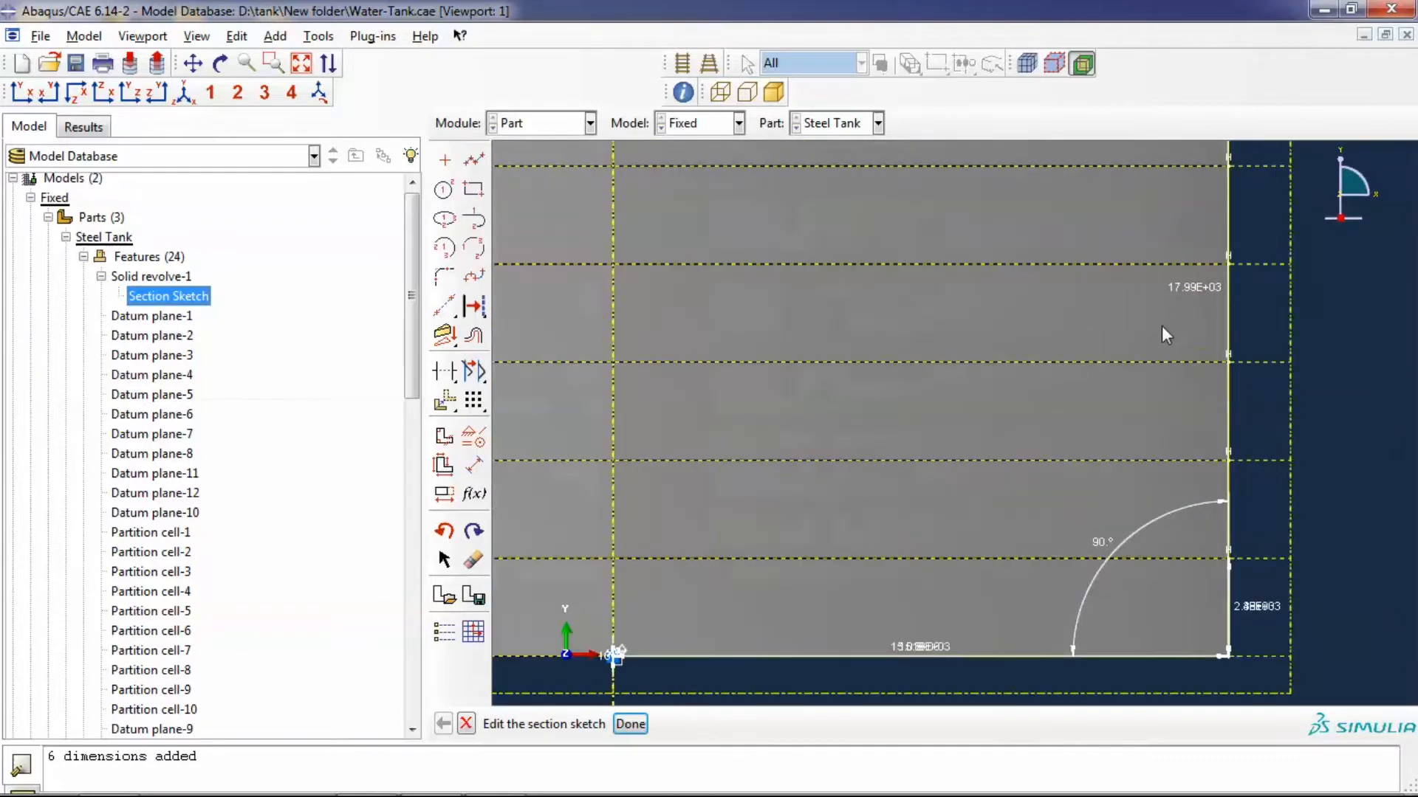
mouse_move(1174, 290)
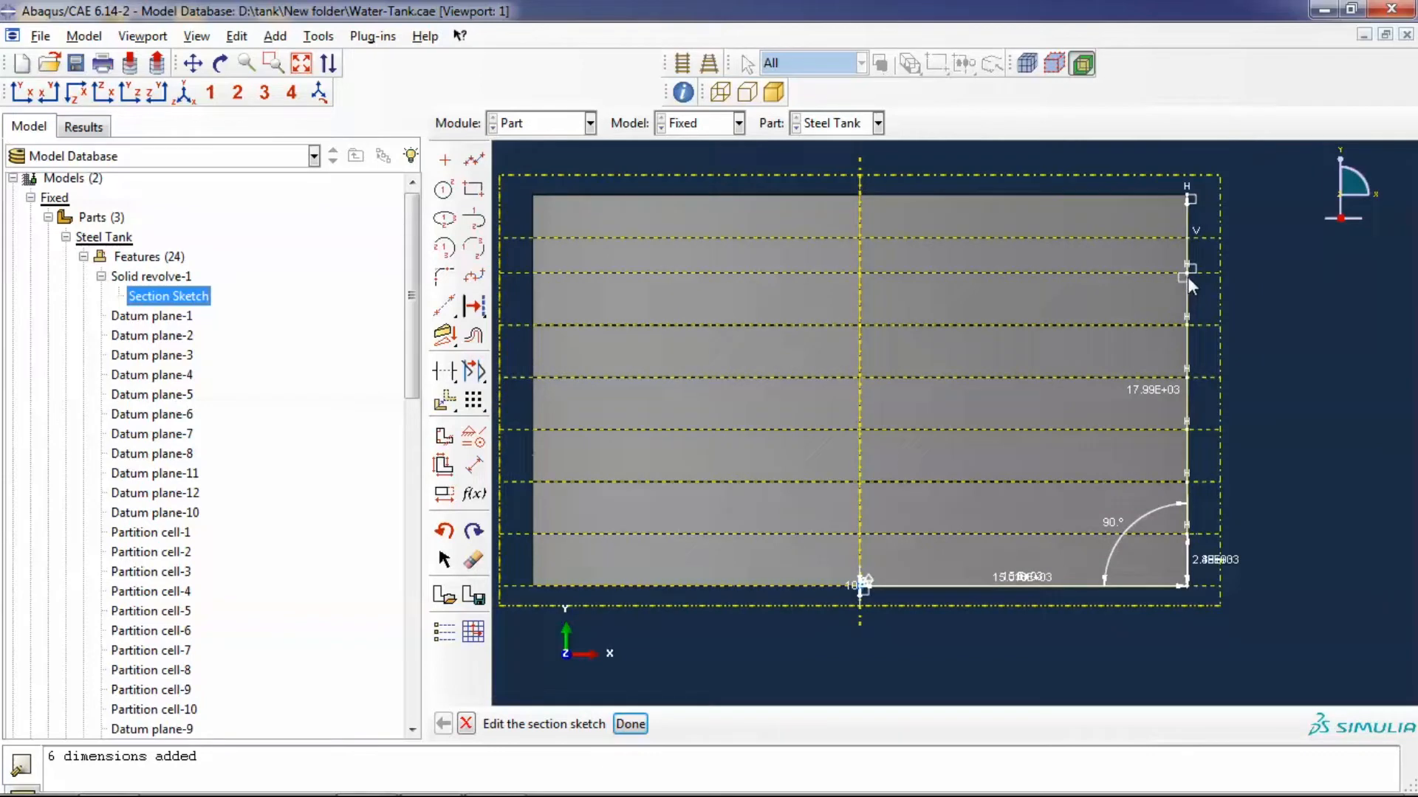
mouse_move(1192, 244)
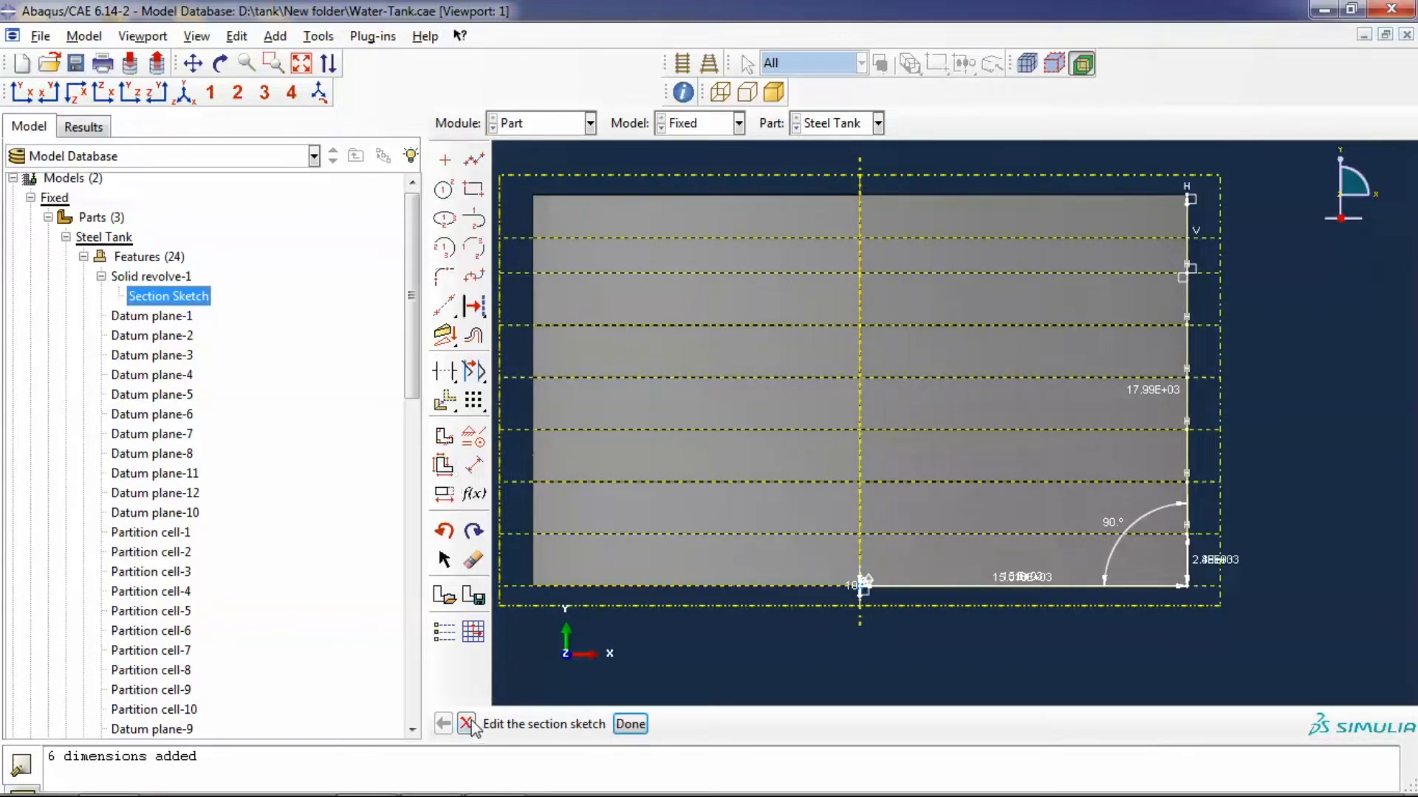
left_click(630, 724)
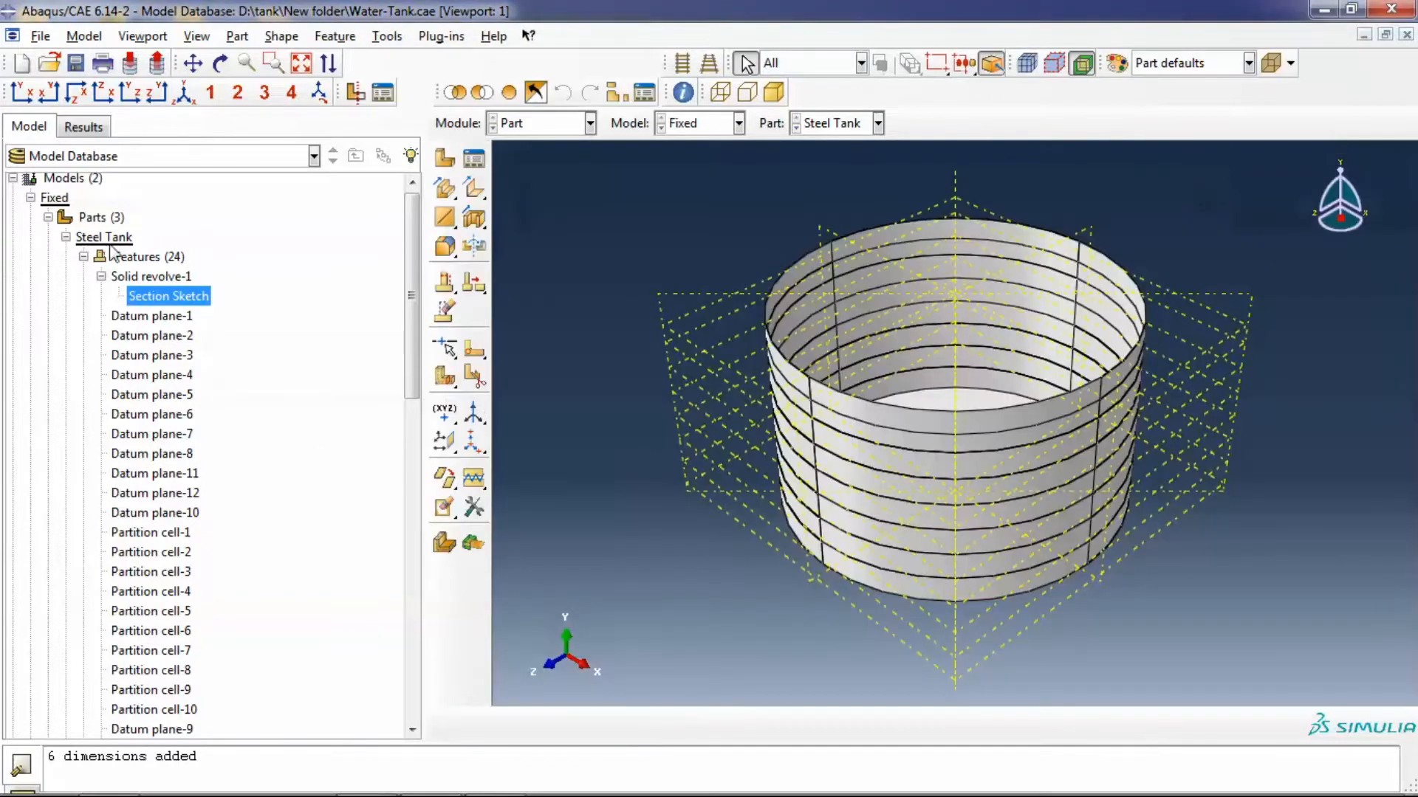
In the Property module, review the Concrete material's behaviours in the Material Manager
left_click(83, 255)
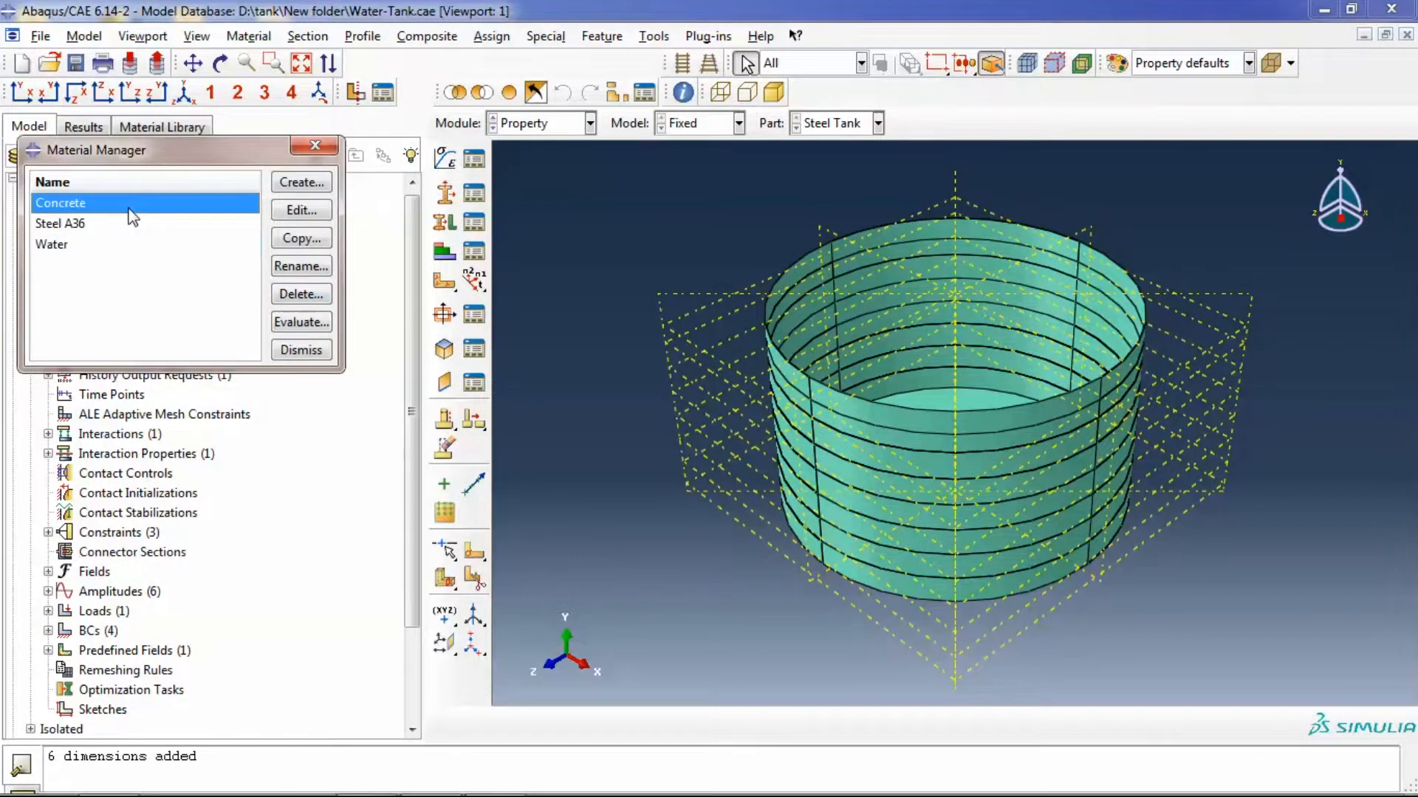
left_click(300, 210)
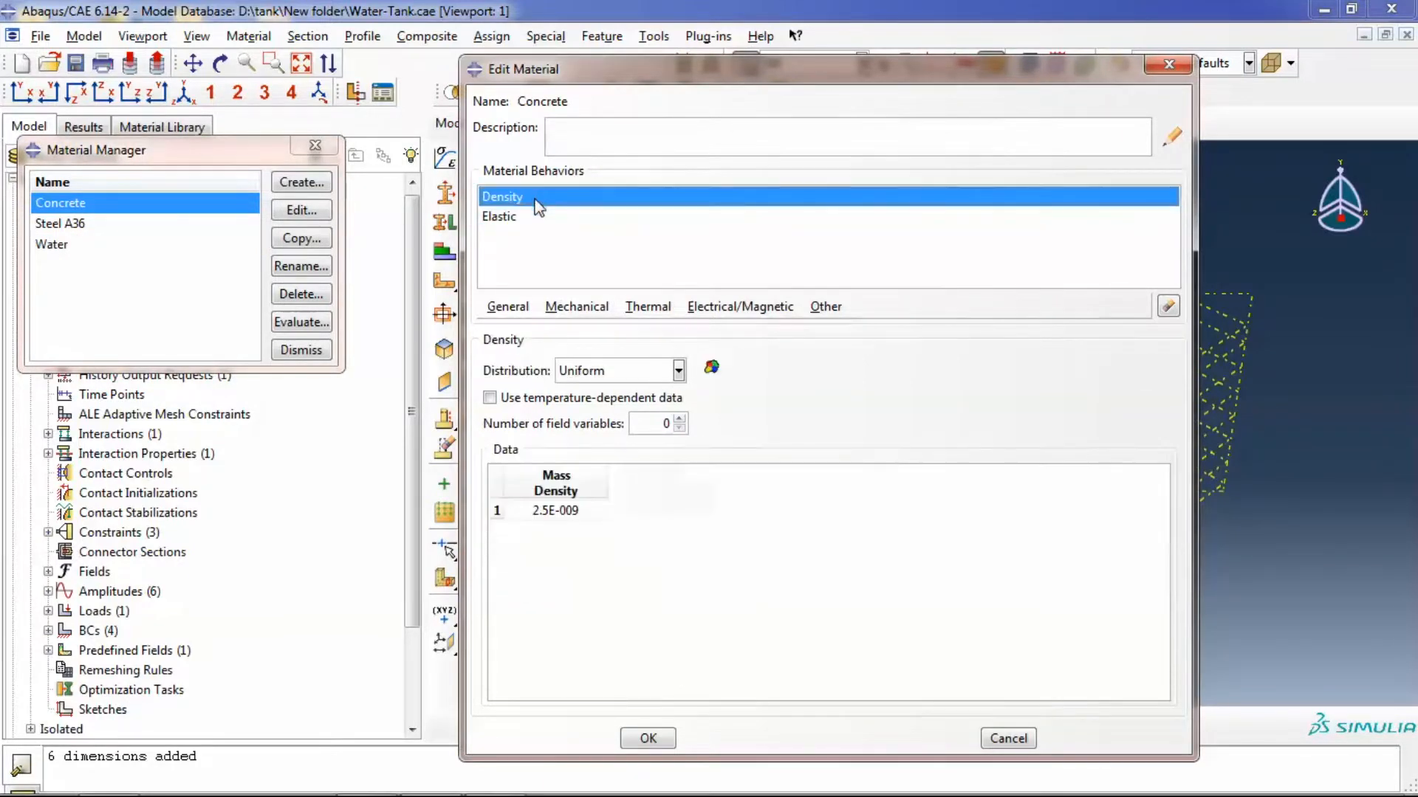
left_click(647, 738)
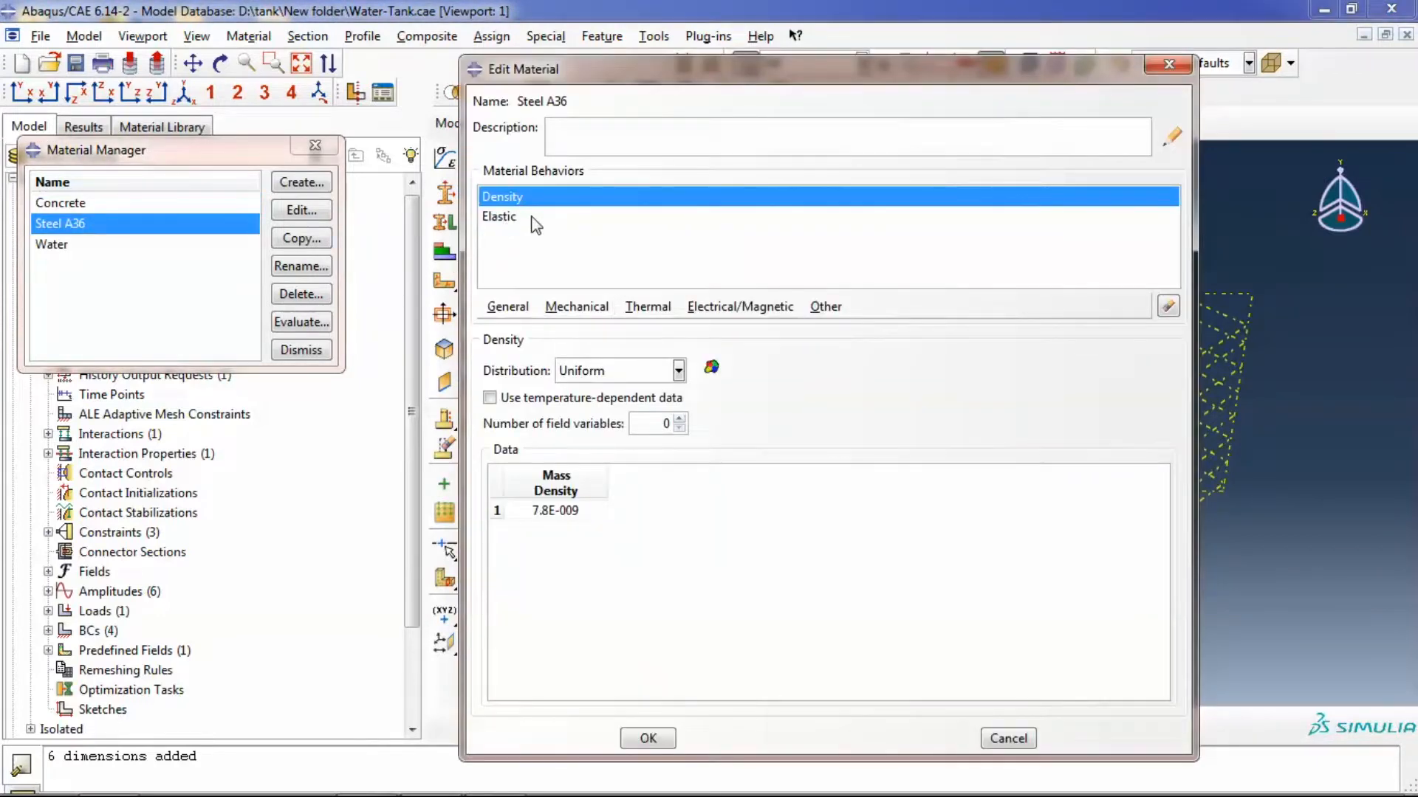
Review Steel A36's elastic properties and Water's viscosity and density definitions
left_click(501, 216)
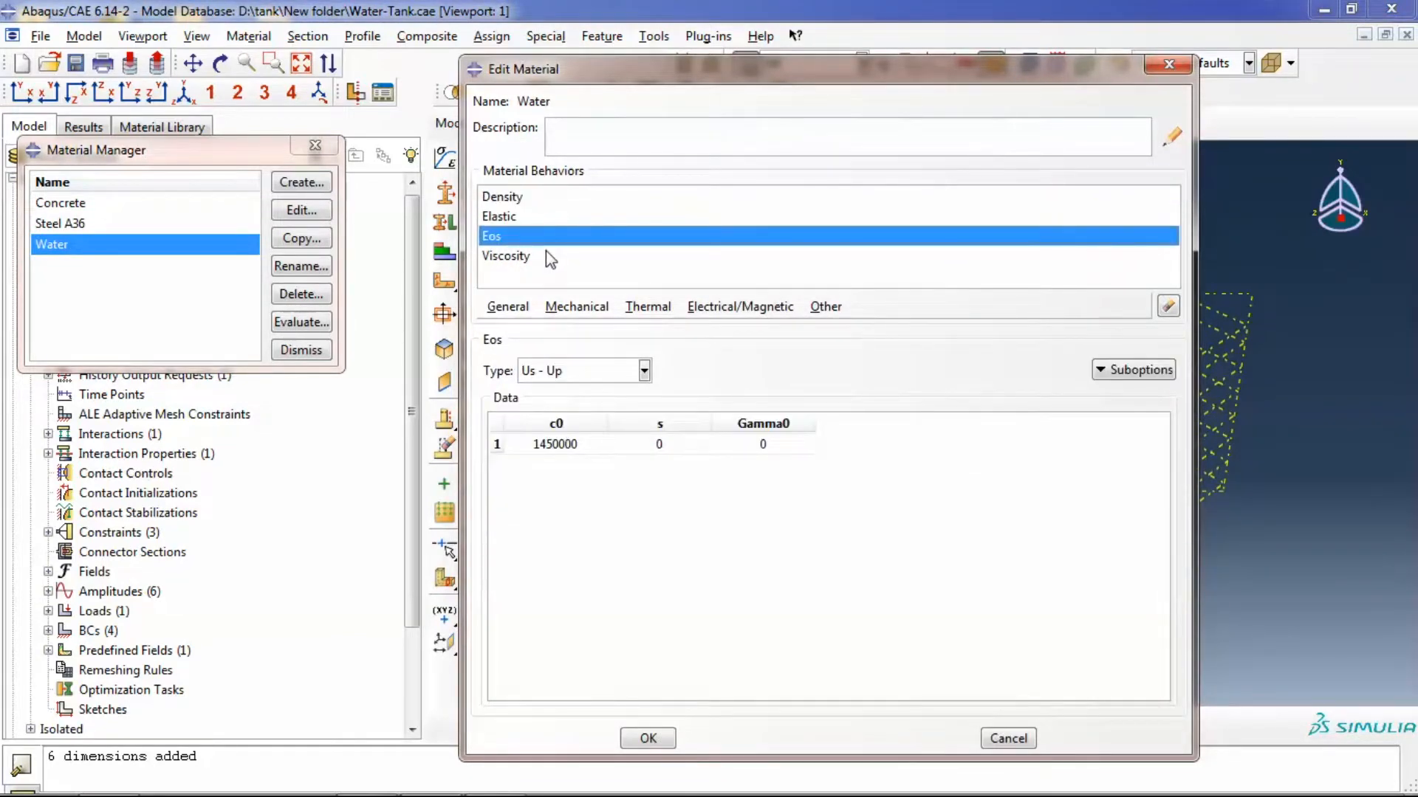
left_click(507, 256)
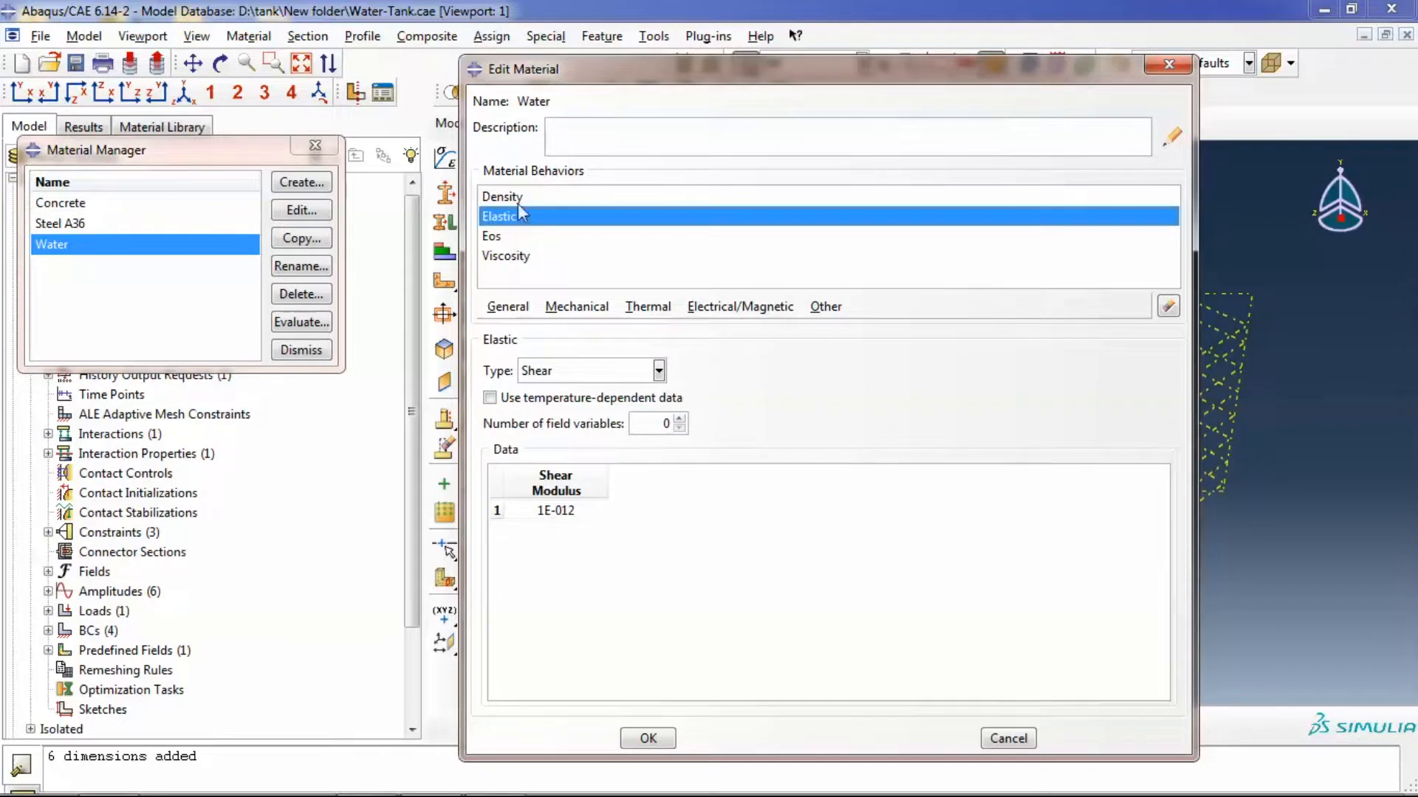
left_click(502, 197)
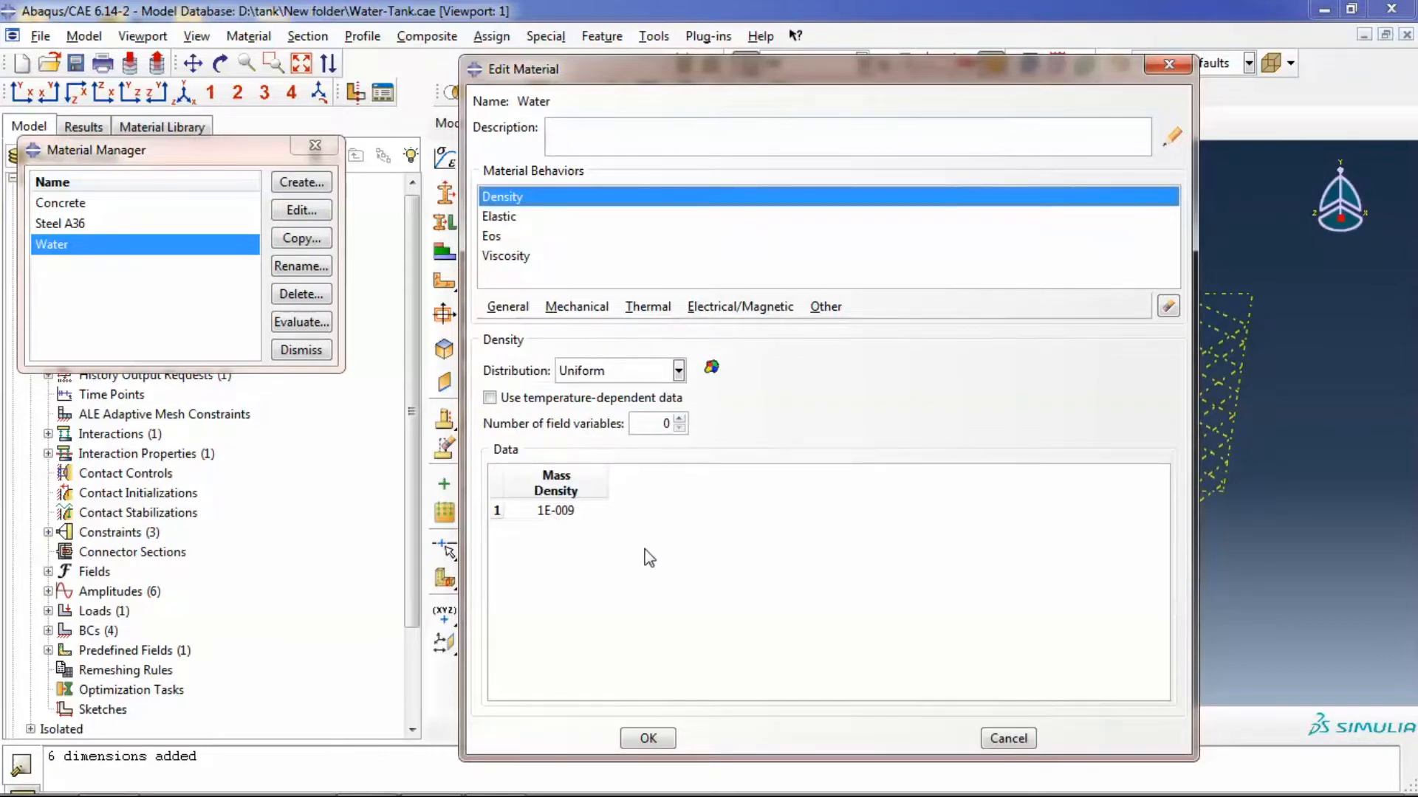
mouse_move(983, 728)
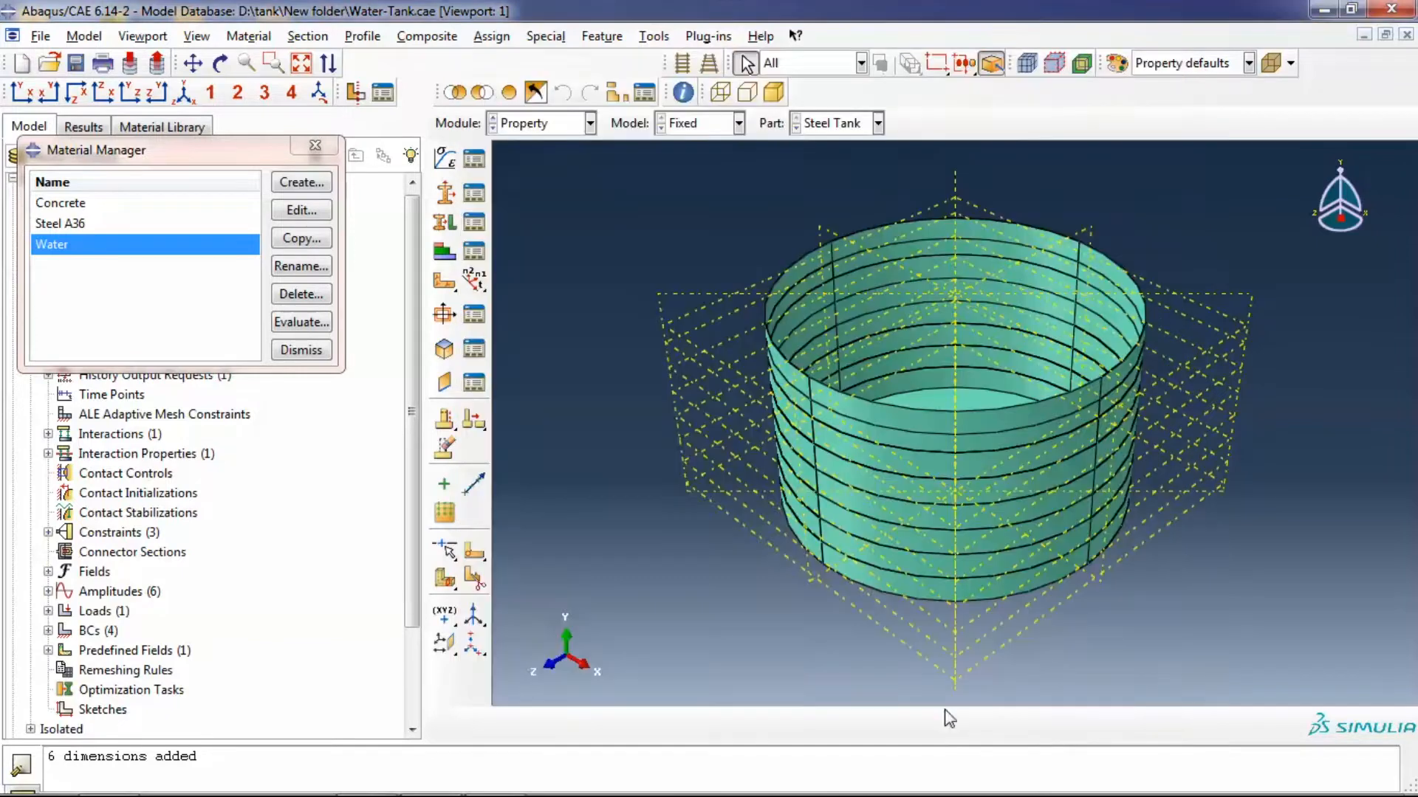
Dismiss the Material Manager and show the assembled tank with roof slab and base
left_click(301, 350)
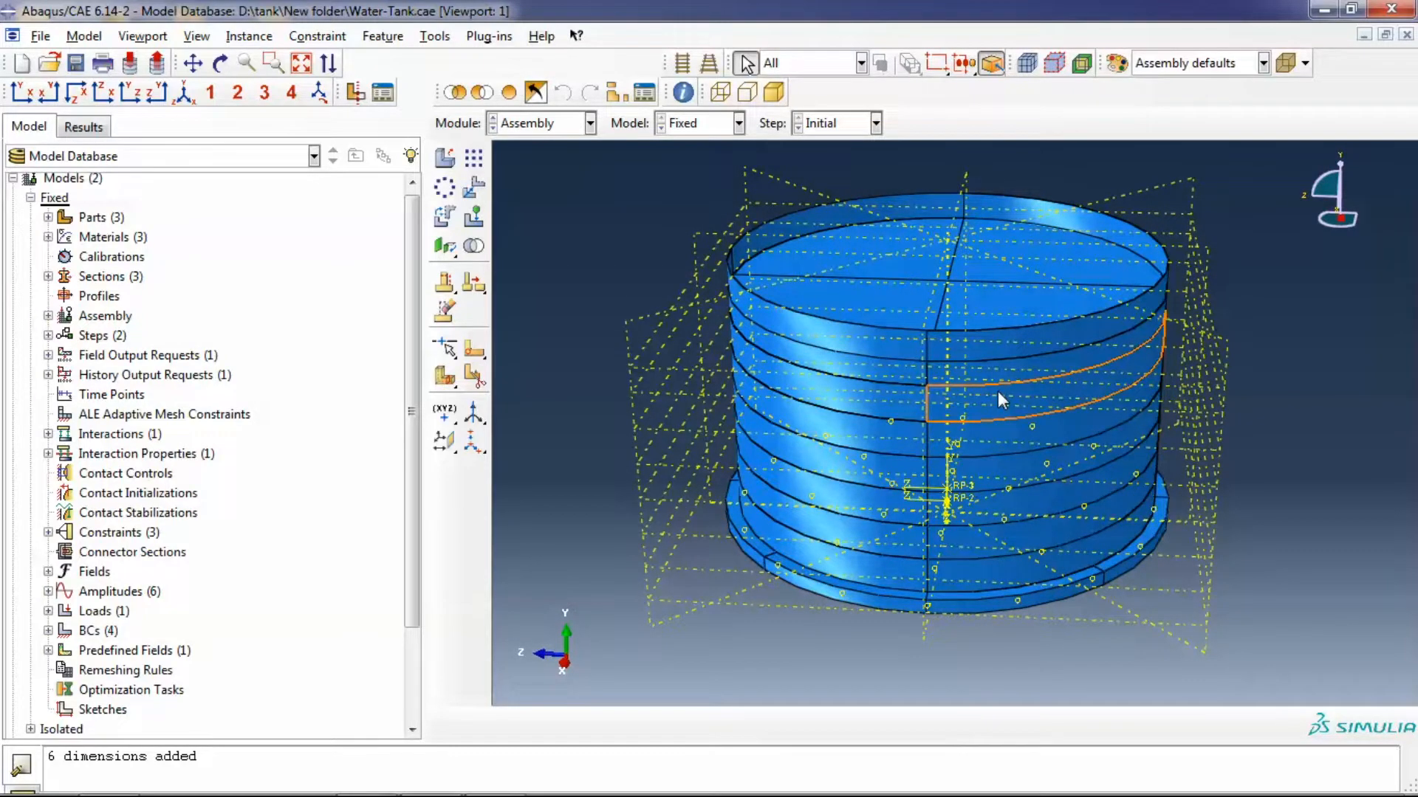
left_click(589, 123)
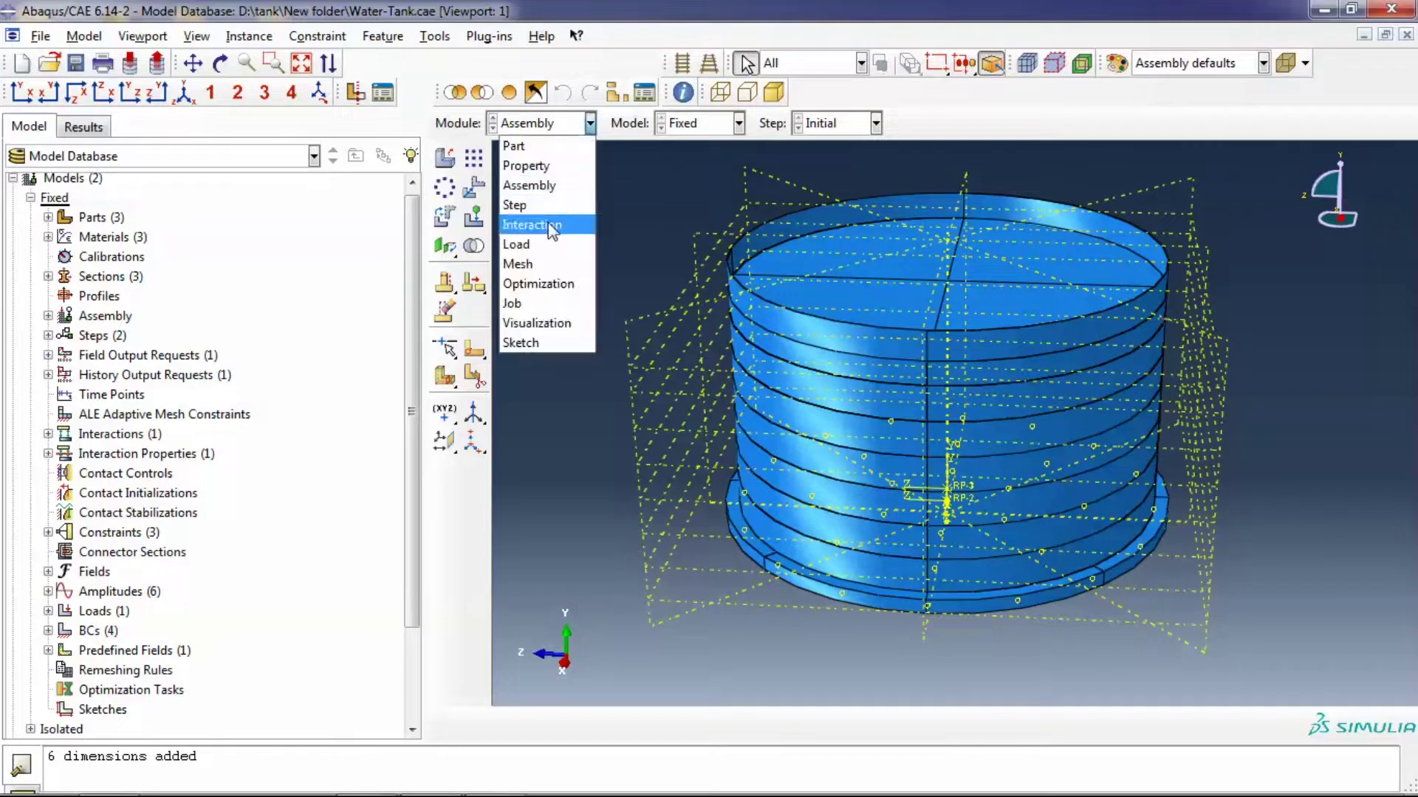
In the Step module, review Step-2's explicit dynamic settings and its whole-model mass scaling factor 25
left_click(513, 204)
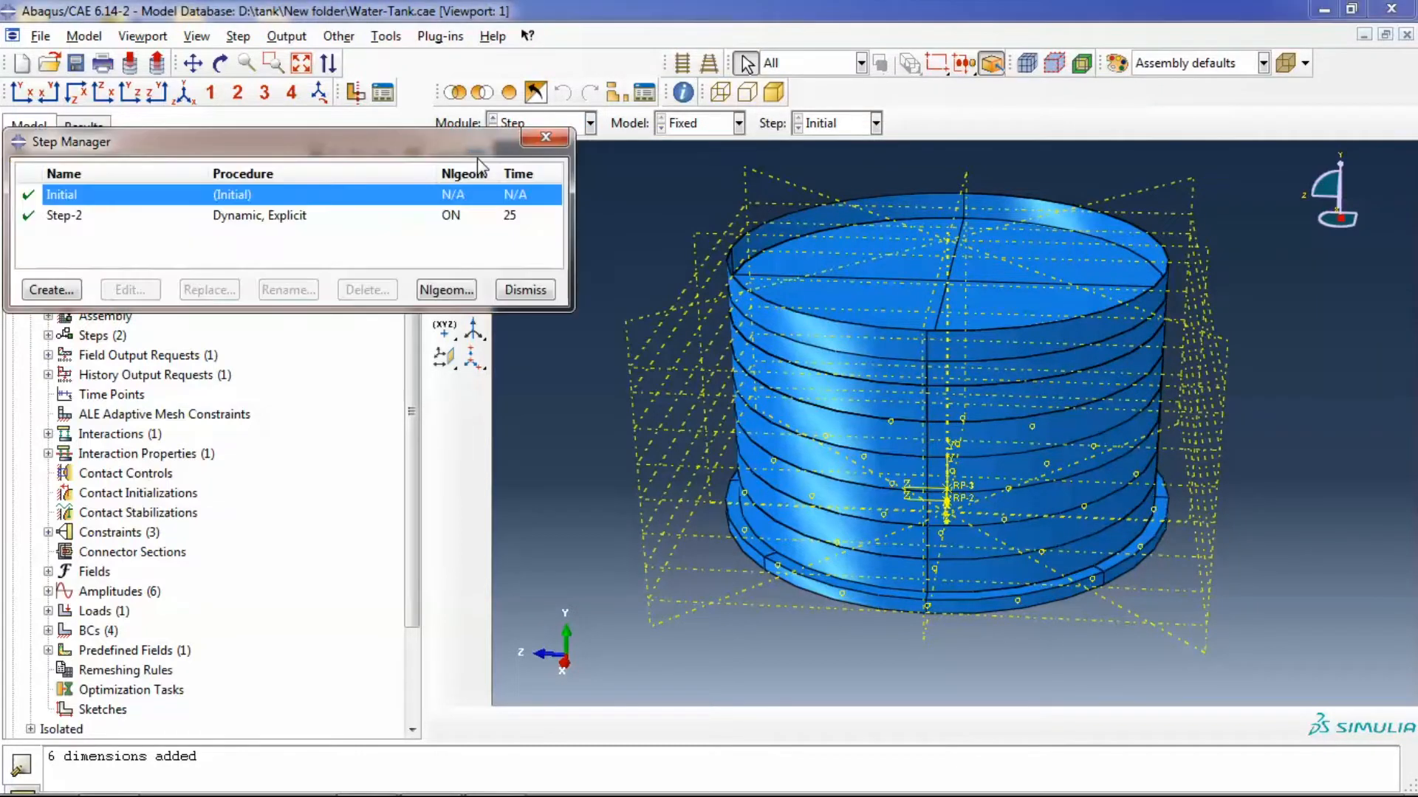
mouse_move(369, 225)
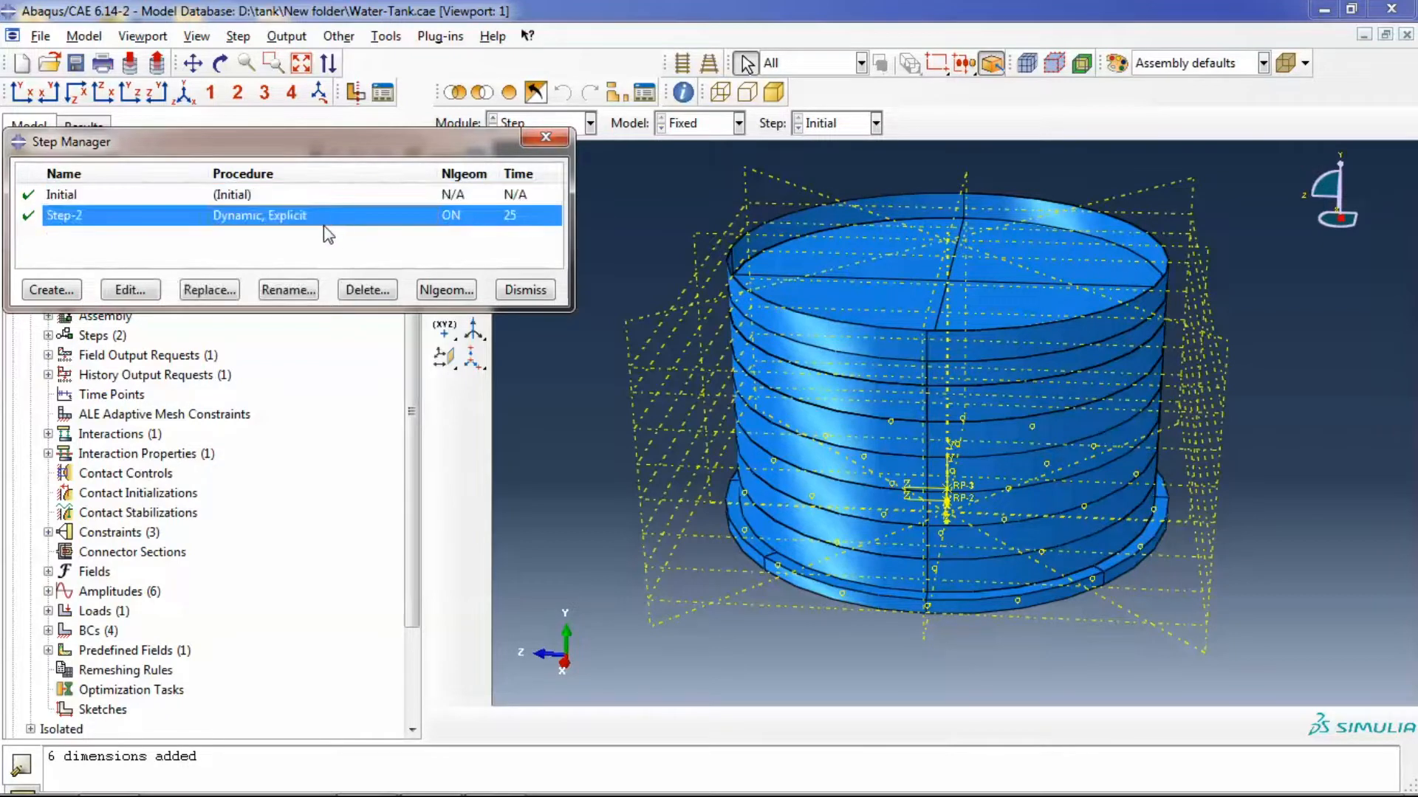
mouse_move(137, 290)
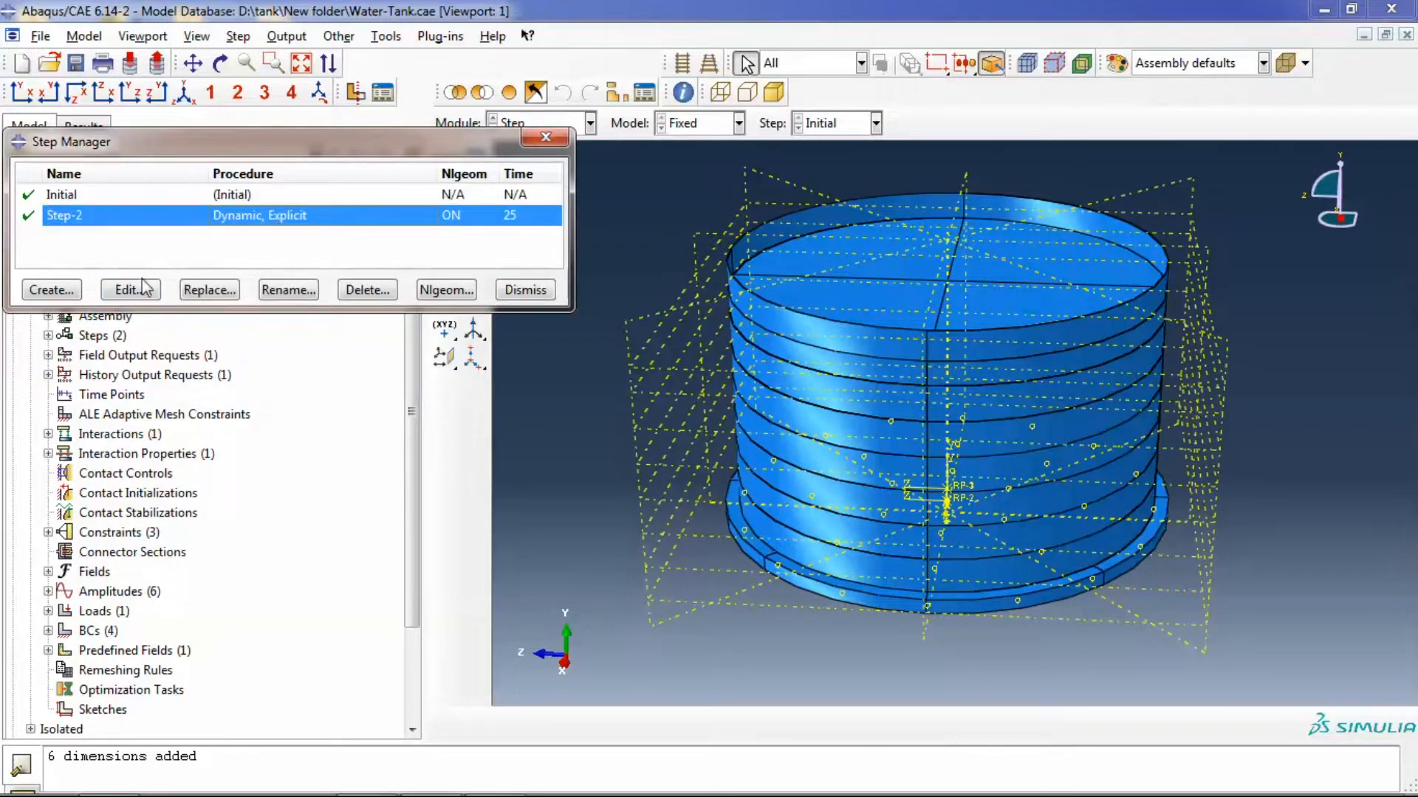
mouse_move(259, 232)
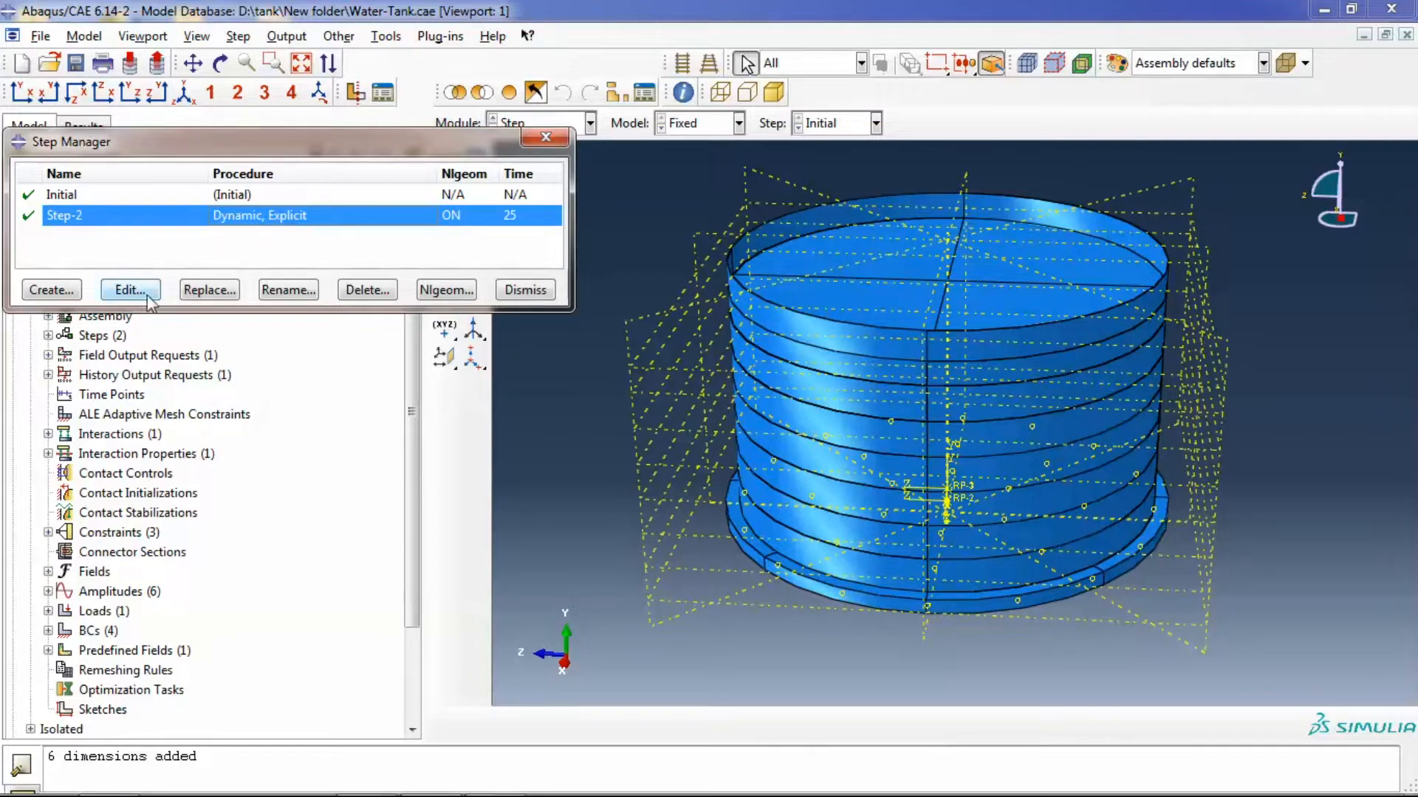
left_click(130, 289)
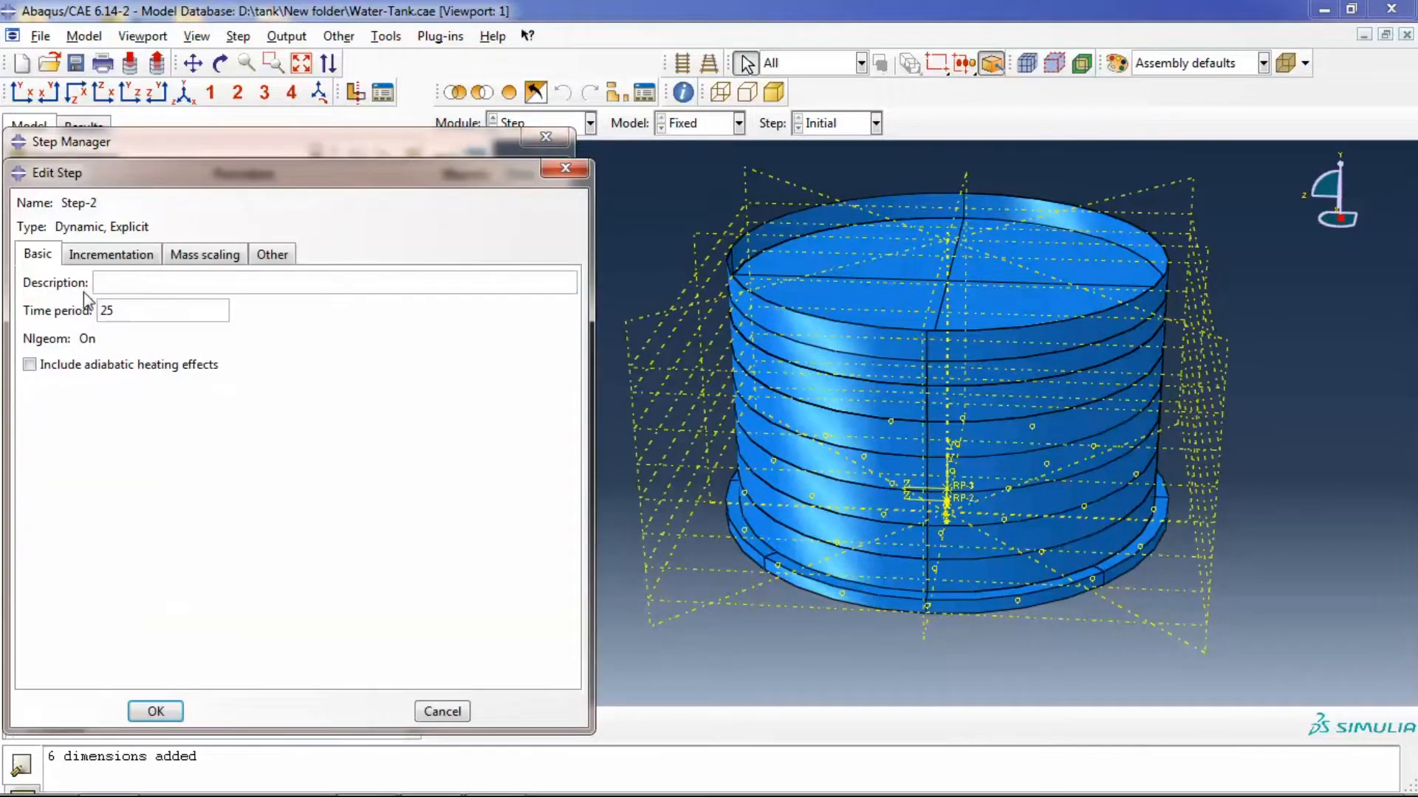
left_click(204, 254)
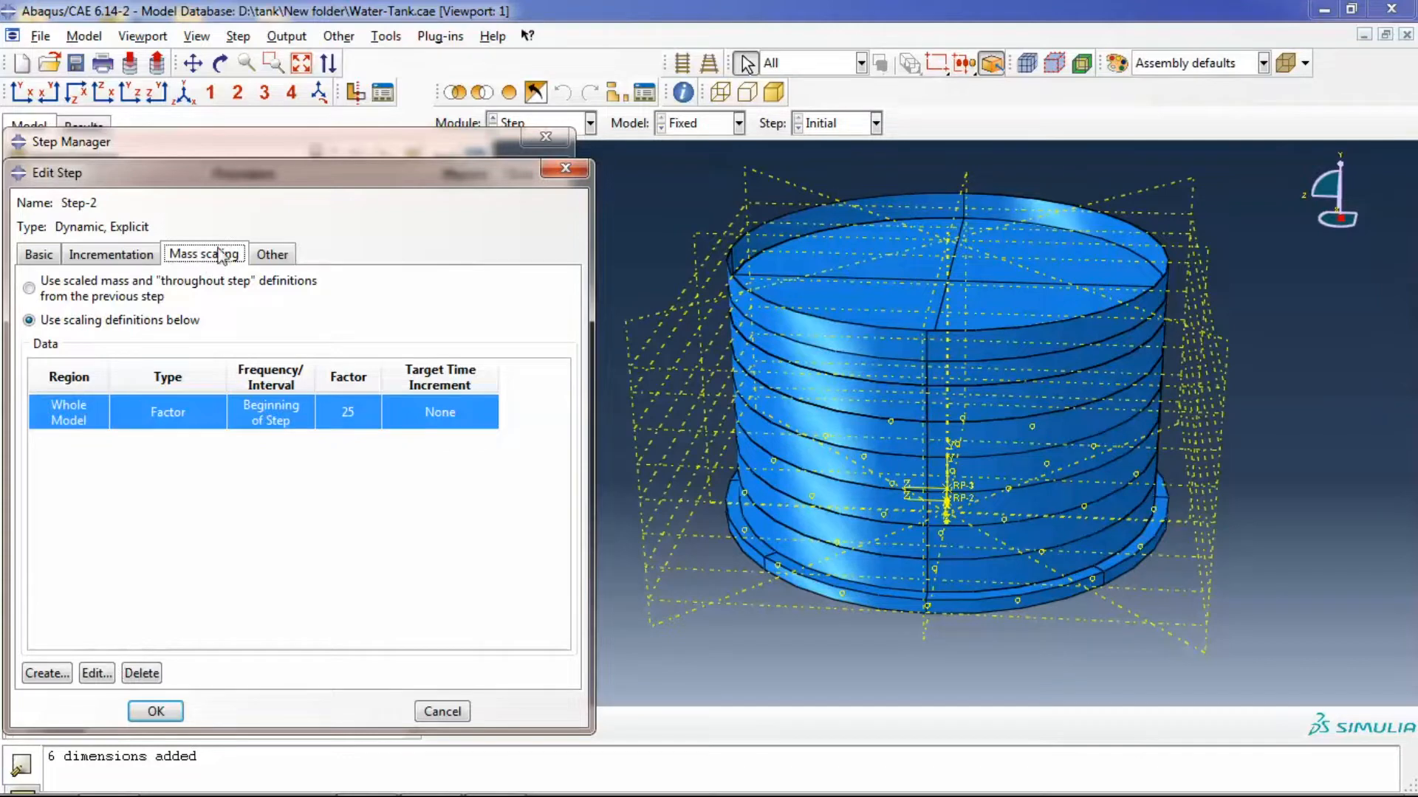
mouse_move(39, 657)
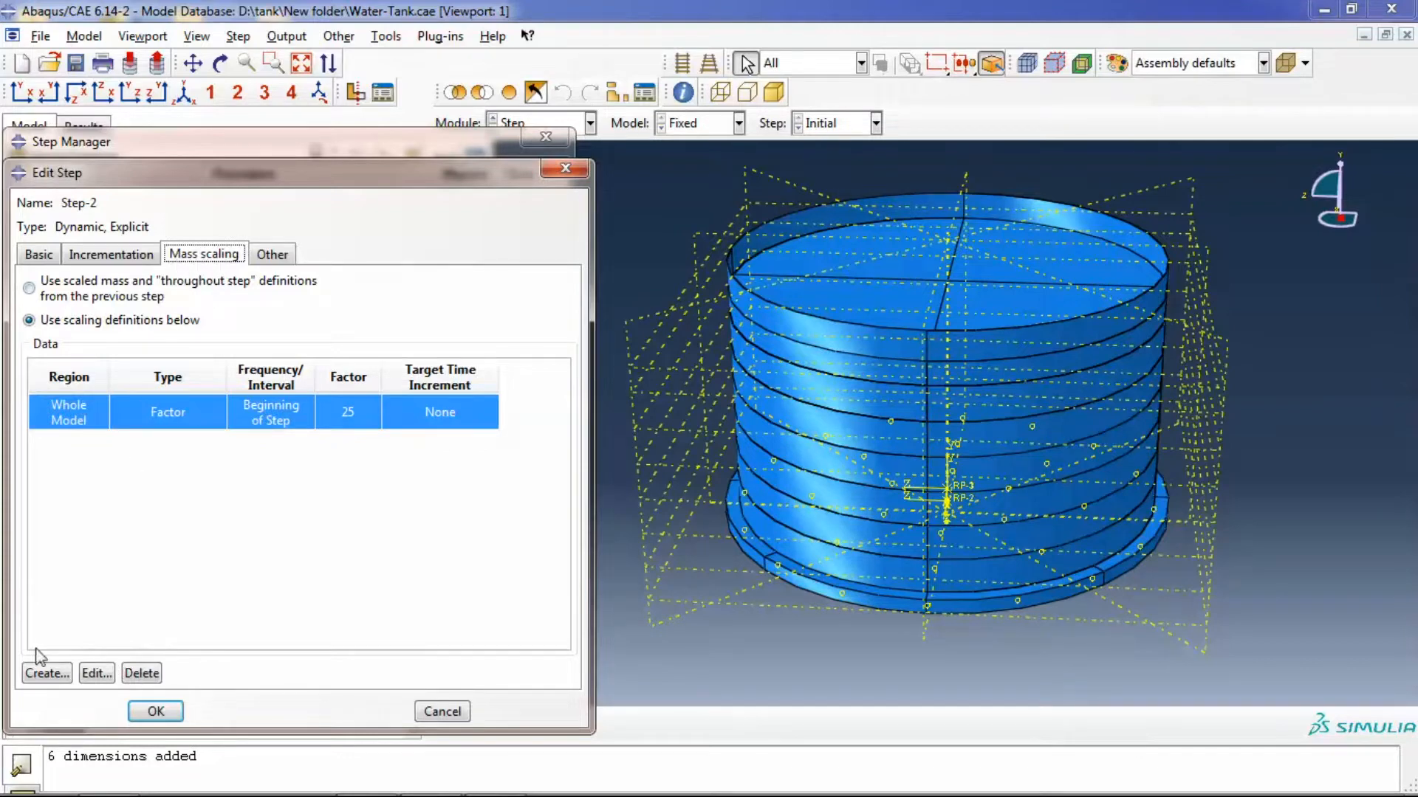
left_click(95, 673)
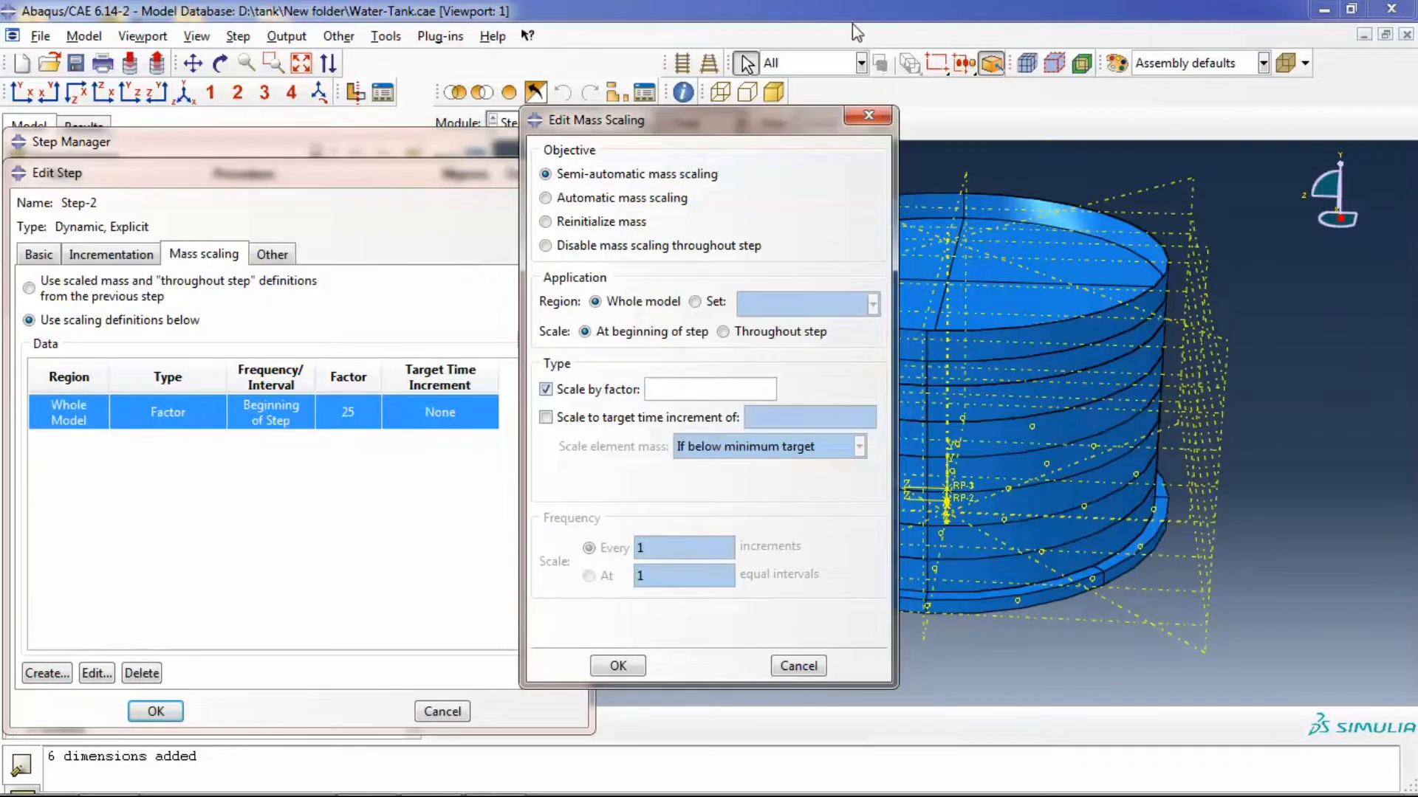
left_click(617, 665)
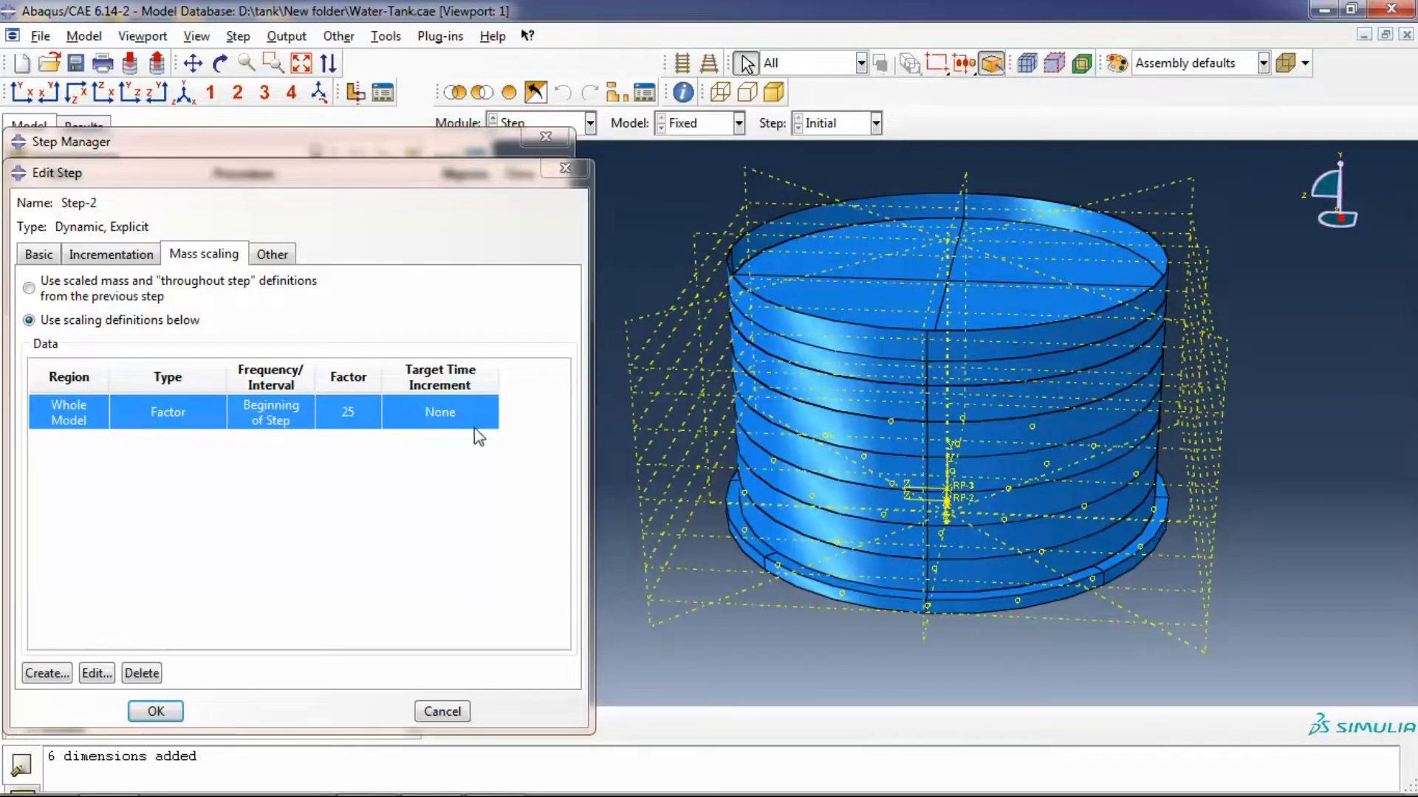
mouse_move(924, 252)
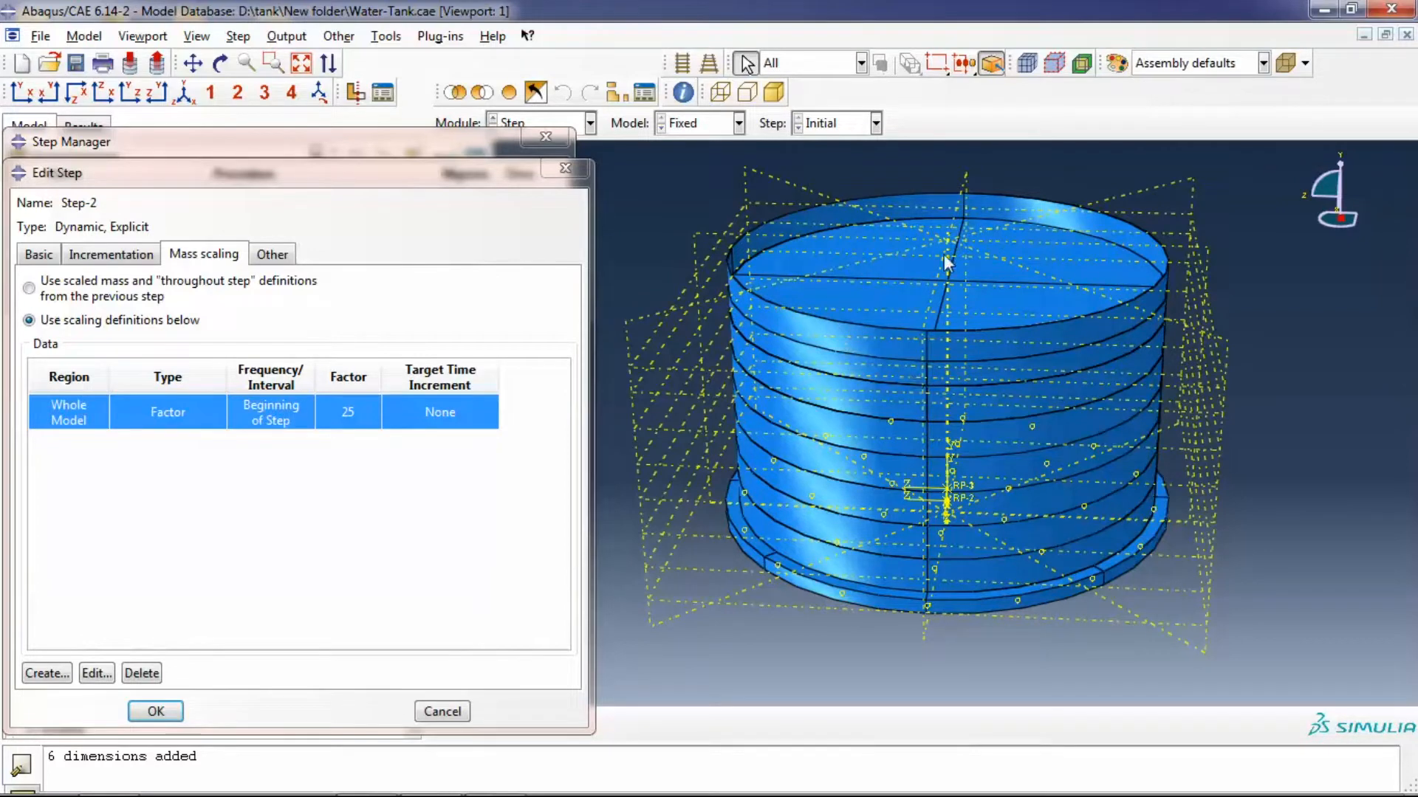
mouse_move(558, 409)
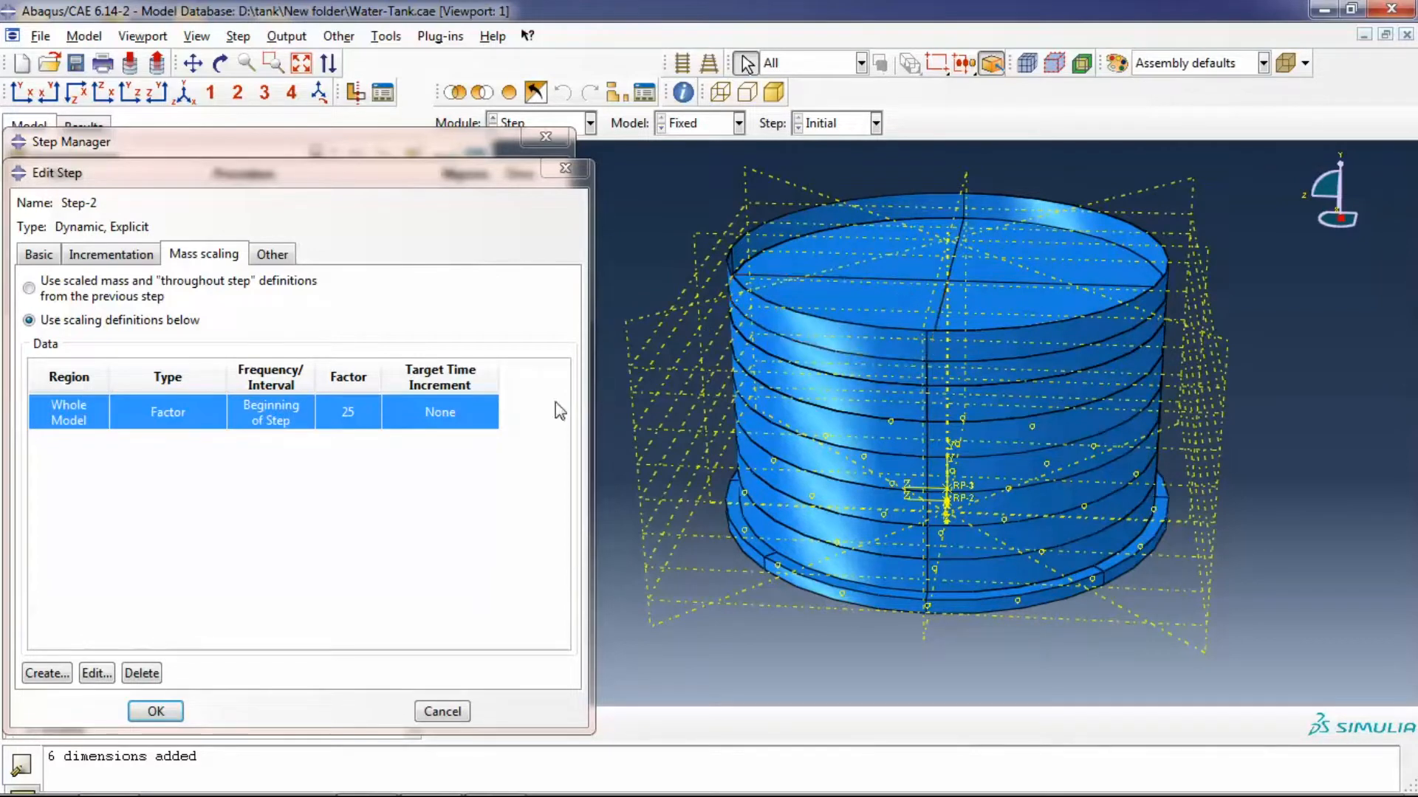
mouse_move(867, 261)
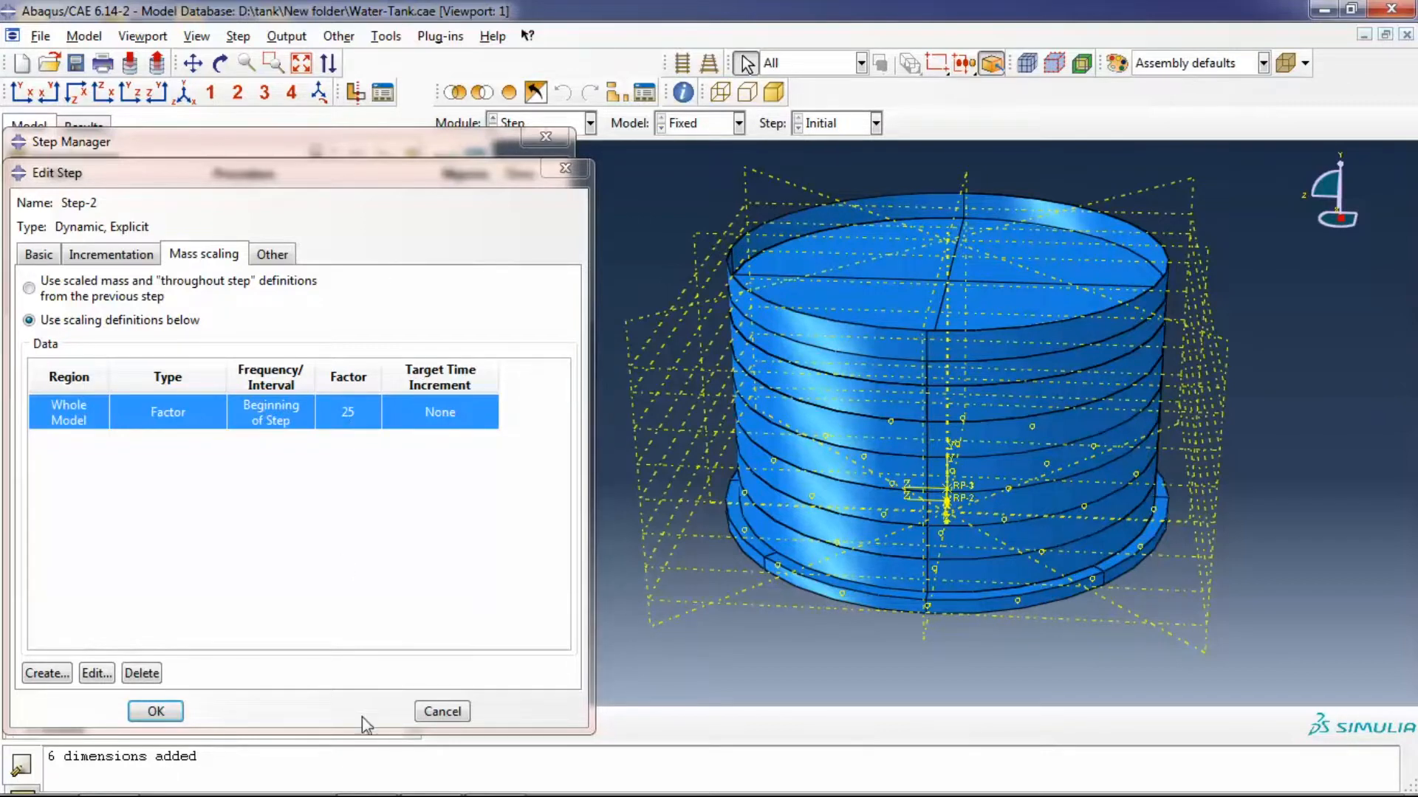
Close Edit Step and briefly view field output request F-Output-1
left_click(154, 711)
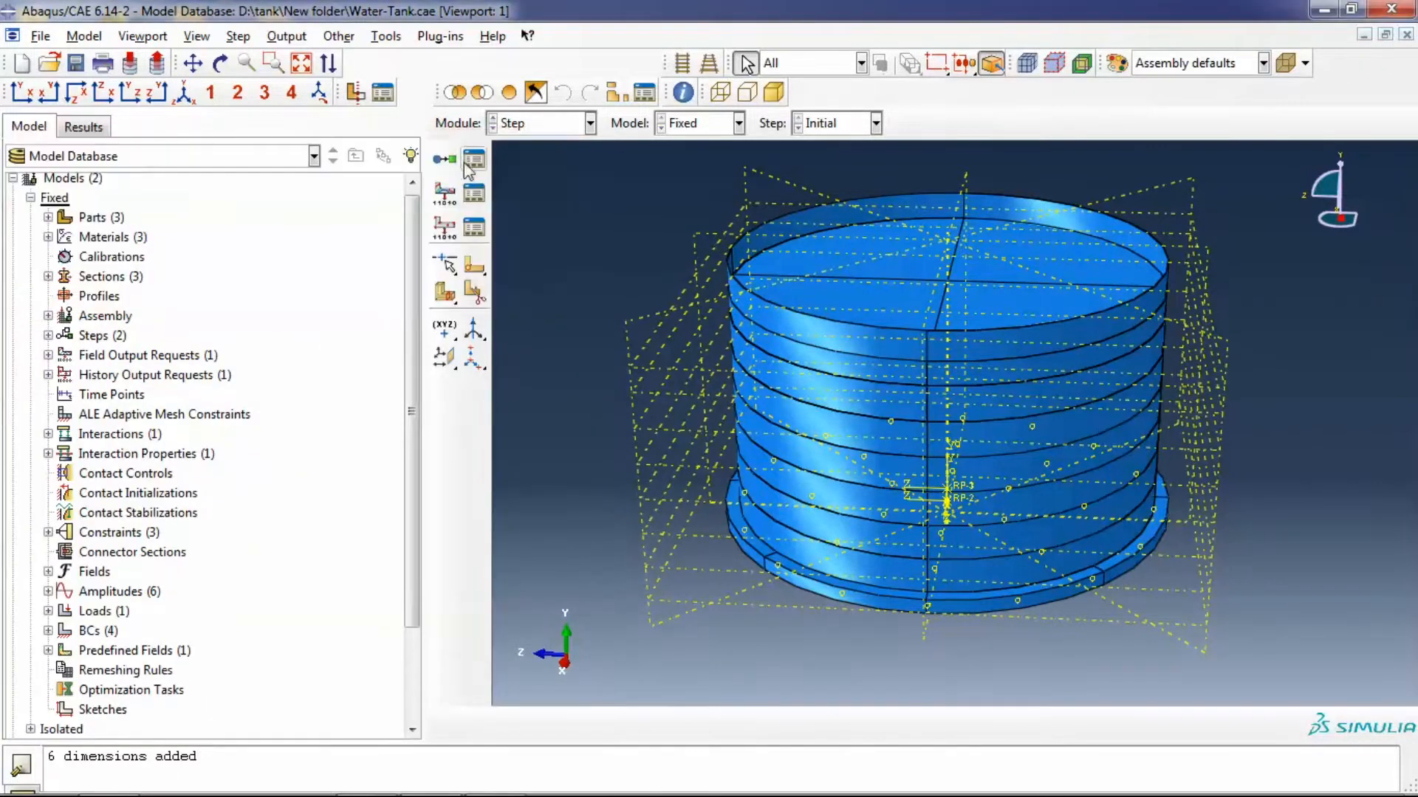
mouse_move(474, 194)
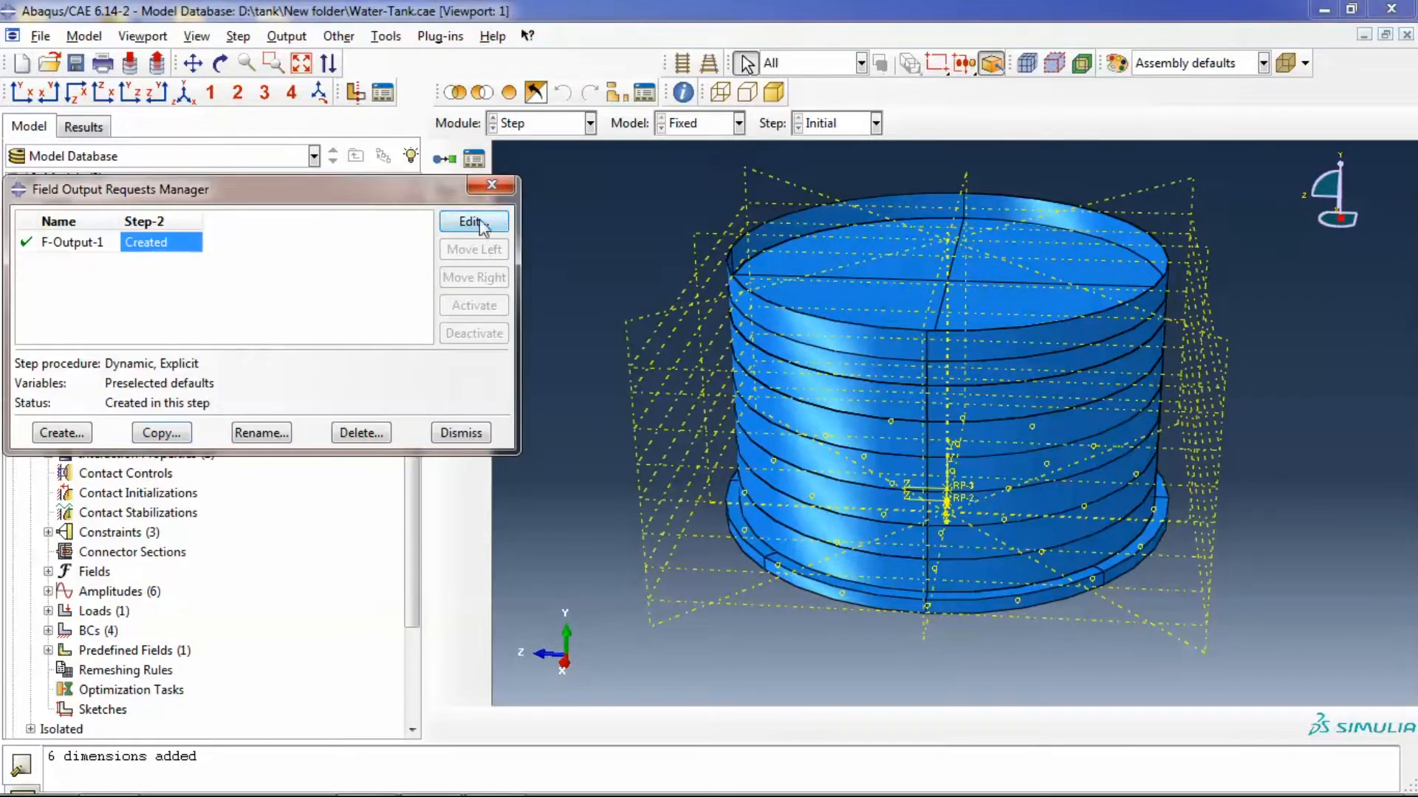
left_click(472, 222)
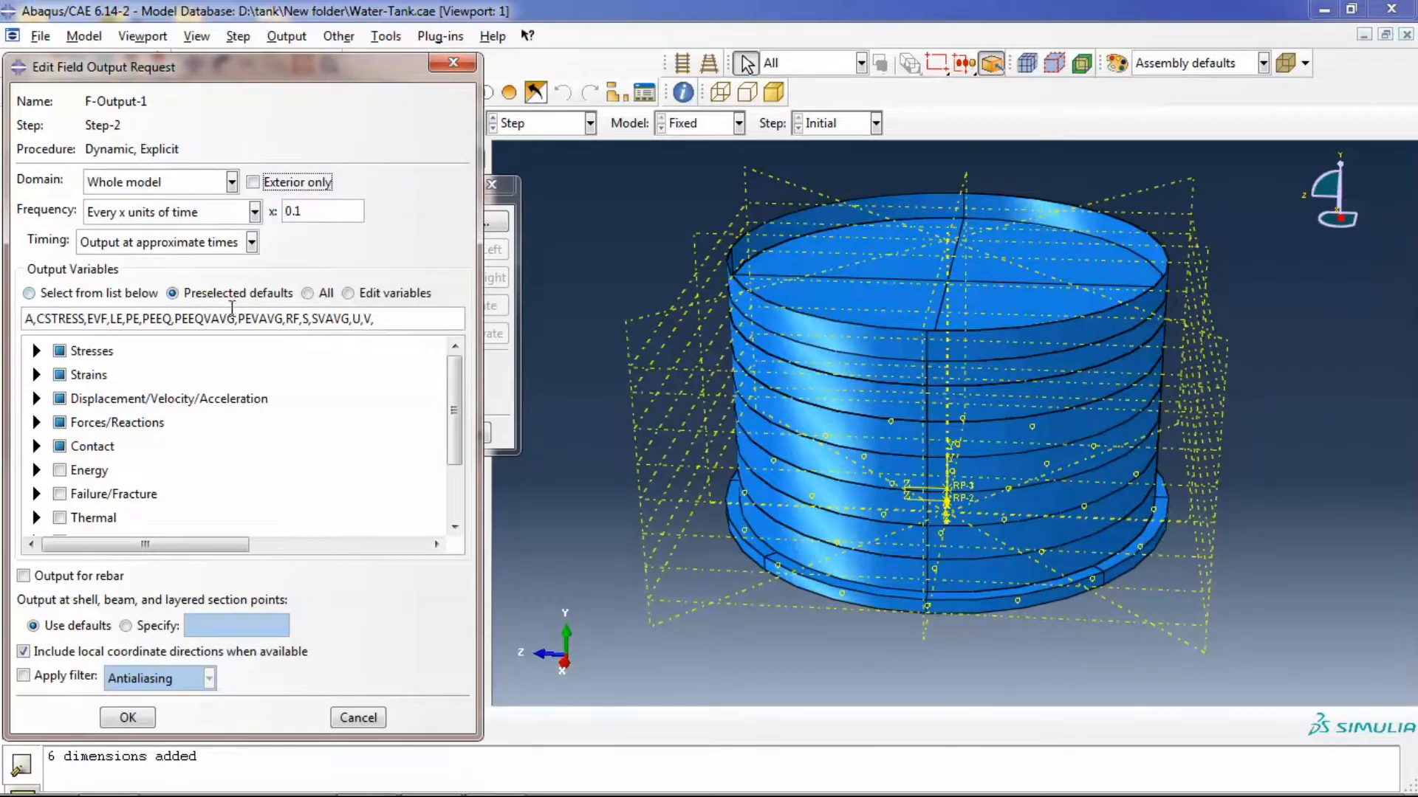
left_click(127, 718)
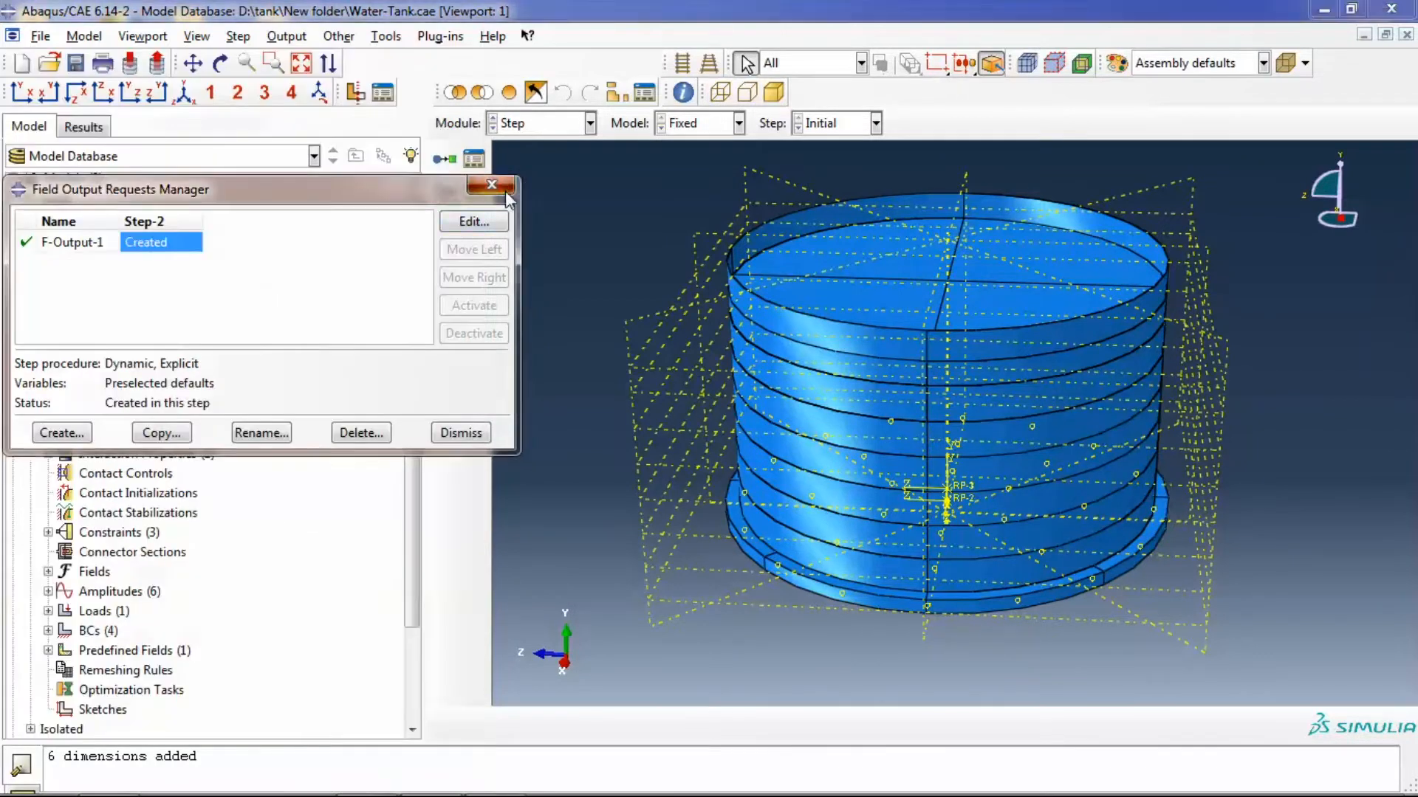
left_click(490, 186)
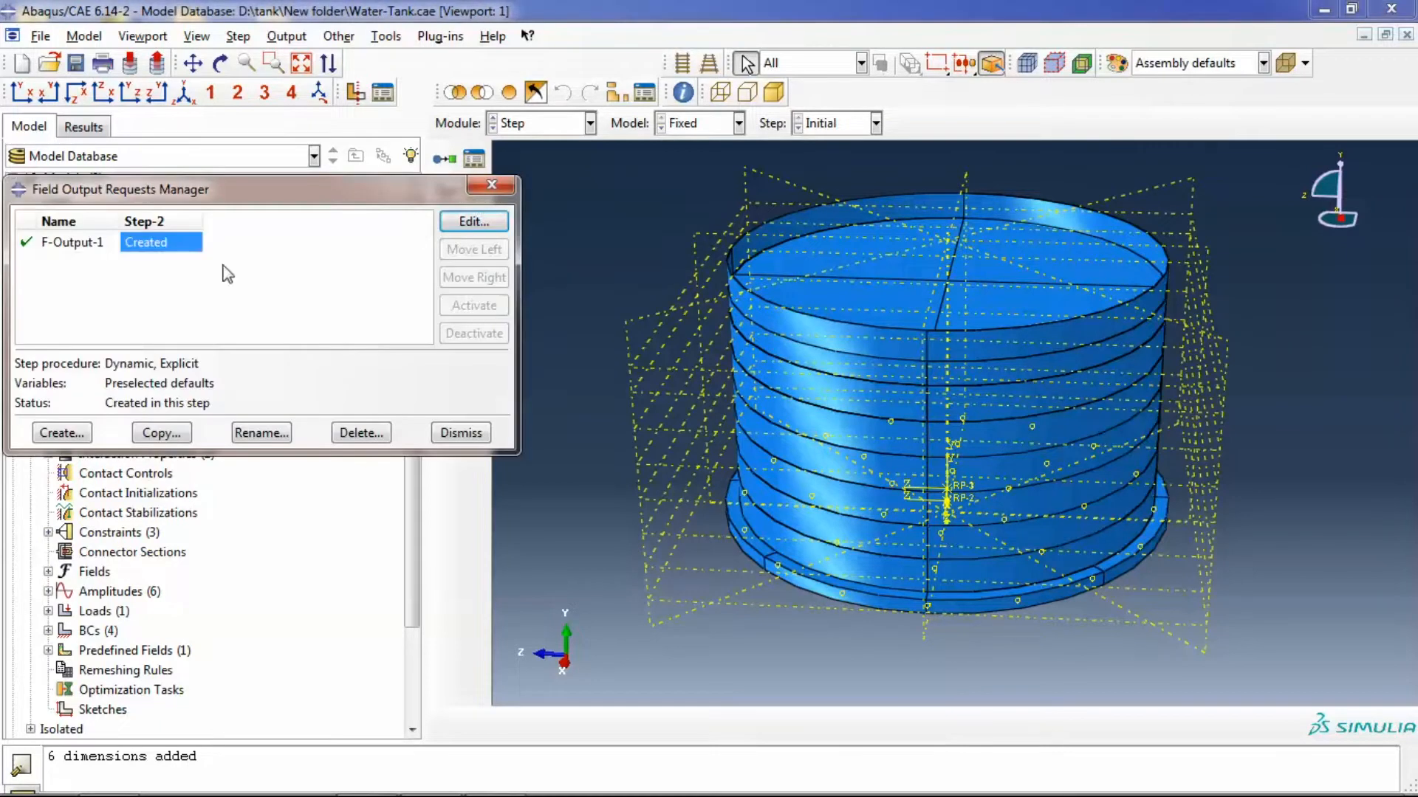
Check F-Output-1 records preselected default variables every 0.1 time units, then close it
left_click(473, 221)
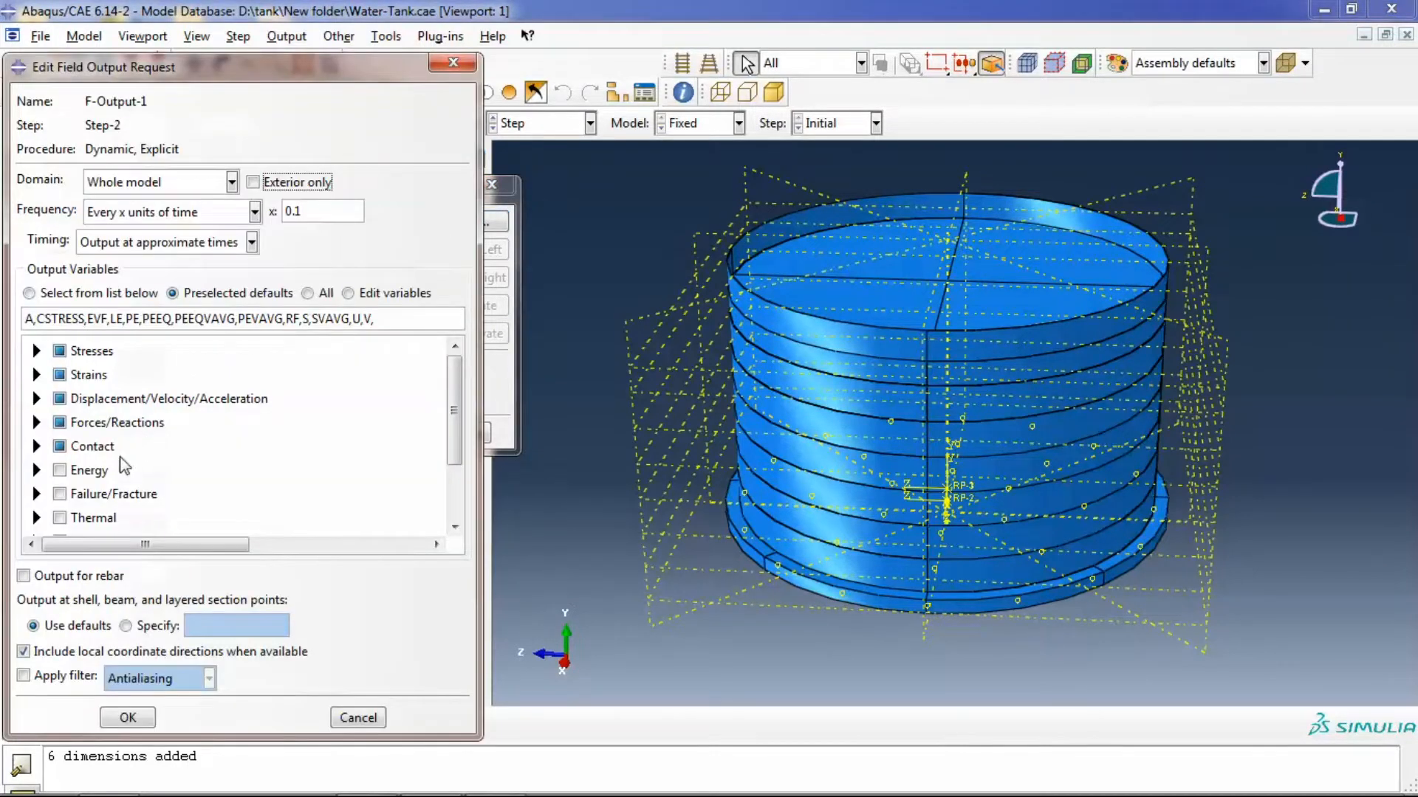
scroll("down", 3)
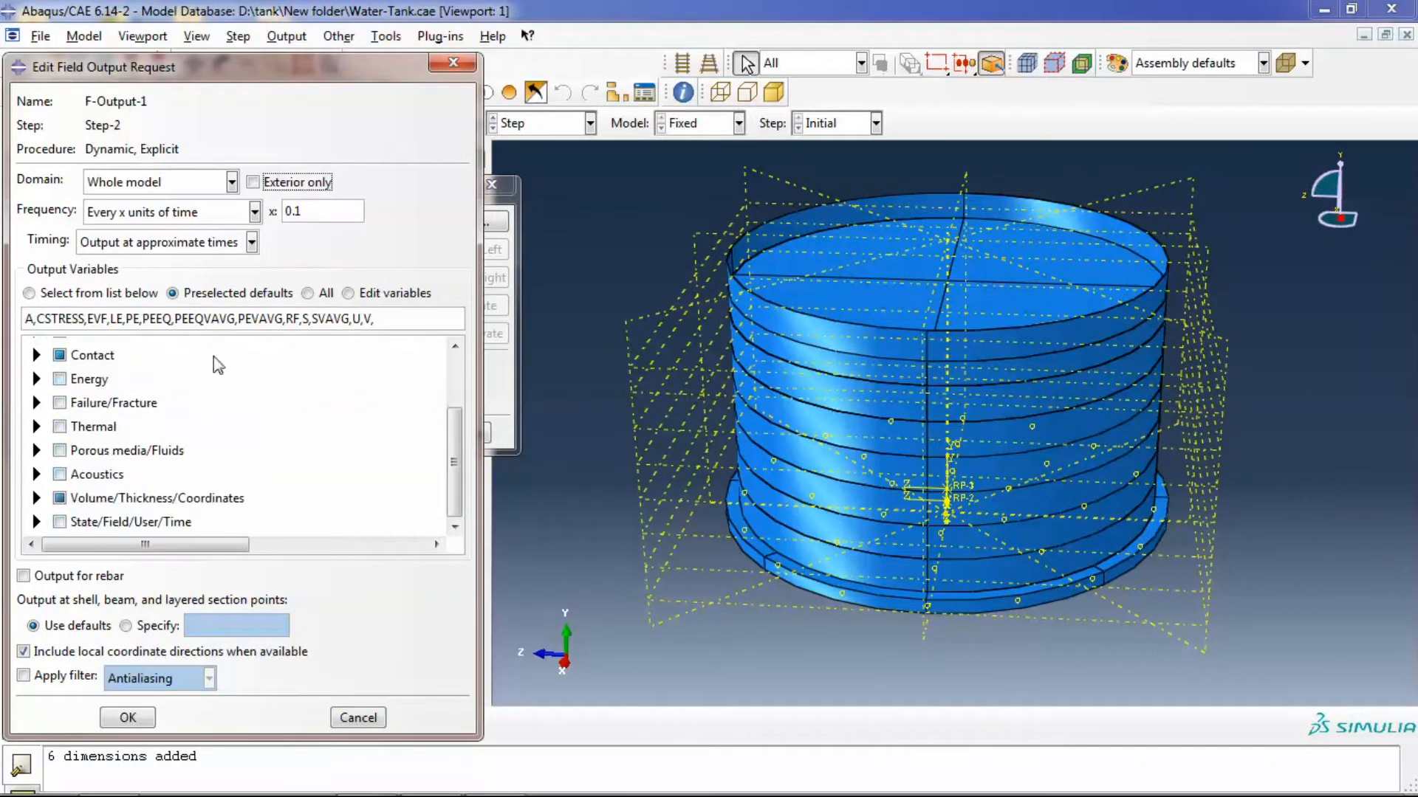
scroll("up", 3)
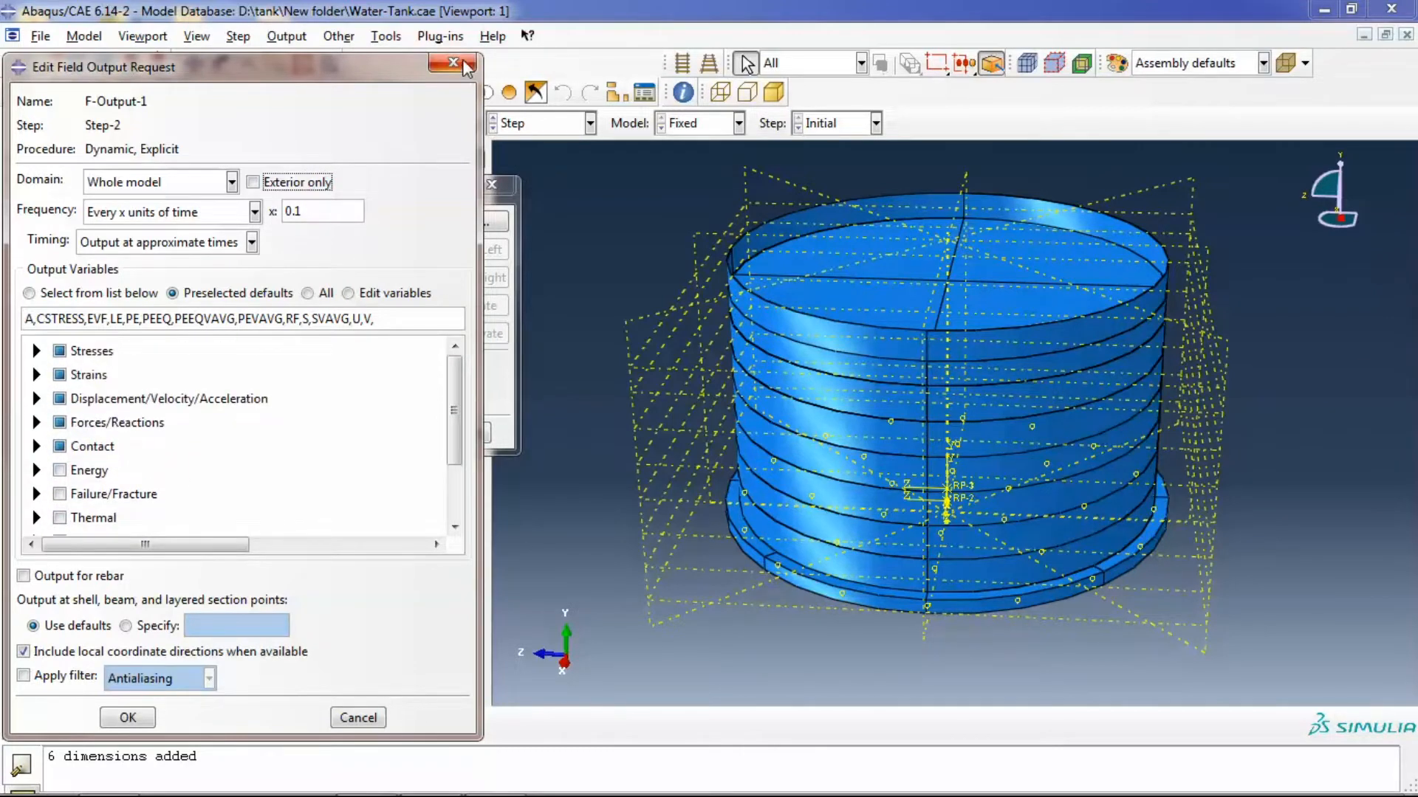
left_click(453, 62)
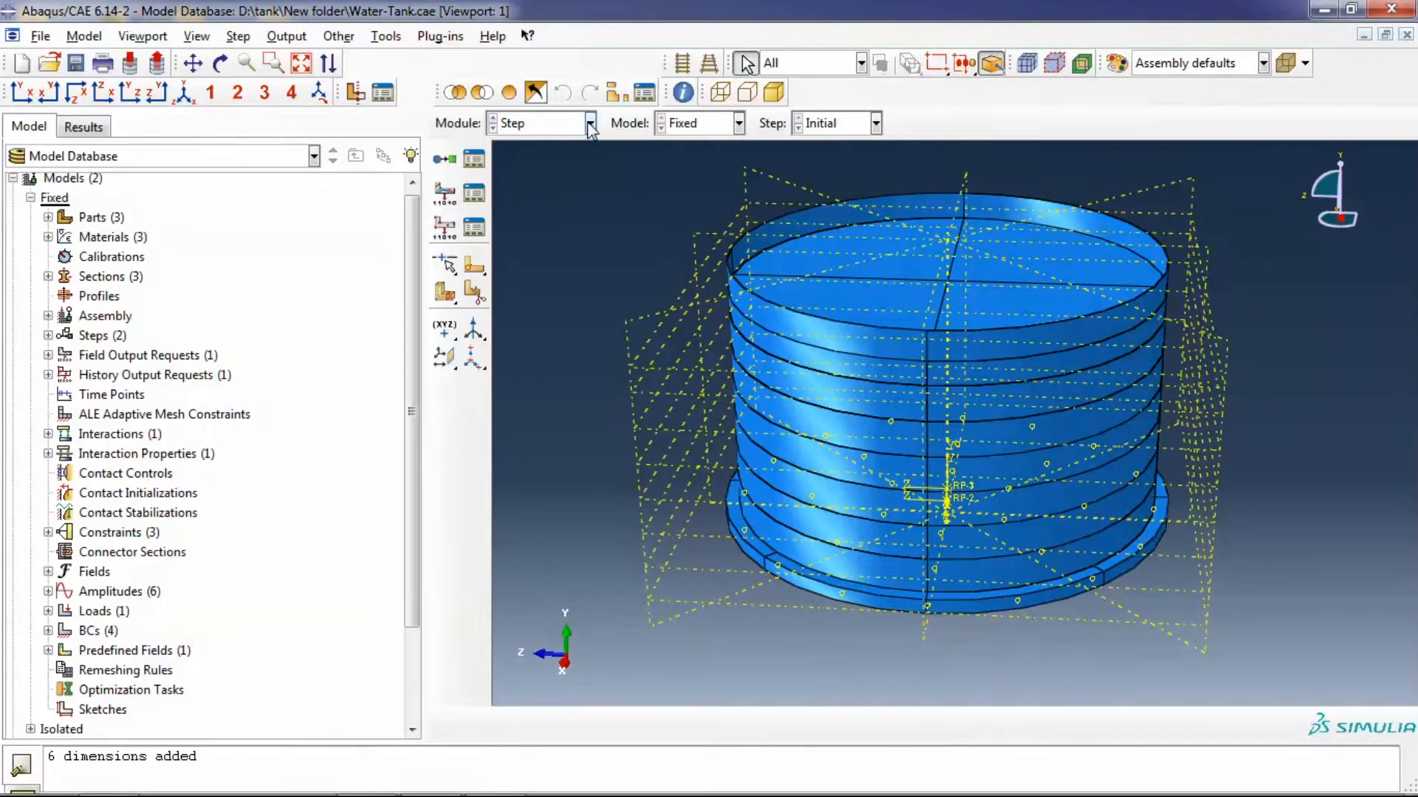
left_click(589, 123)
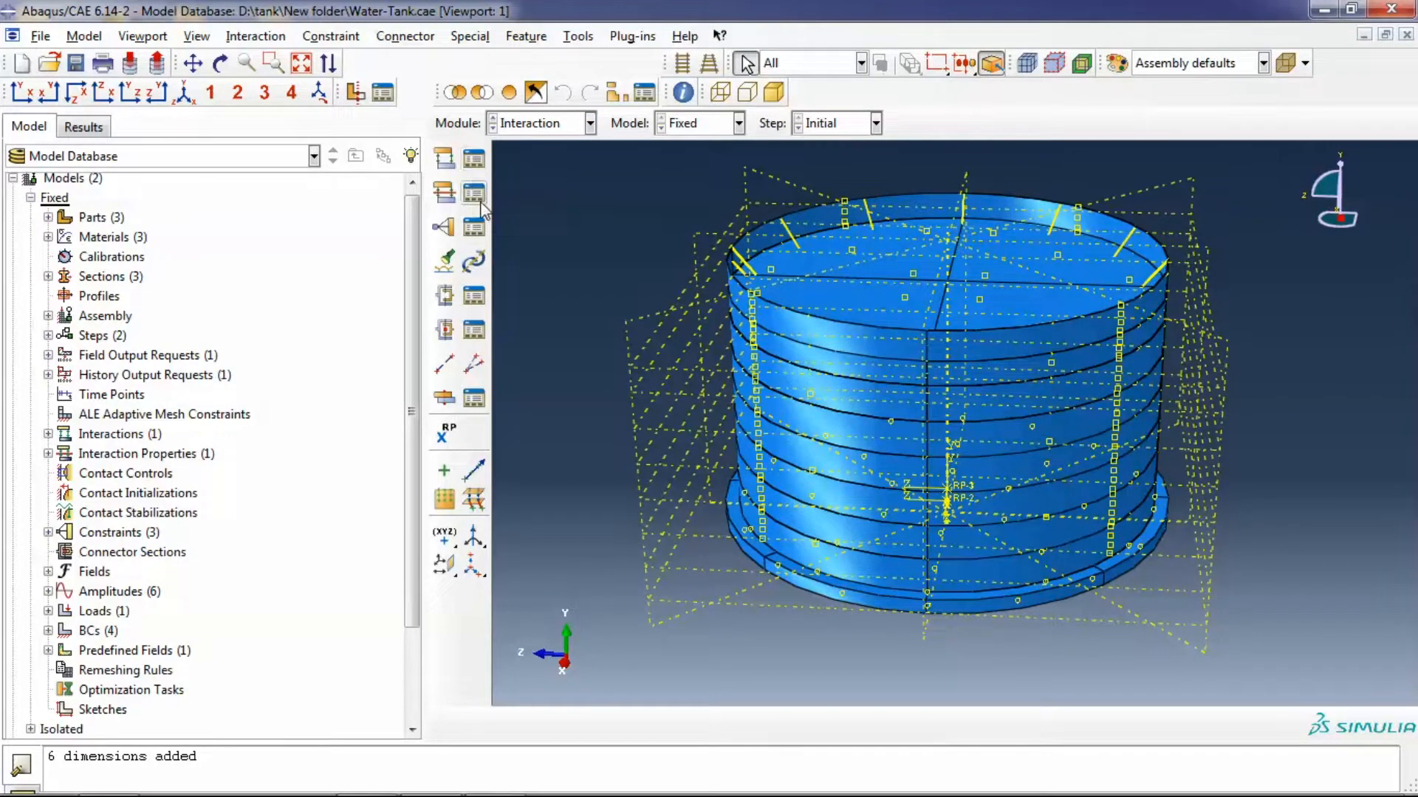
left_click(474, 192)
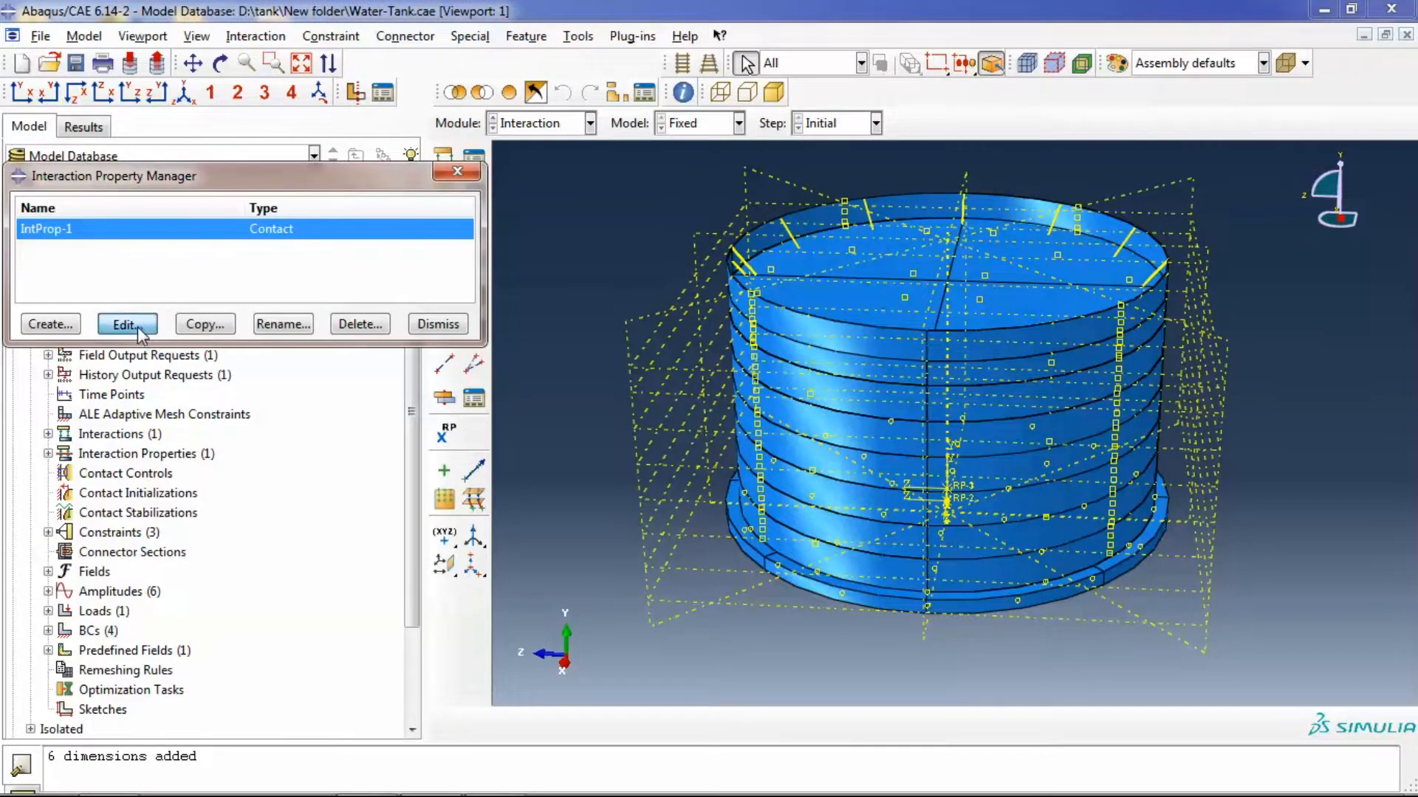
left_click(127, 324)
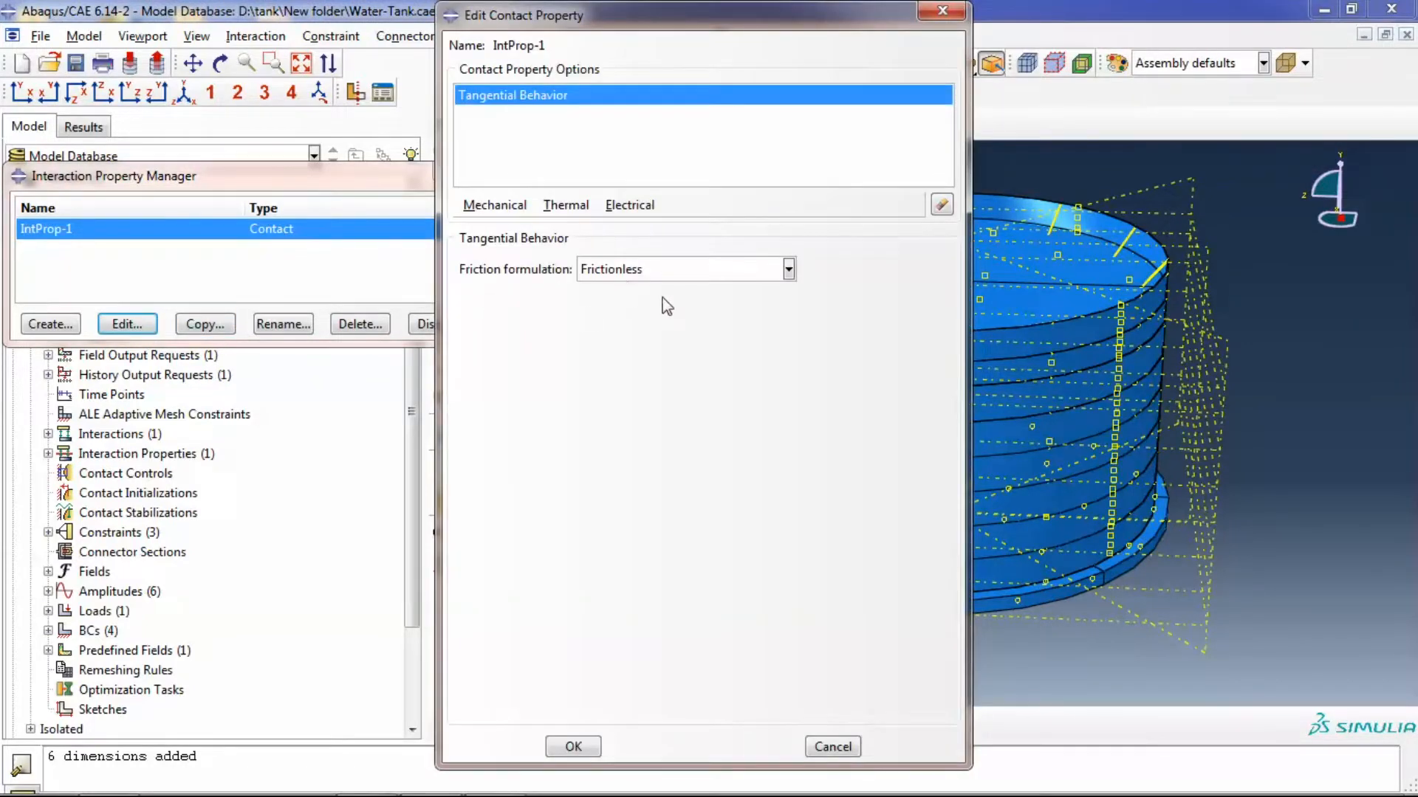
left_click(786, 268)
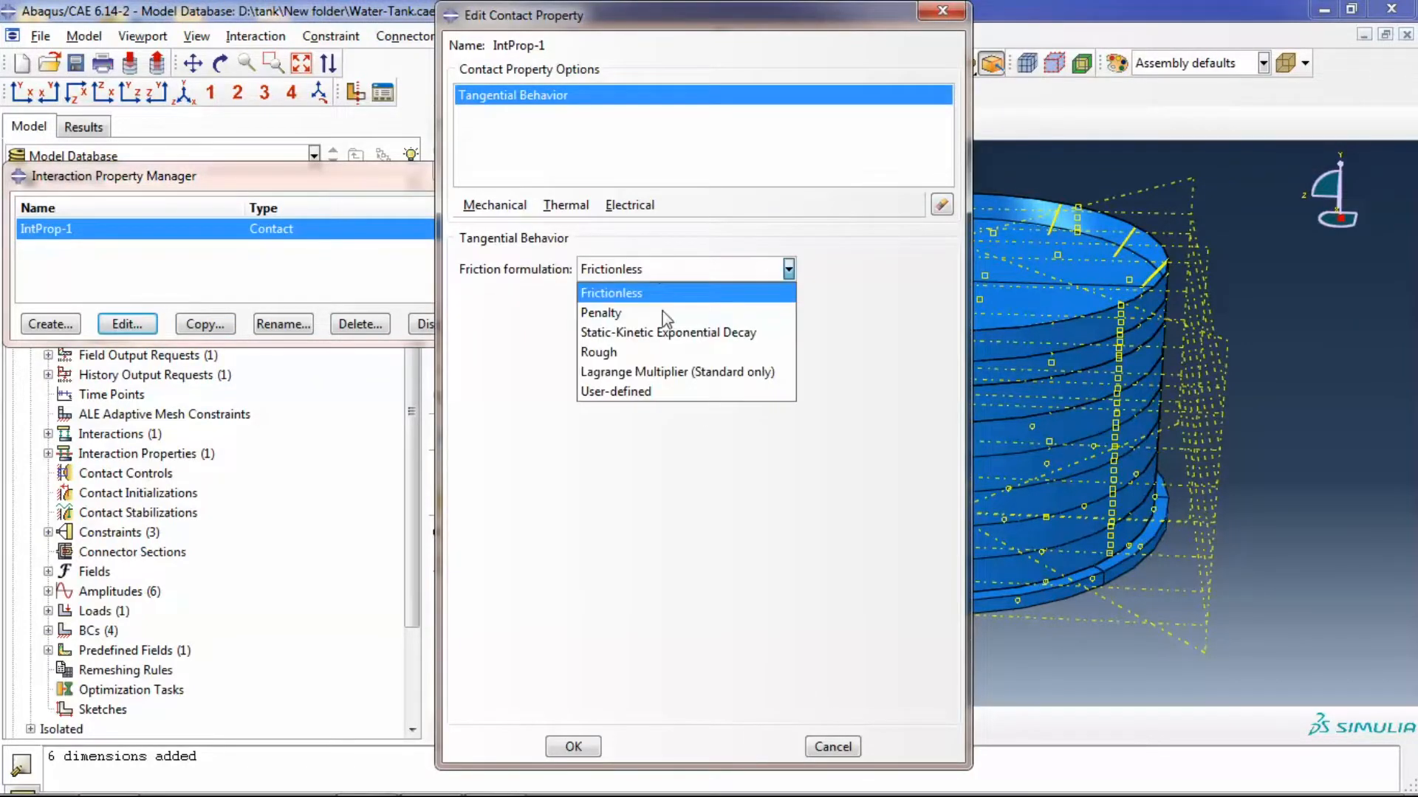
left_click(495, 205)
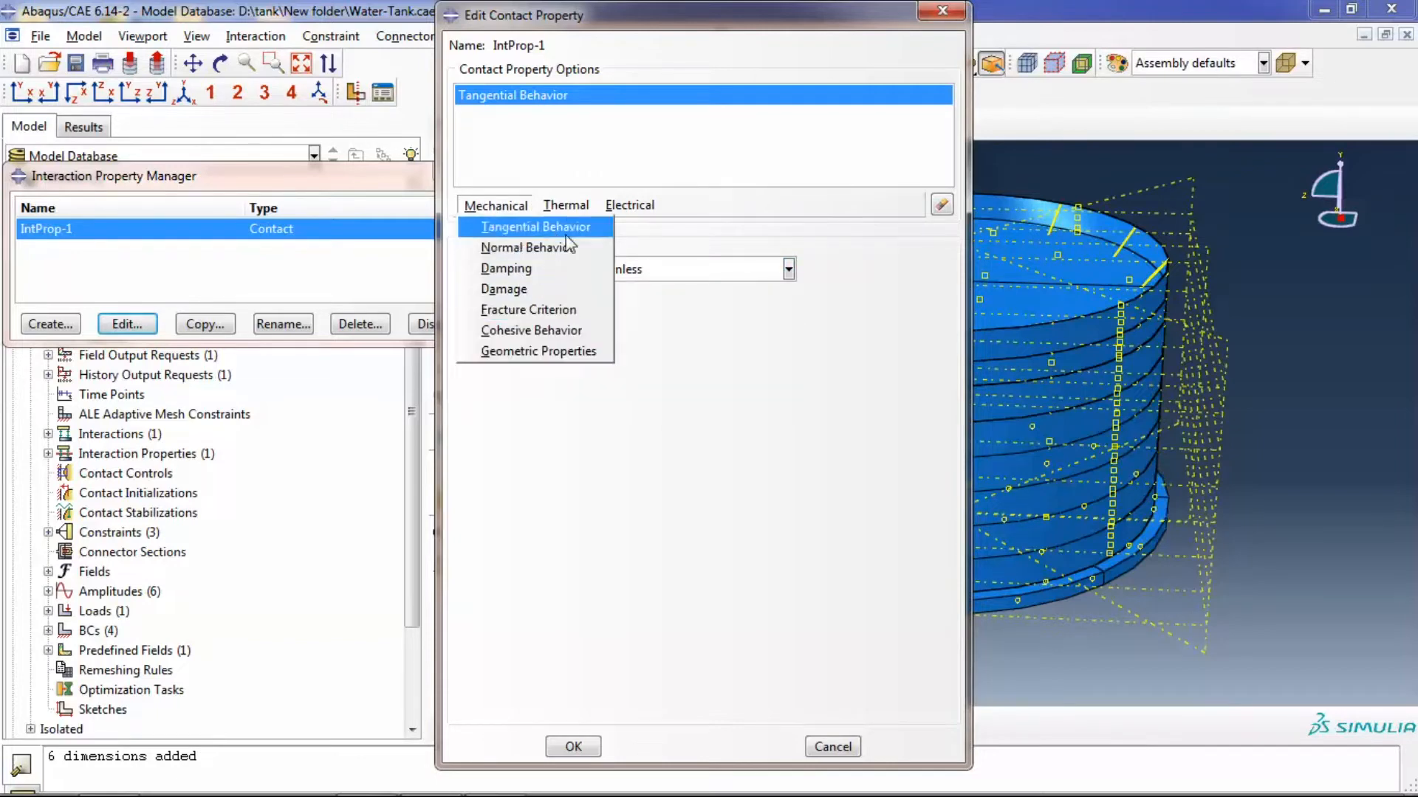
mouse_move(783, 473)
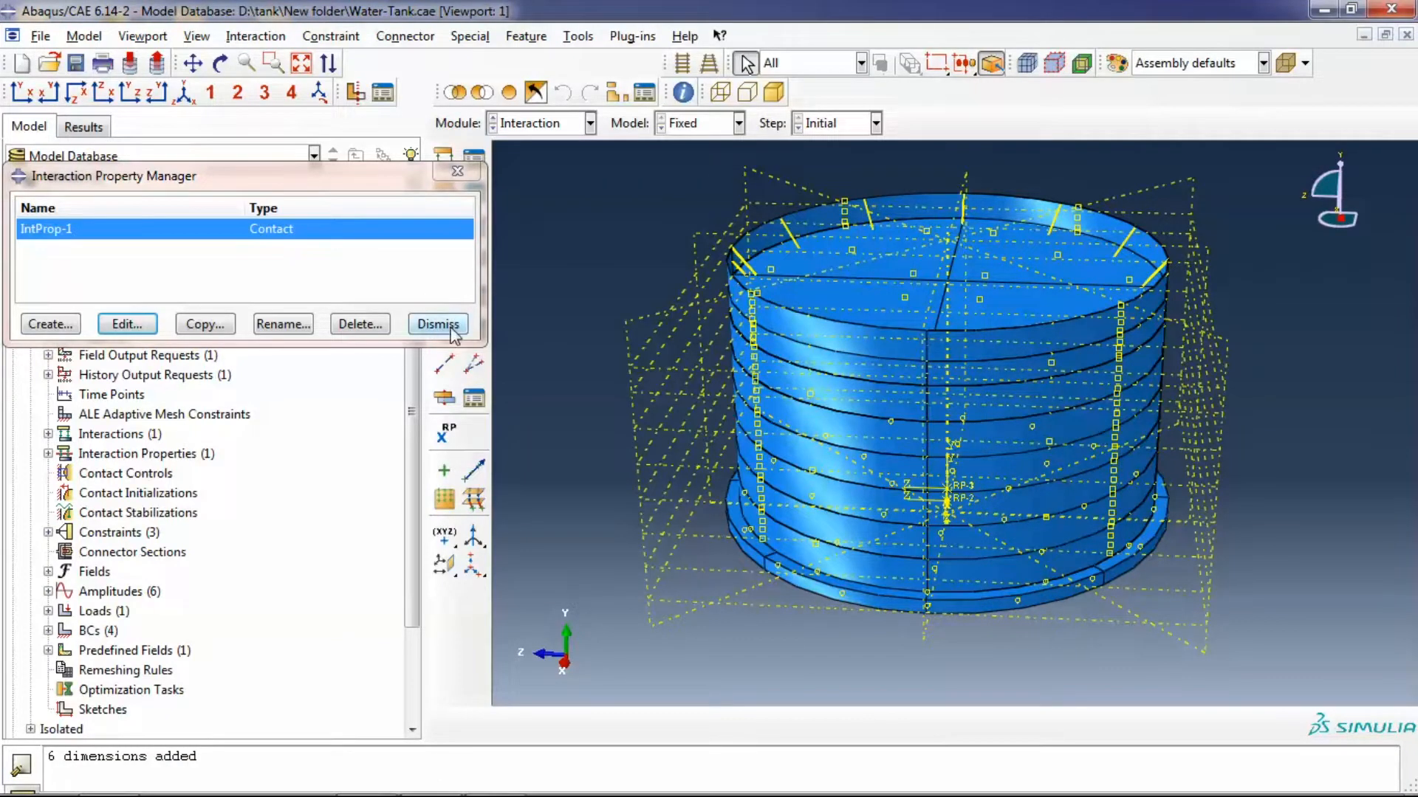
Review the CP-2-Water-1-Steel Tank-1 surface-to-surface contact interaction and close it unchanged
left_click(437, 324)
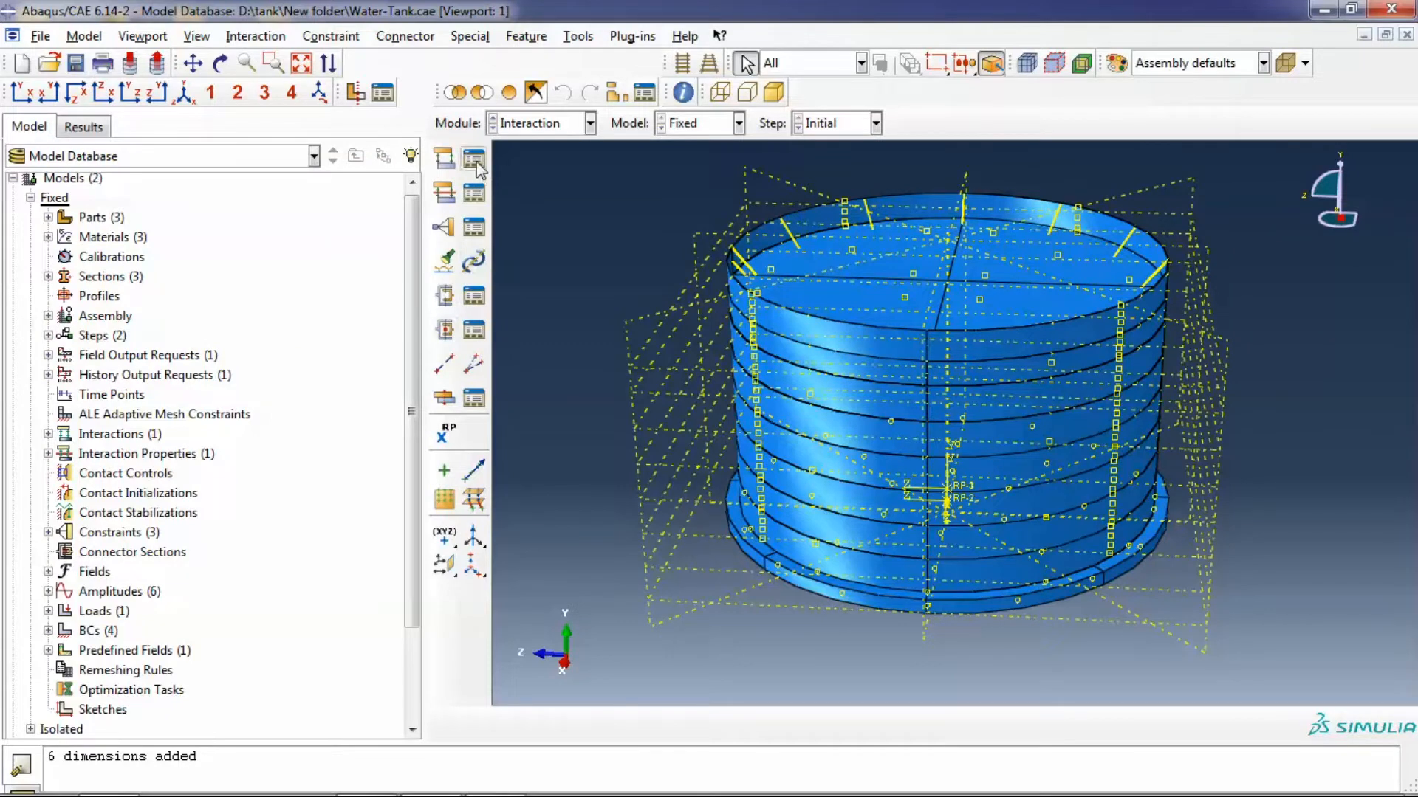
mouse_move(474, 158)
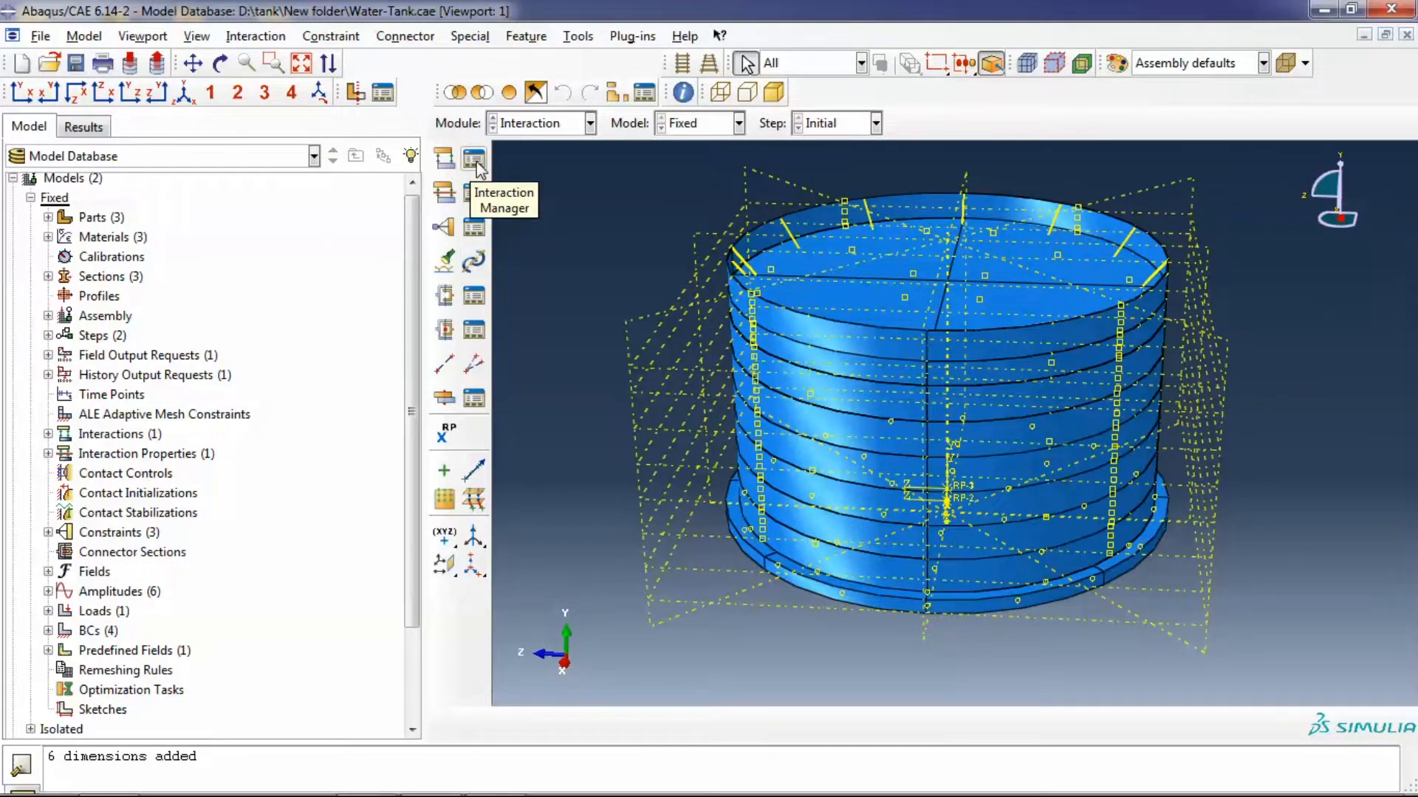
left_click(474, 159)
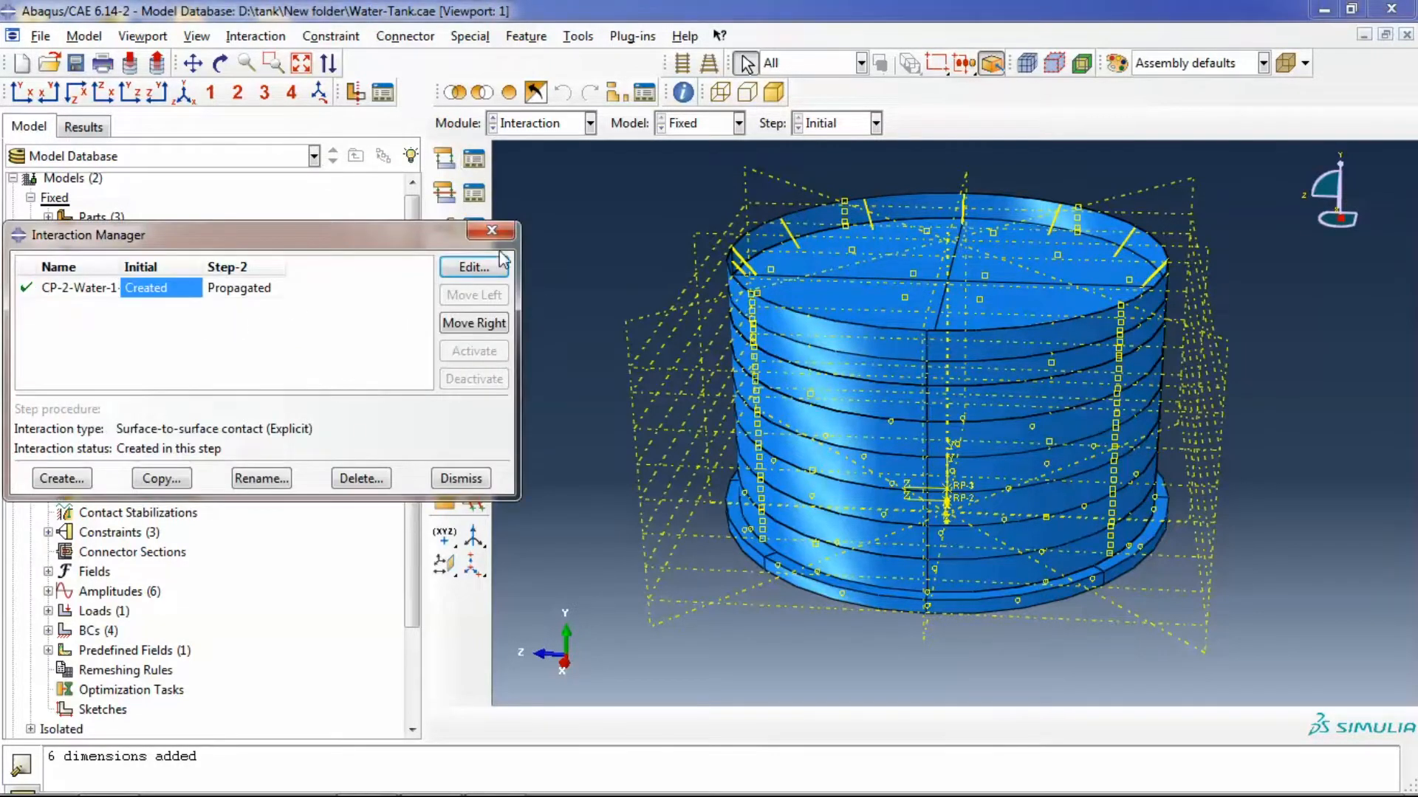
left_click(474, 267)
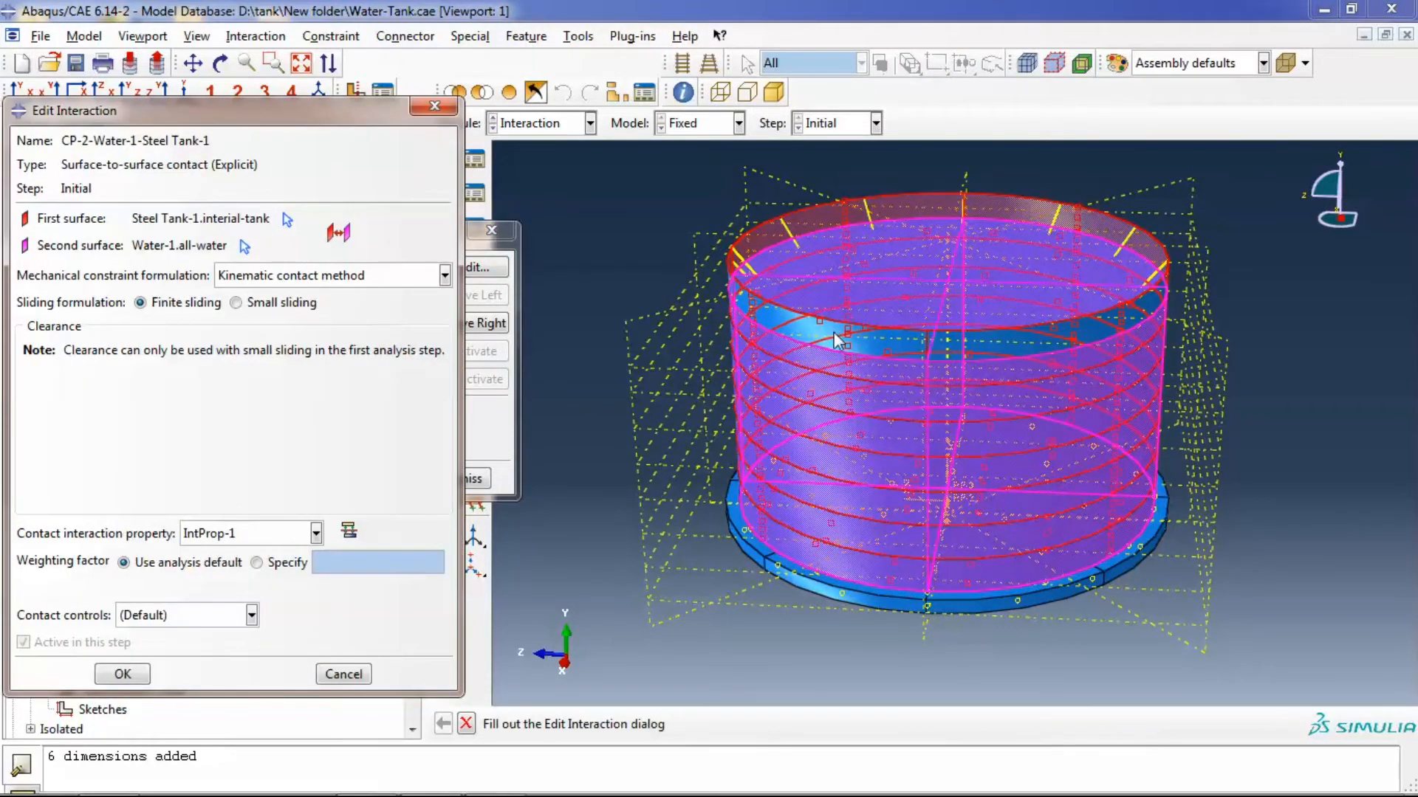
mouse_move(172, 353)
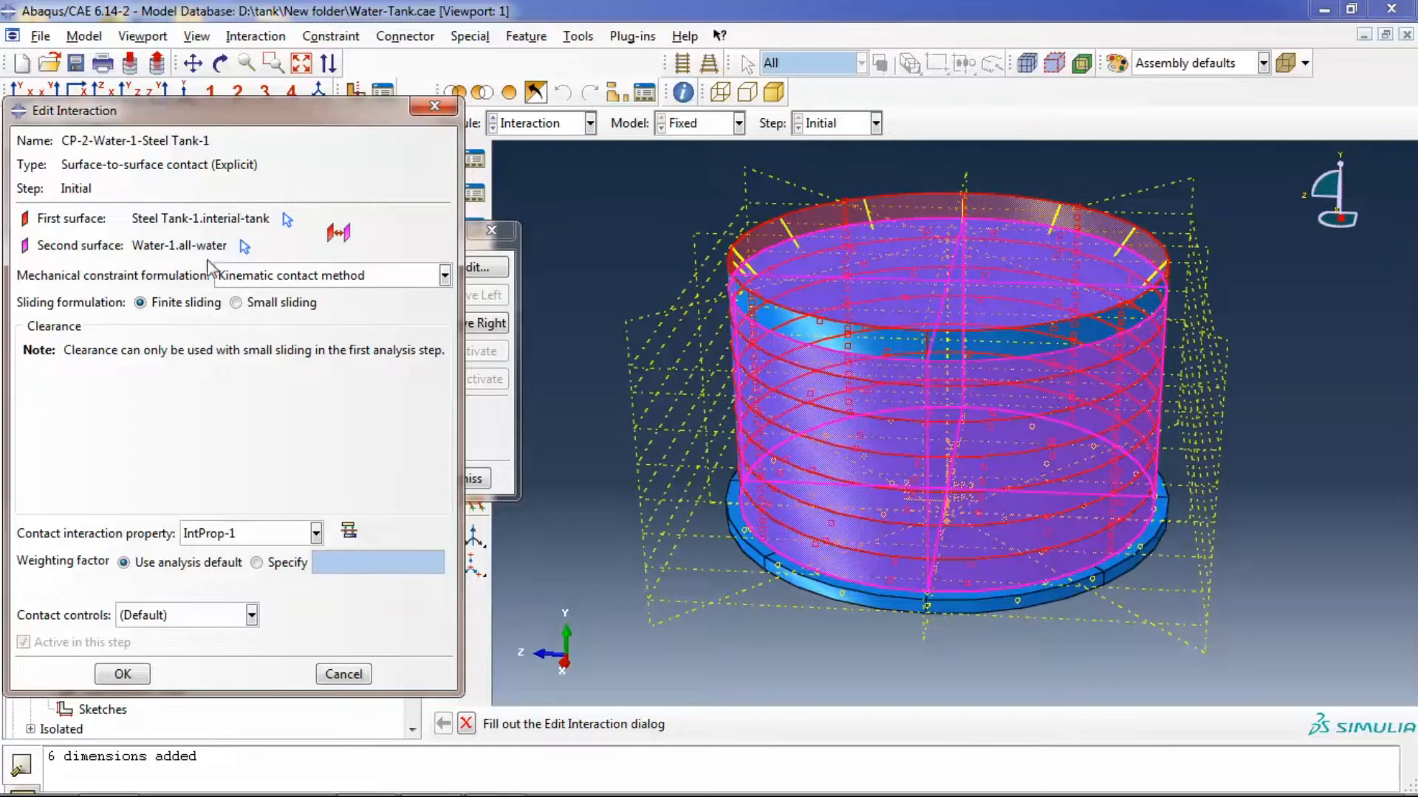
mouse_move(251, 549)
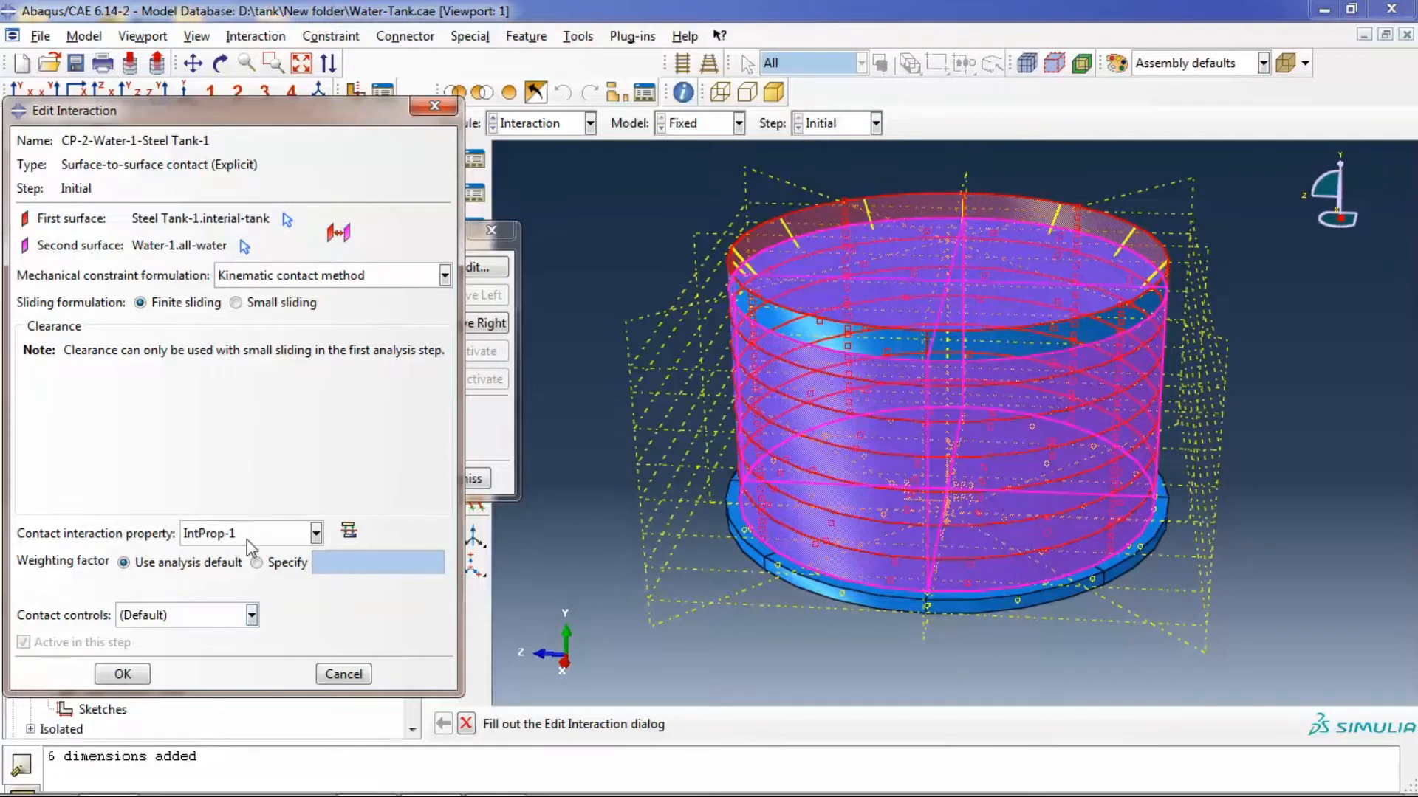
left_click(121, 673)
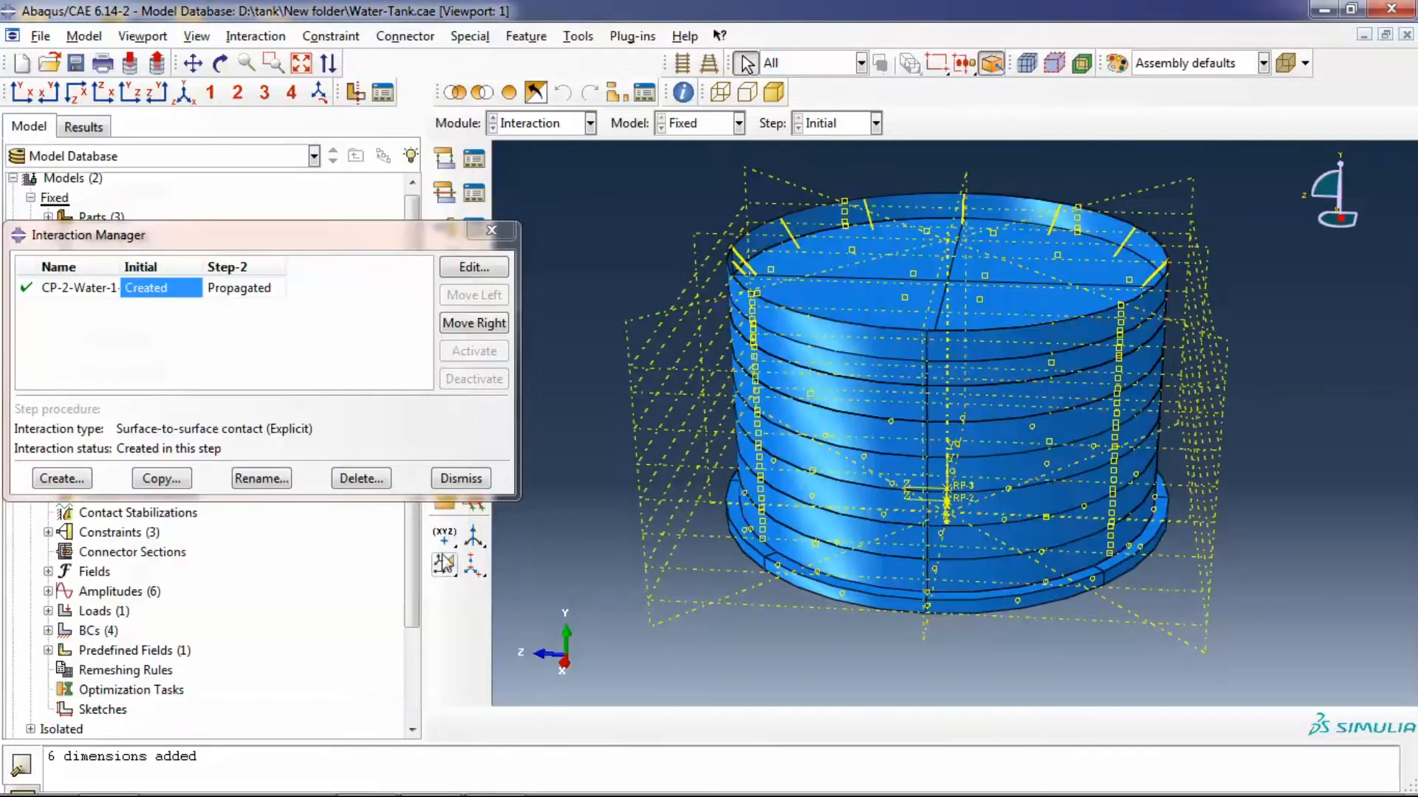
left_click(589, 122)
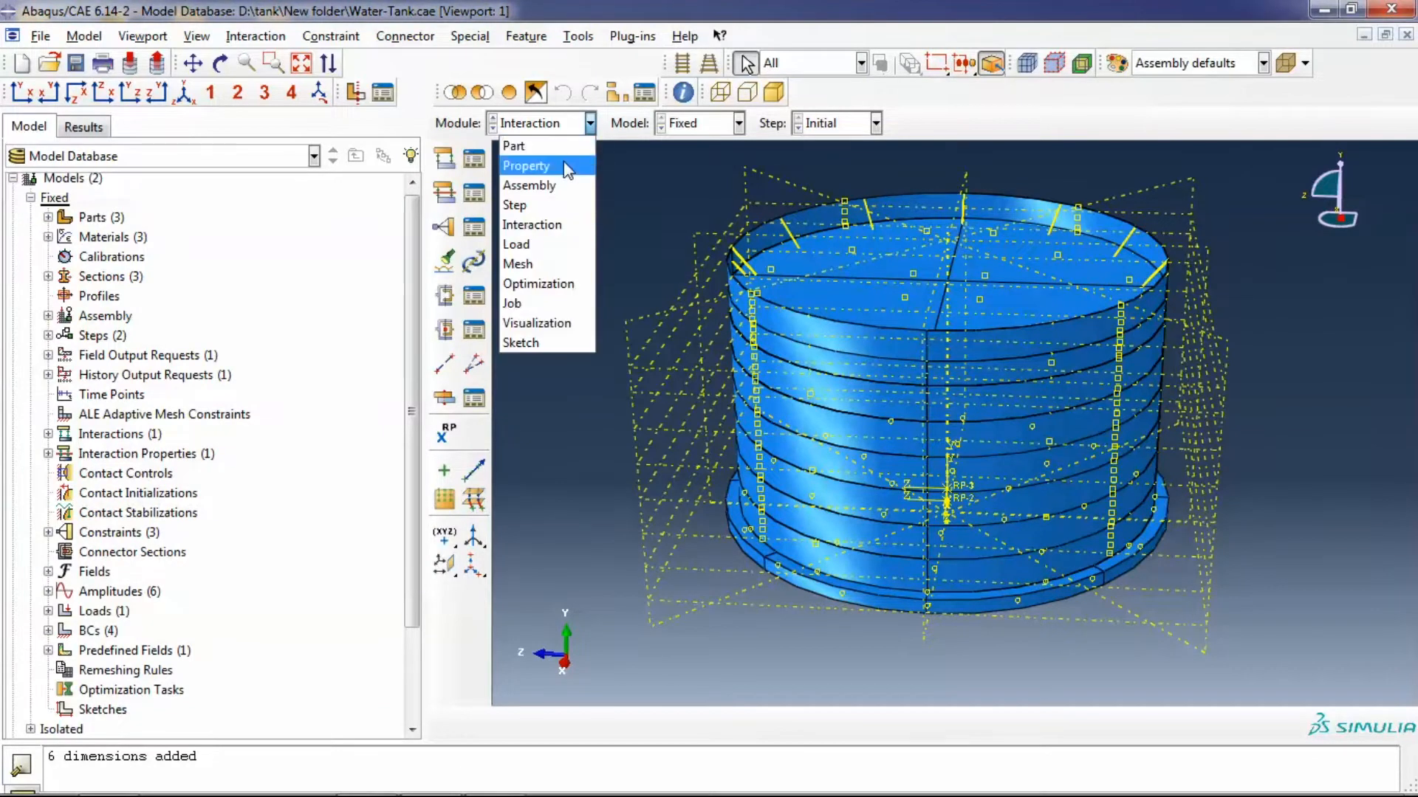
In the Part module, expand the Steel Tank's Surfaces node
left_click(514, 147)
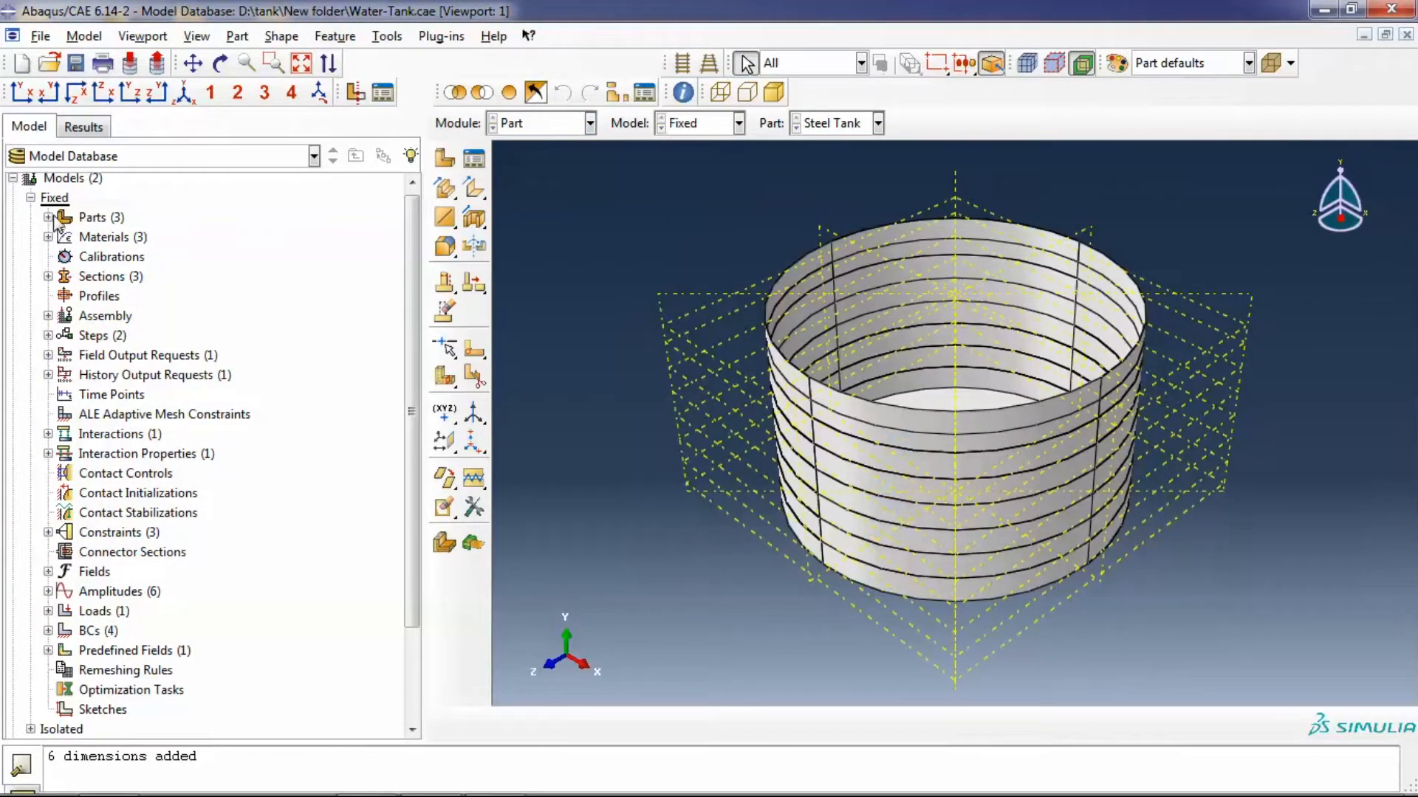
left_click(48, 217)
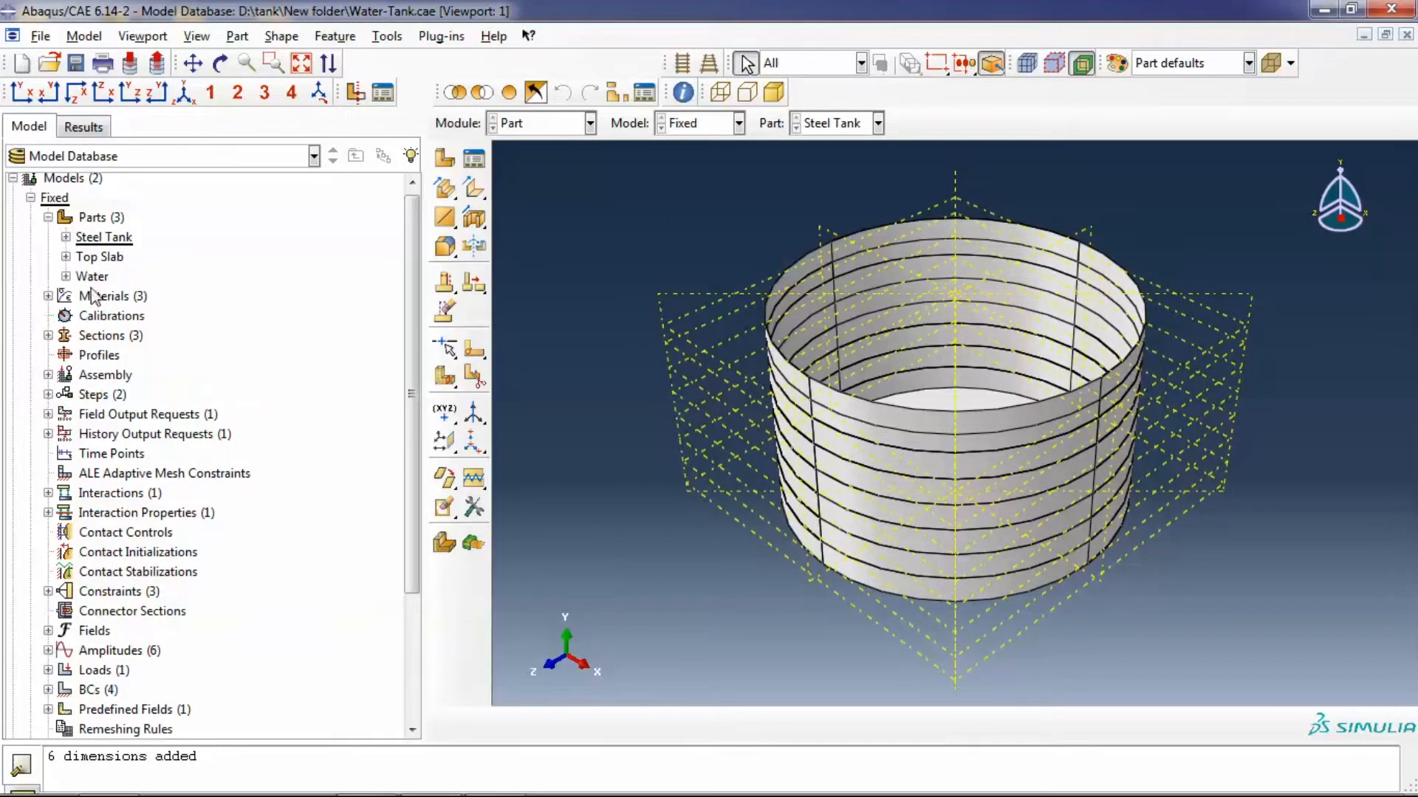
left_click(66, 237)
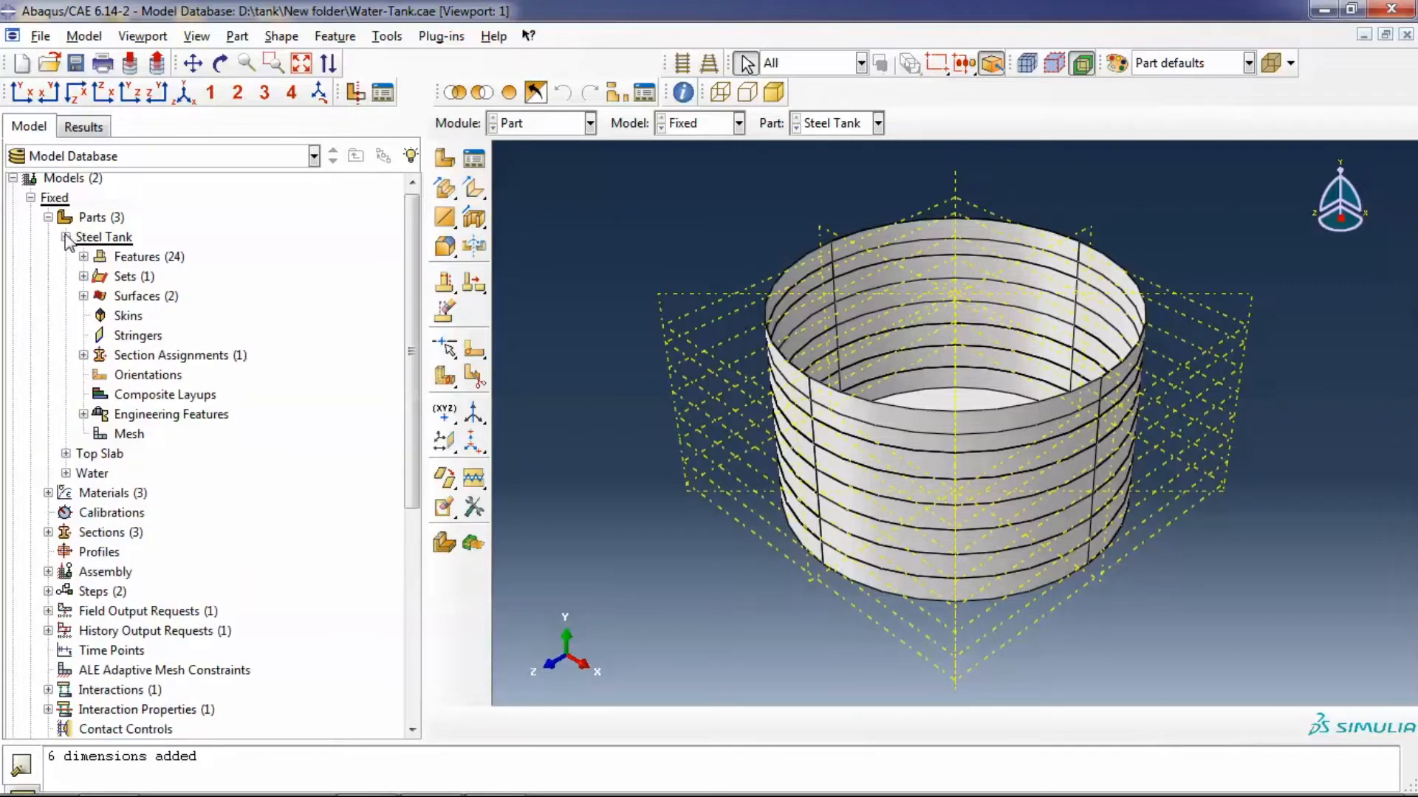
left_click(83, 295)
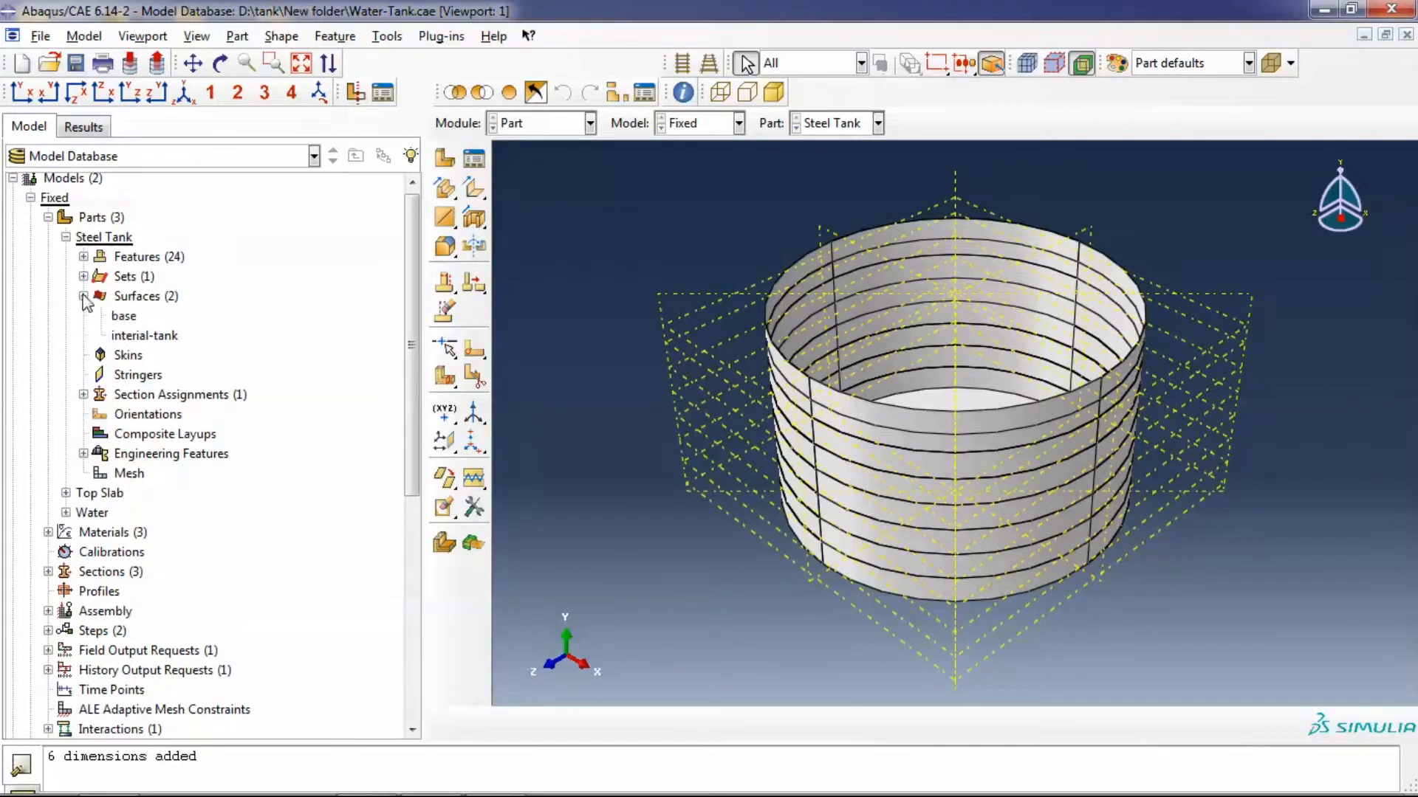
Display the Steel Tank's base and interial-tank surfaces on the model without redefining them
left_click(124, 316)
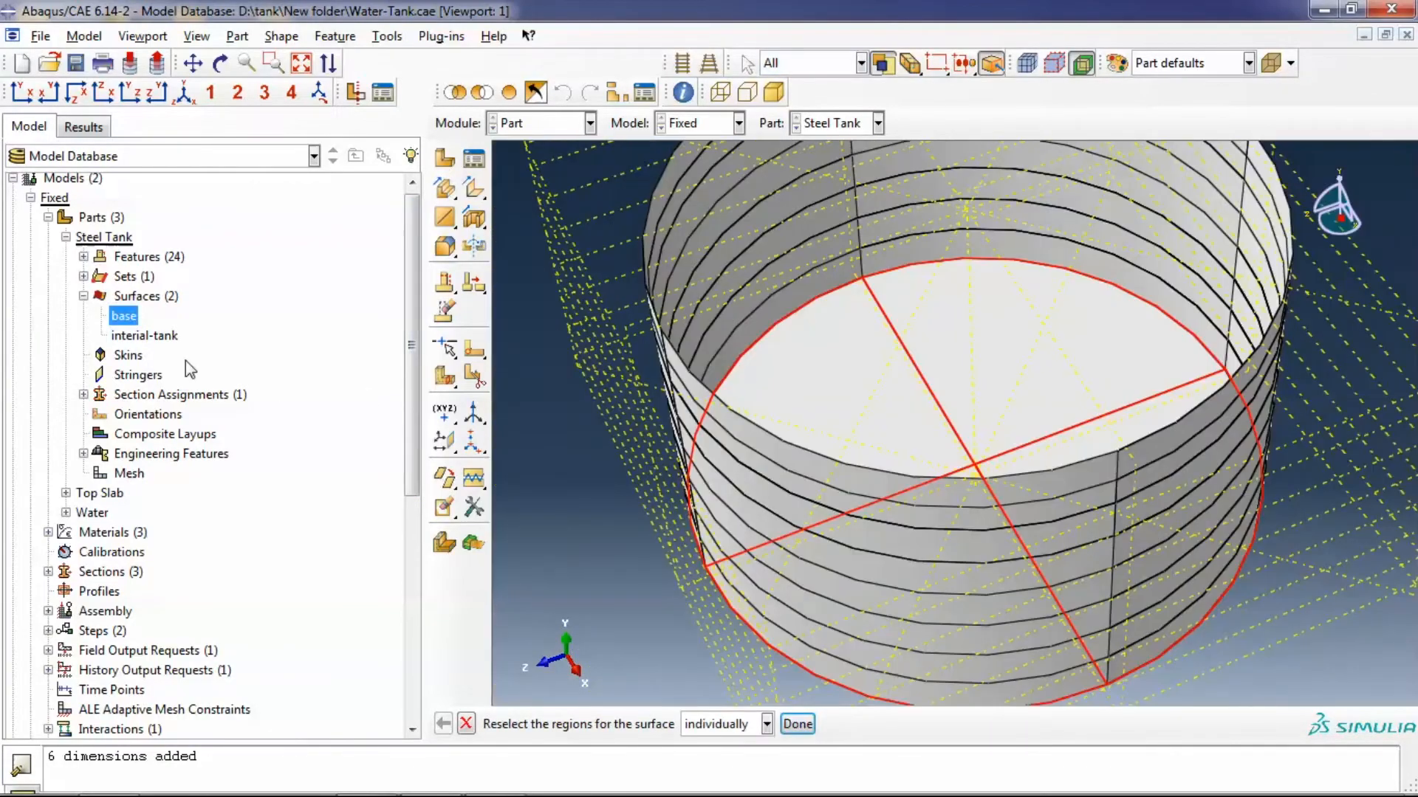
left_click(795, 724)
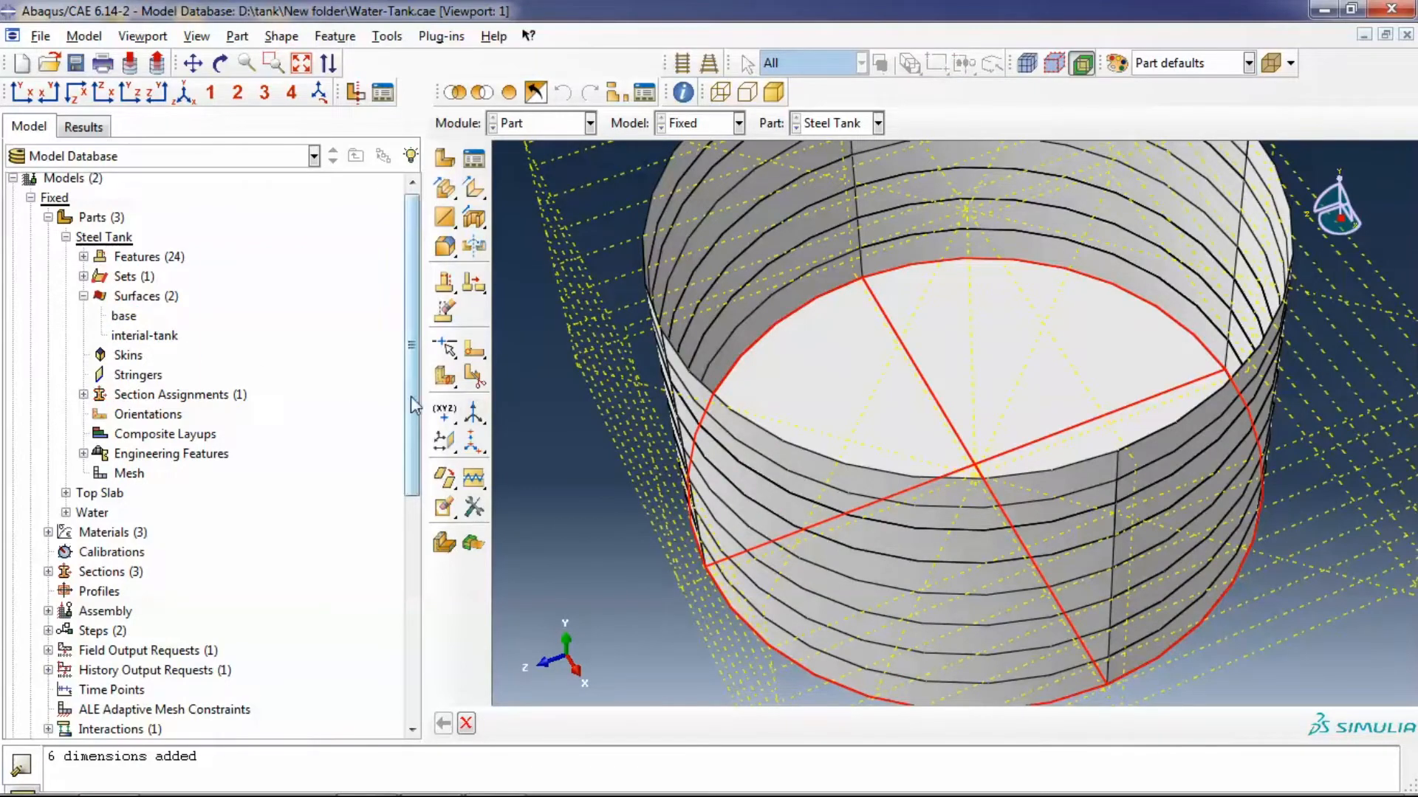
left_click(143, 336)
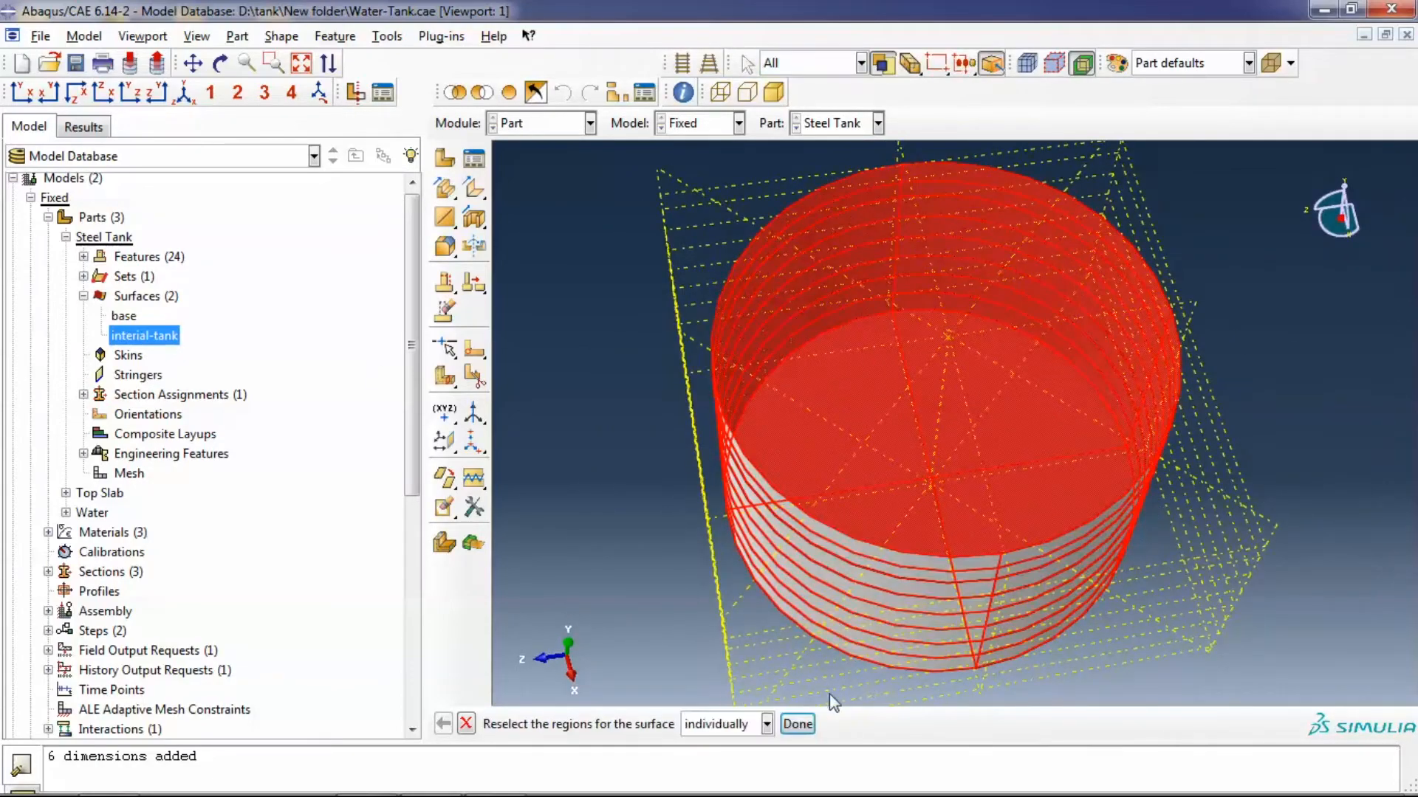
left_click(796, 724)
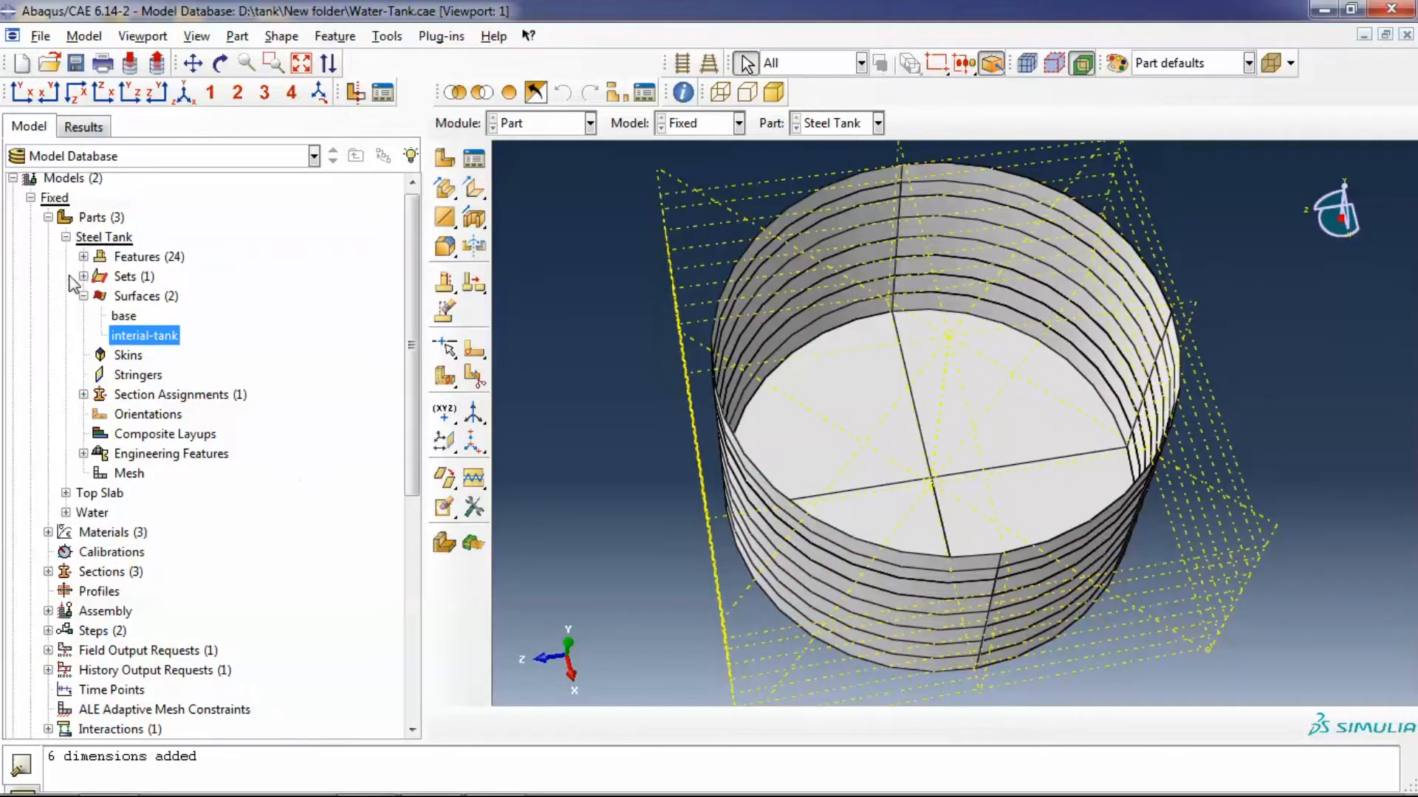
Display the Water part's all-water surface on the model
left_click(67, 236)
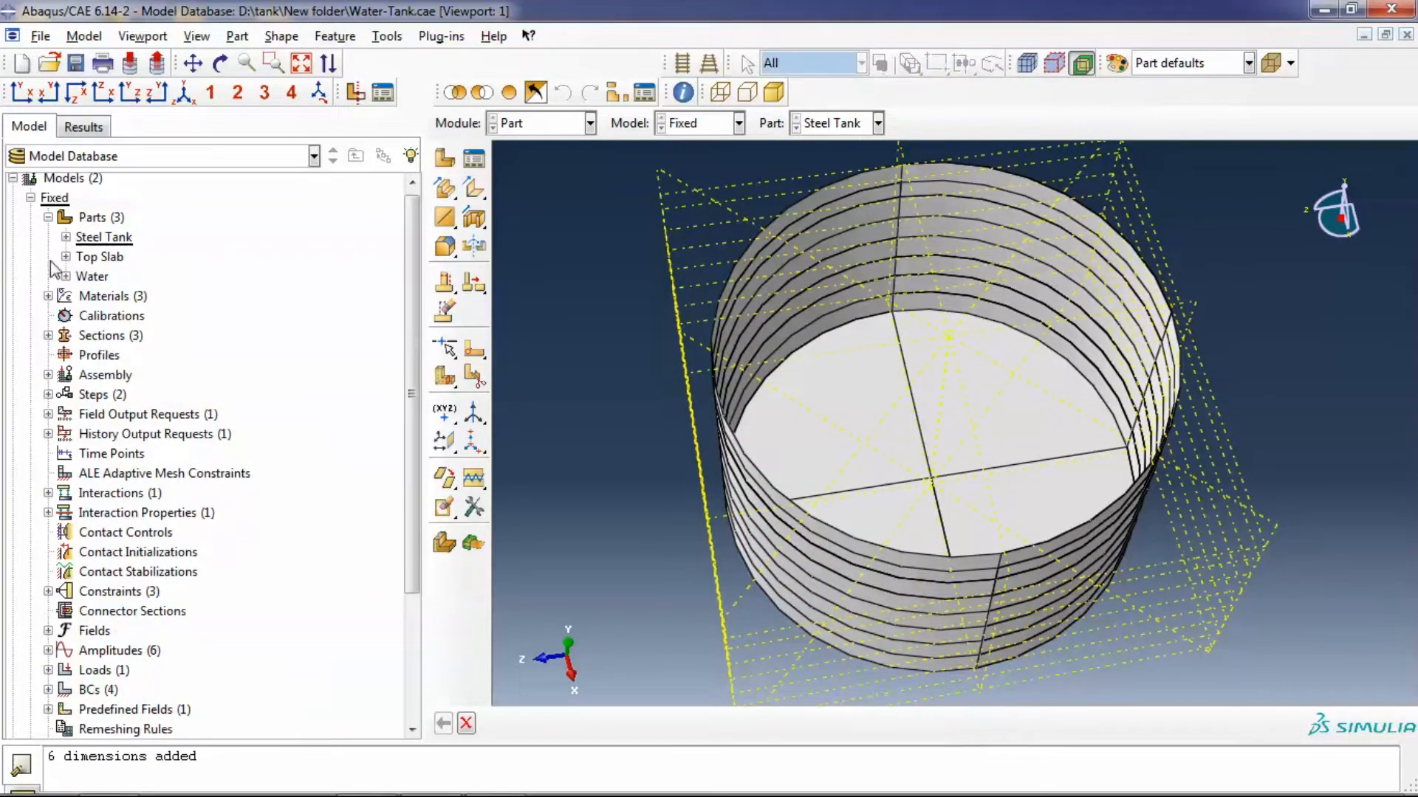
left_click(67, 277)
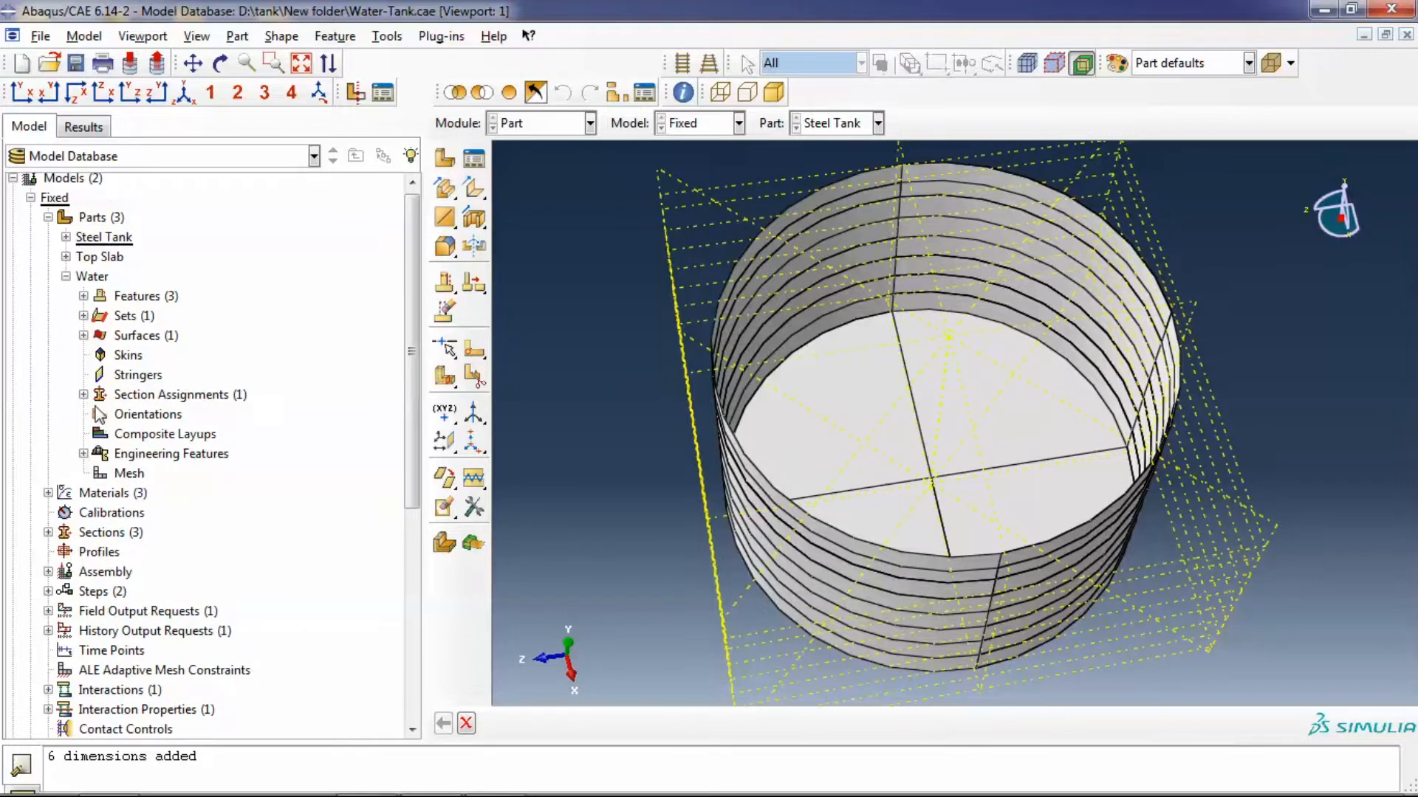
left_click(83, 335)
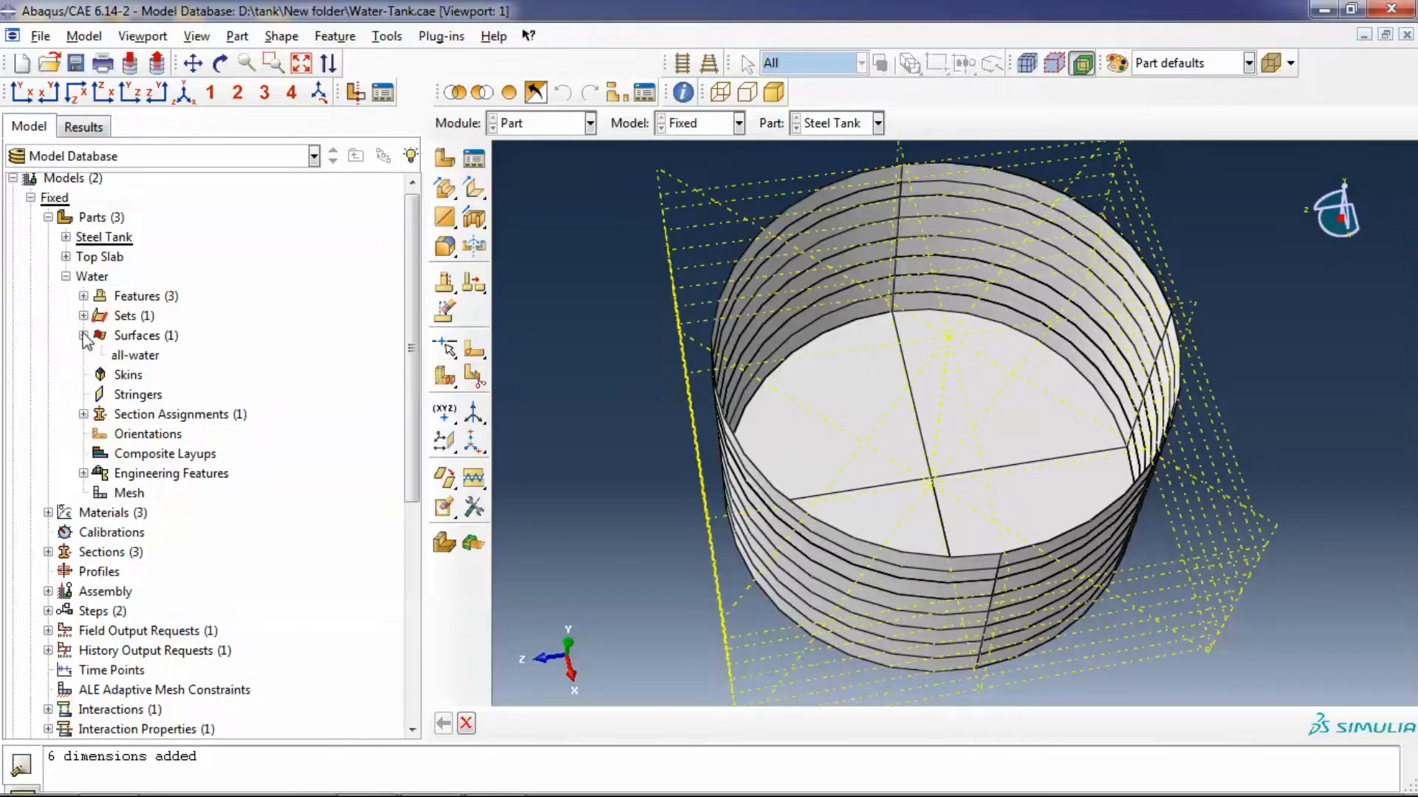
double_click(134, 354)
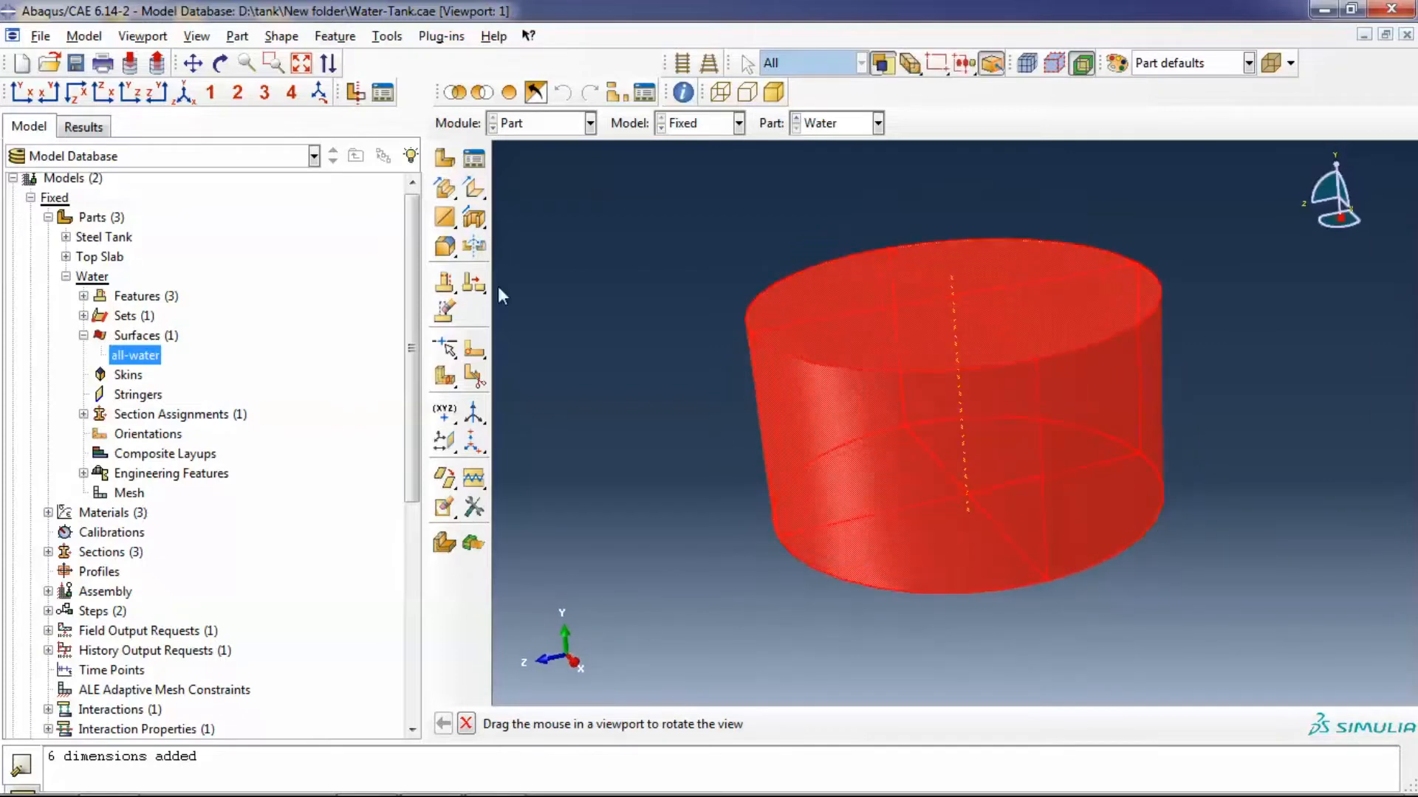
Return to the Interaction module showing the assembled tank
left_click(590, 122)
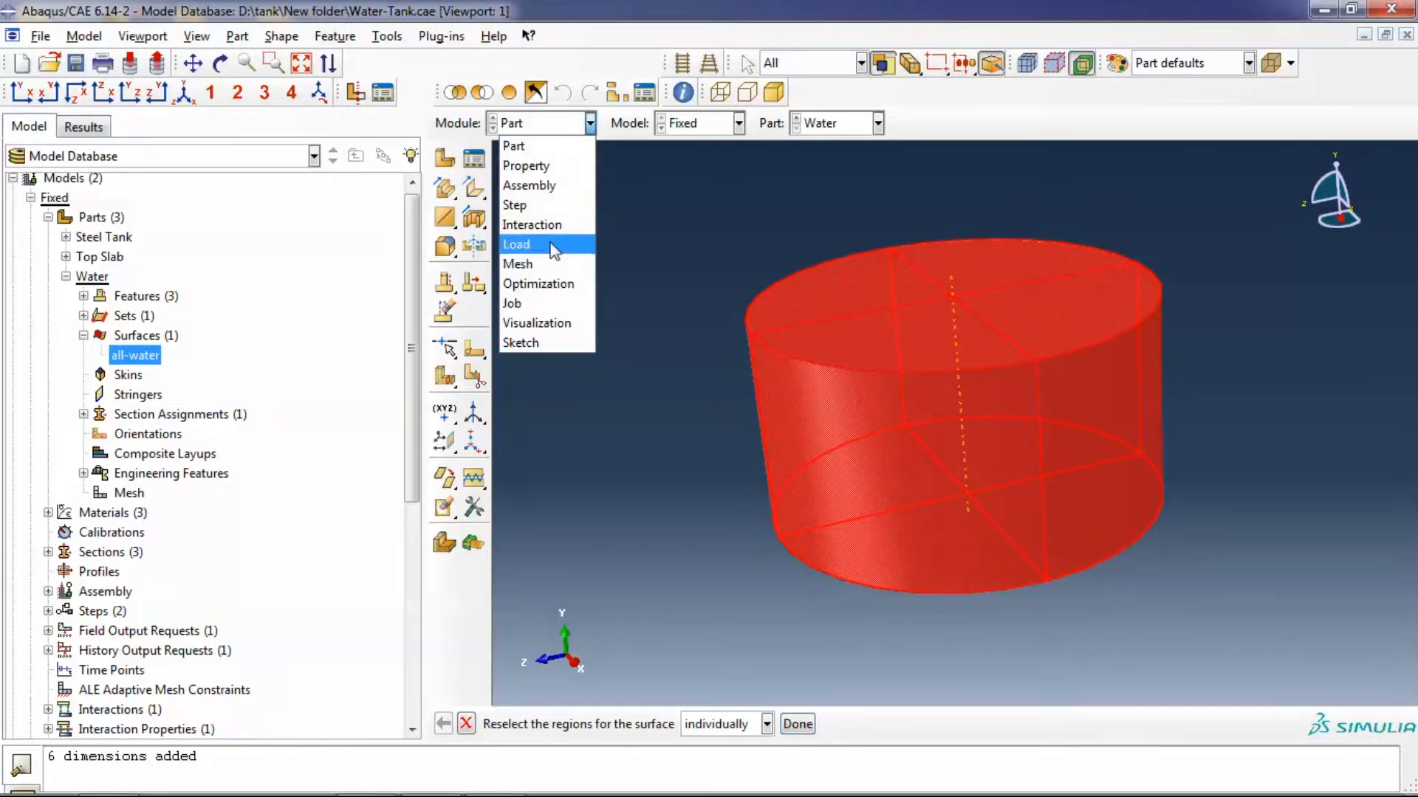
left_click(531, 224)
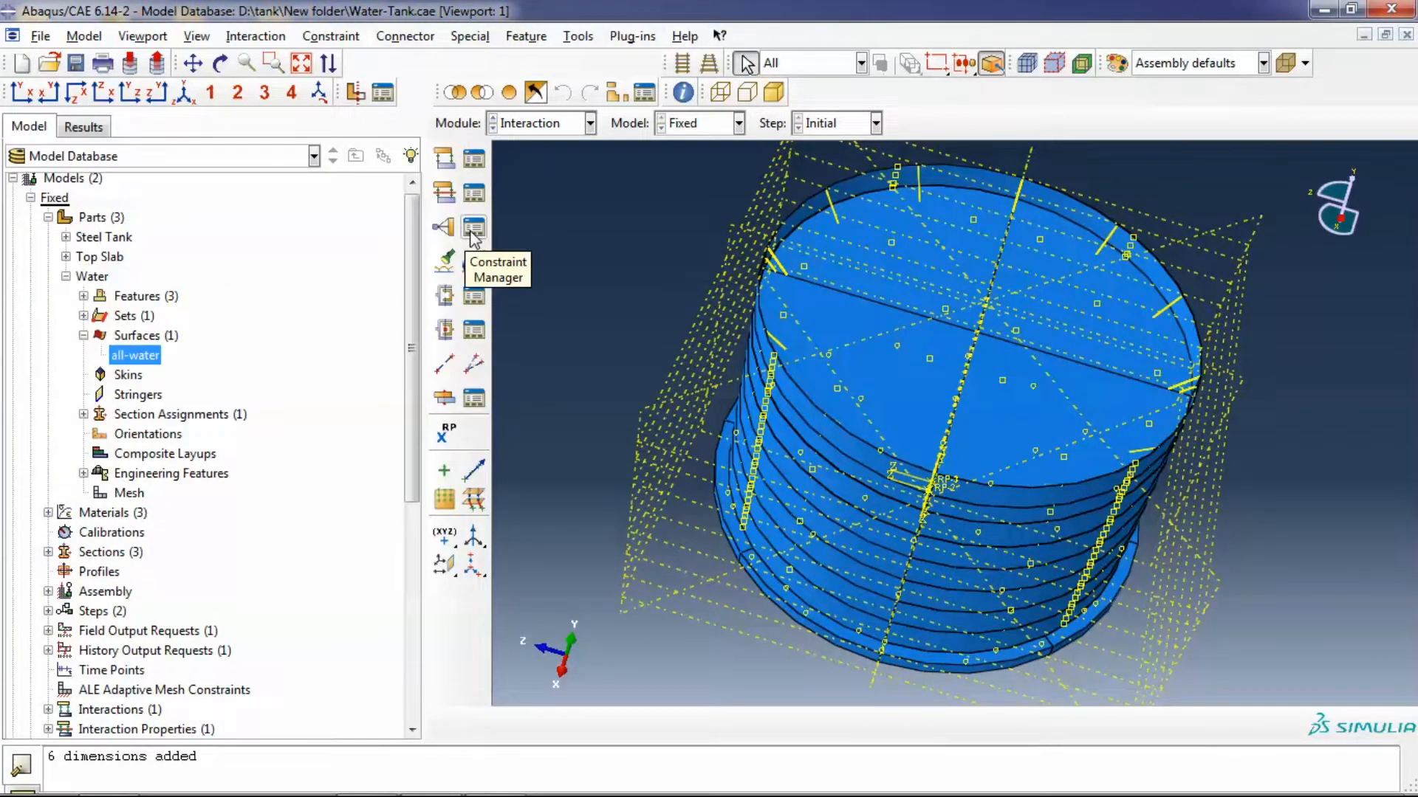
Review the tie constraint in the Constraint Manager and close it unchanged
left_click(474, 228)
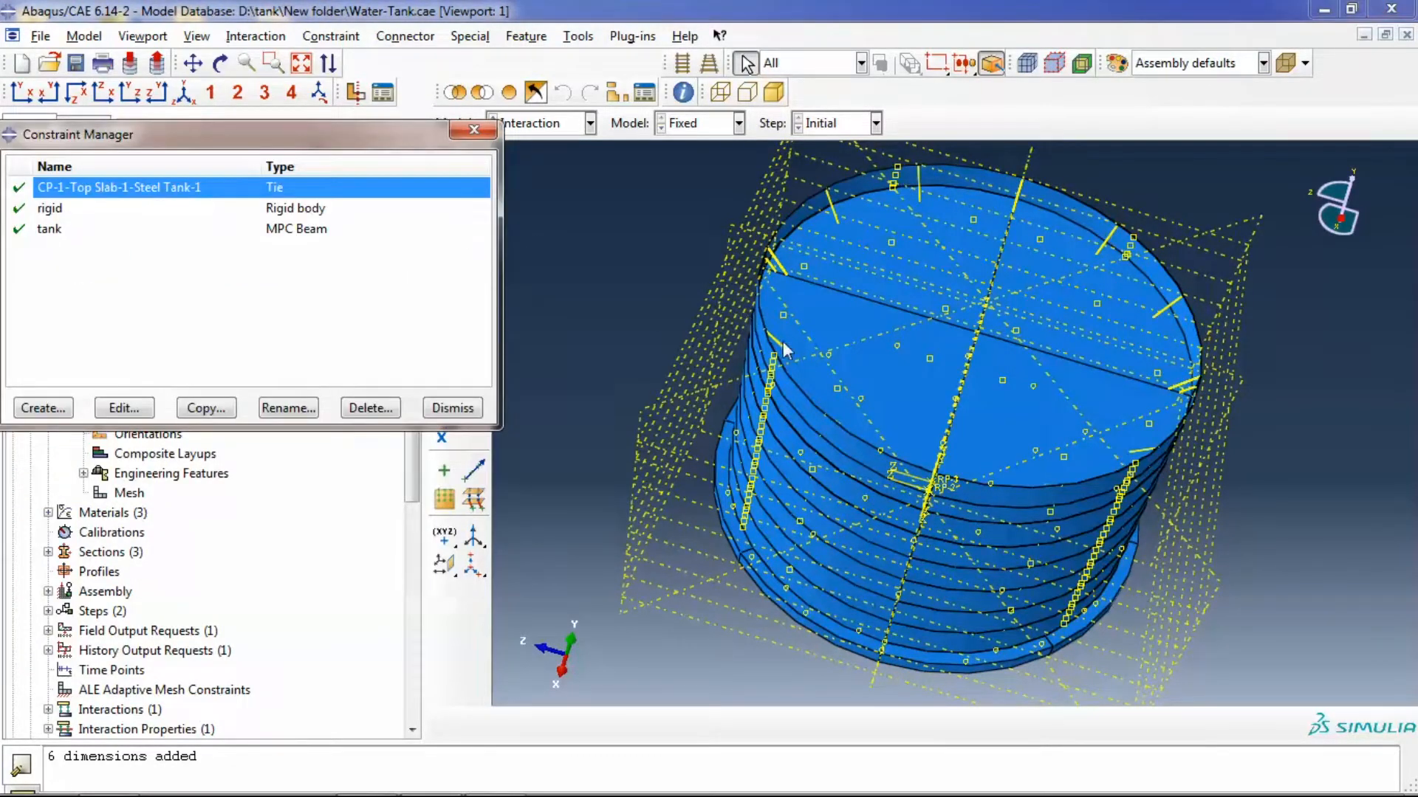
mouse_move(313, 263)
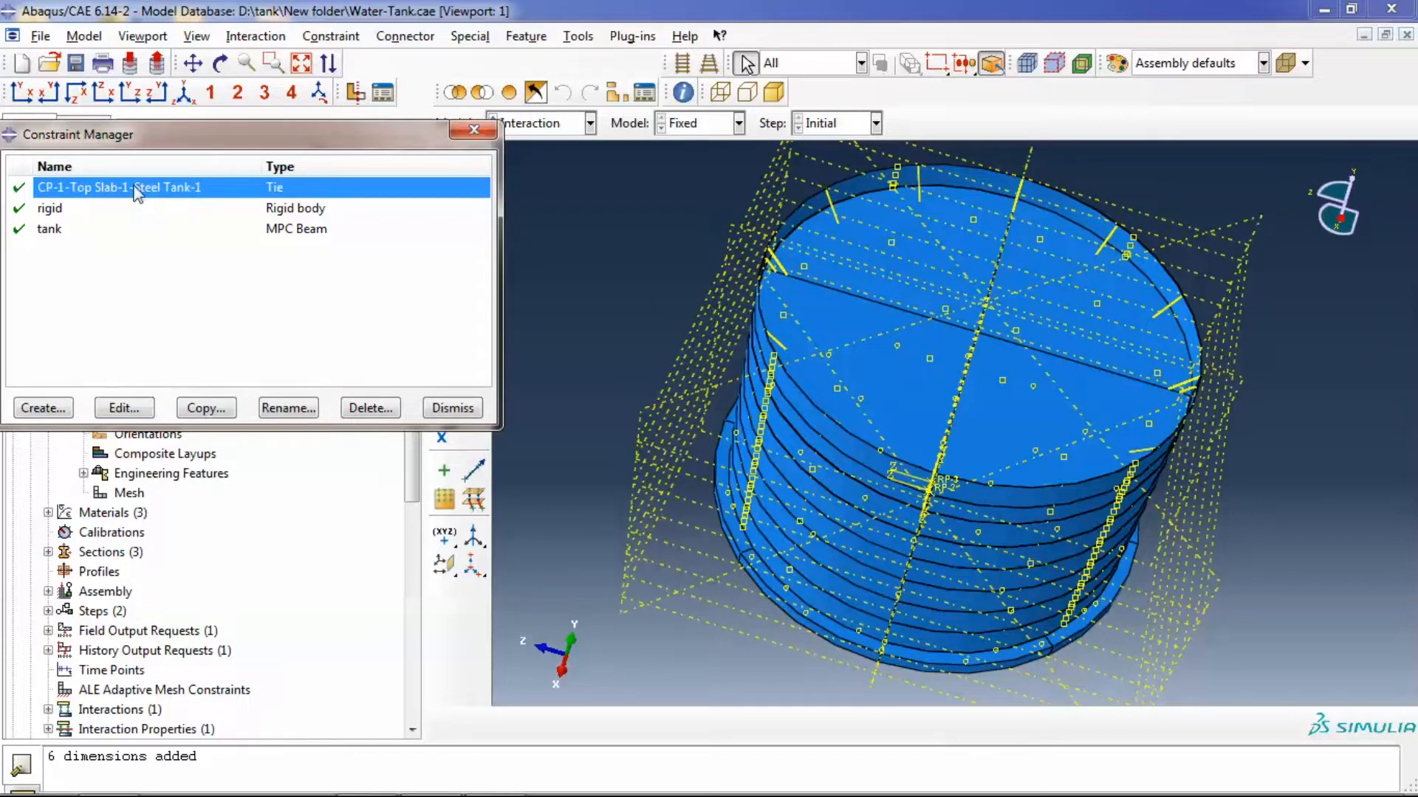
mouse_move(554, 341)
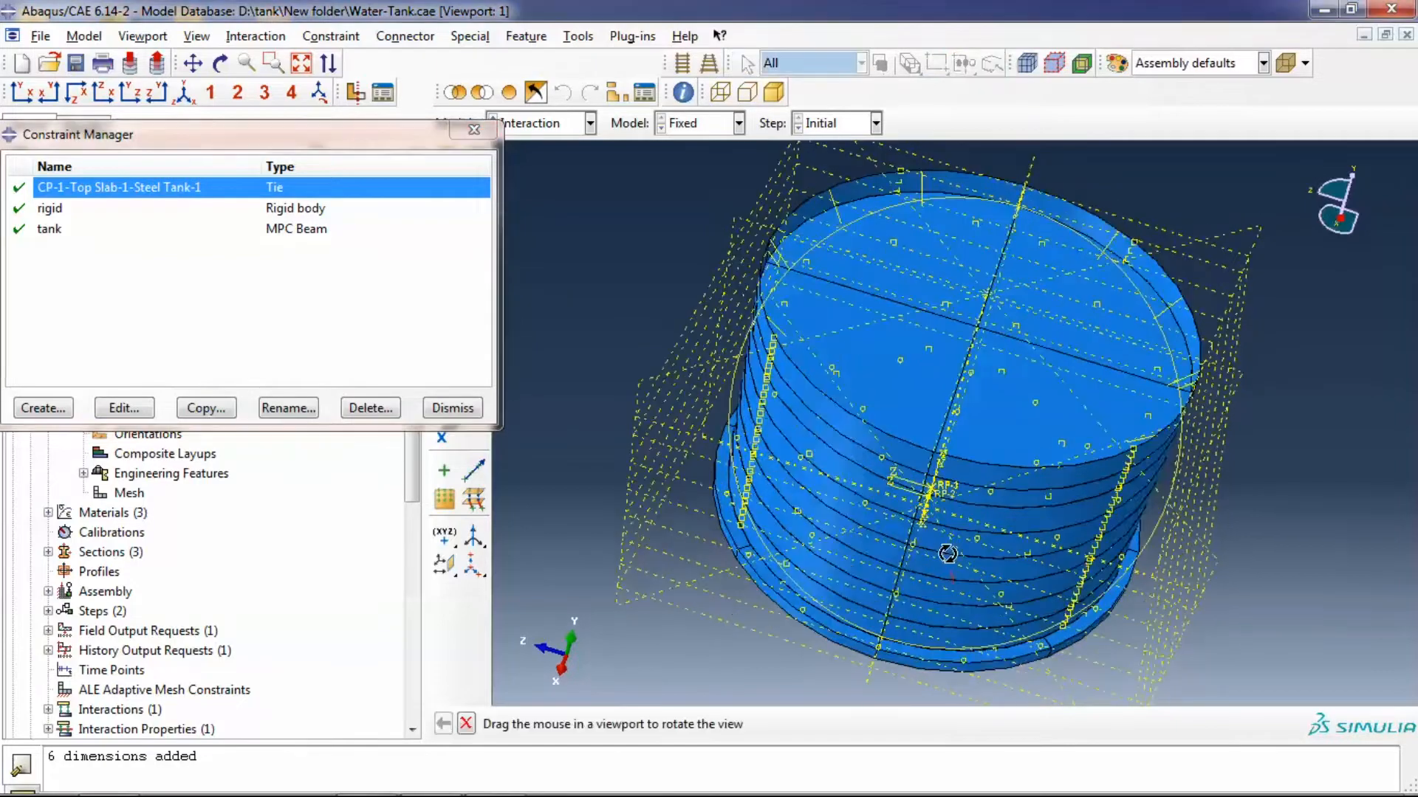
left_click(123, 407)
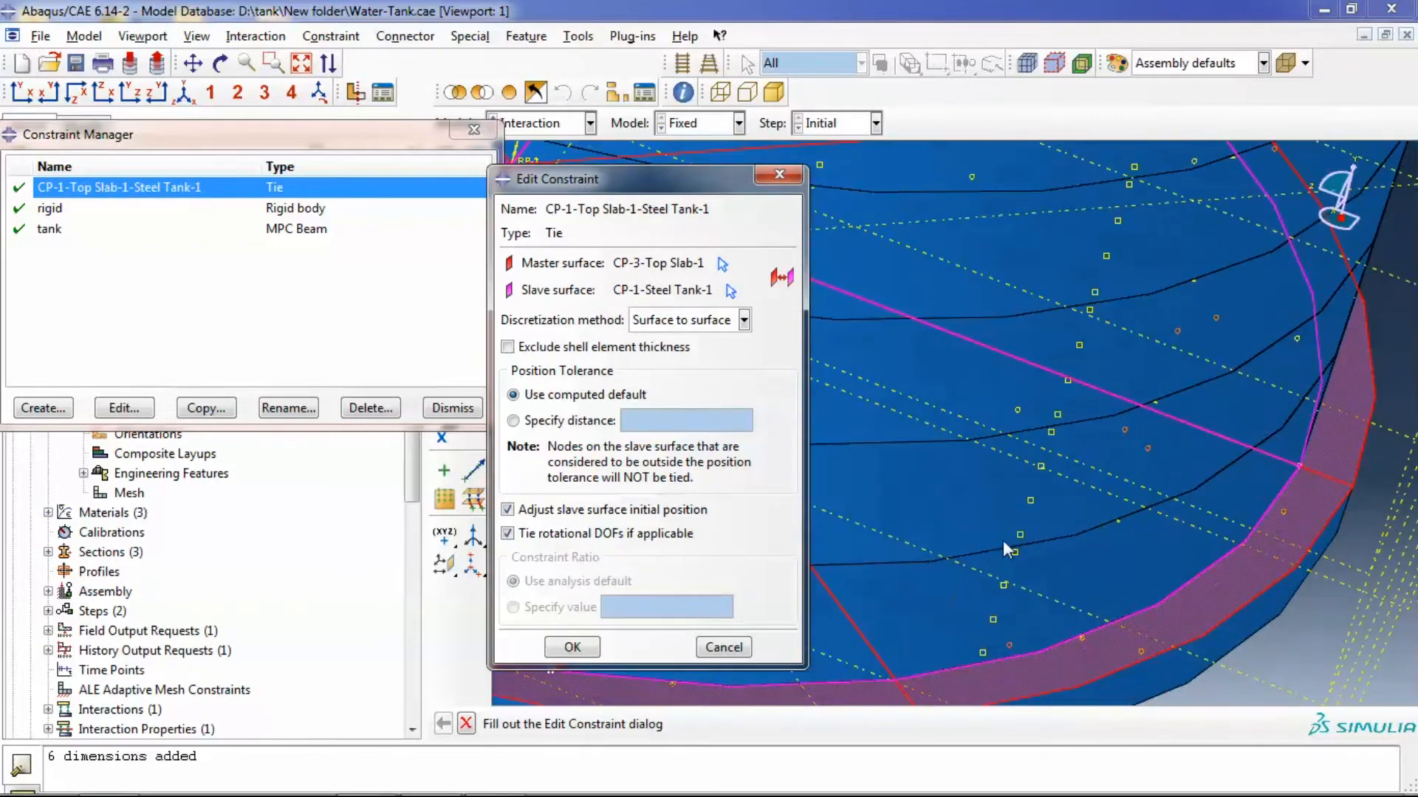
left_click(570, 647)
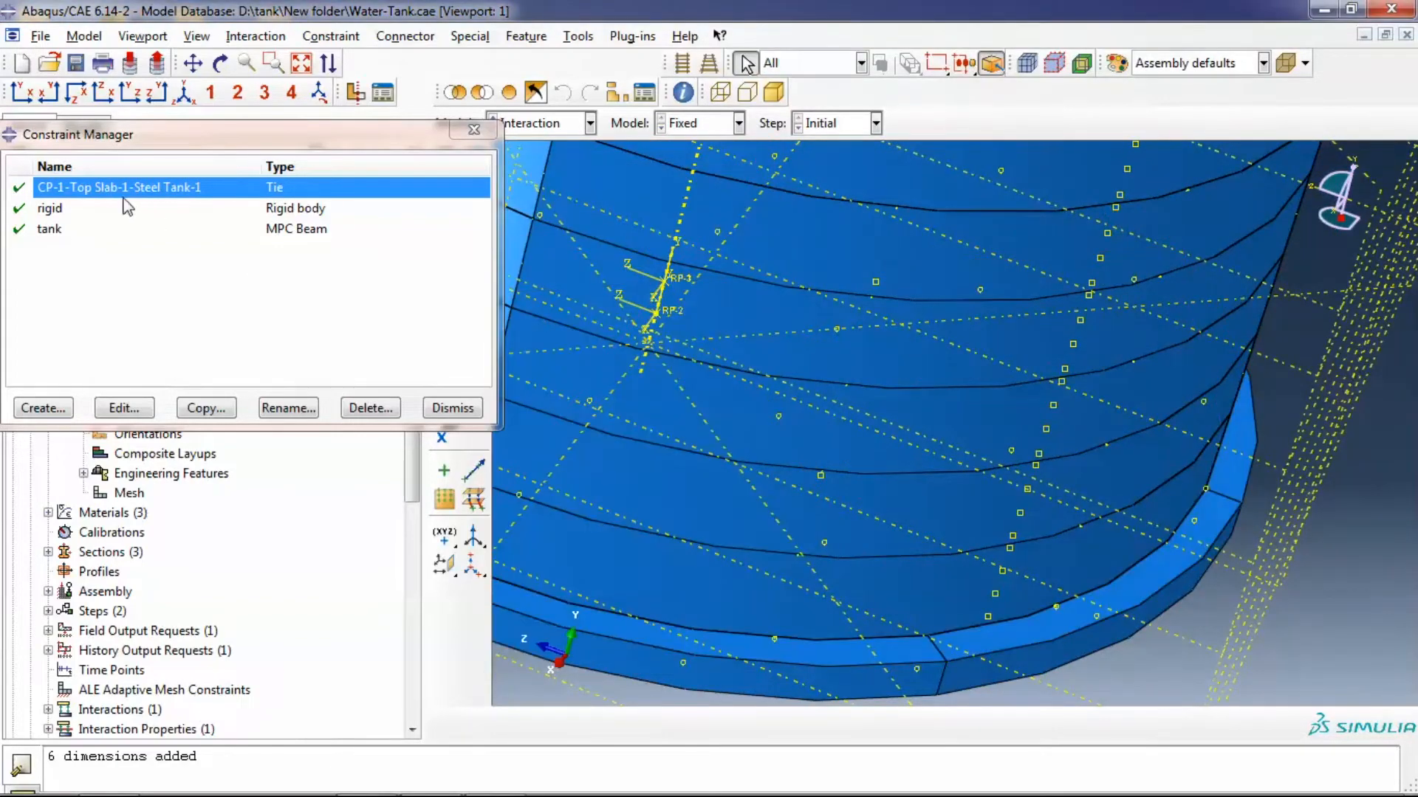
Review the rigid body and tank MPC beam constraints, closing them unchanged
left_click(50, 208)
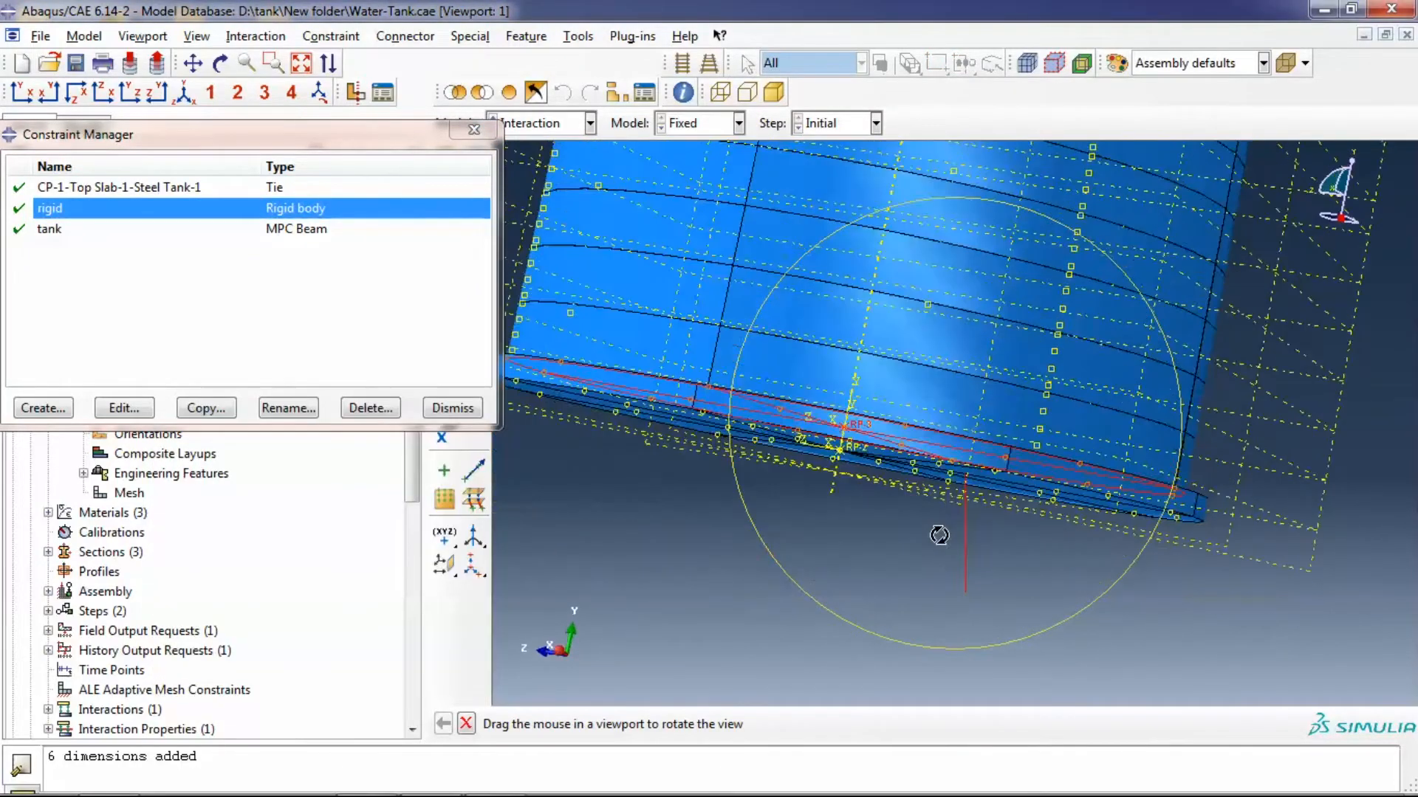
left_click(124, 408)
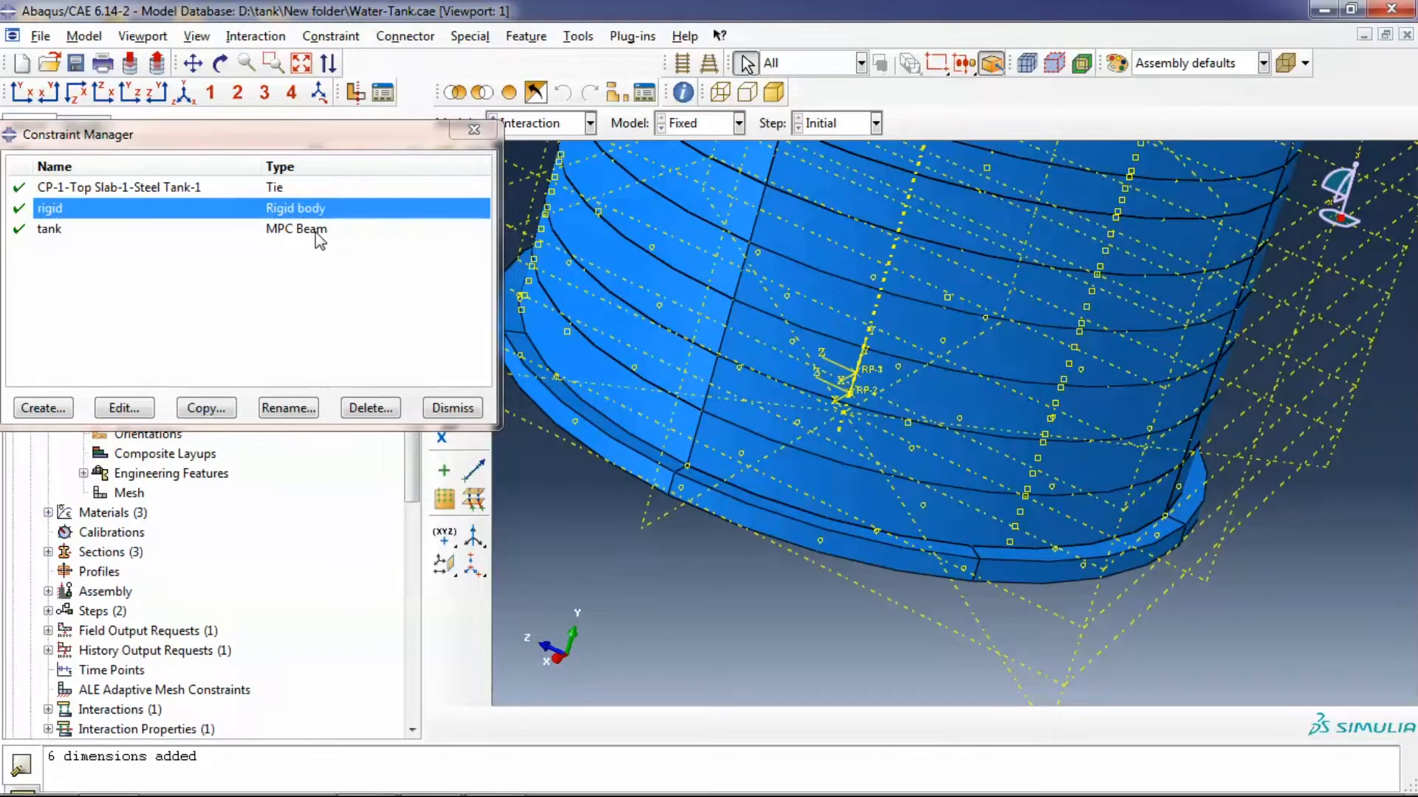
left_click(123, 408)
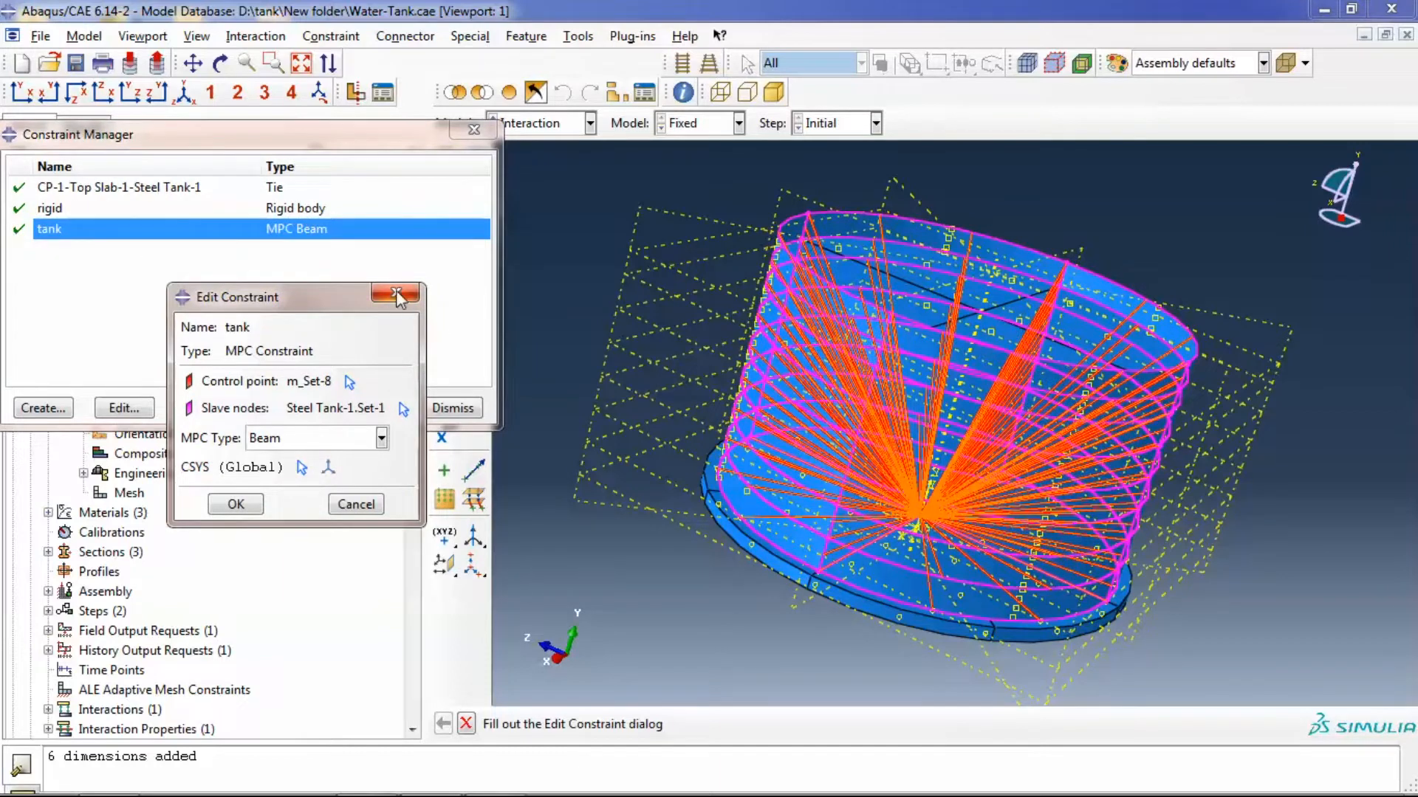
left_click(399, 295)
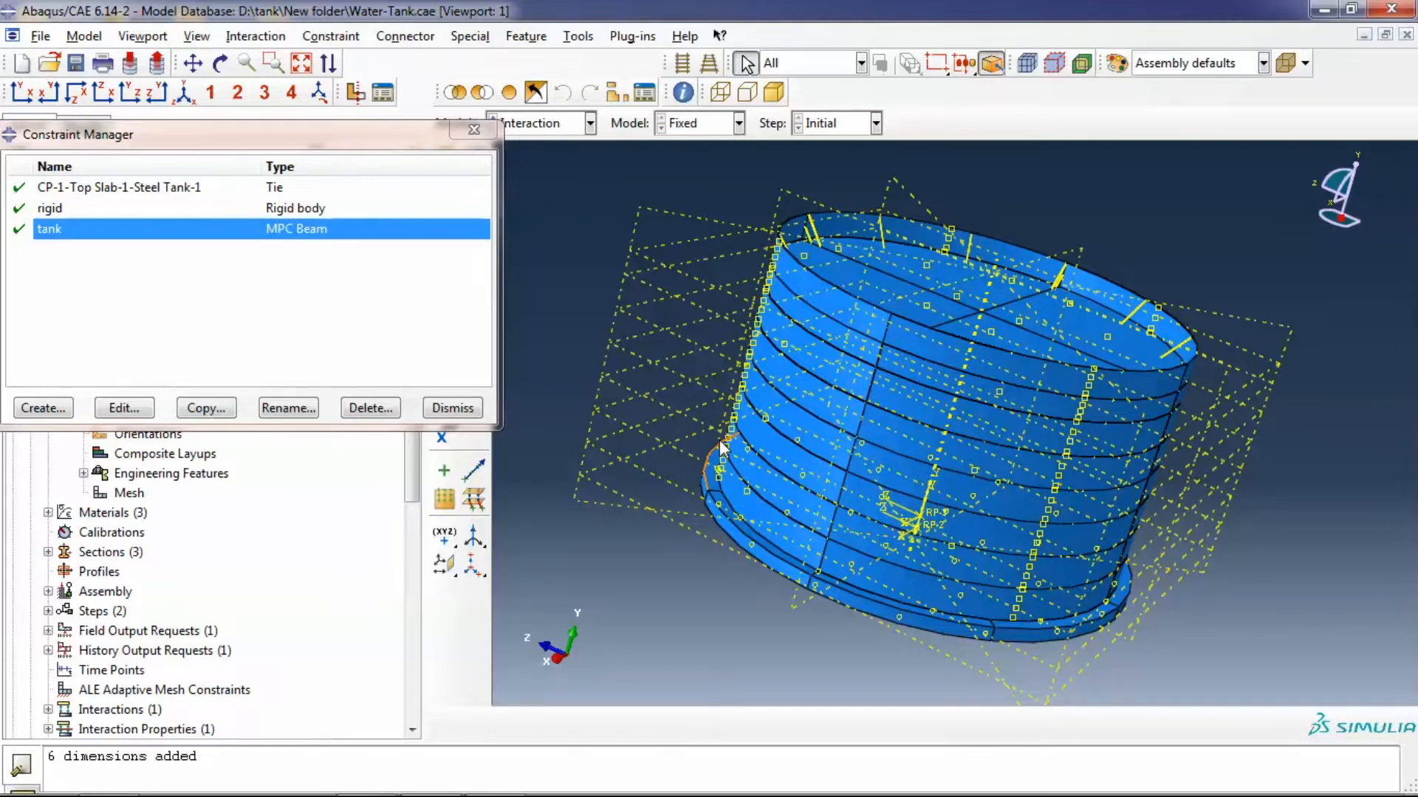
mouse_move(629, 339)
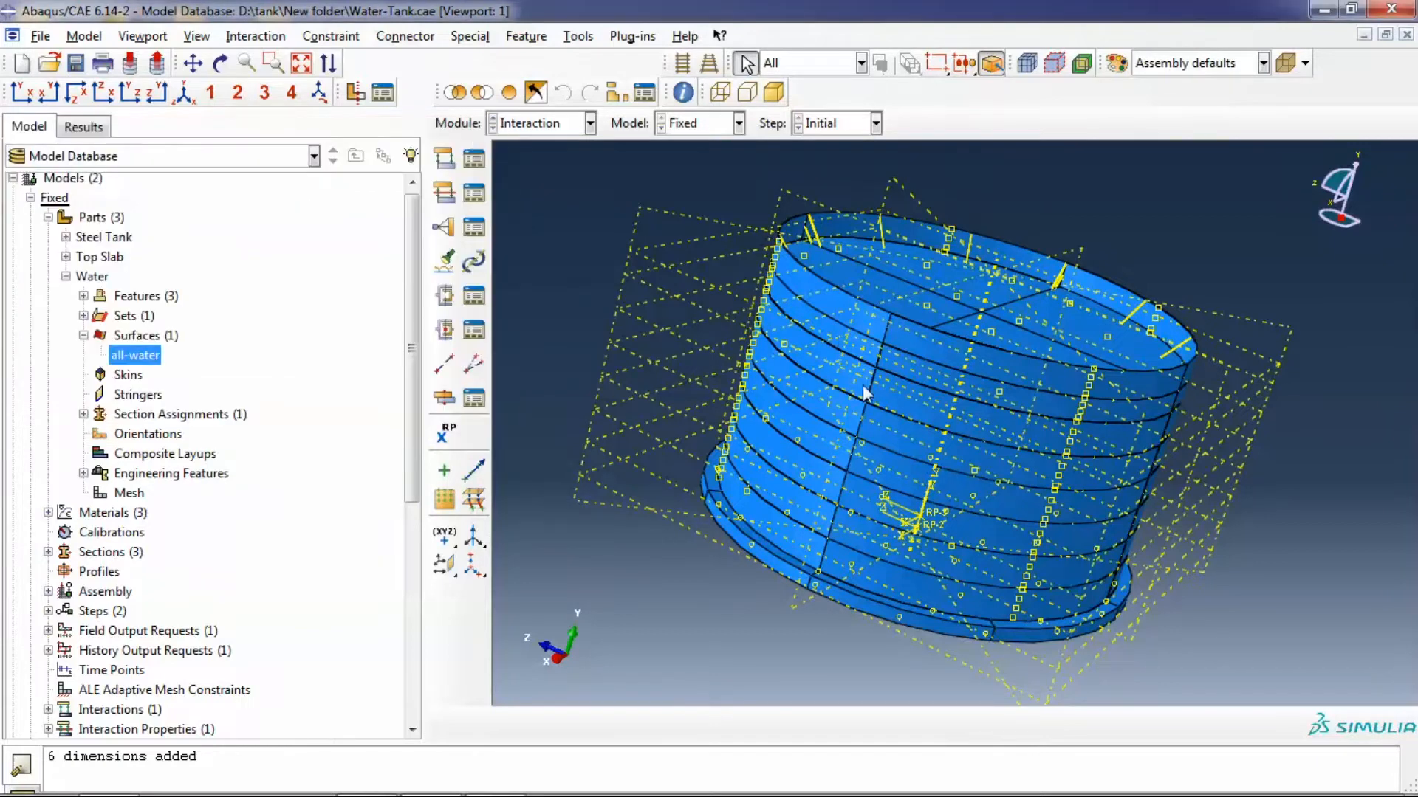
mouse_move(616, 311)
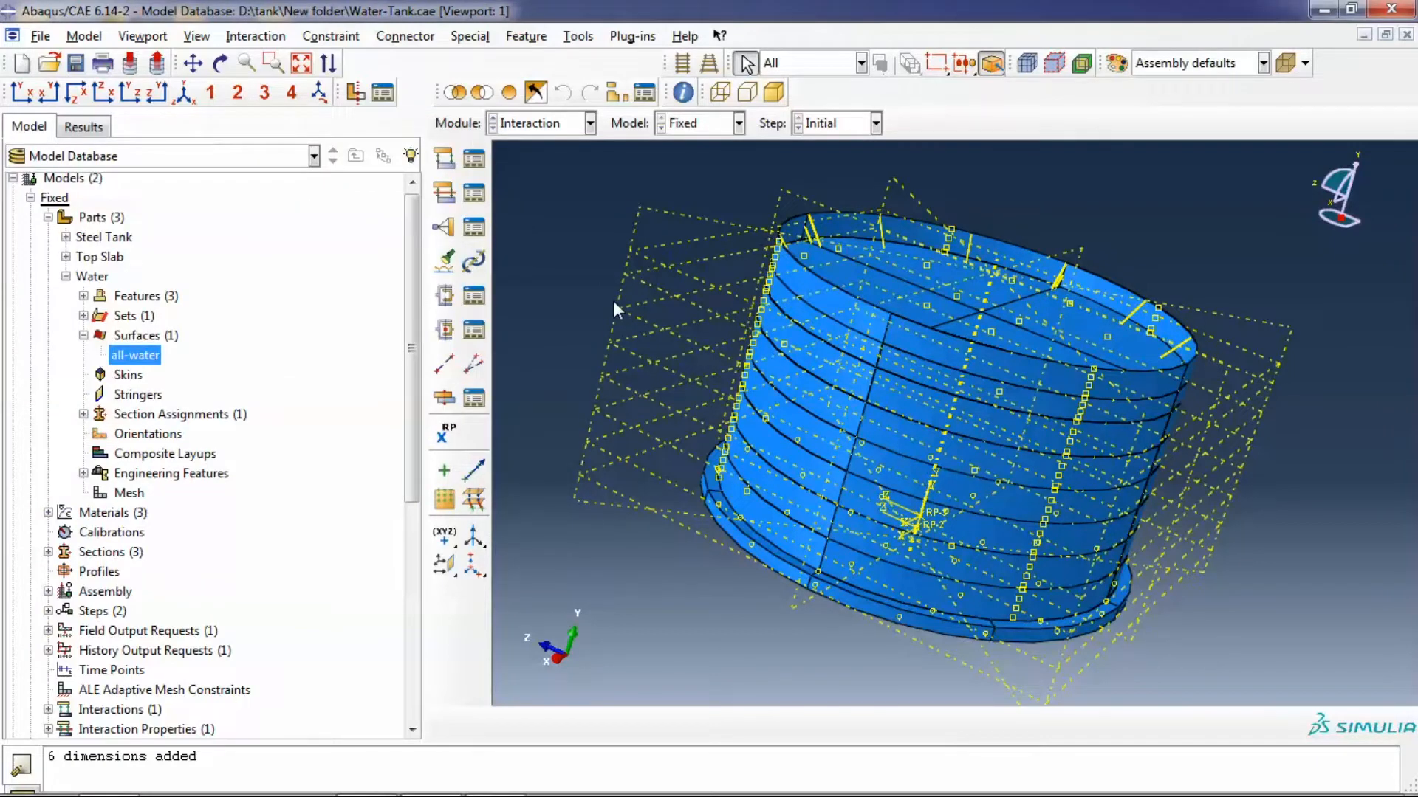
mouse_move(490, 200)
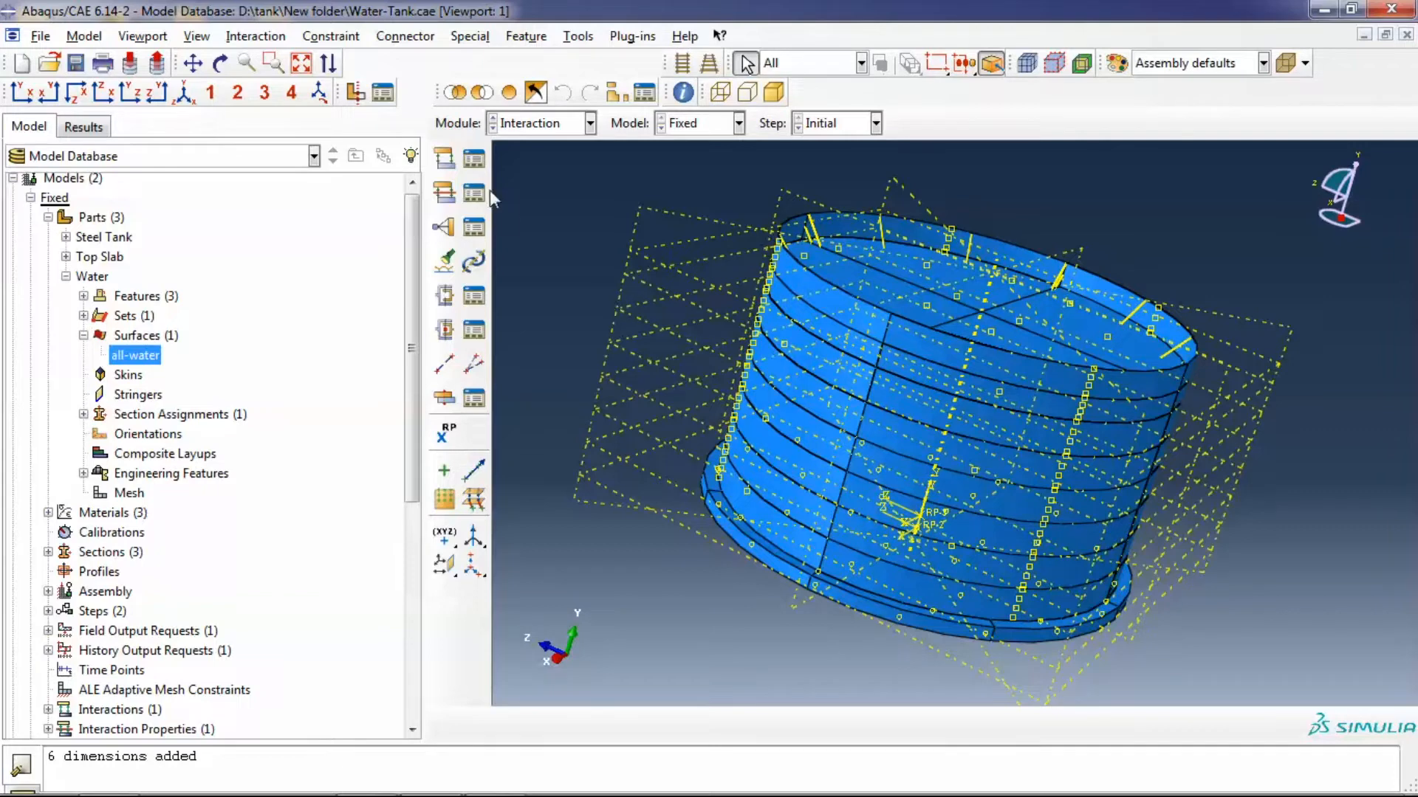
mouse_move(470, 297)
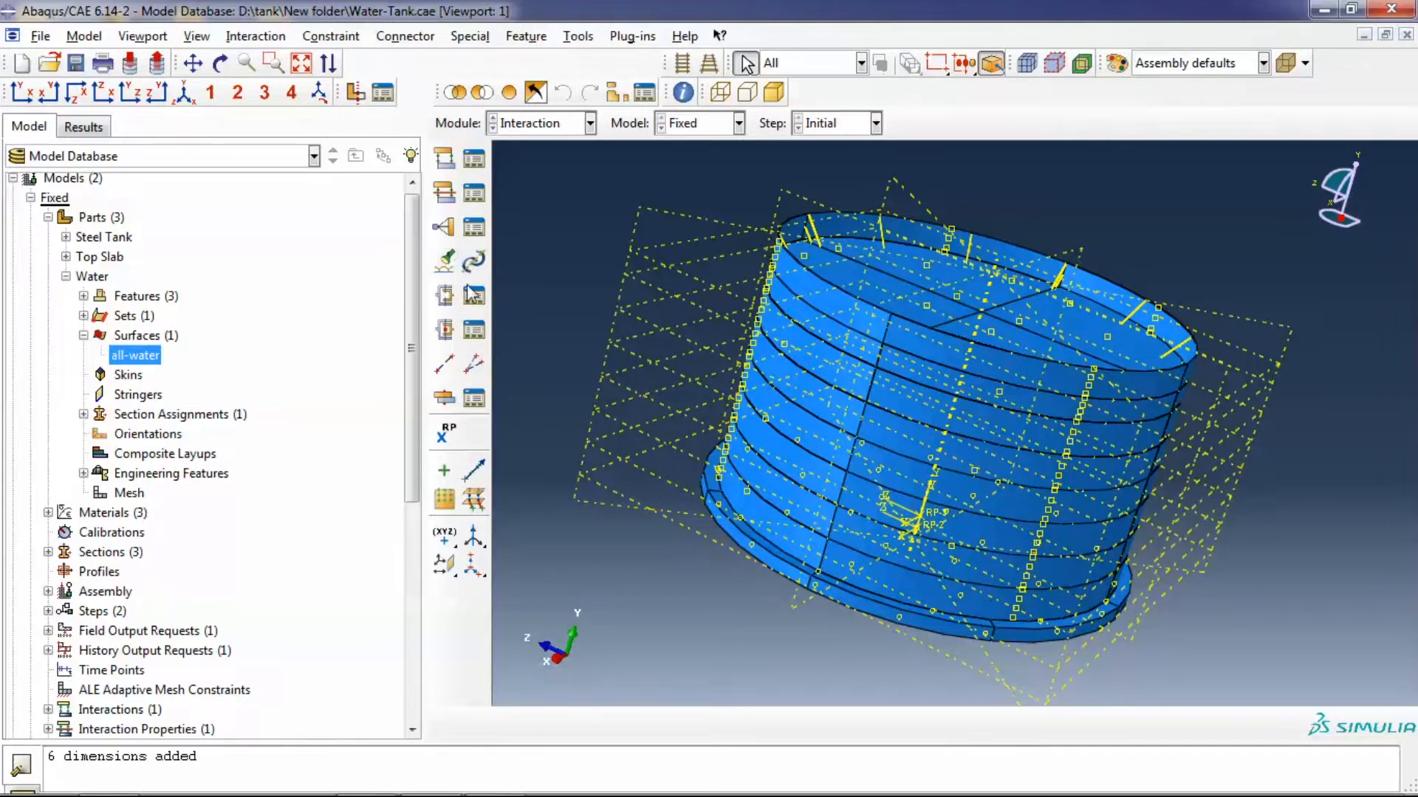
mouse_move(789, 353)
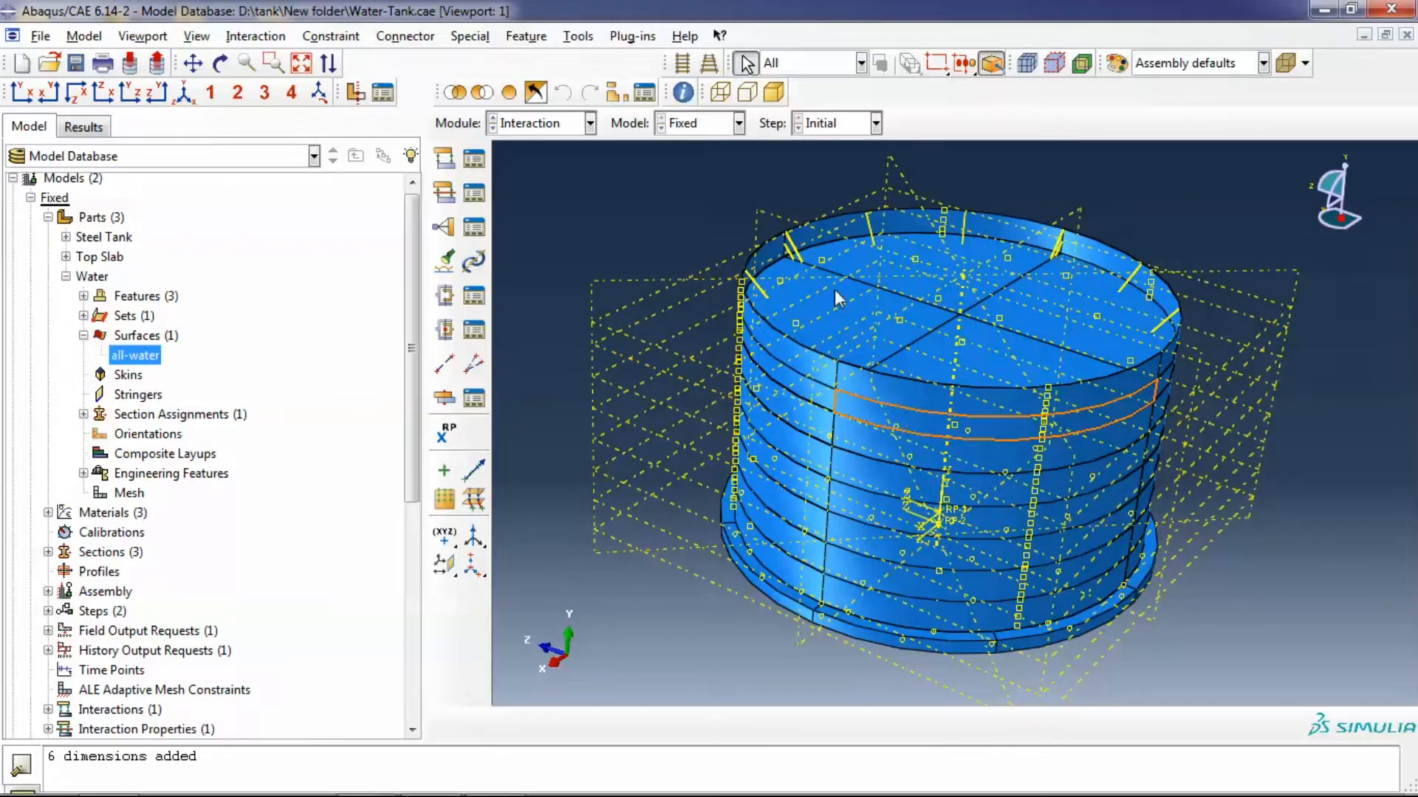
mouse_move(818, 375)
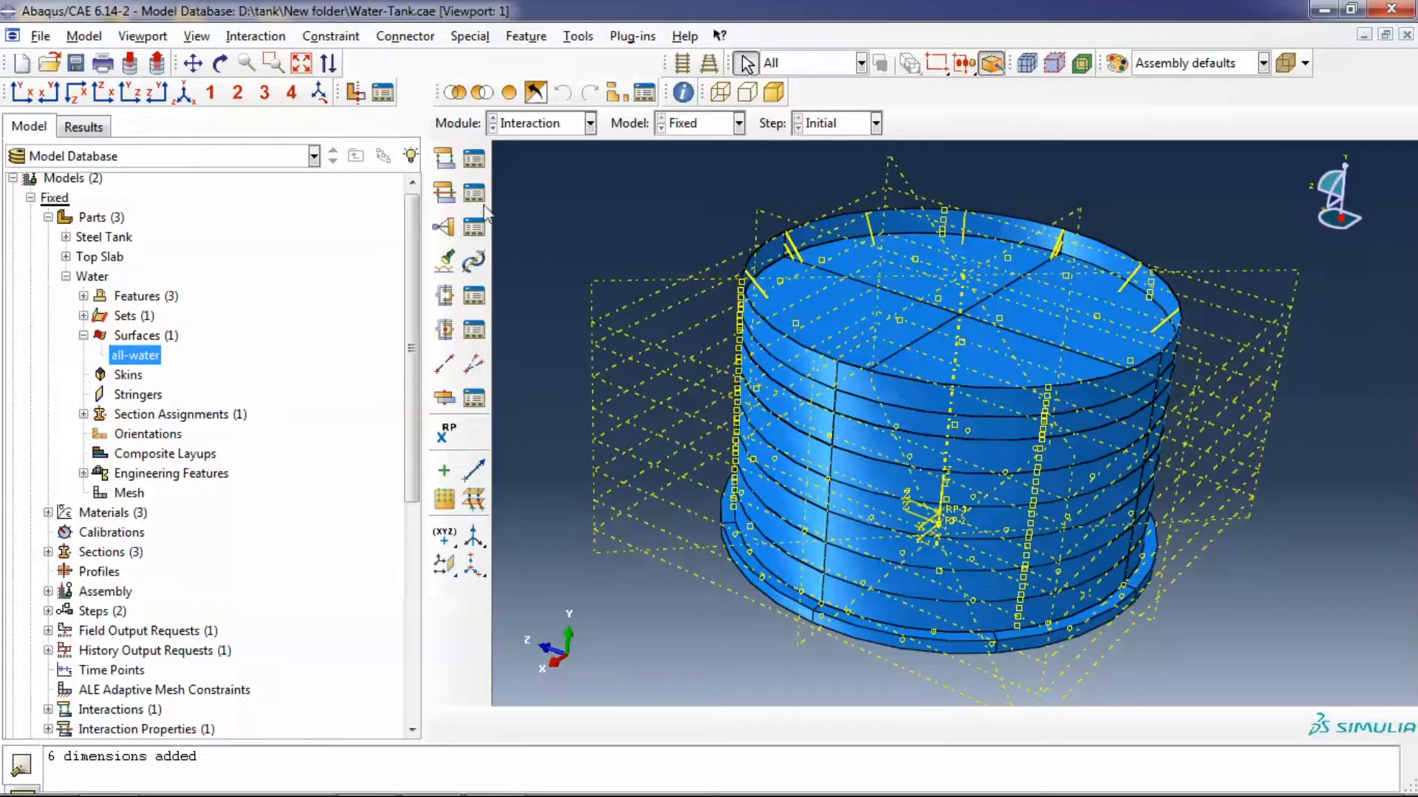
mouse_move(445, 228)
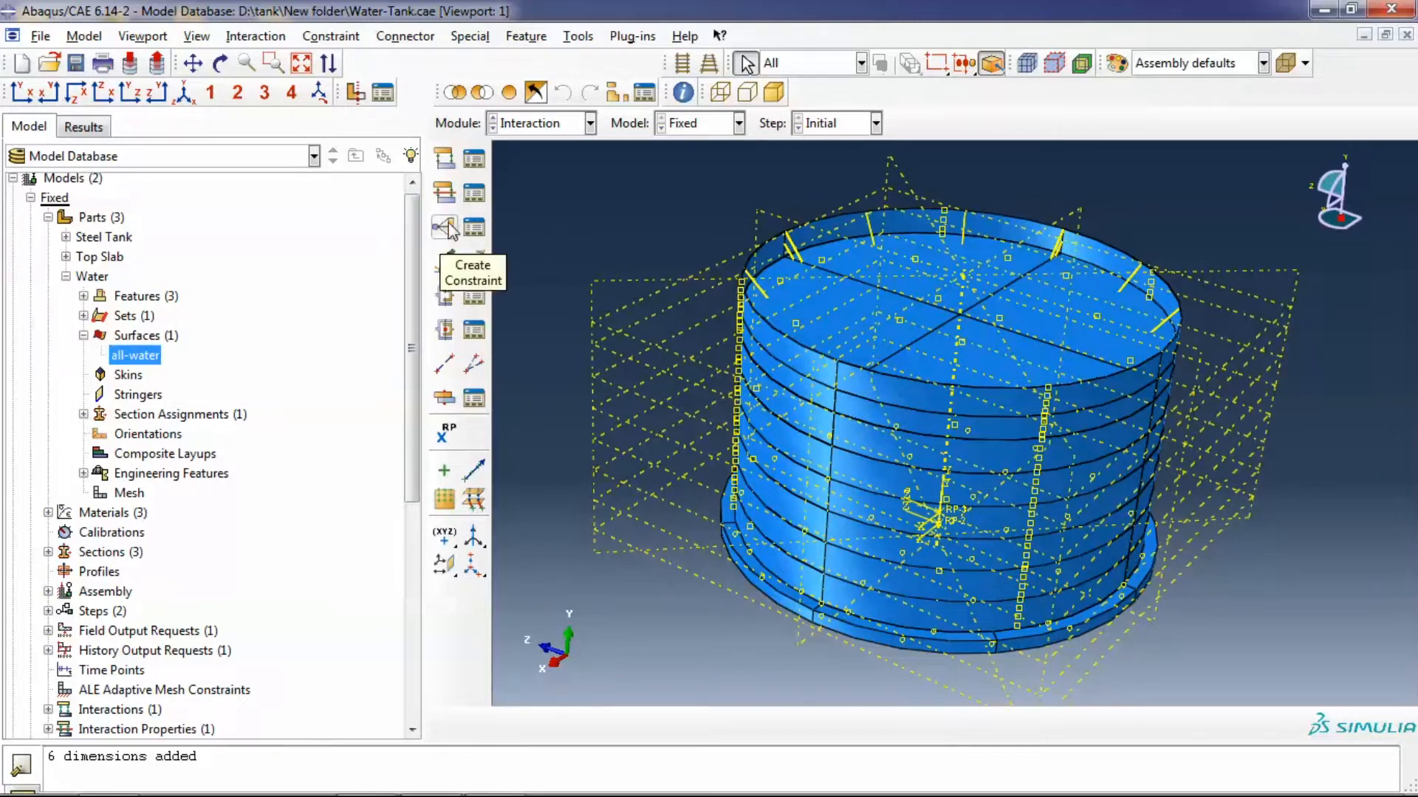
mouse_move(502, 278)
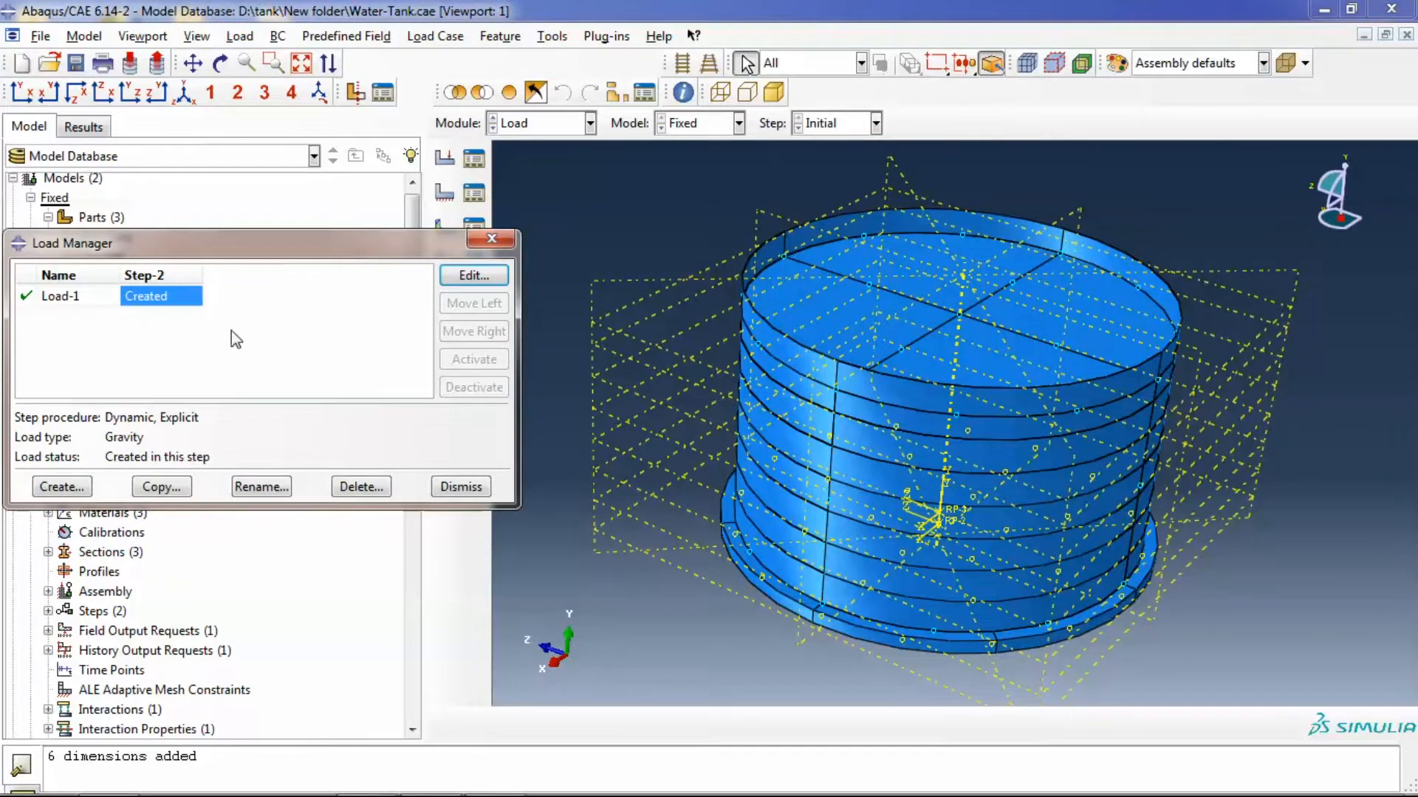
Check Load-1's vertical gravity component of -9810 and cancel without changes
left_click(473, 275)
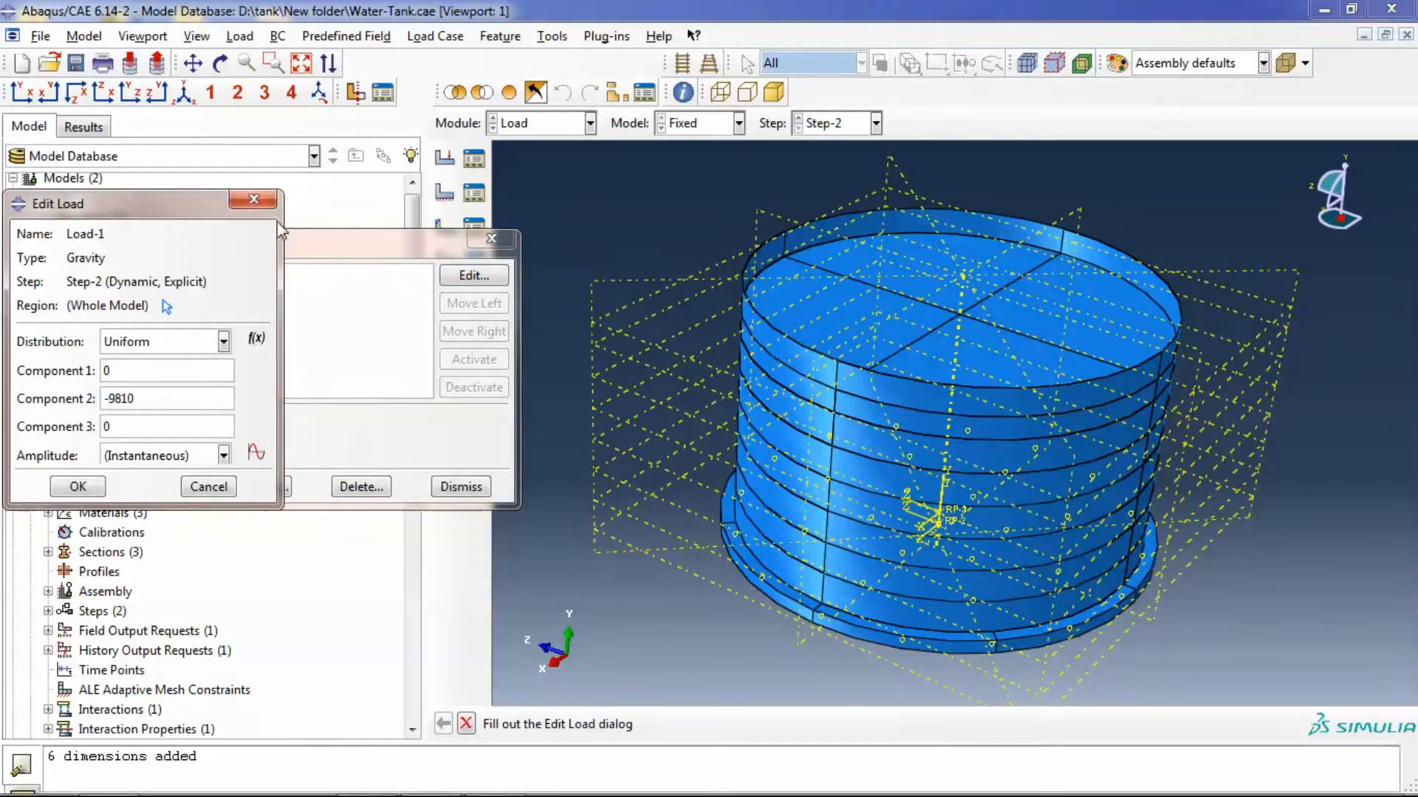
triple_click(167, 398)
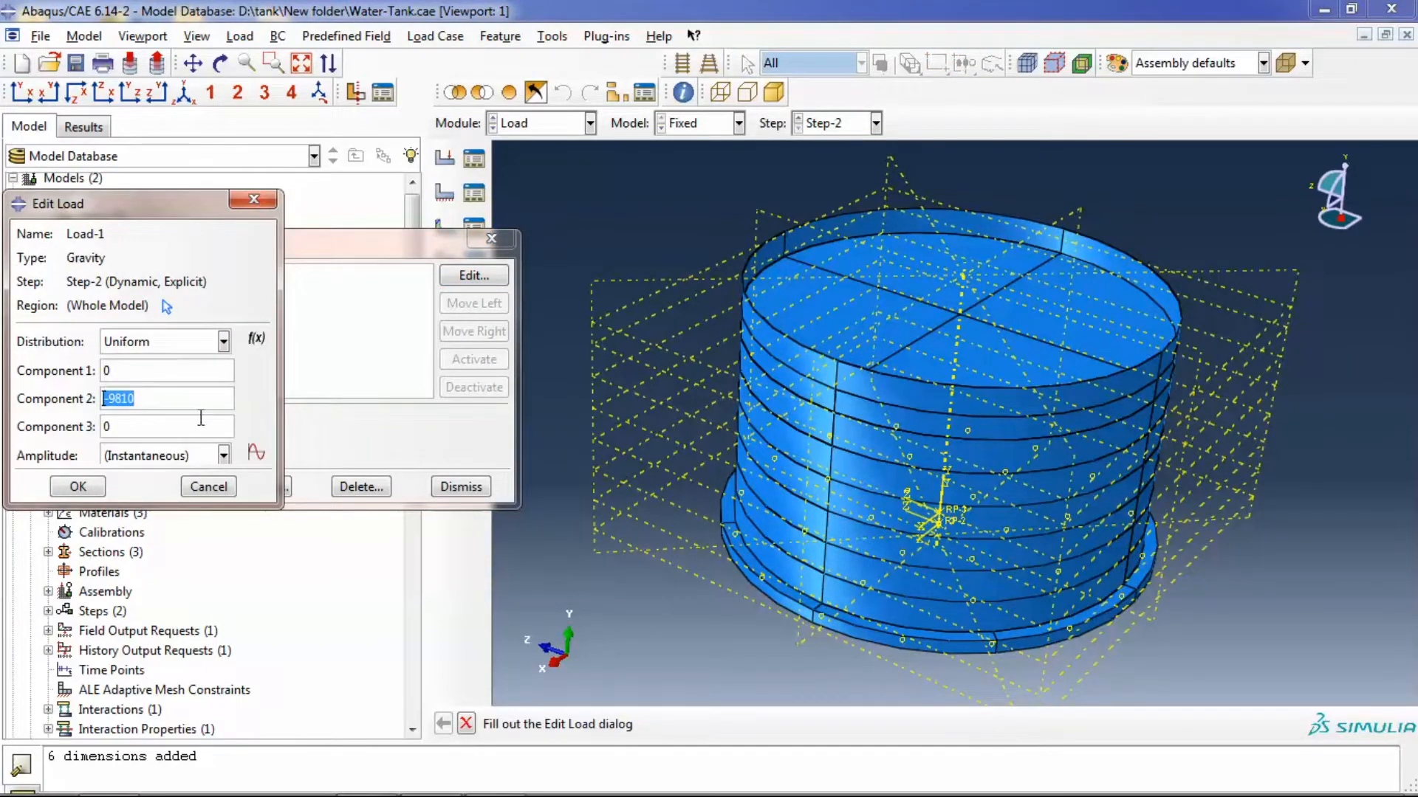
left_click(77, 486)
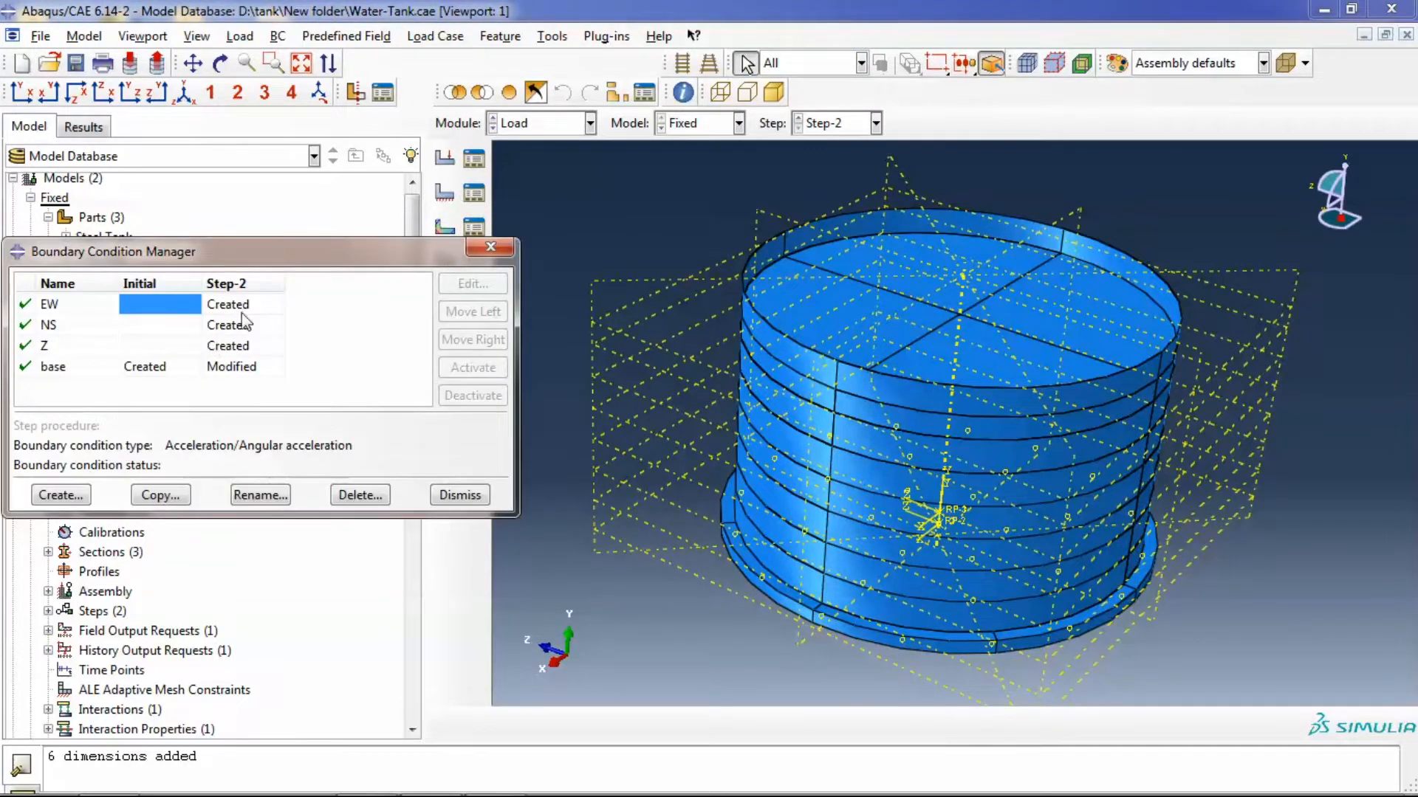
Review the base boundary condition in the Initial step and cancel unchanged
left_click(242, 305)
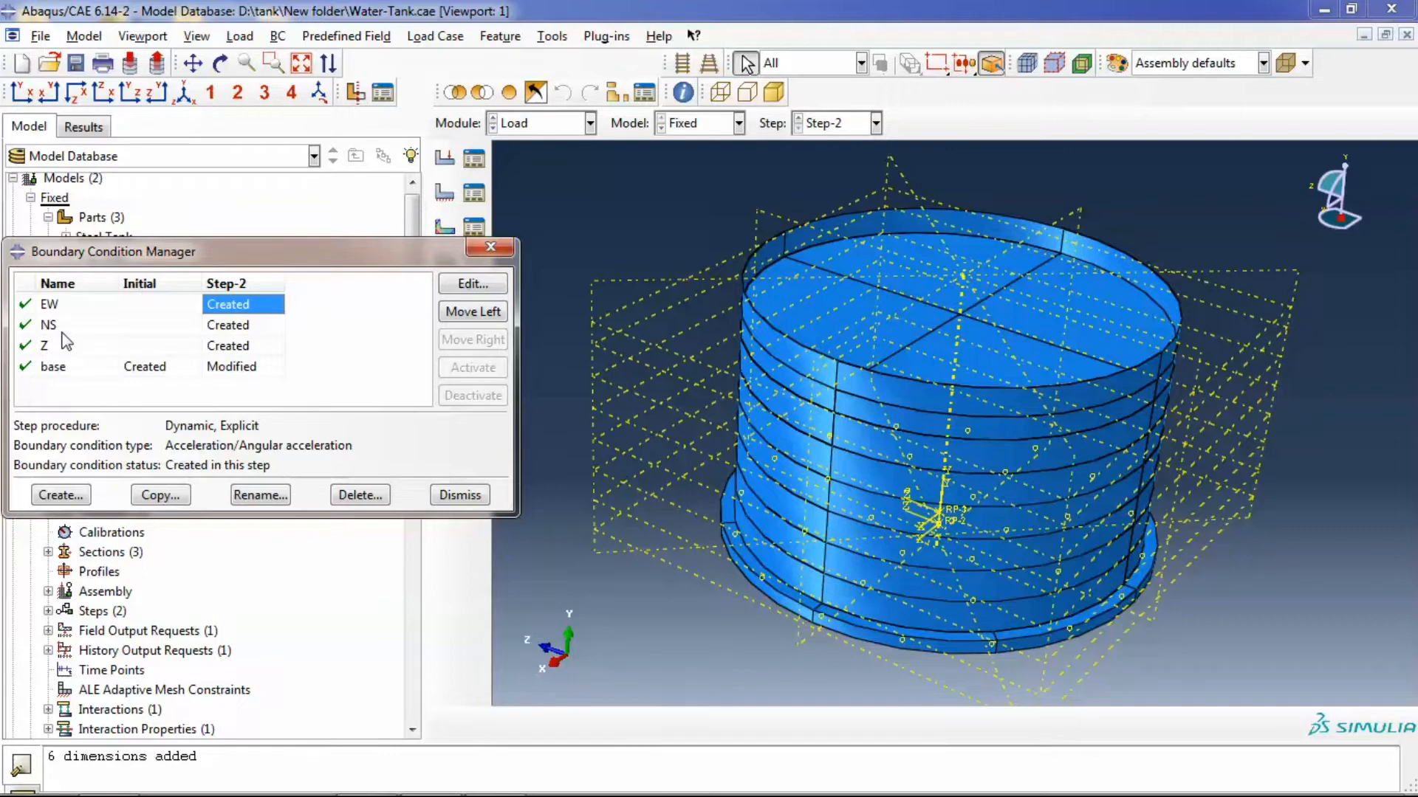
mouse_move(53, 384)
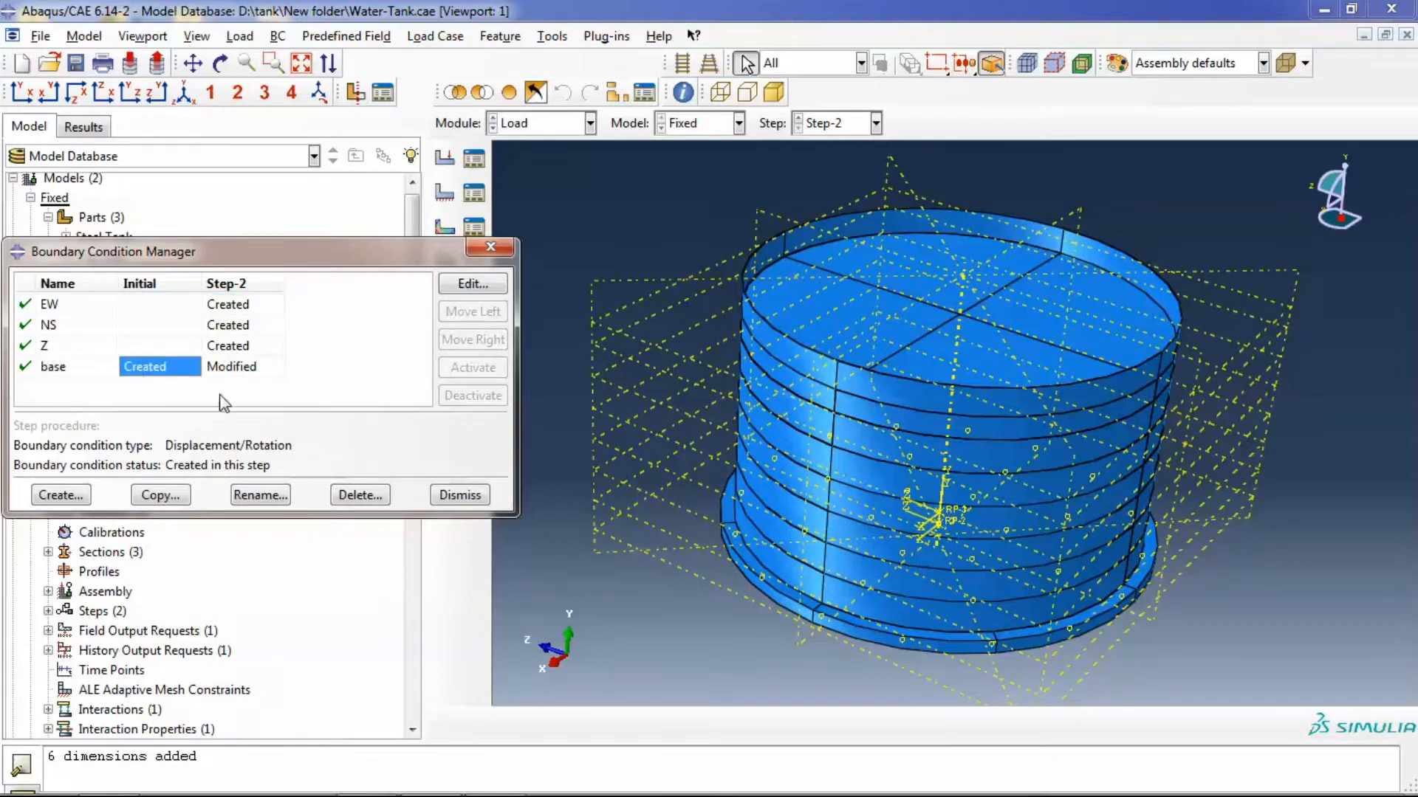
left_click(471, 284)
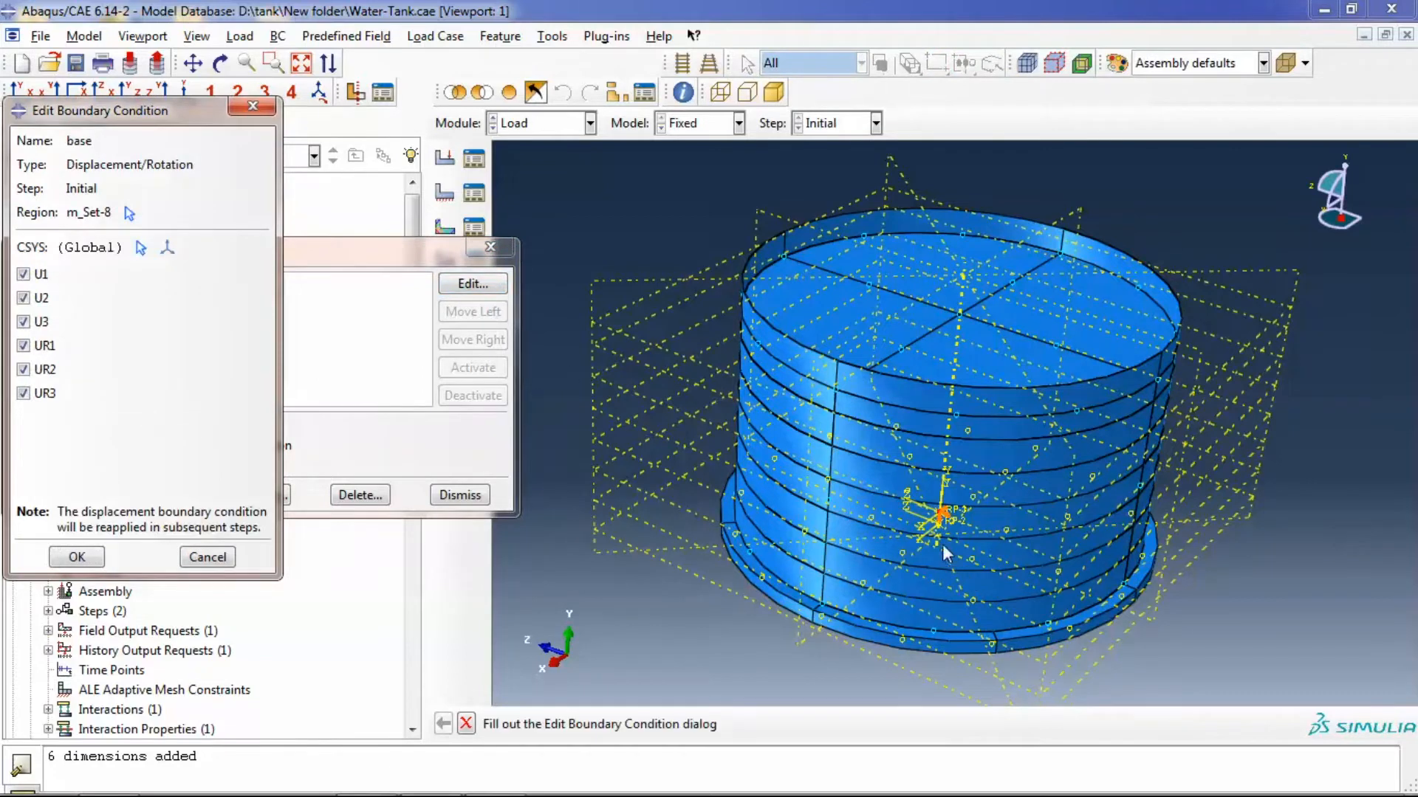
left_click(77, 556)
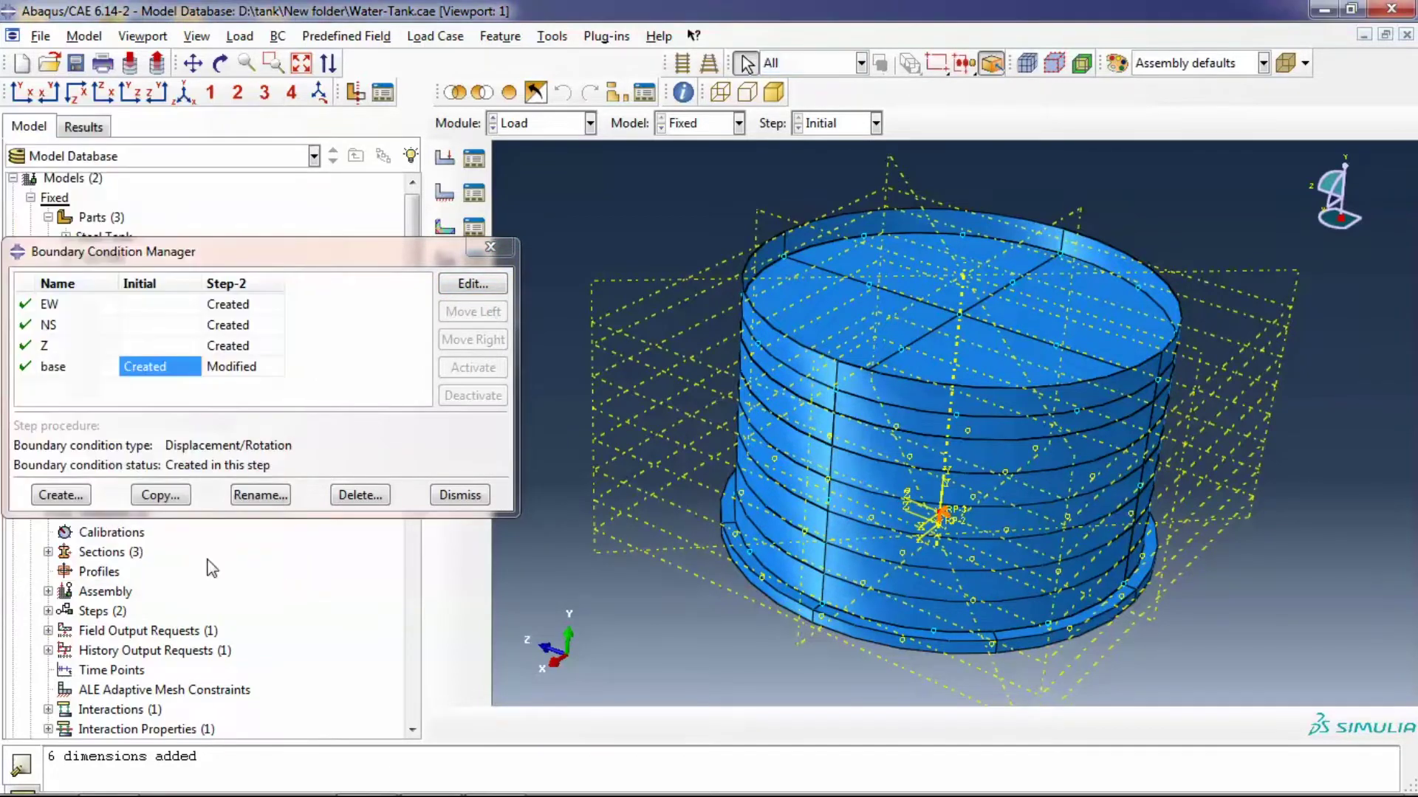
Review the base condition's Step-2 rotation constraints and cancel unchanged
left_click(241, 366)
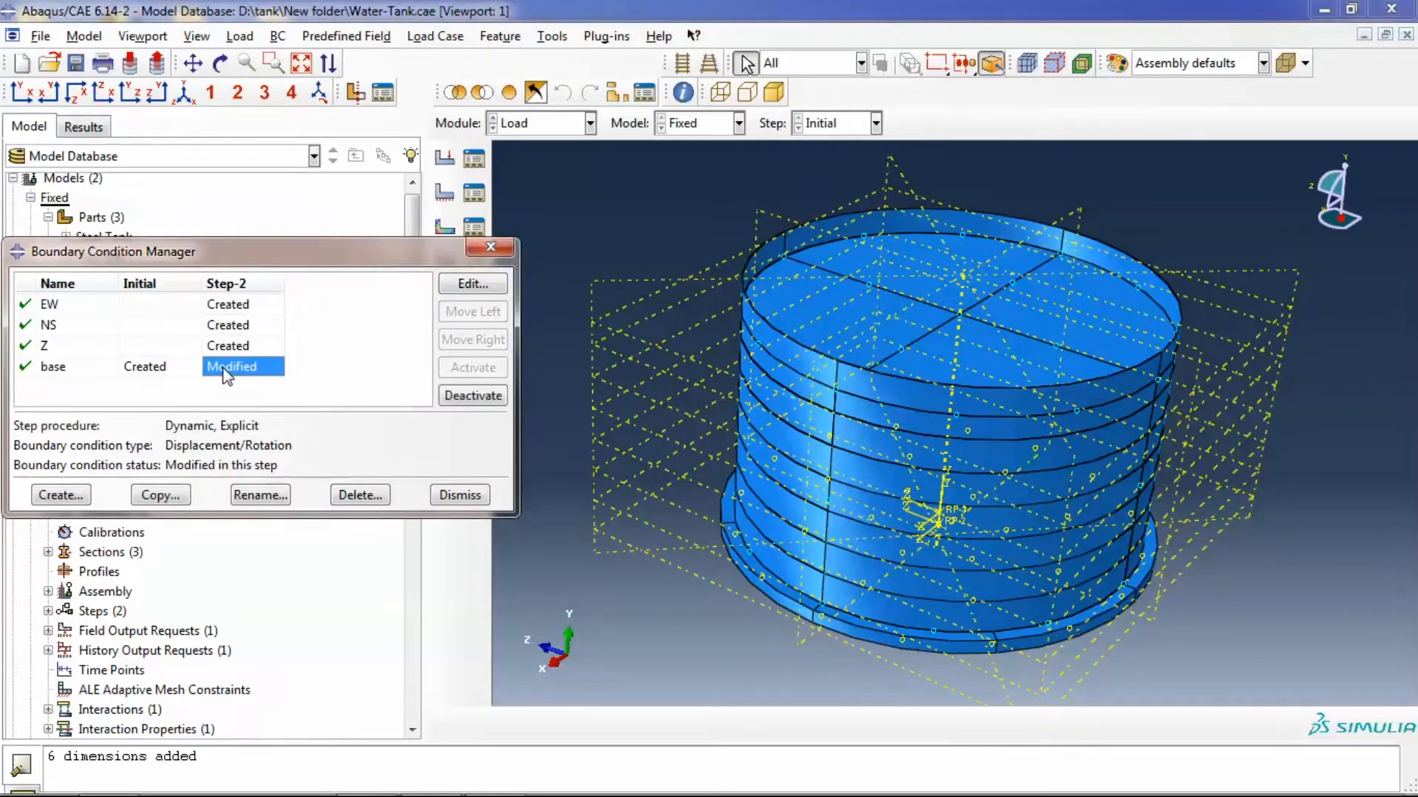
left_click(471, 283)
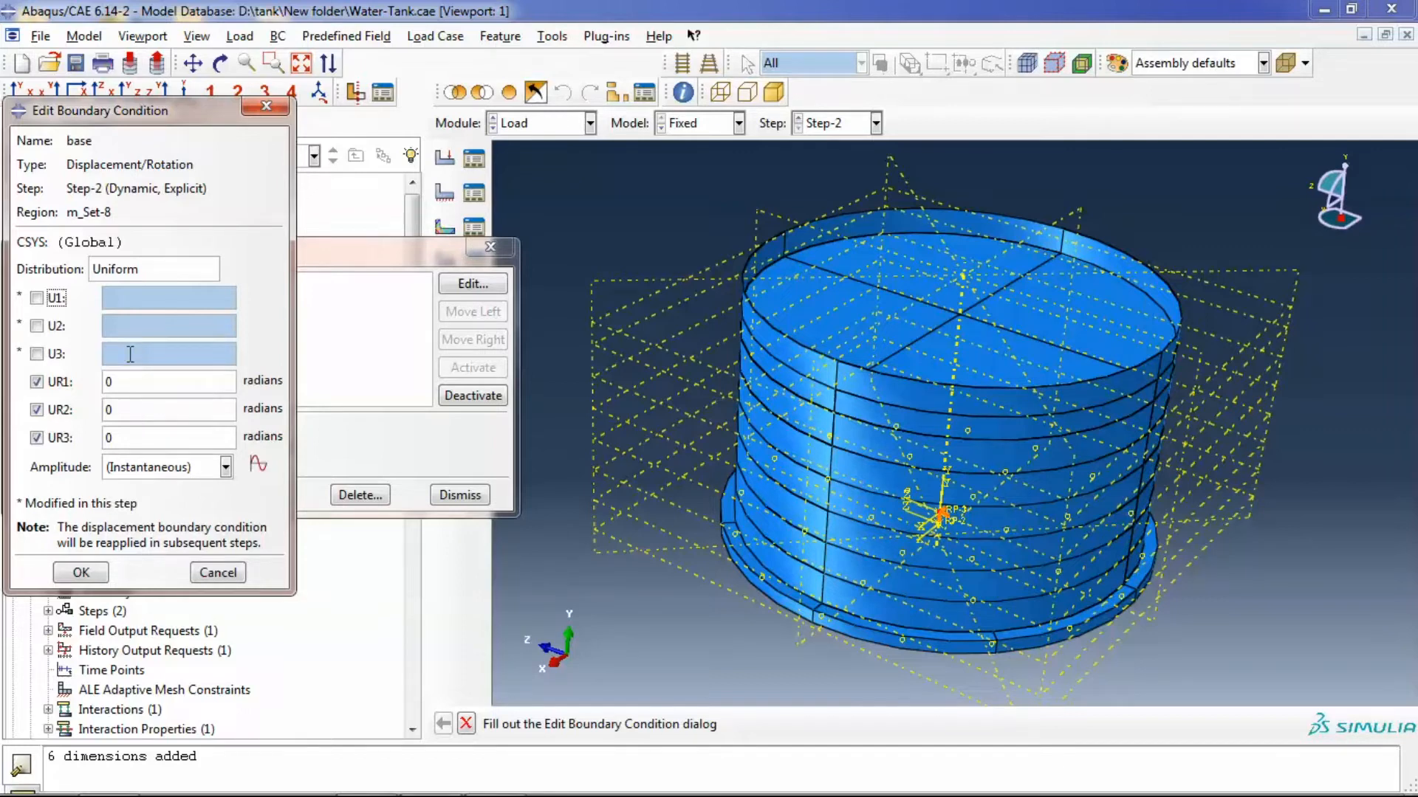
mouse_move(114, 351)
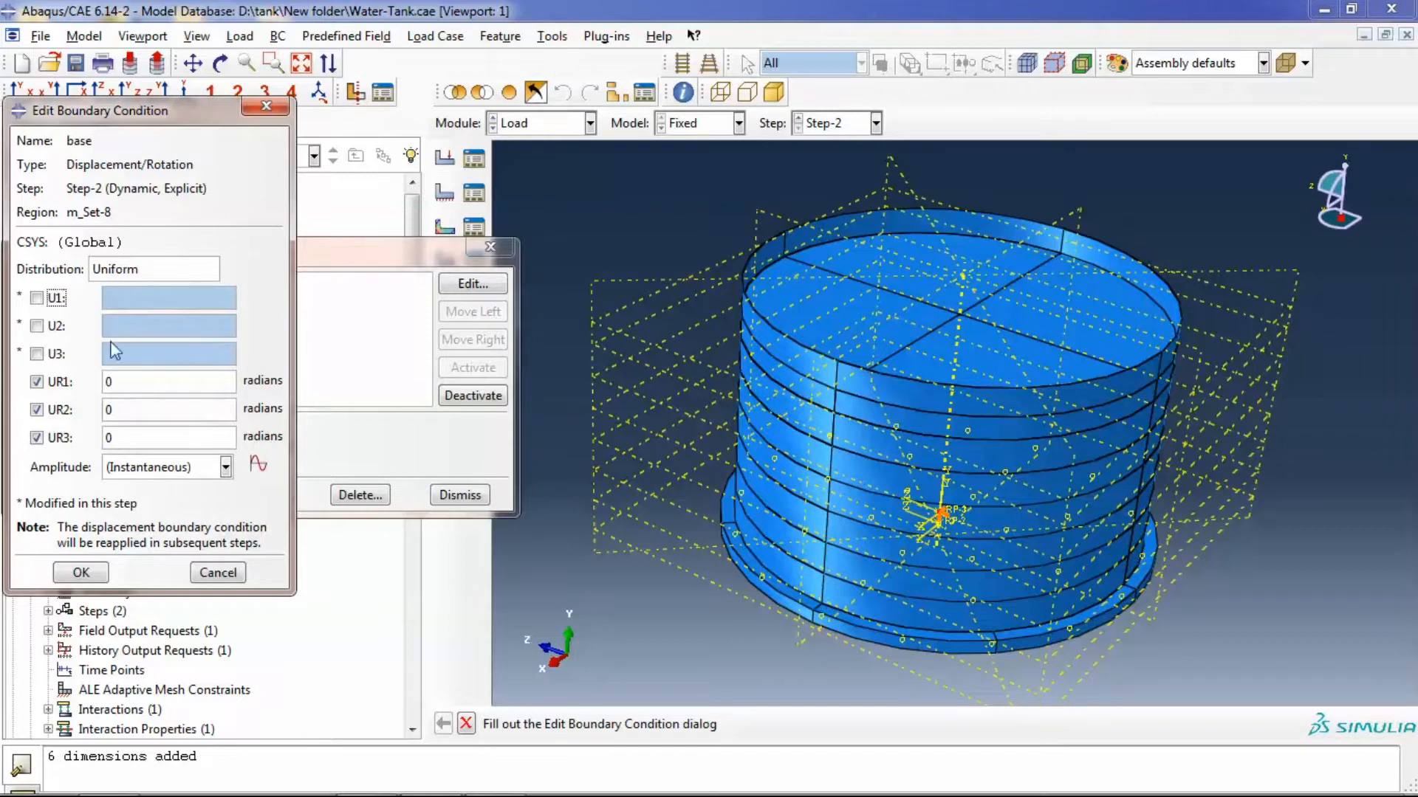
mouse_move(142, 290)
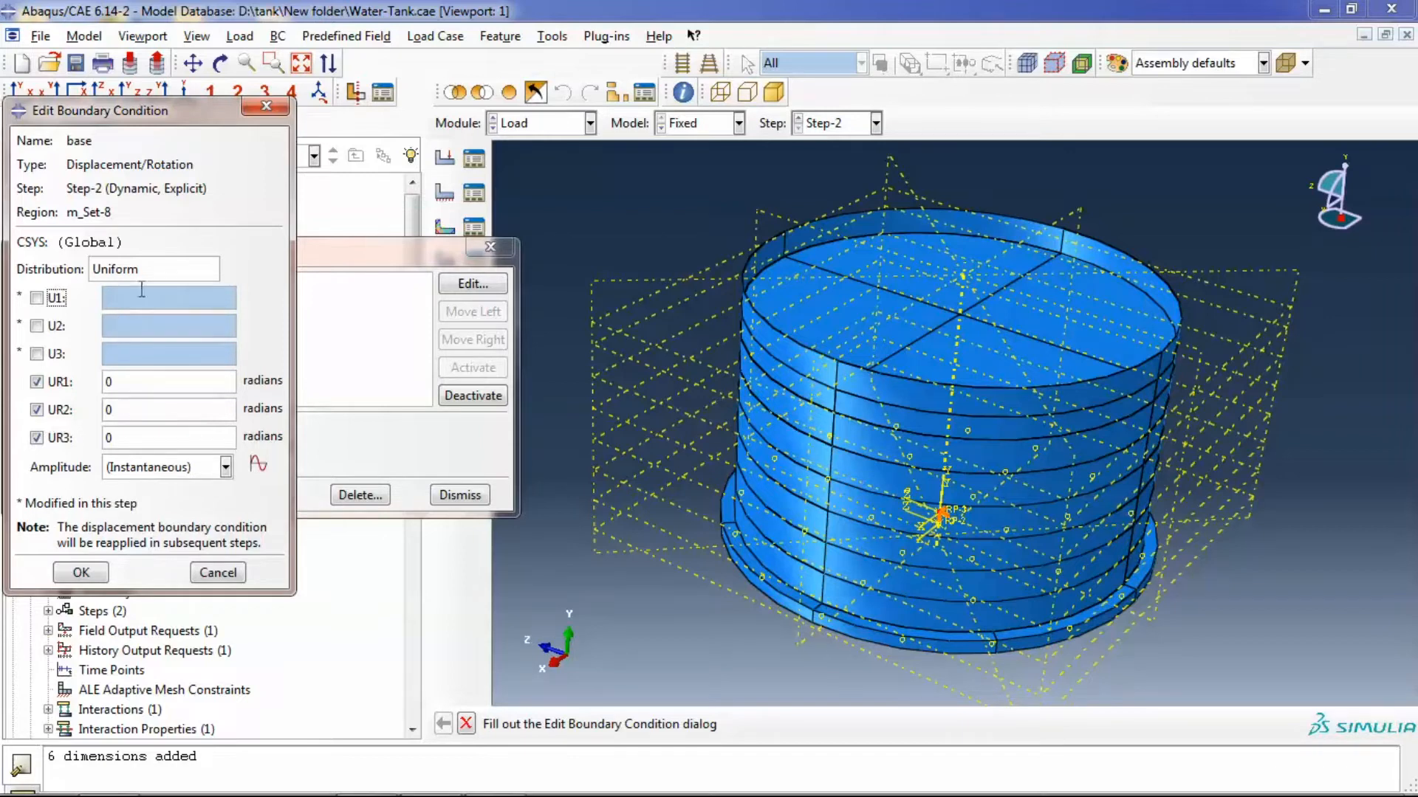
mouse_move(141, 335)
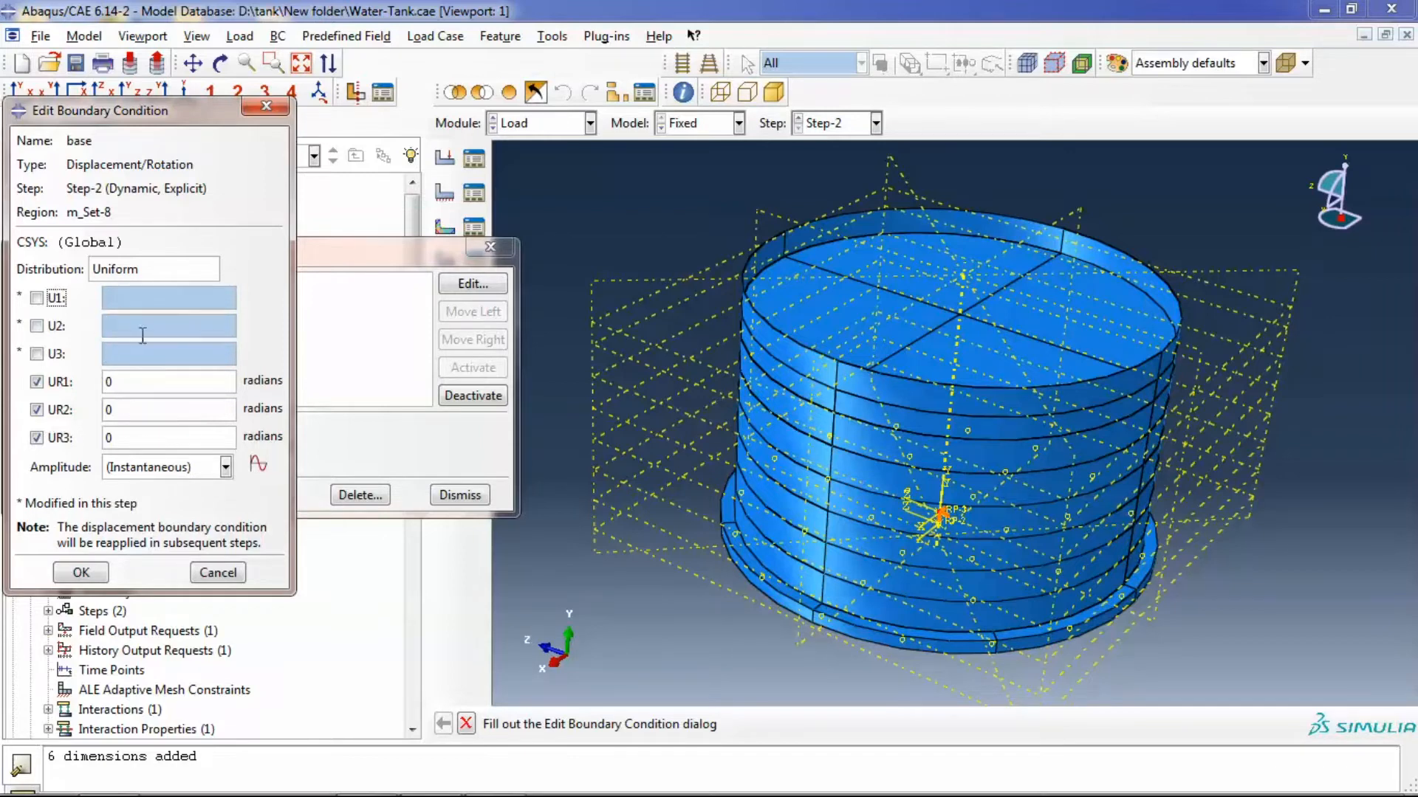
mouse_move(126, 386)
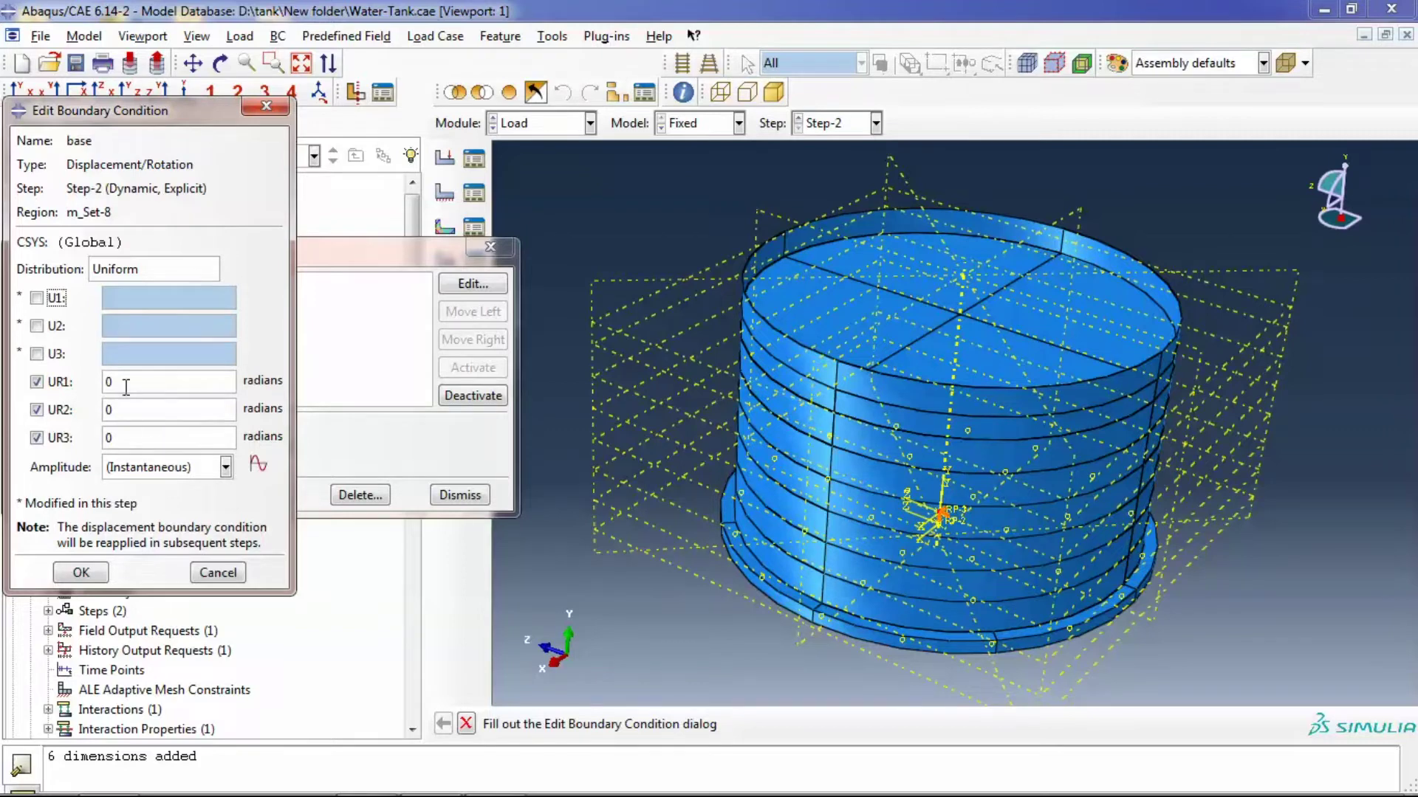
left_click(80, 573)
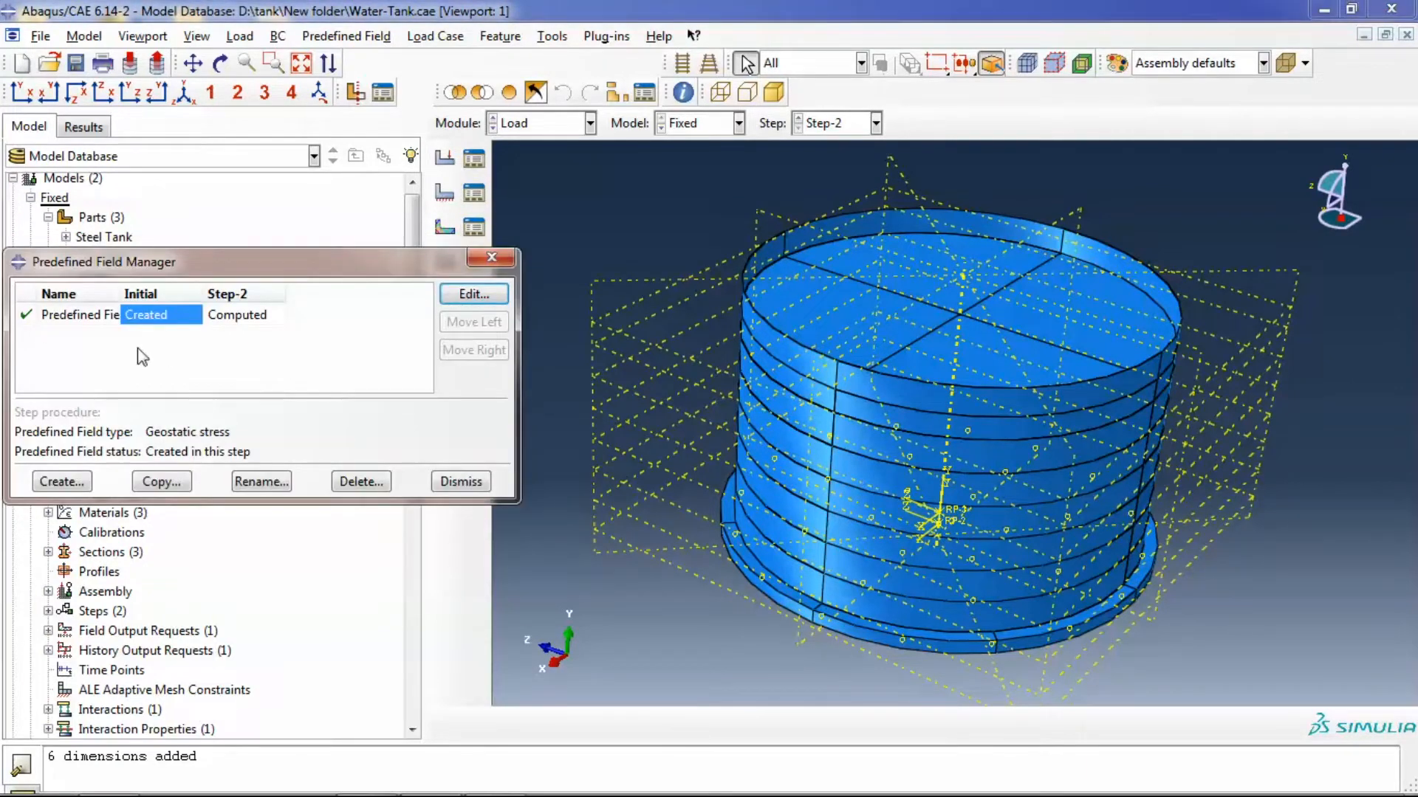
Inspect the water's geostatic stress magnitudes and vertical coordinate values
left_click(472, 293)
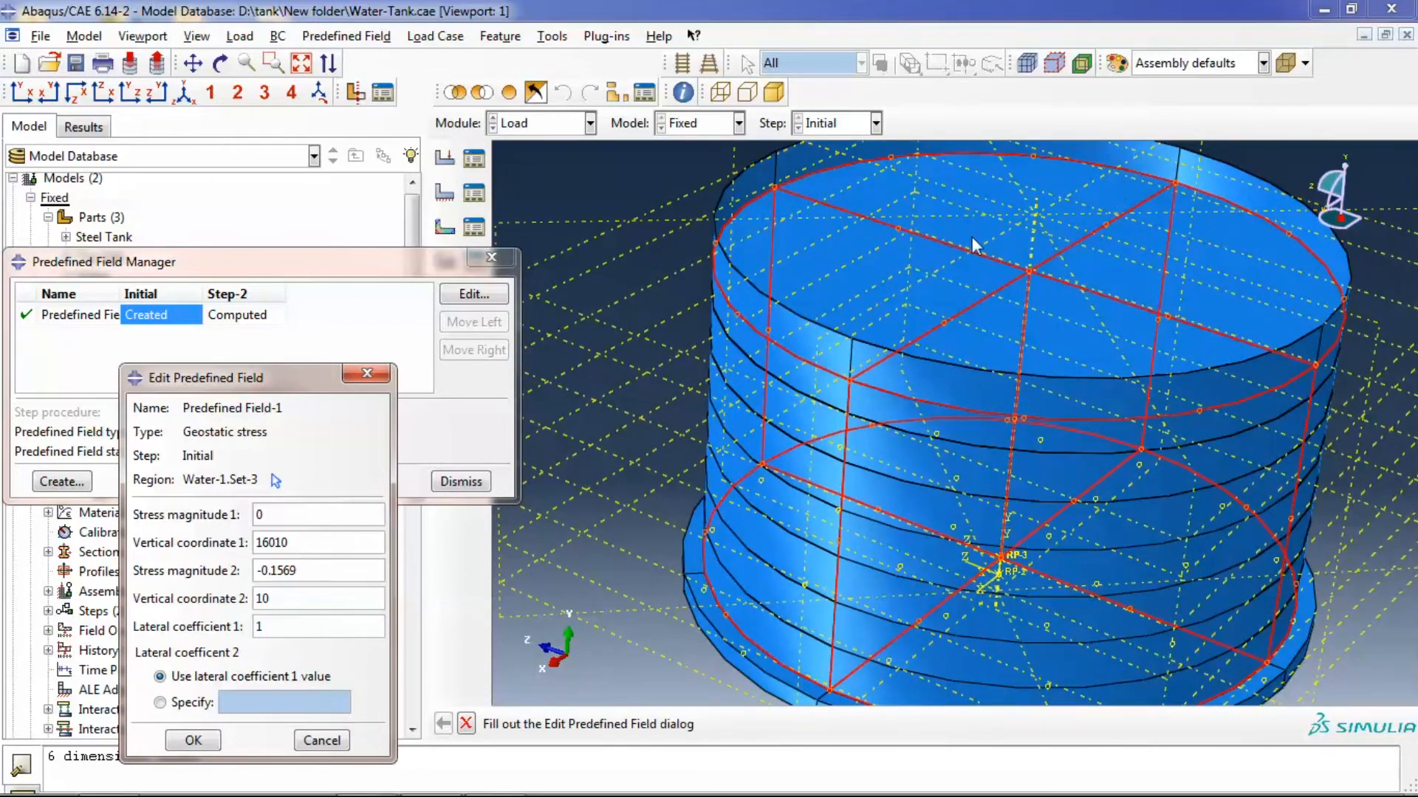
mouse_move(855, 390)
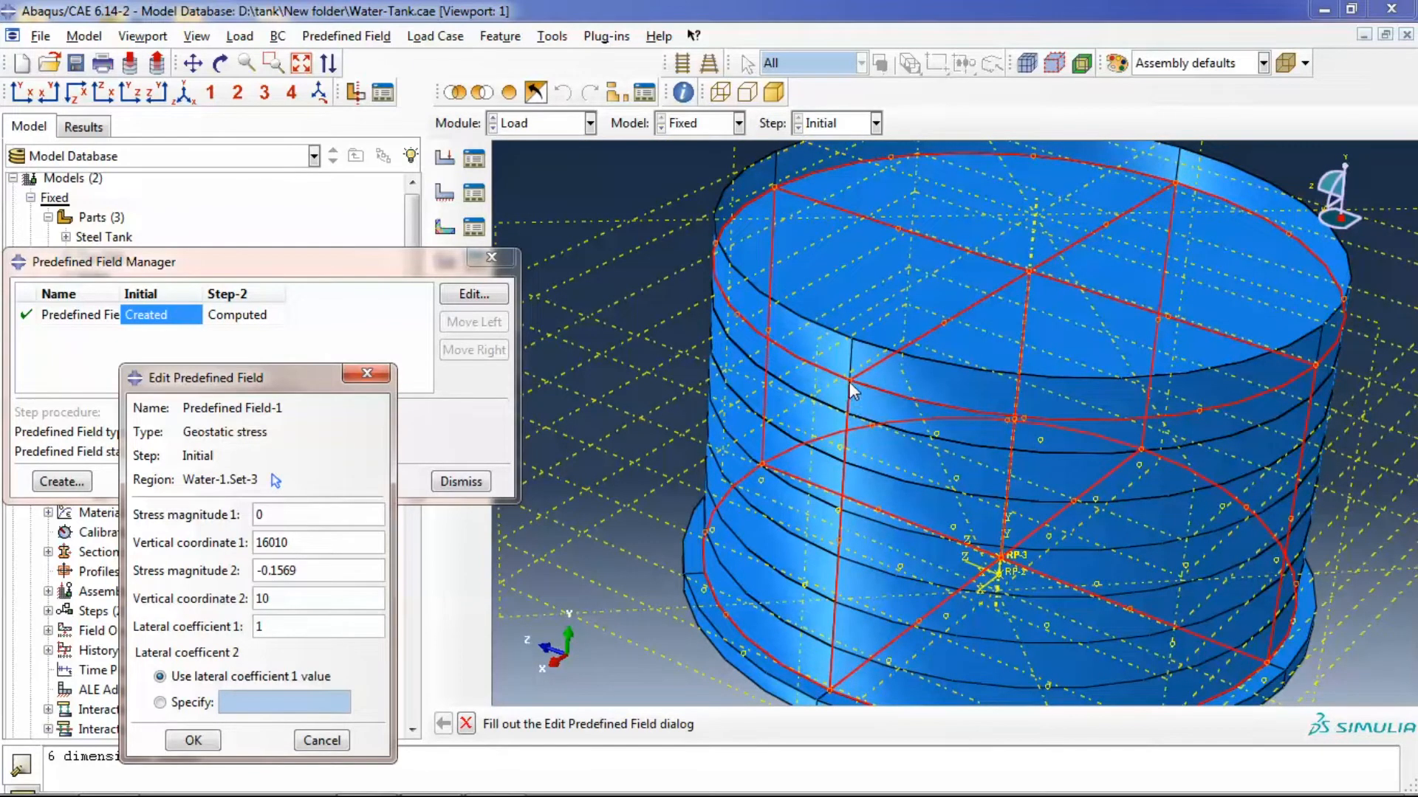
left_click(295, 514)
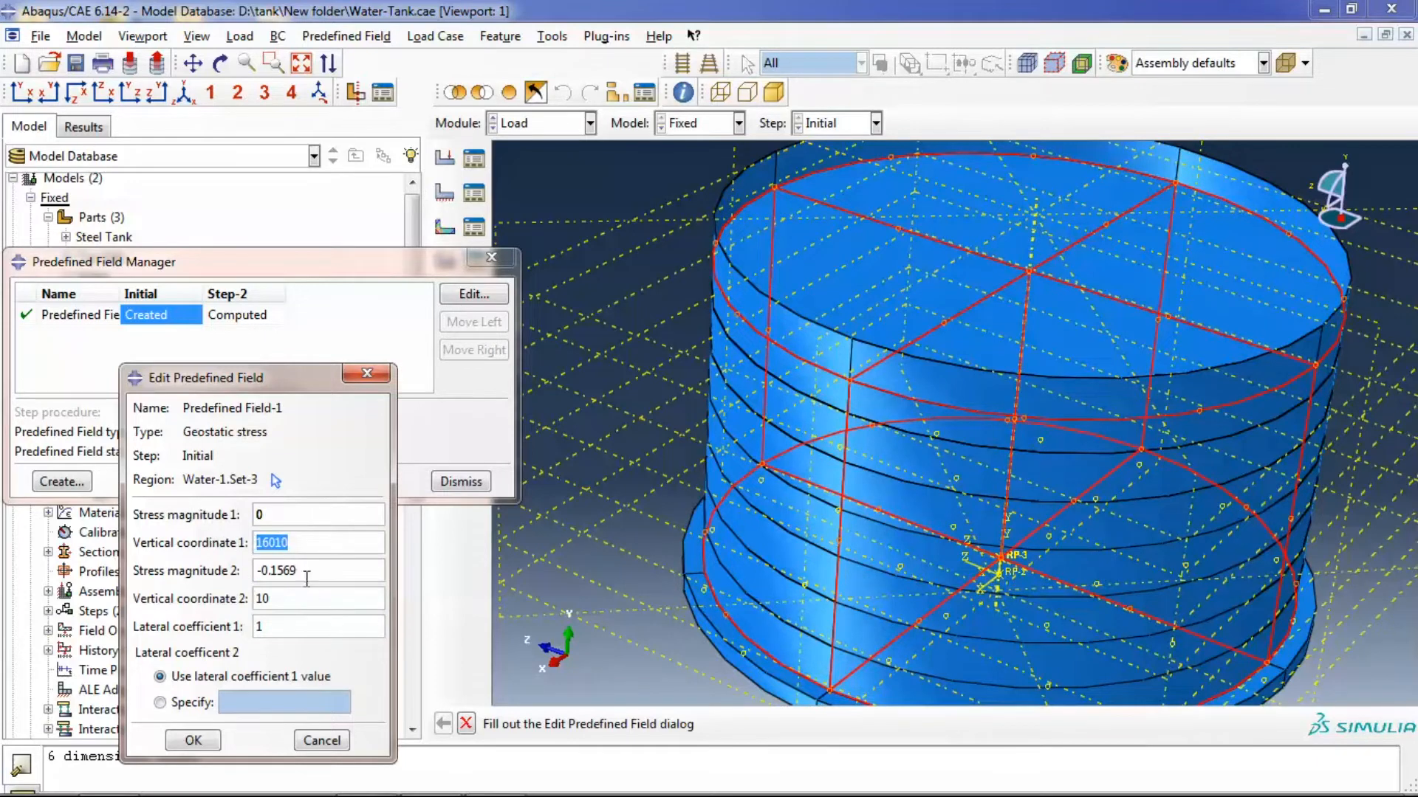
triple_click(318, 570)
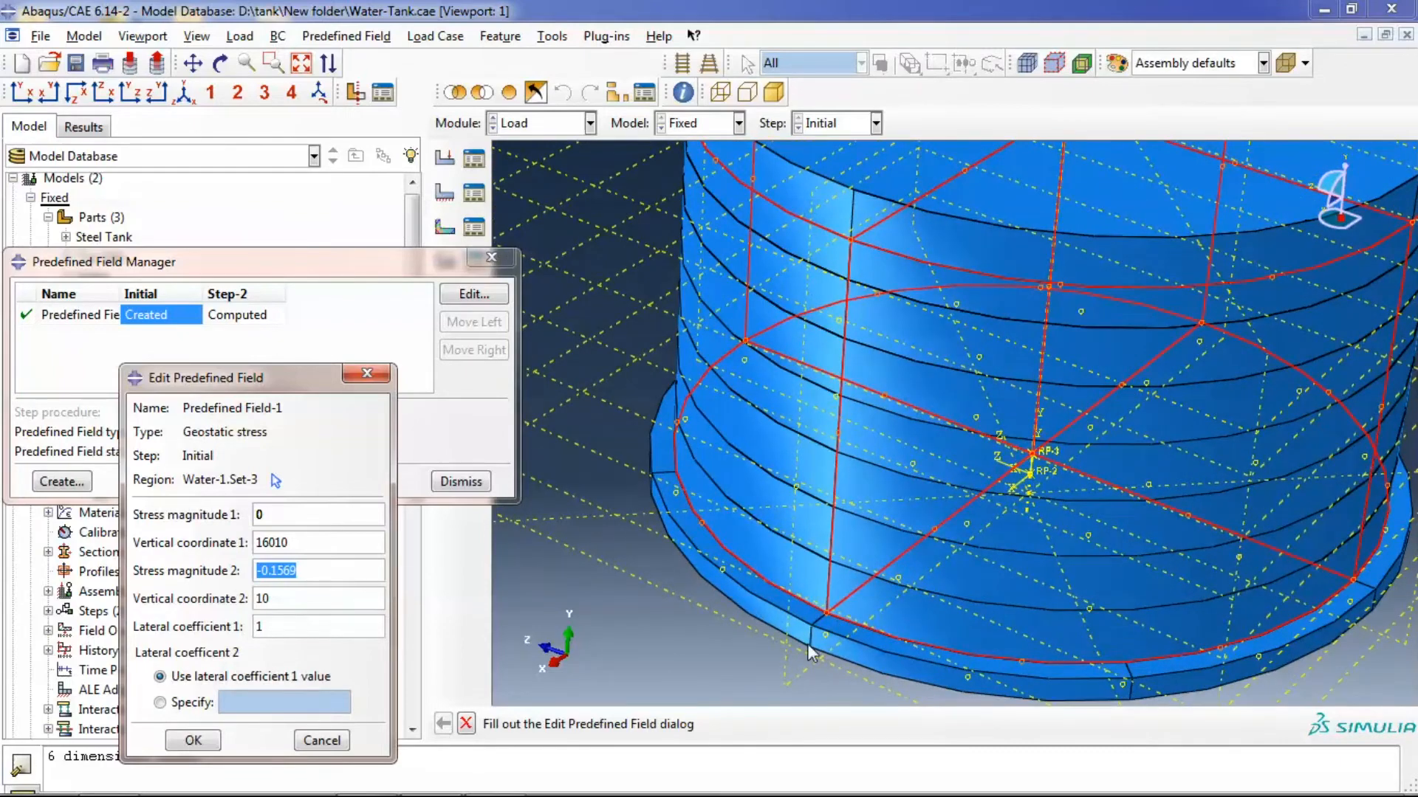
mouse_move(787, 653)
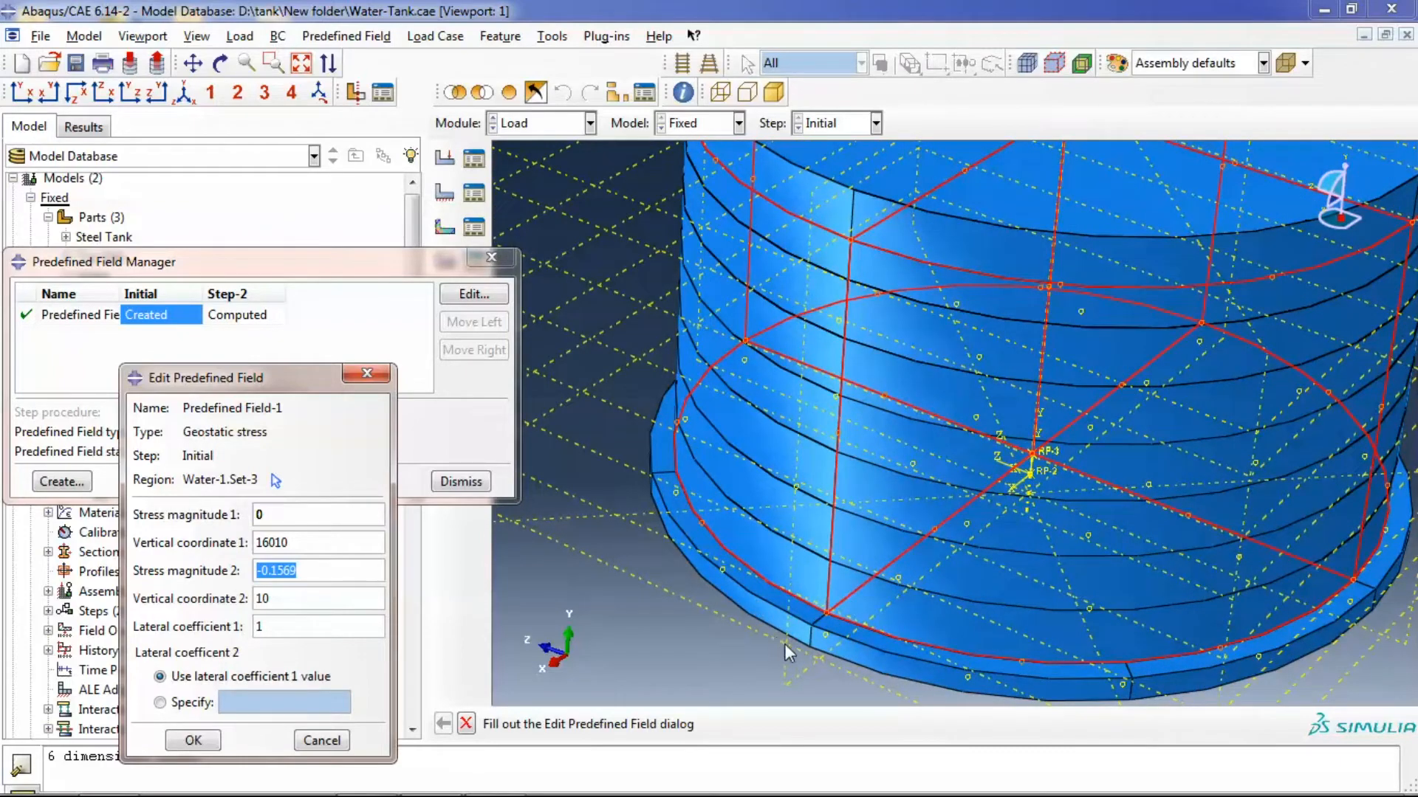
mouse_move(832, 618)
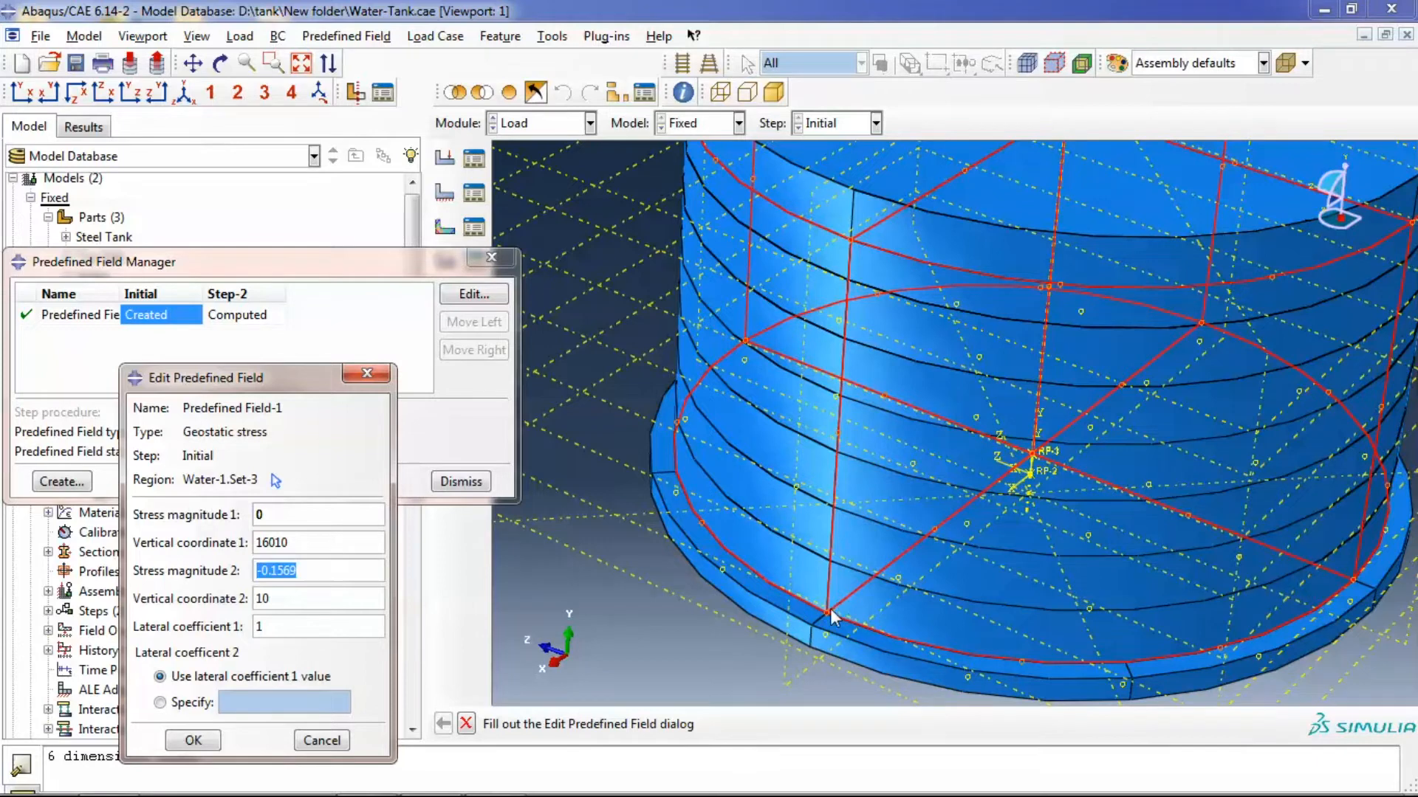
left_click(311, 570)
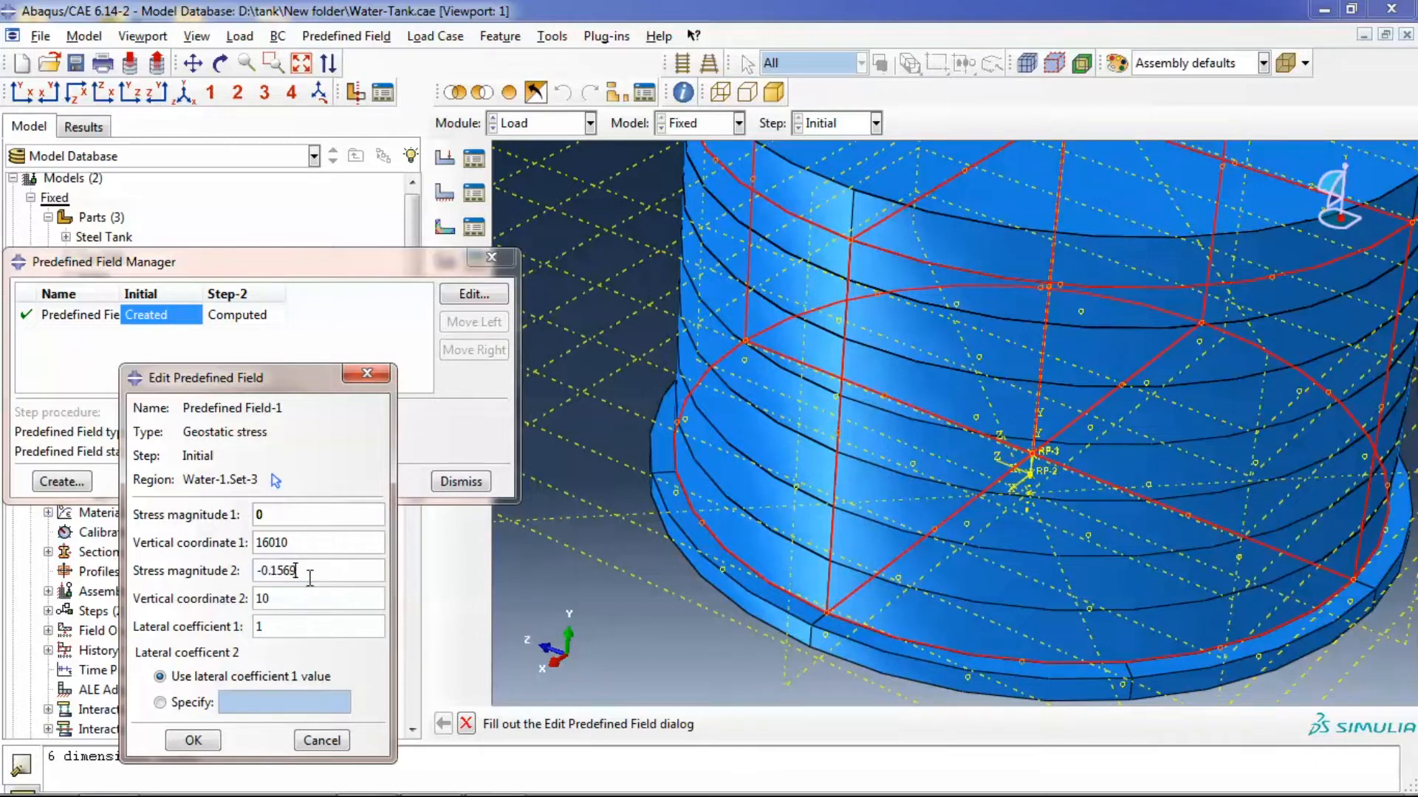
triple_click(290, 570)
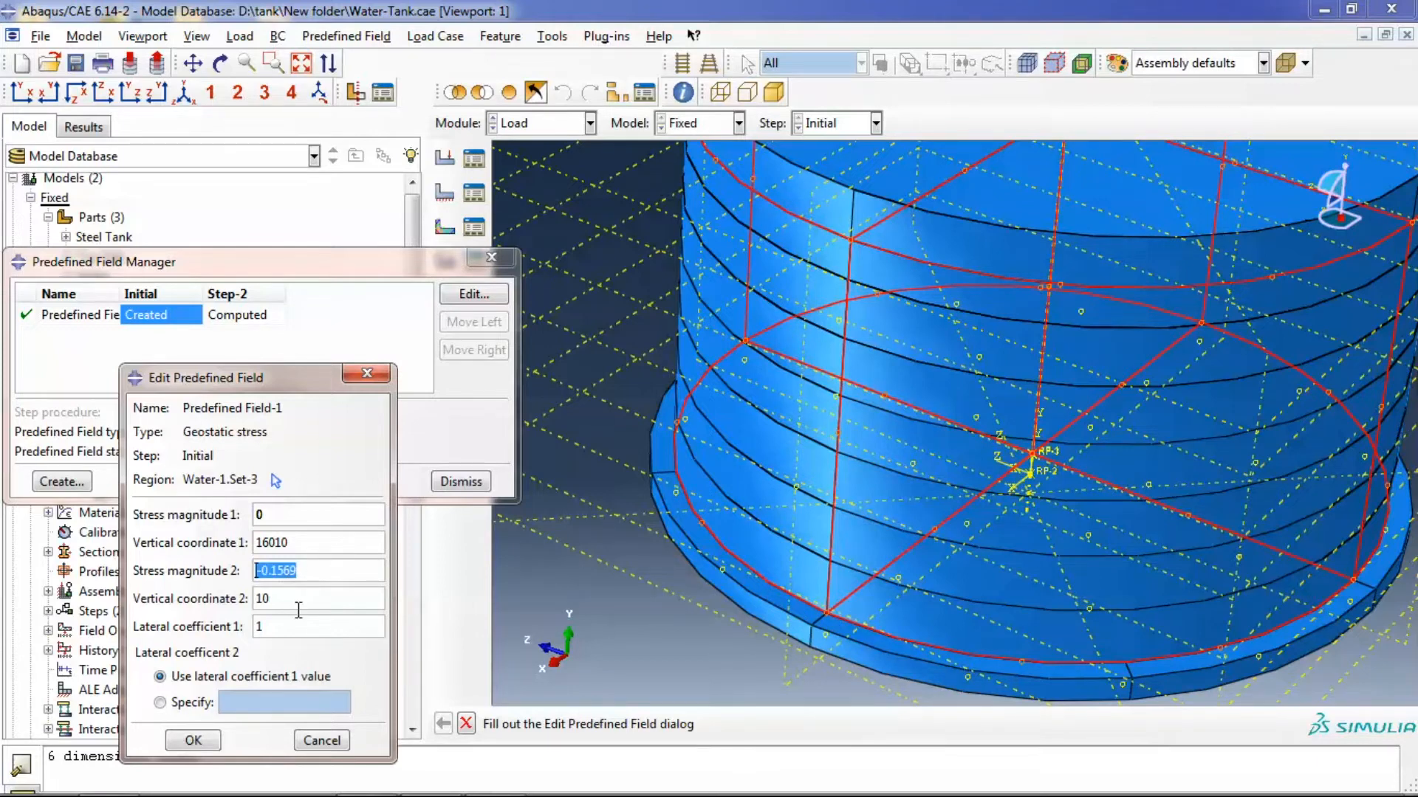
left_click(298, 598)
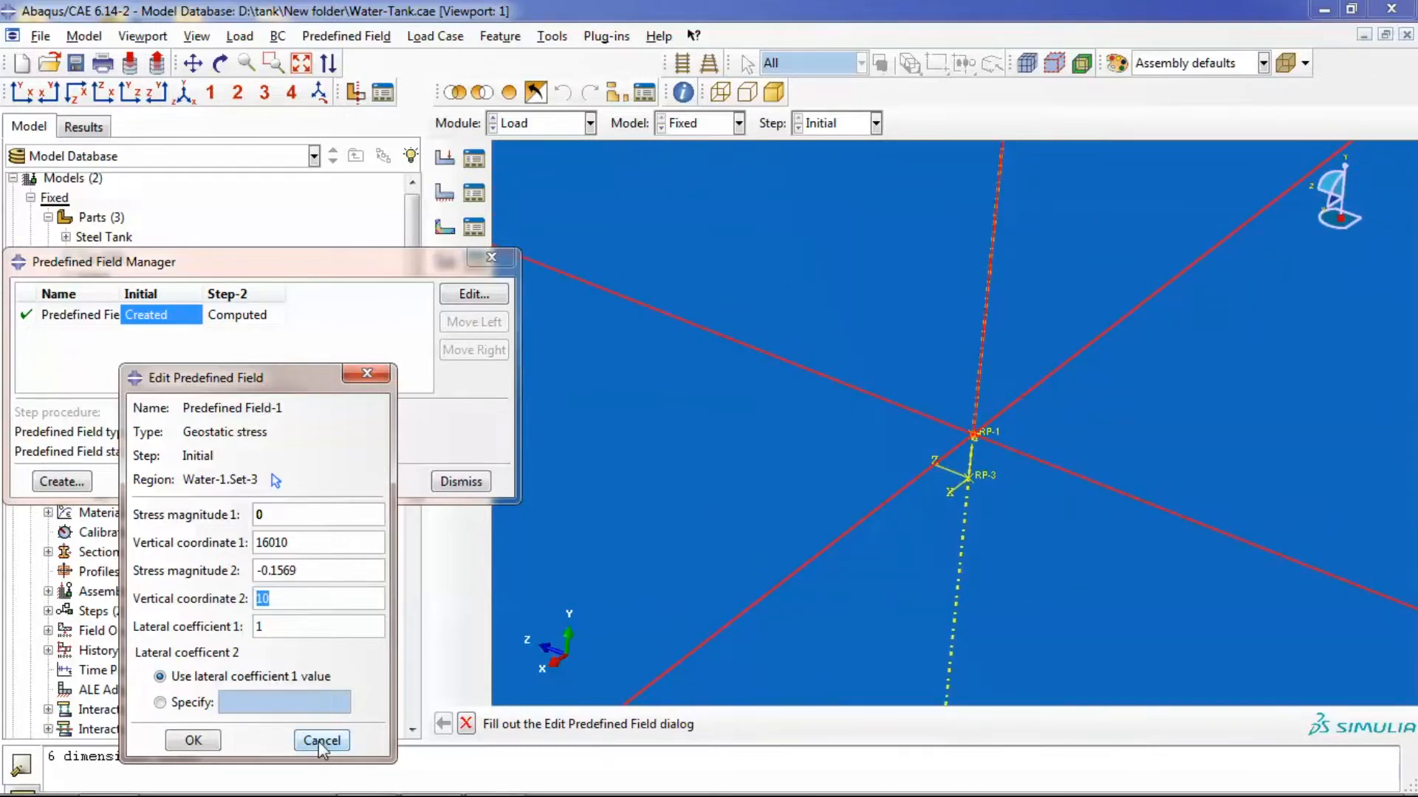
Cancel the field editor and dismiss the Predefined Field Manager unchanged
left_click(320, 739)
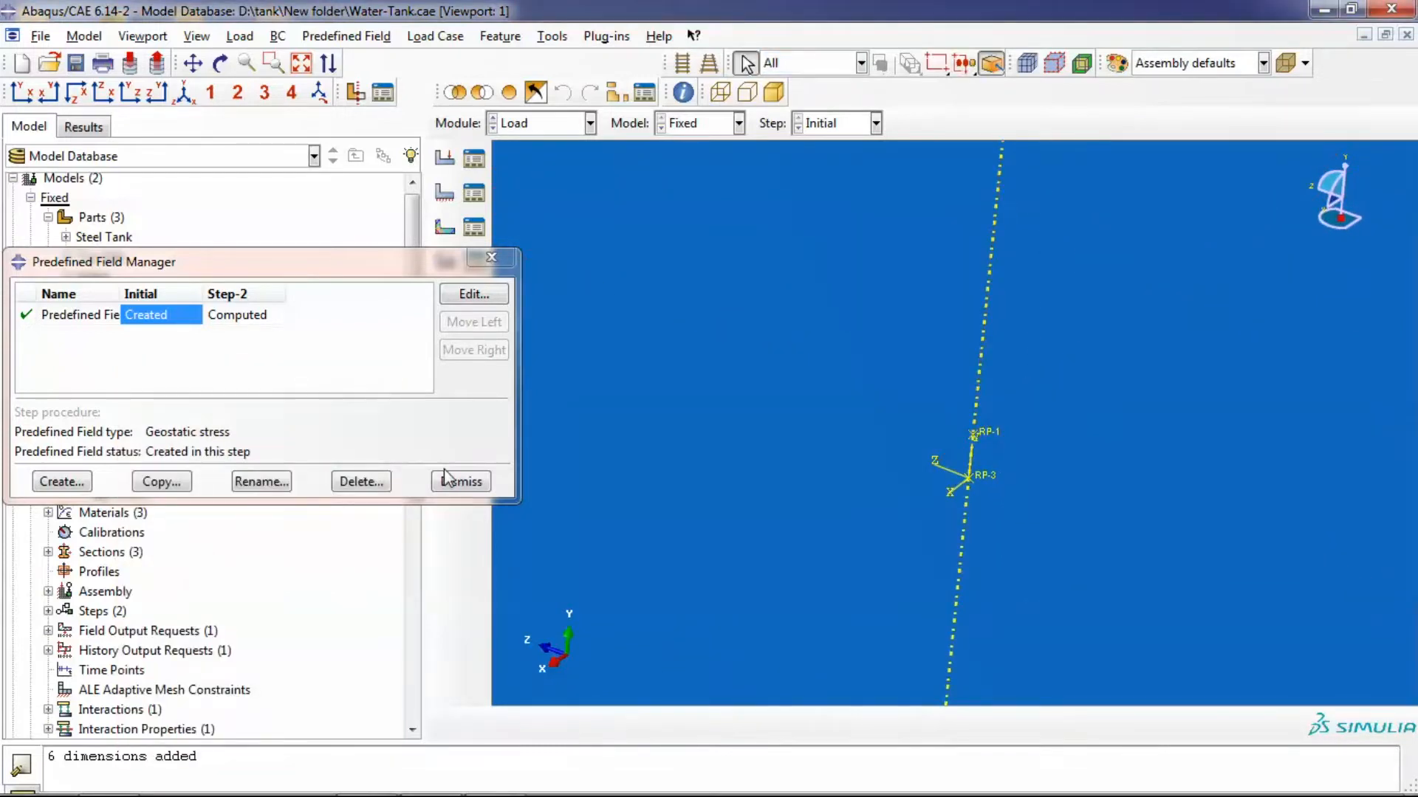
left_click(461, 482)
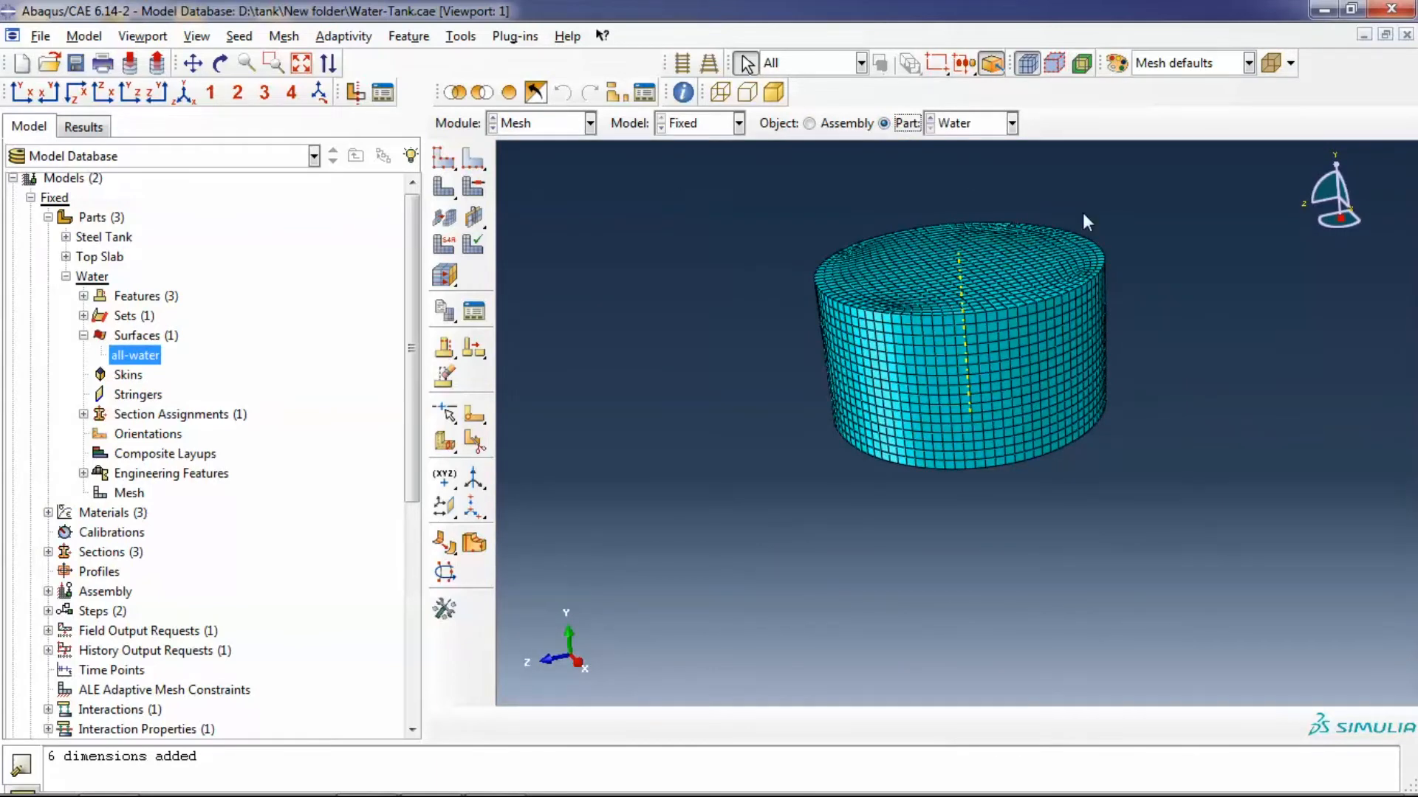
Assign the Water cells explicit C3D8R elements with default hourglass control
left_click(443, 245)
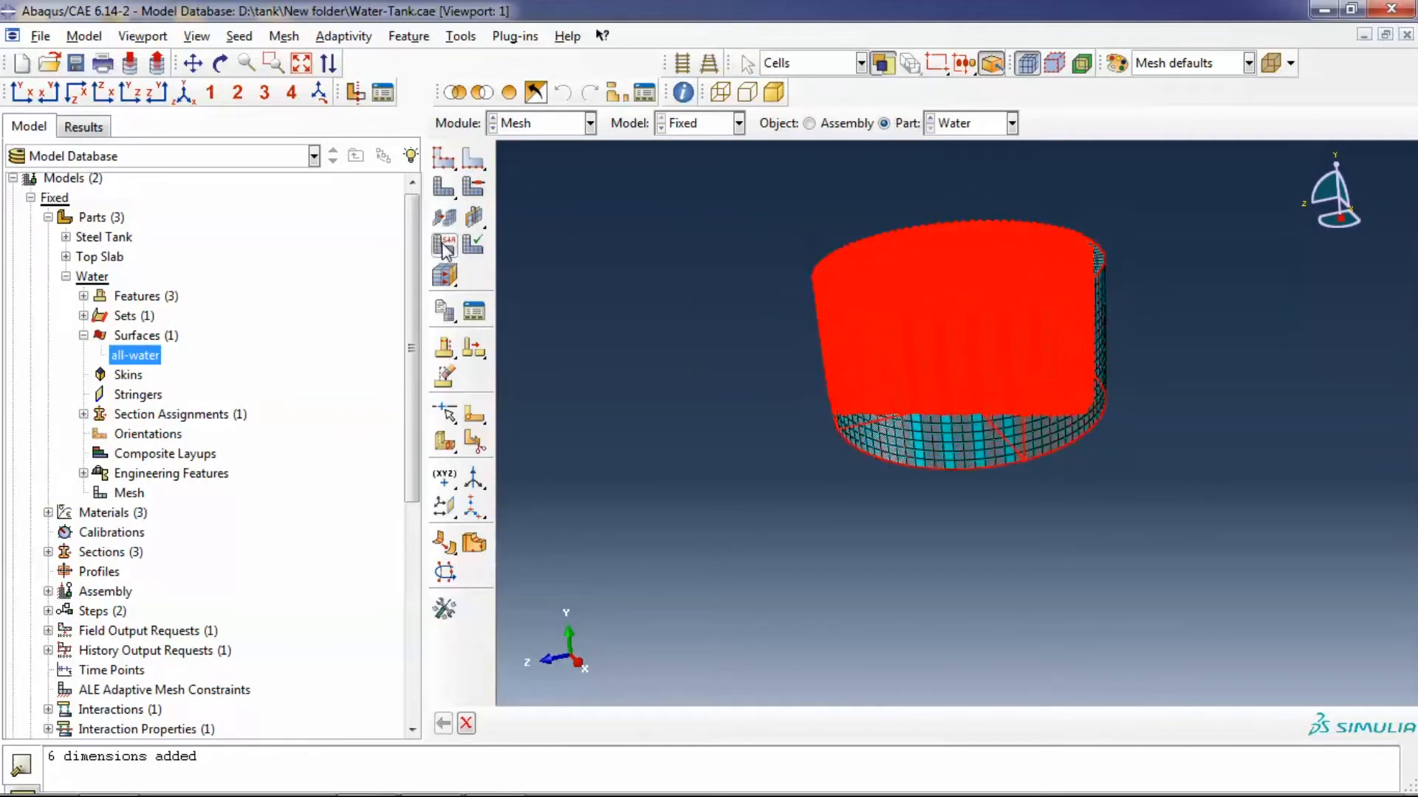
left_click(442, 244)
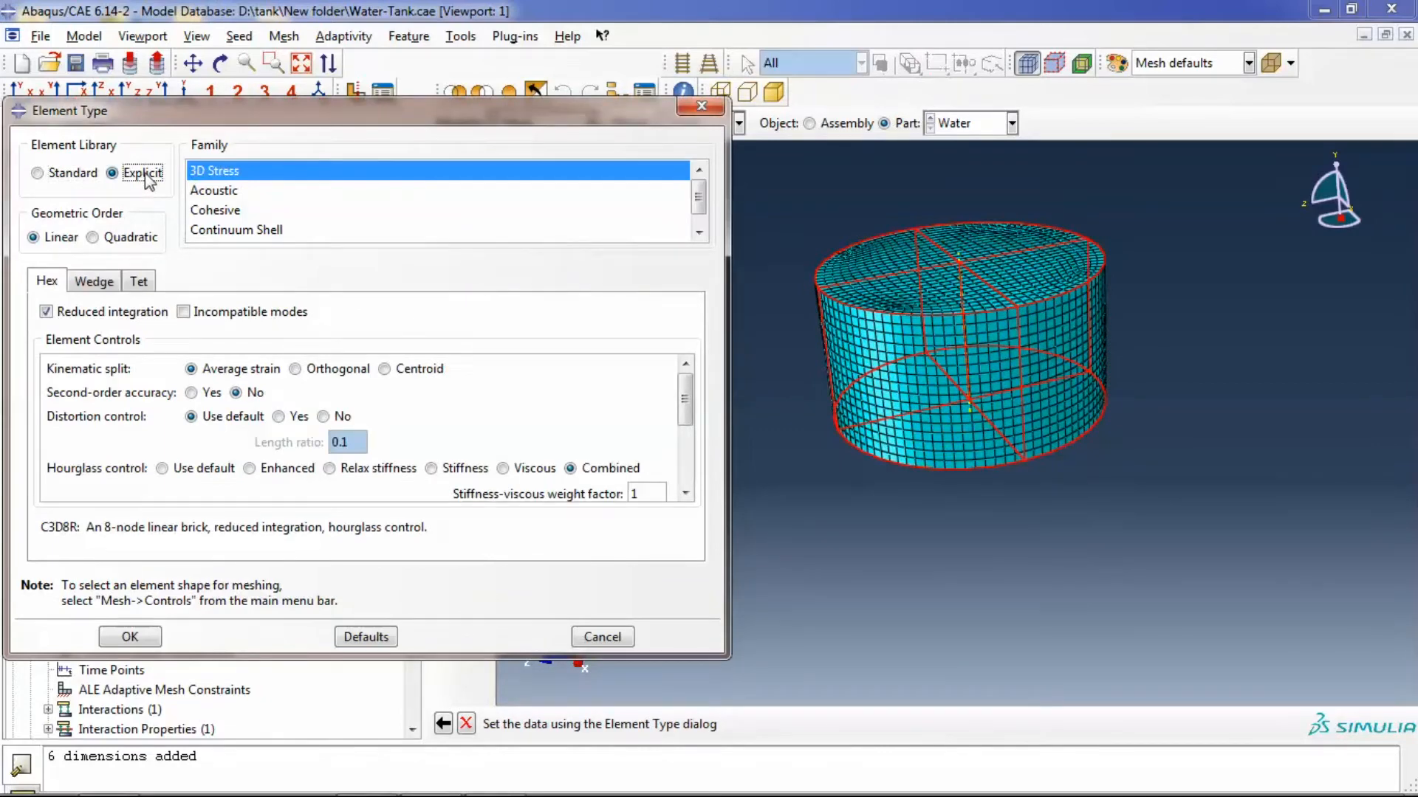
mouse_move(239, 263)
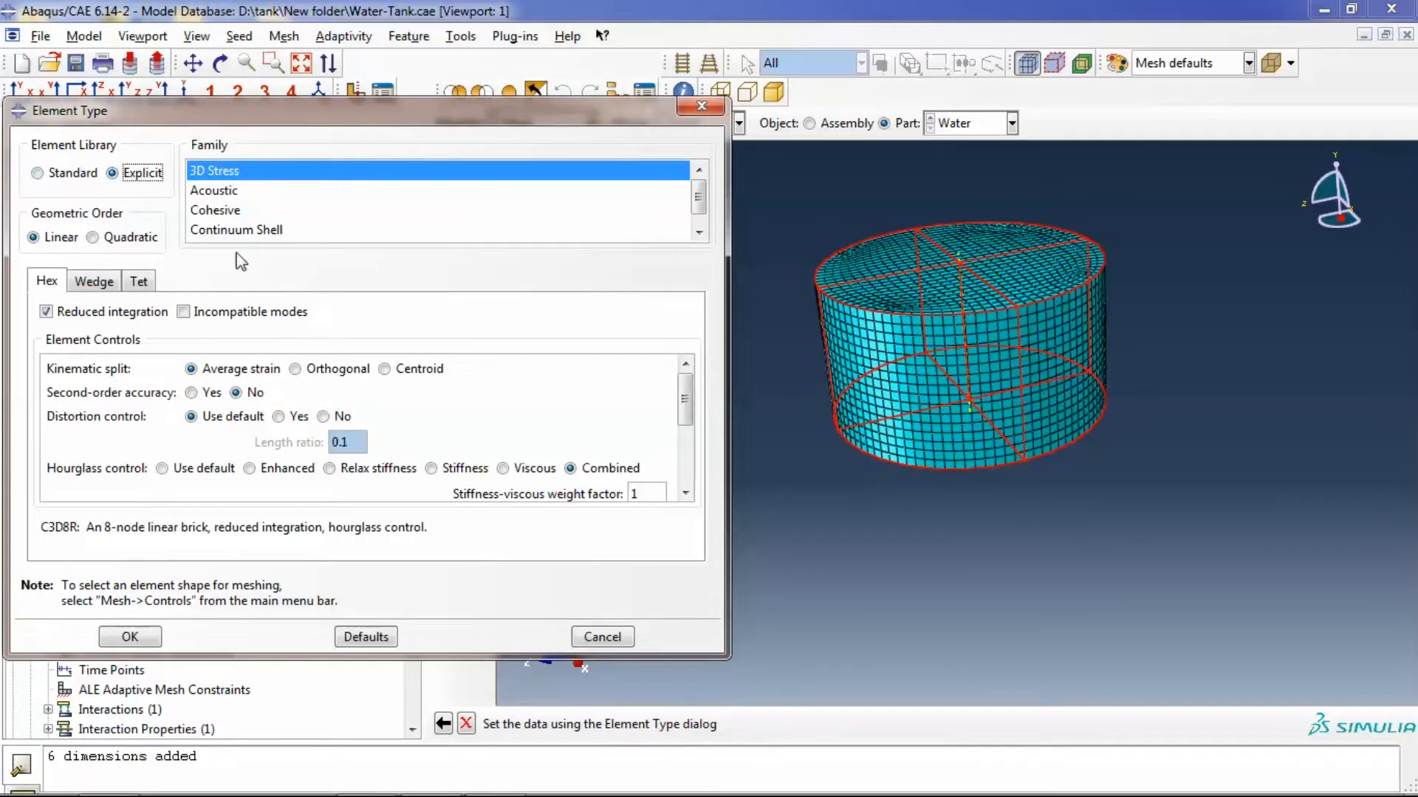
mouse_move(617, 485)
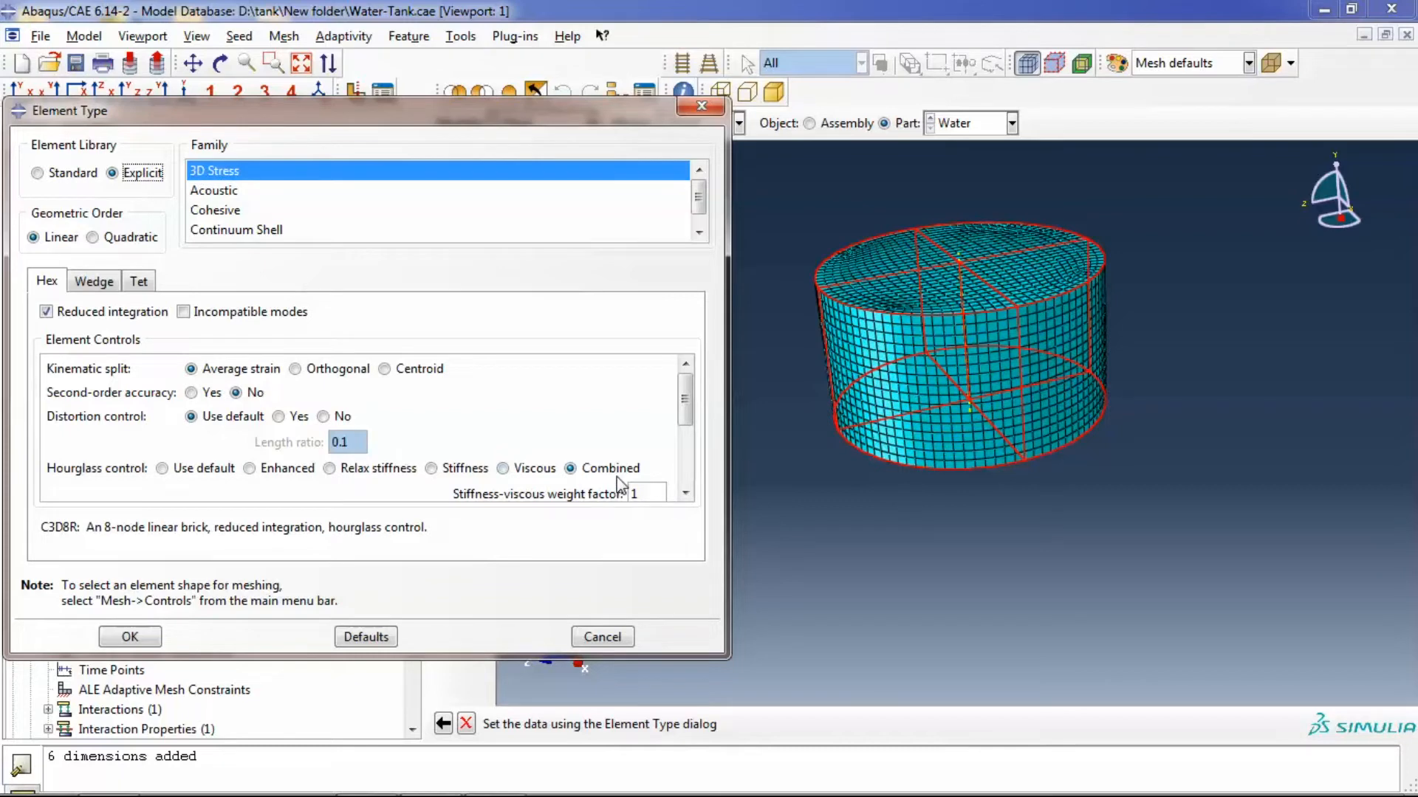
mouse_move(621, 479)
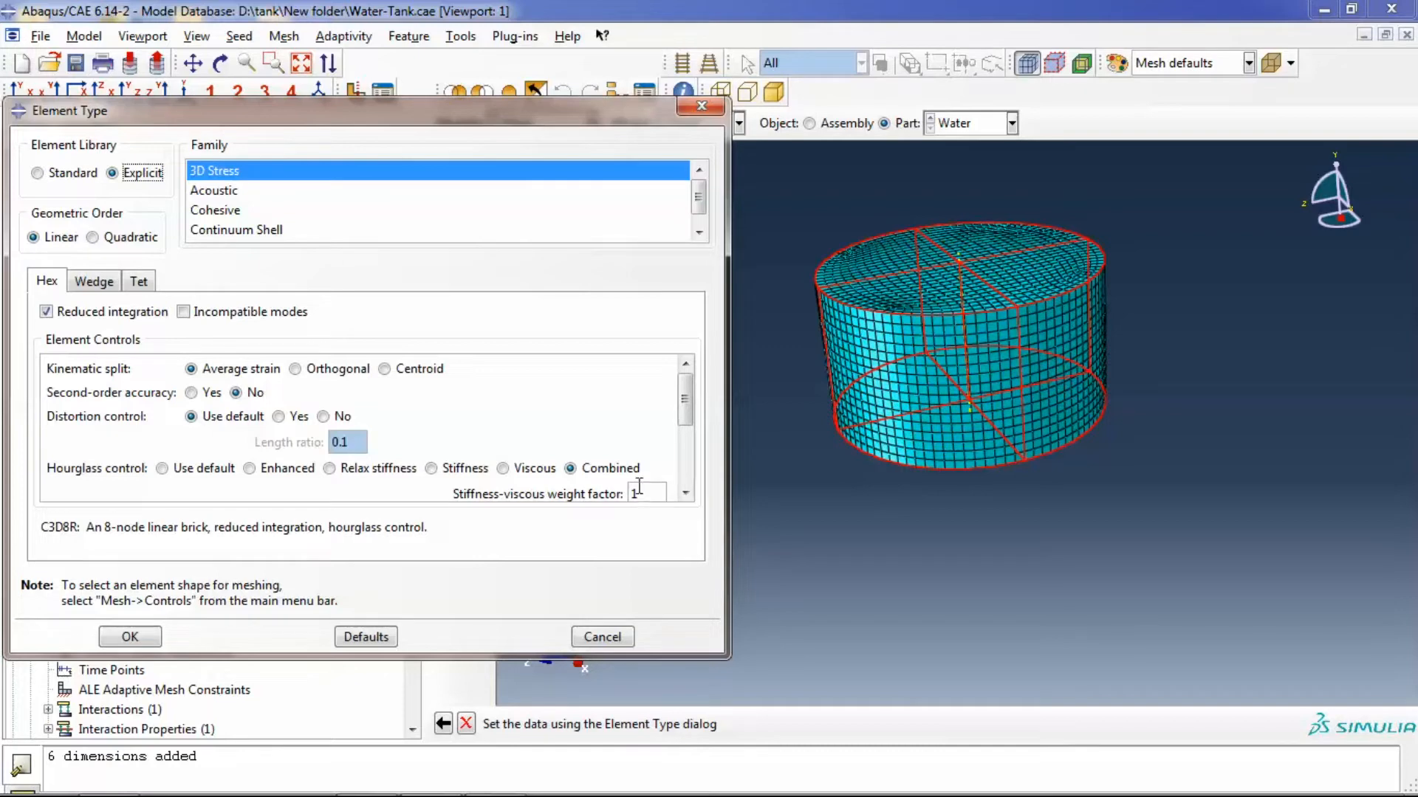
left_click(163, 468)
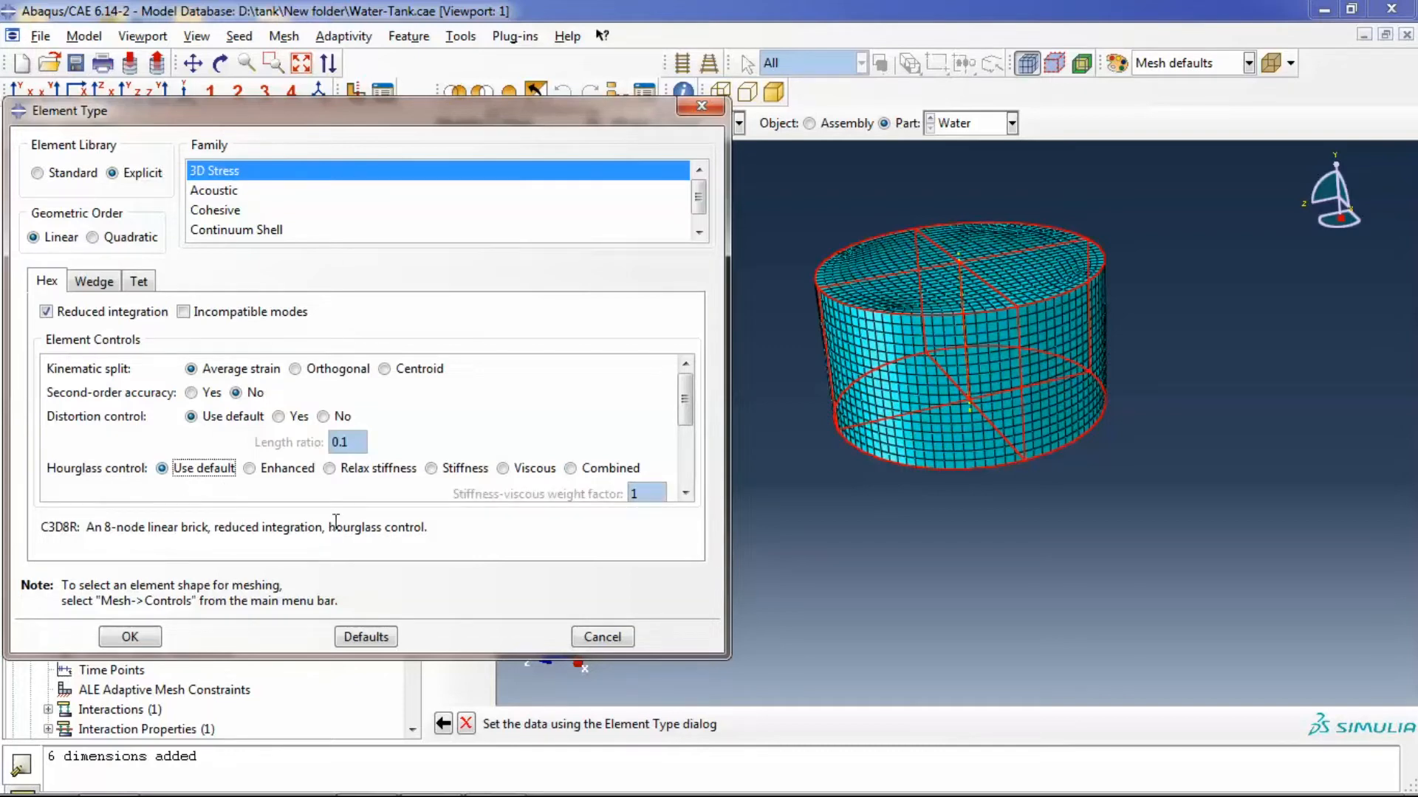
left_click(130, 637)
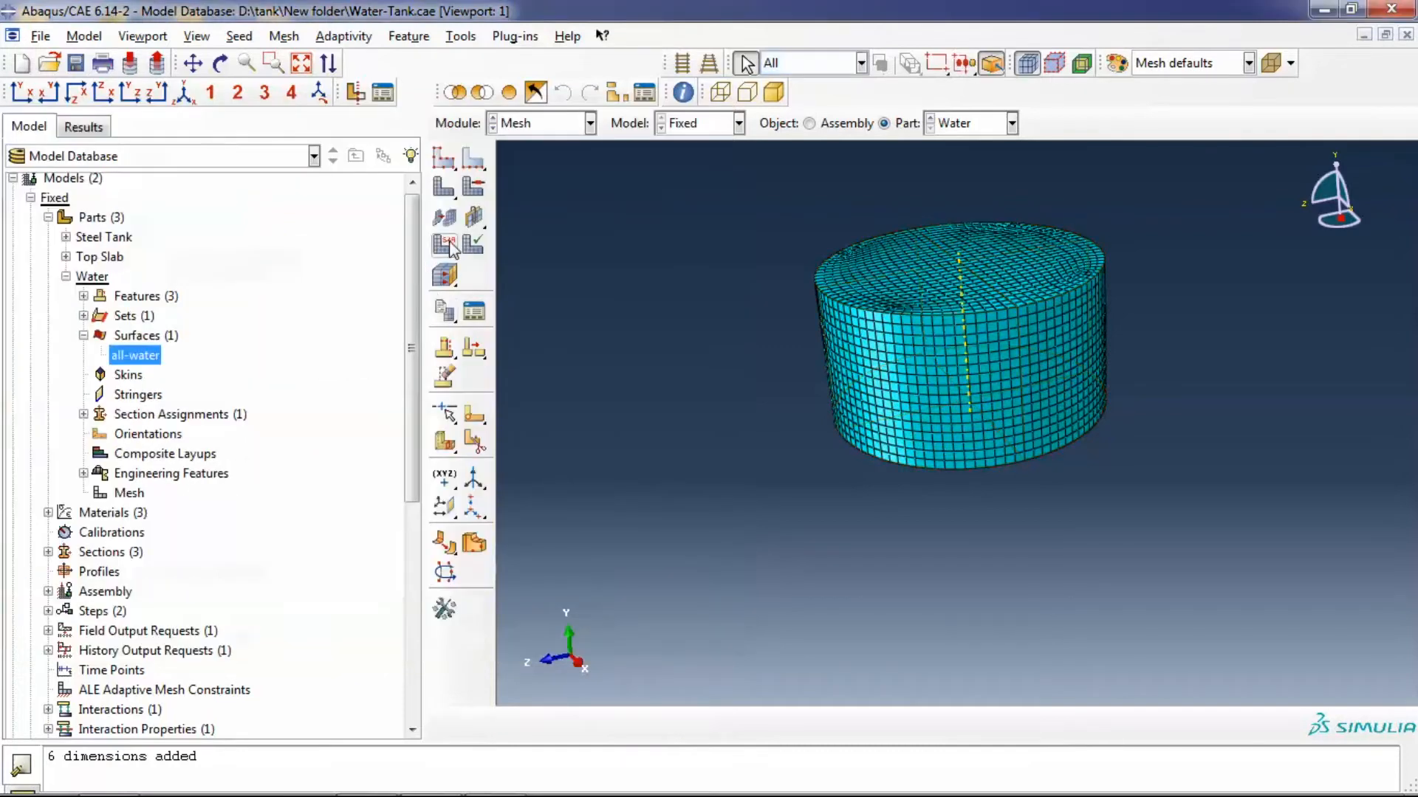
left_click(1010, 123)
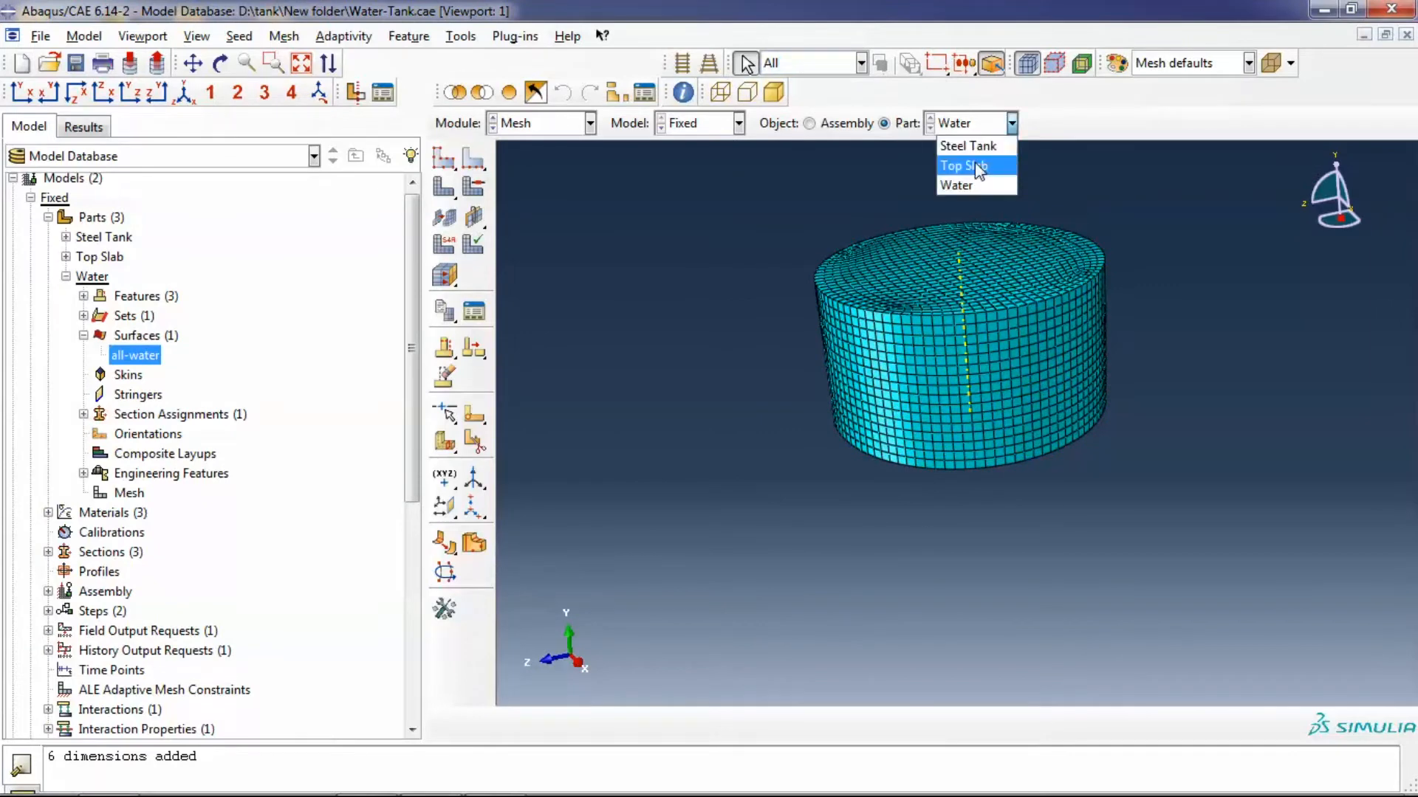
Confirm the Steel Tank's explicit C3D8R element type, then display the Top Slab part
left_click(967, 146)
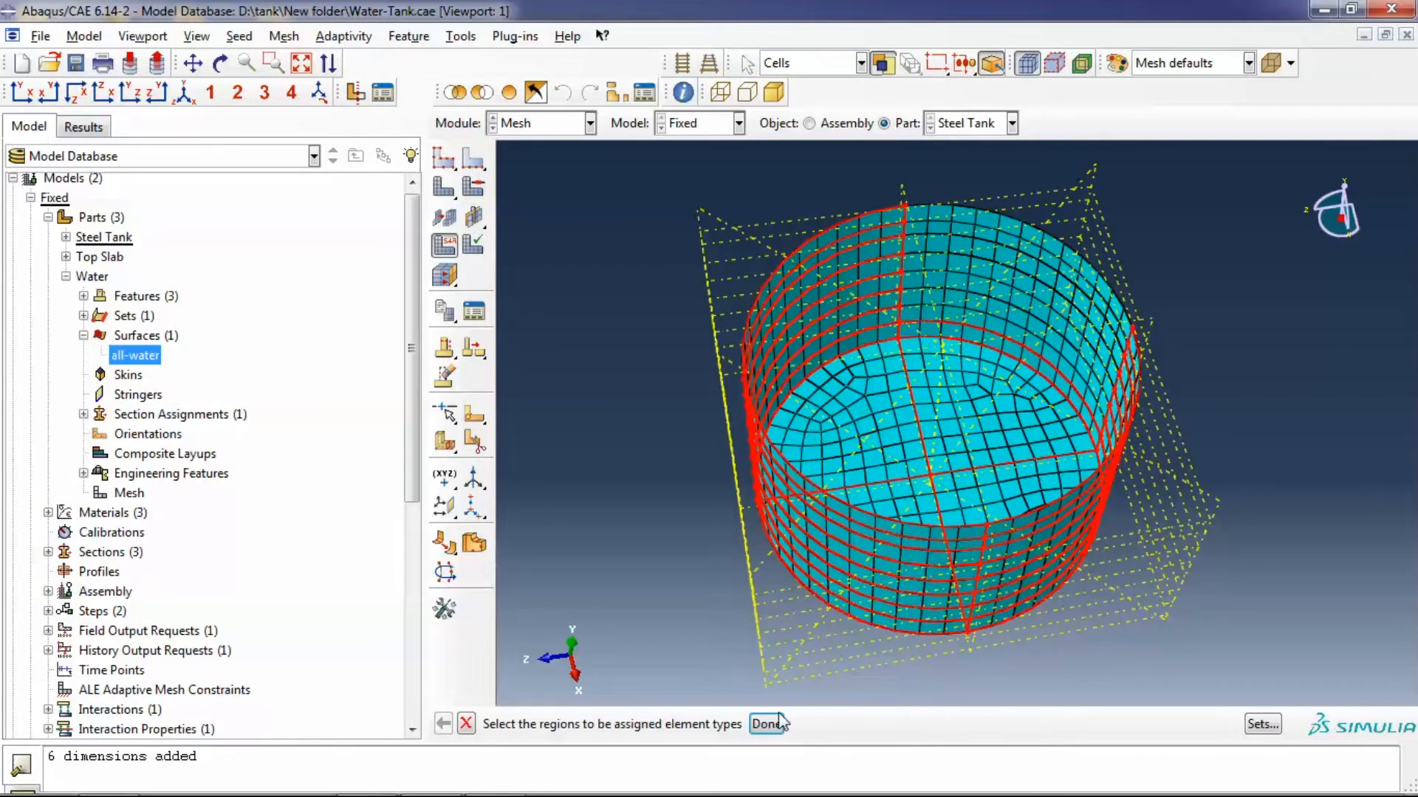
left_click(766, 724)
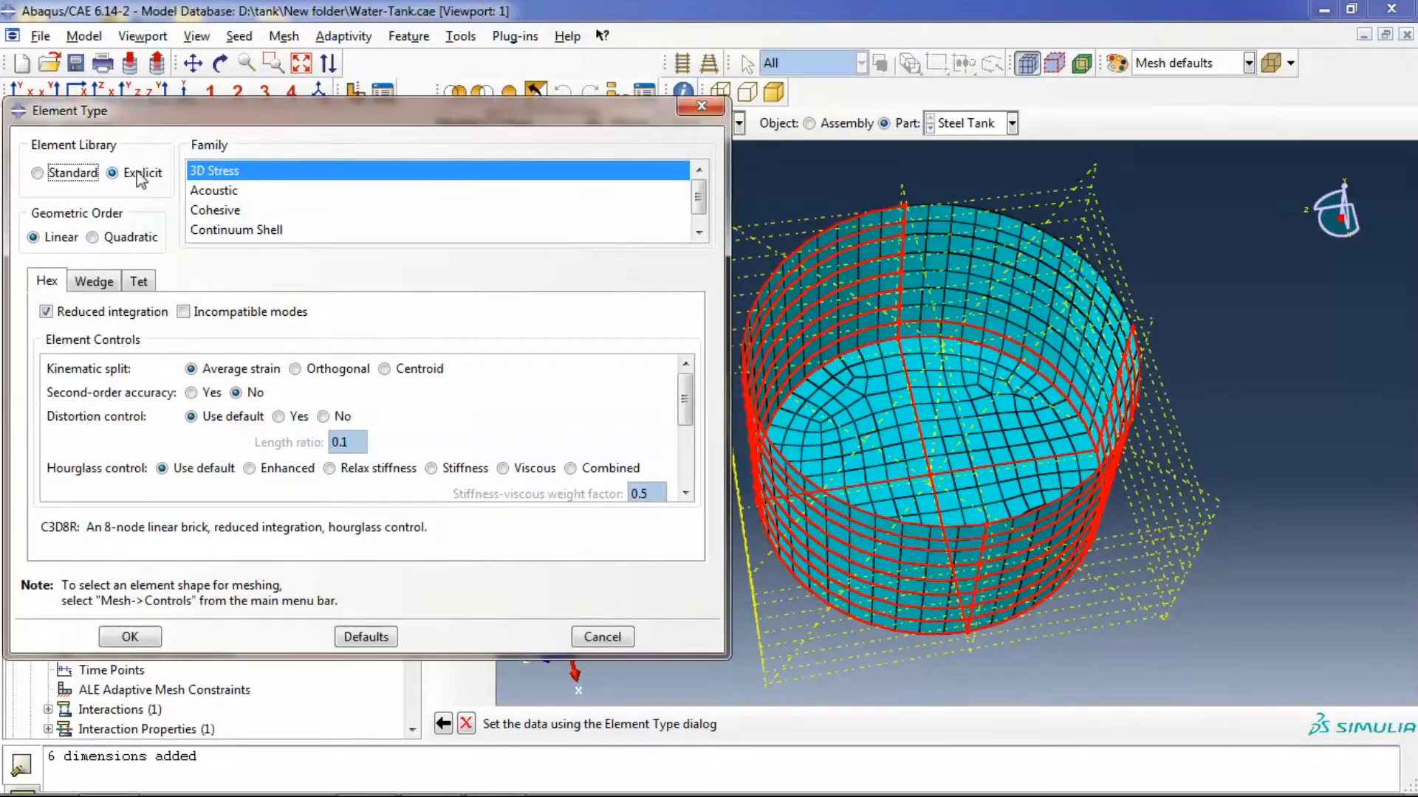
left_click(130, 636)
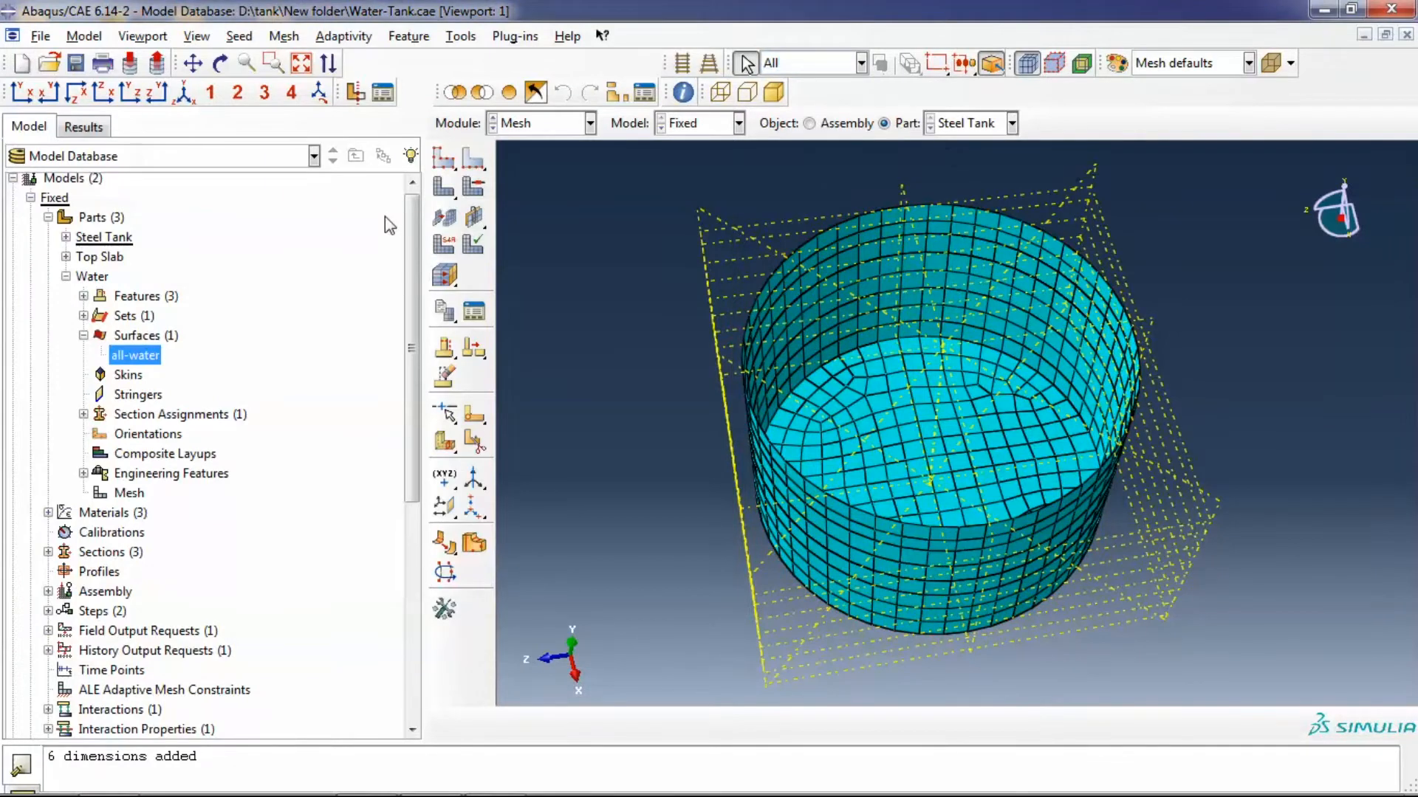
left_click(1010, 123)
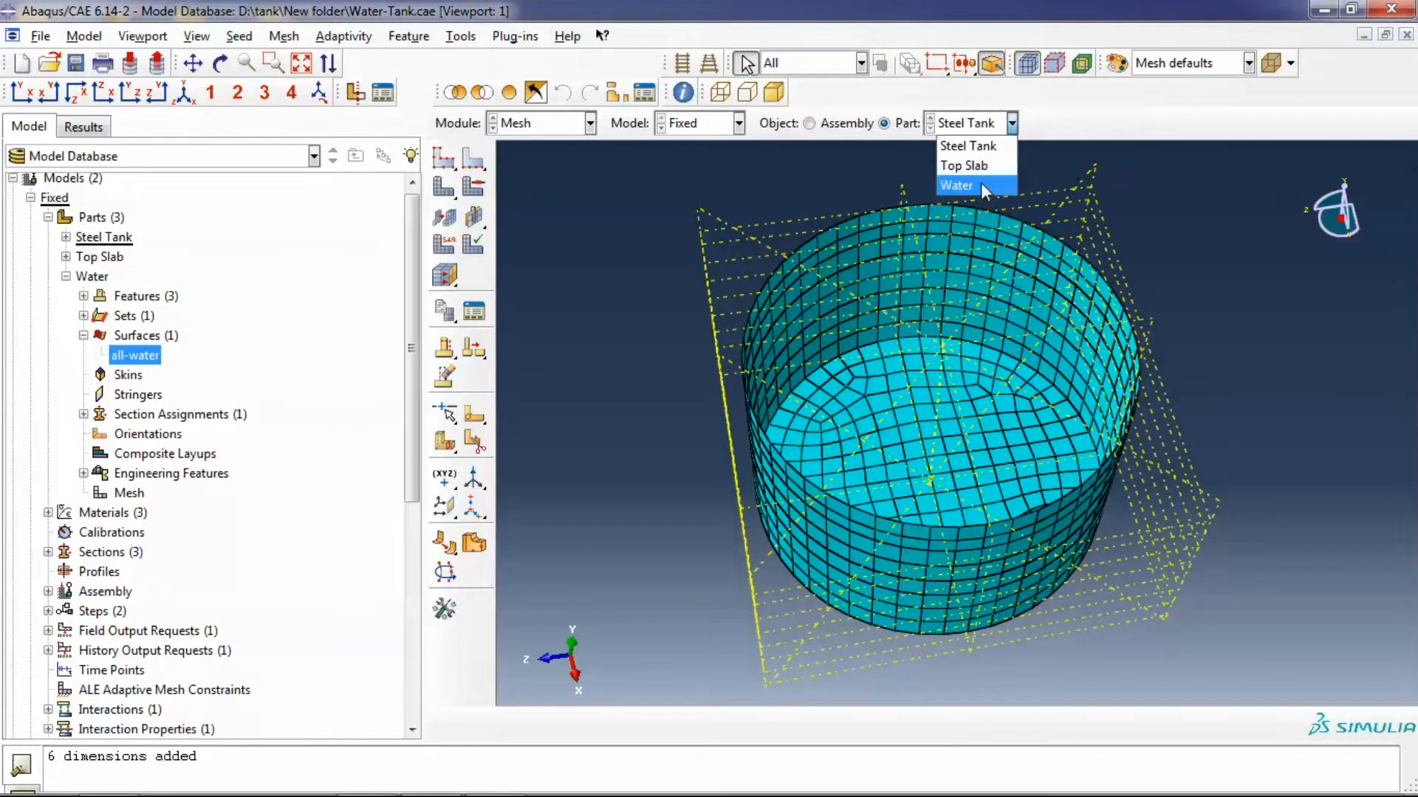
left_click(964, 165)
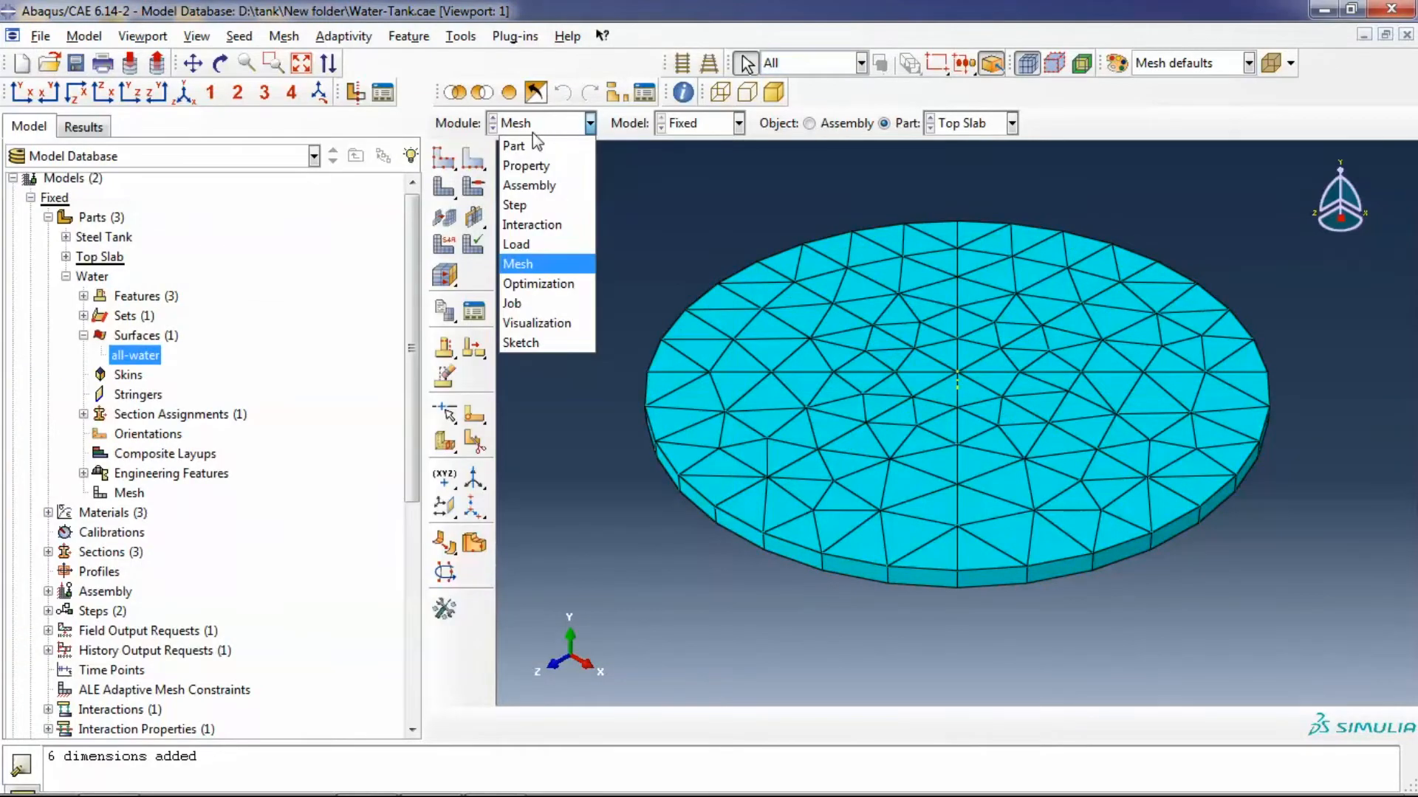
Compare the isolated and Fixed job statuses in the Job Manager and select Fixed
left_click(513, 303)
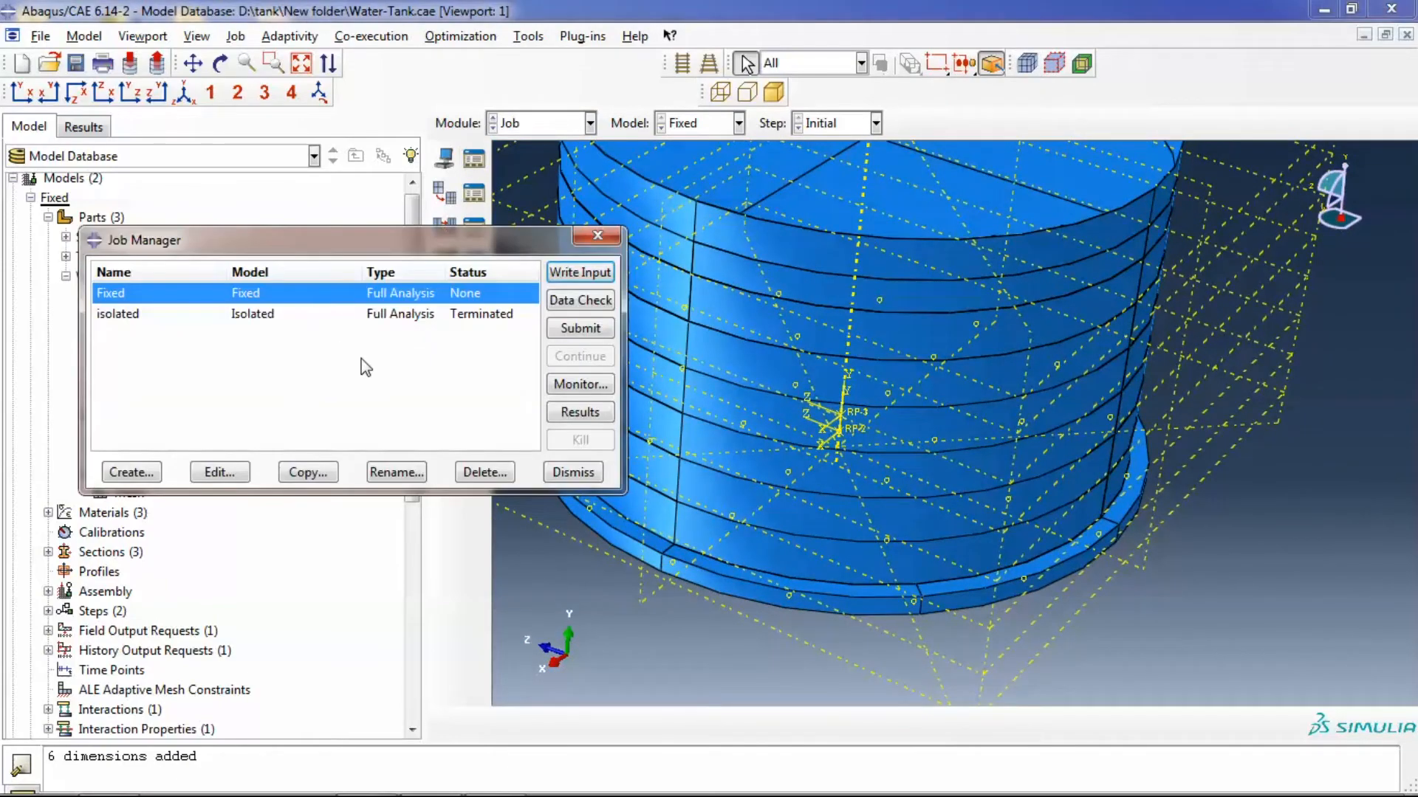
mouse_move(412, 304)
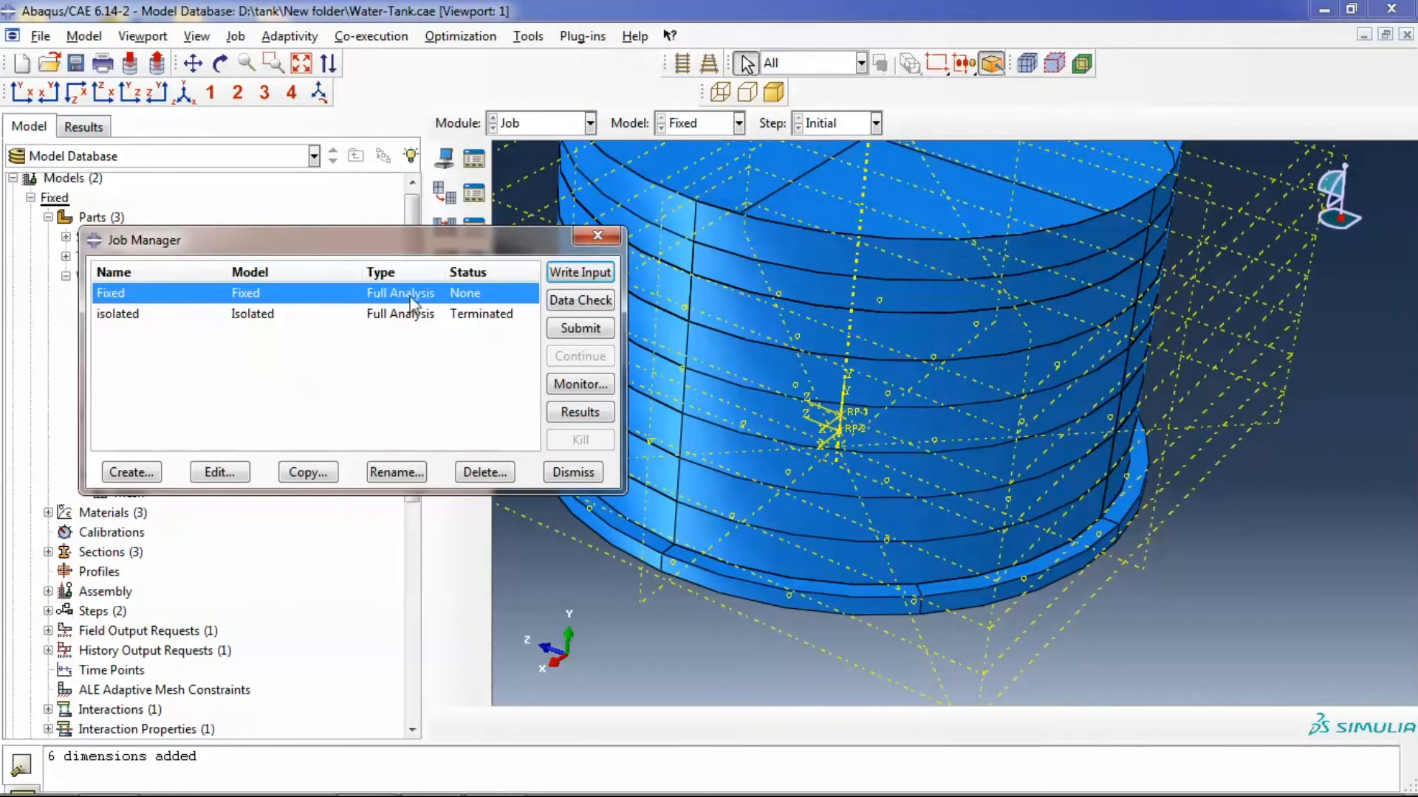
mouse_move(469, 304)
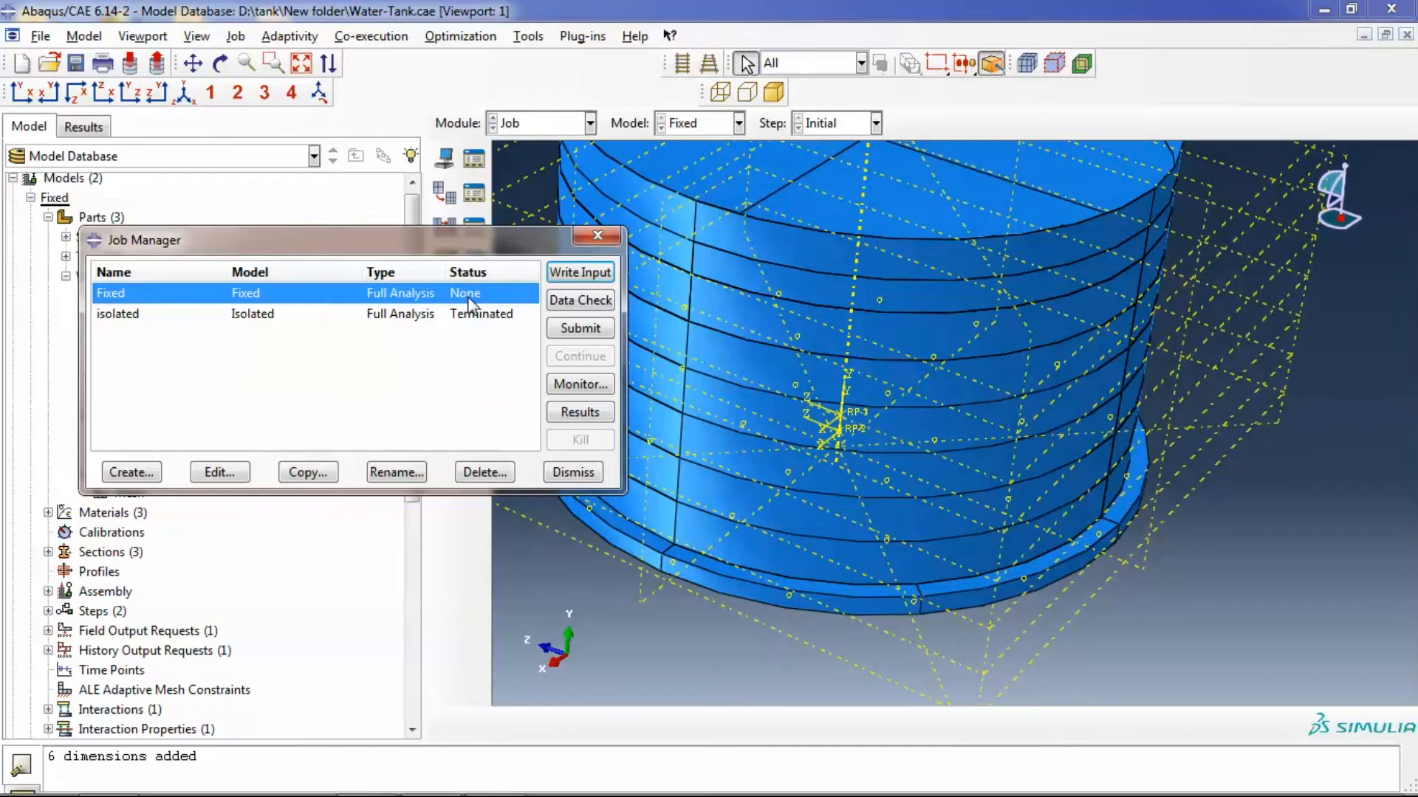
mouse_move(502, 296)
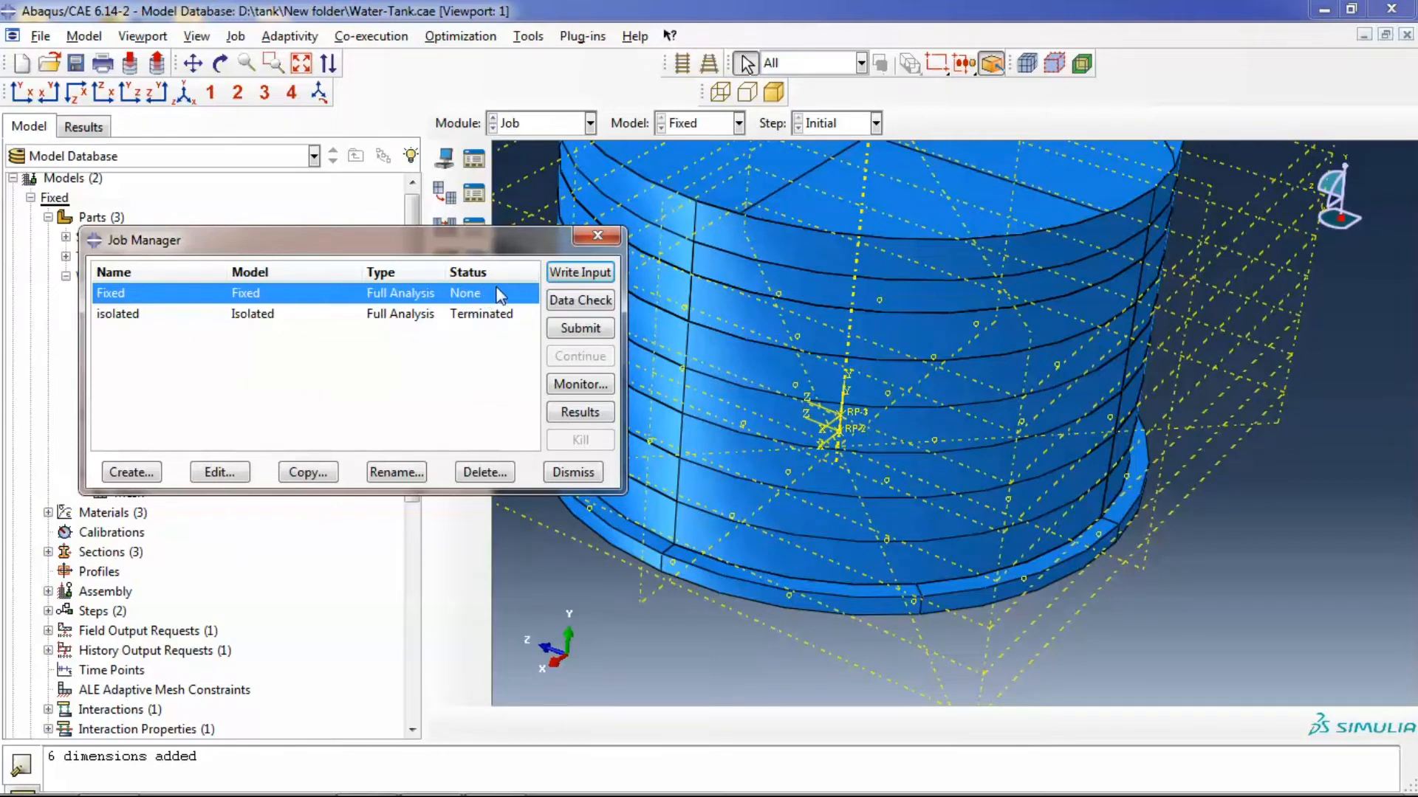
mouse_move(490, 341)
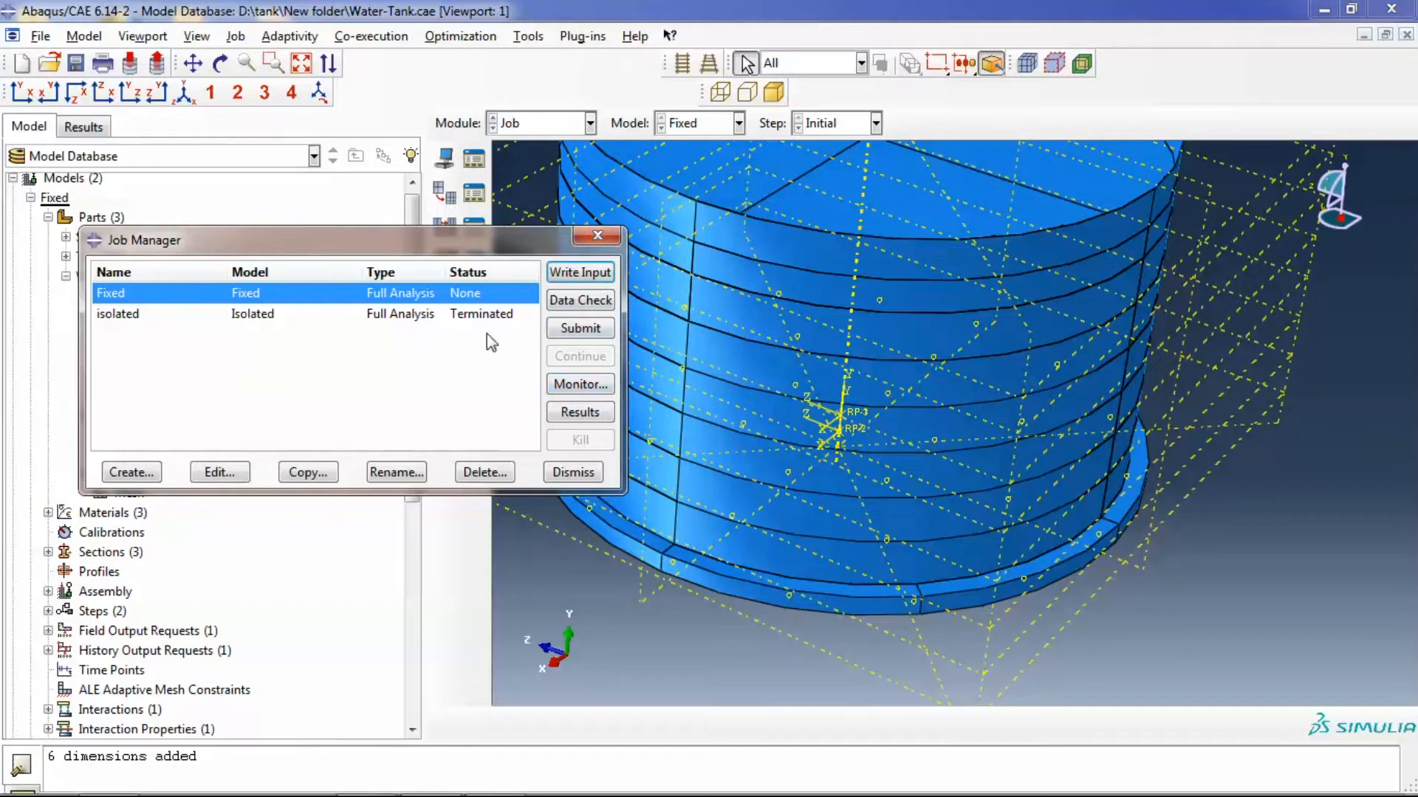
mouse_move(505, 344)
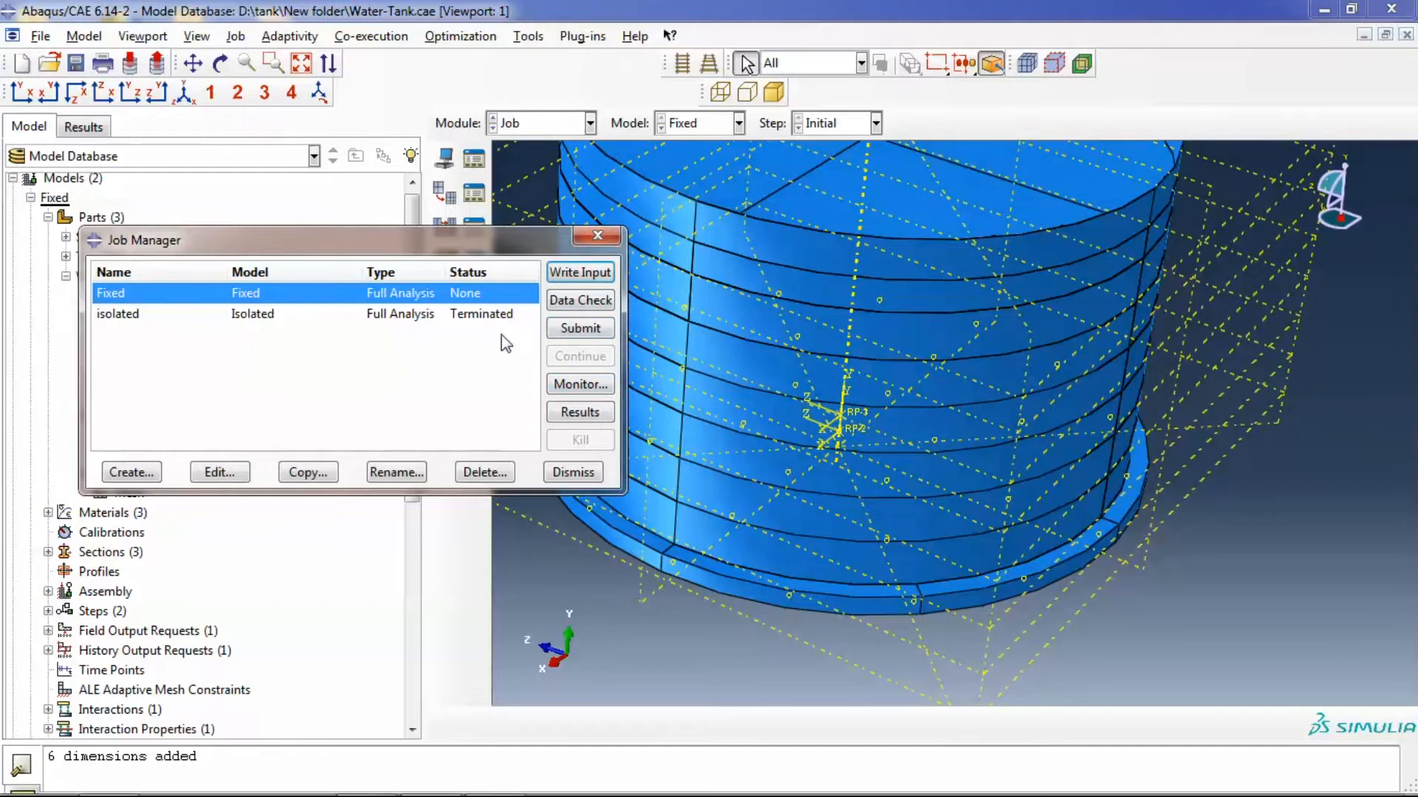
mouse_move(505, 333)
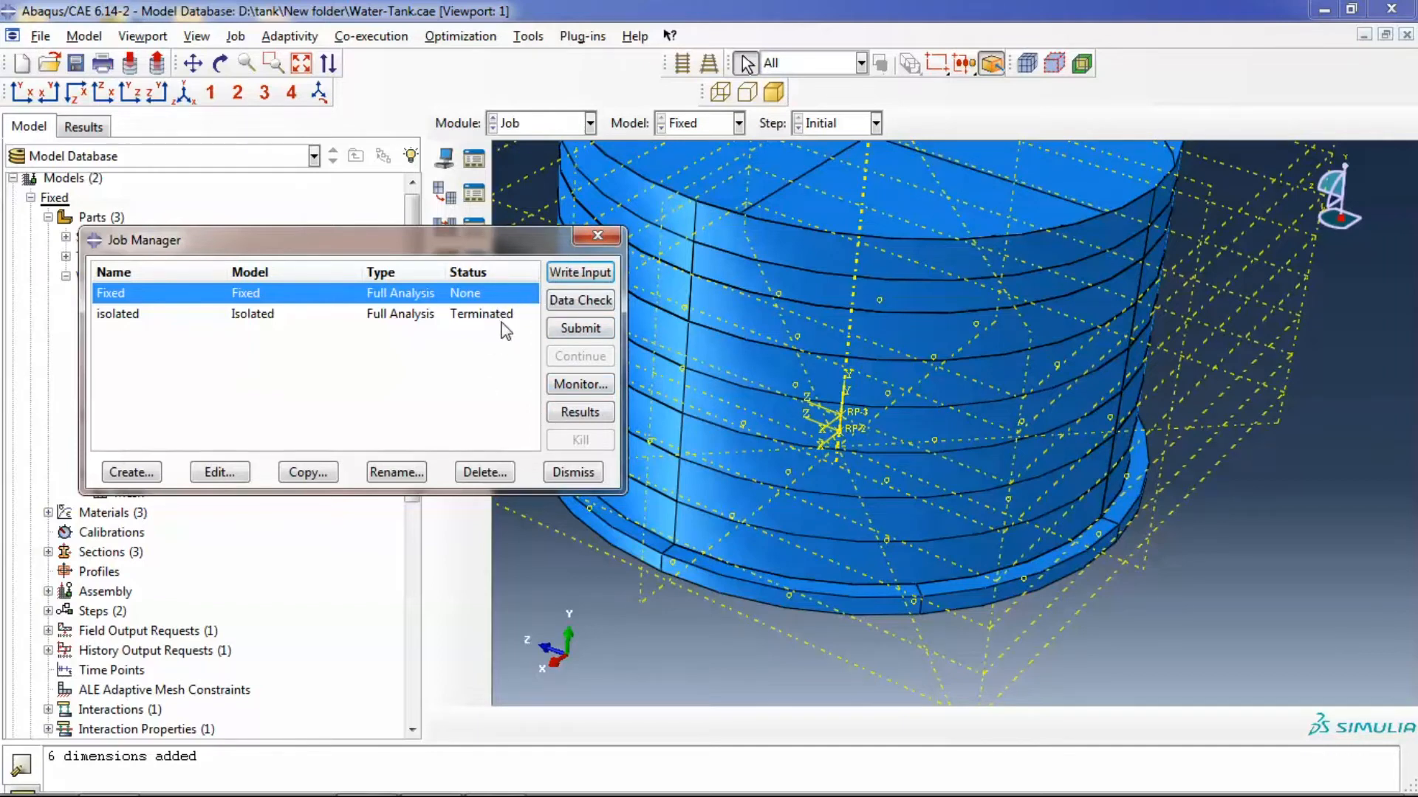
left_click(118, 313)
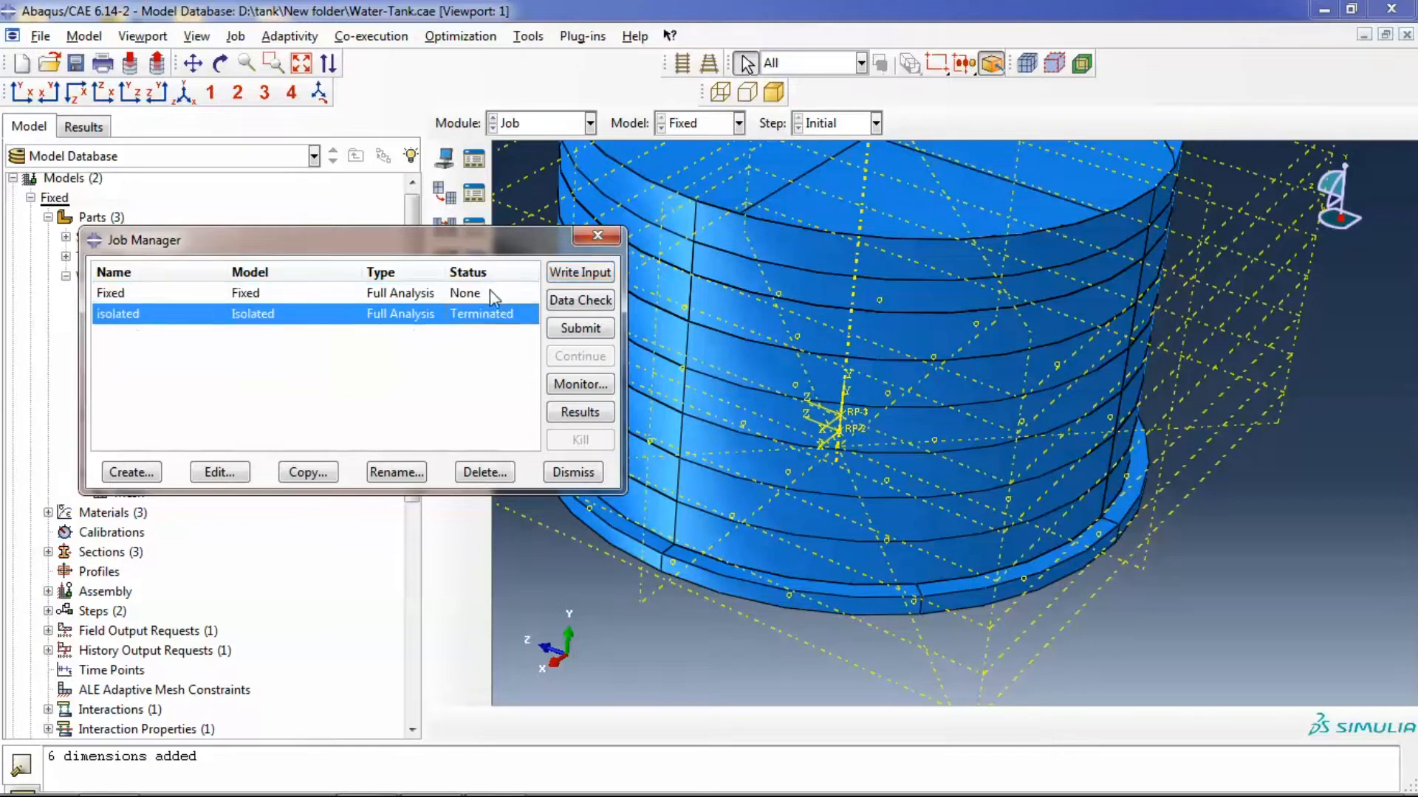
left_click(136, 293)
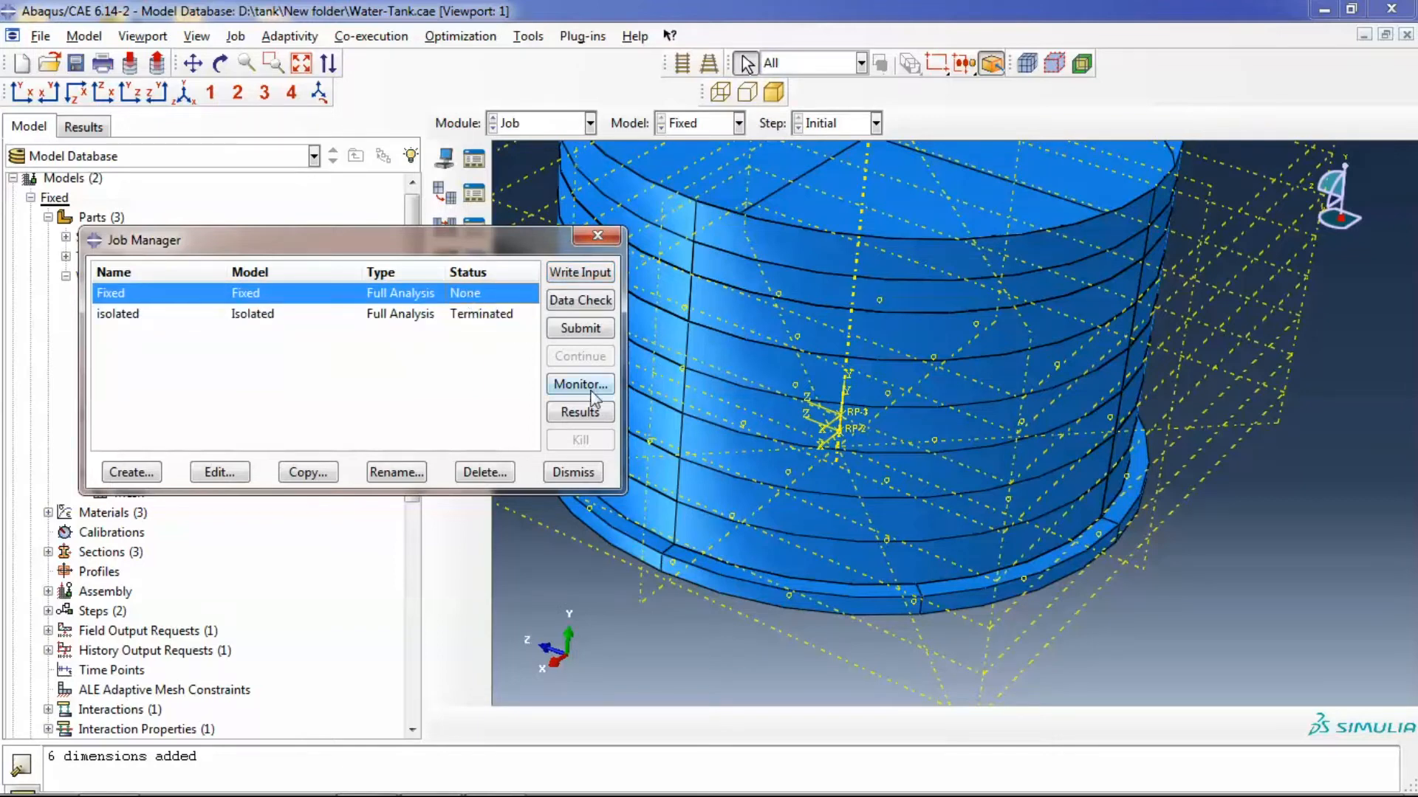
mouse_move(566, 438)
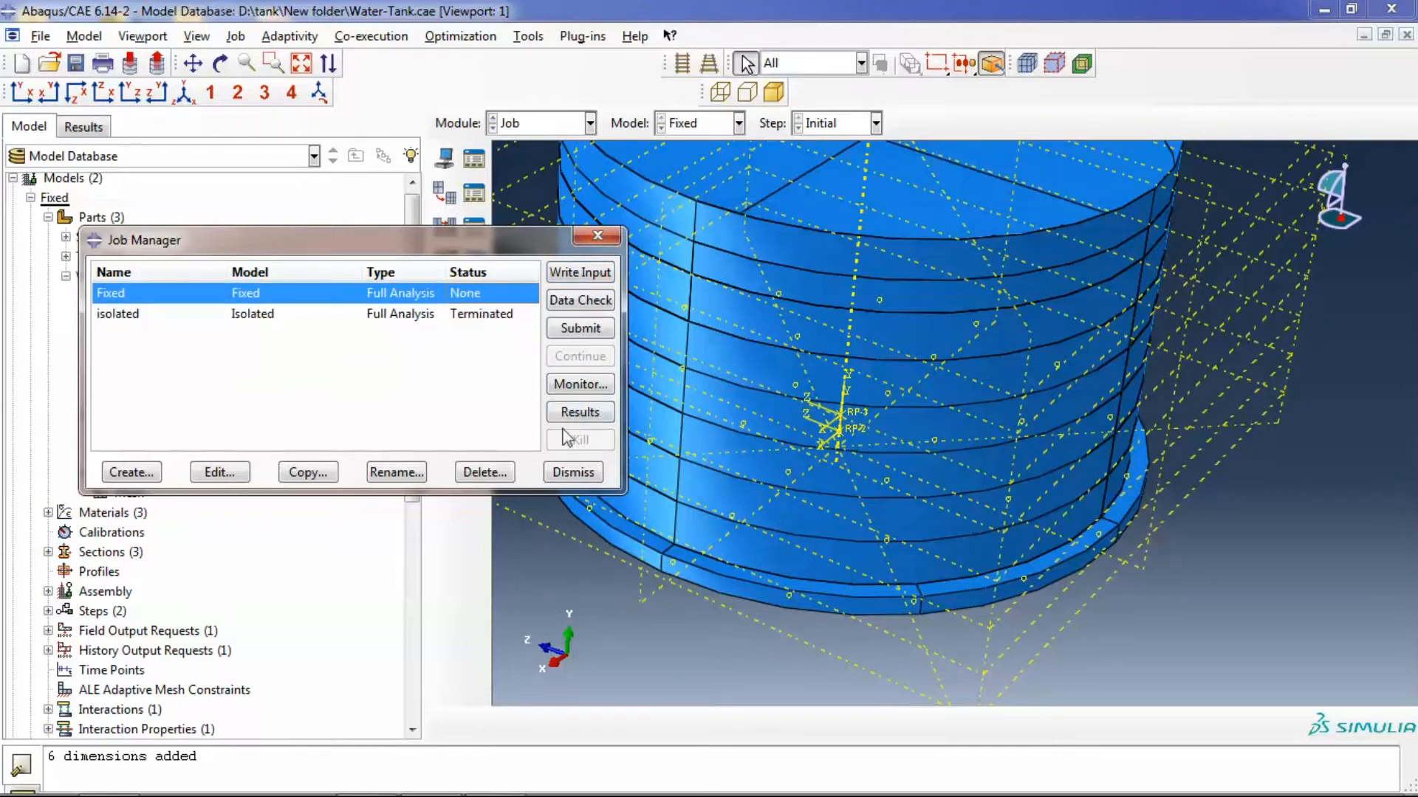
left_click(571, 472)
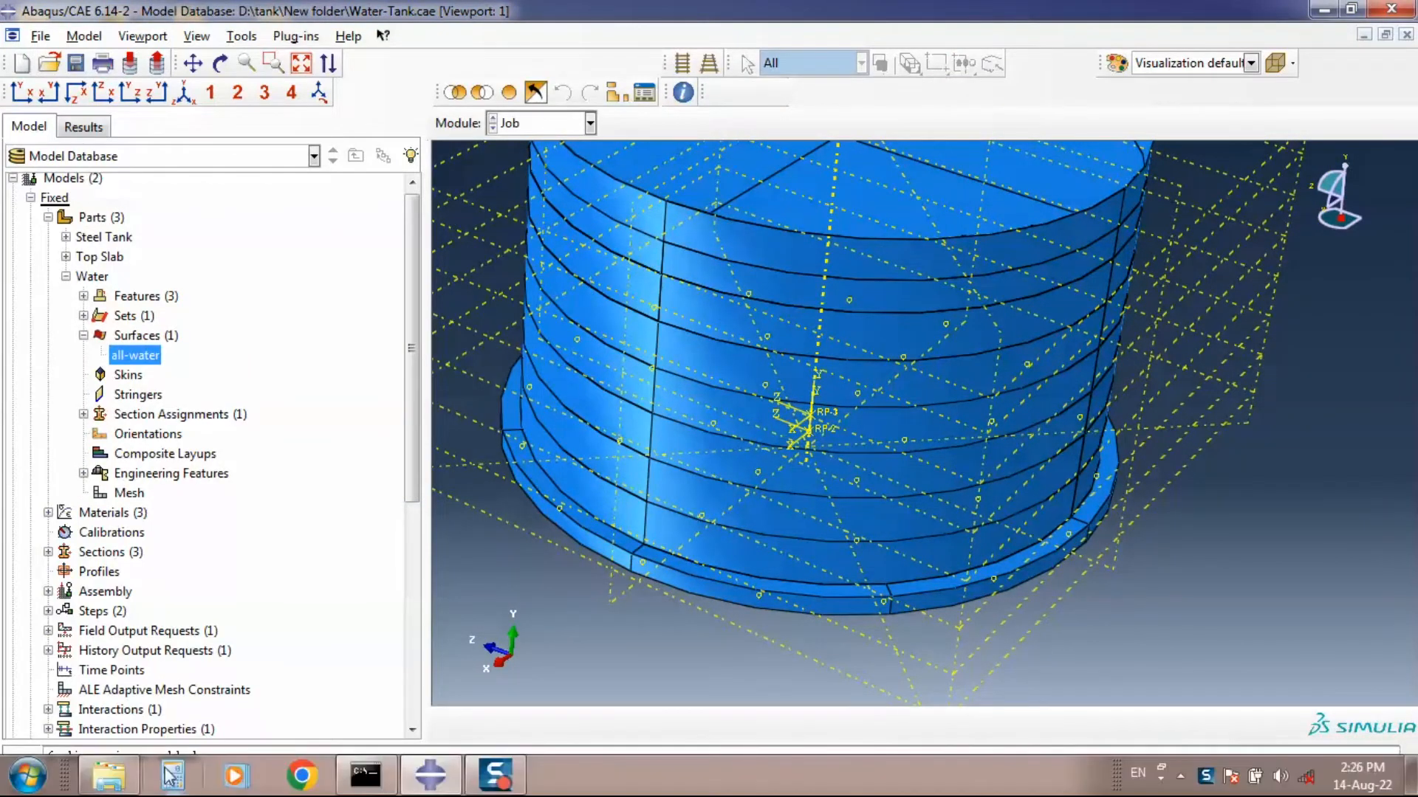
Plot Fixed results on the deformed tank, contoured by displacement U magnitude instead of S
left_click(106, 775)
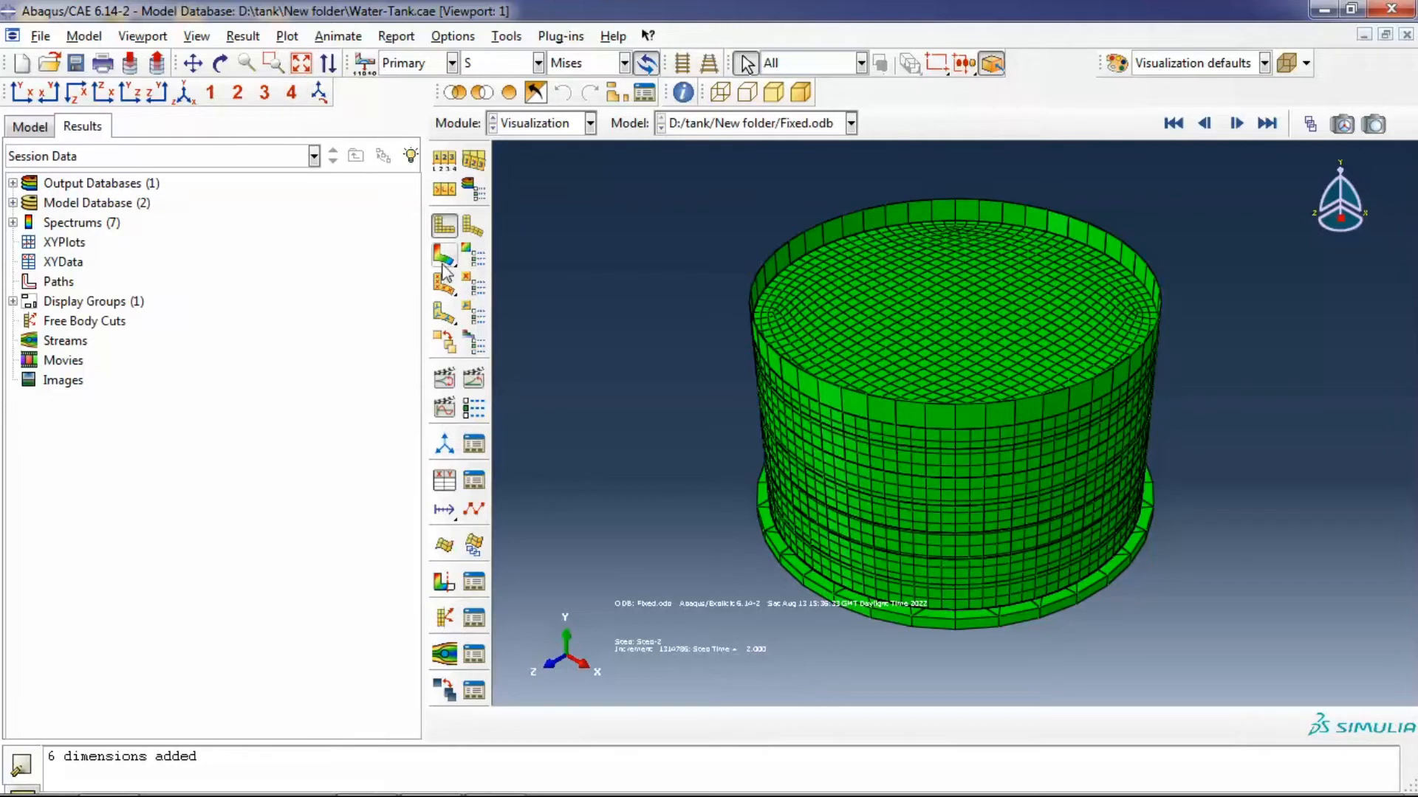
left_click(445, 256)
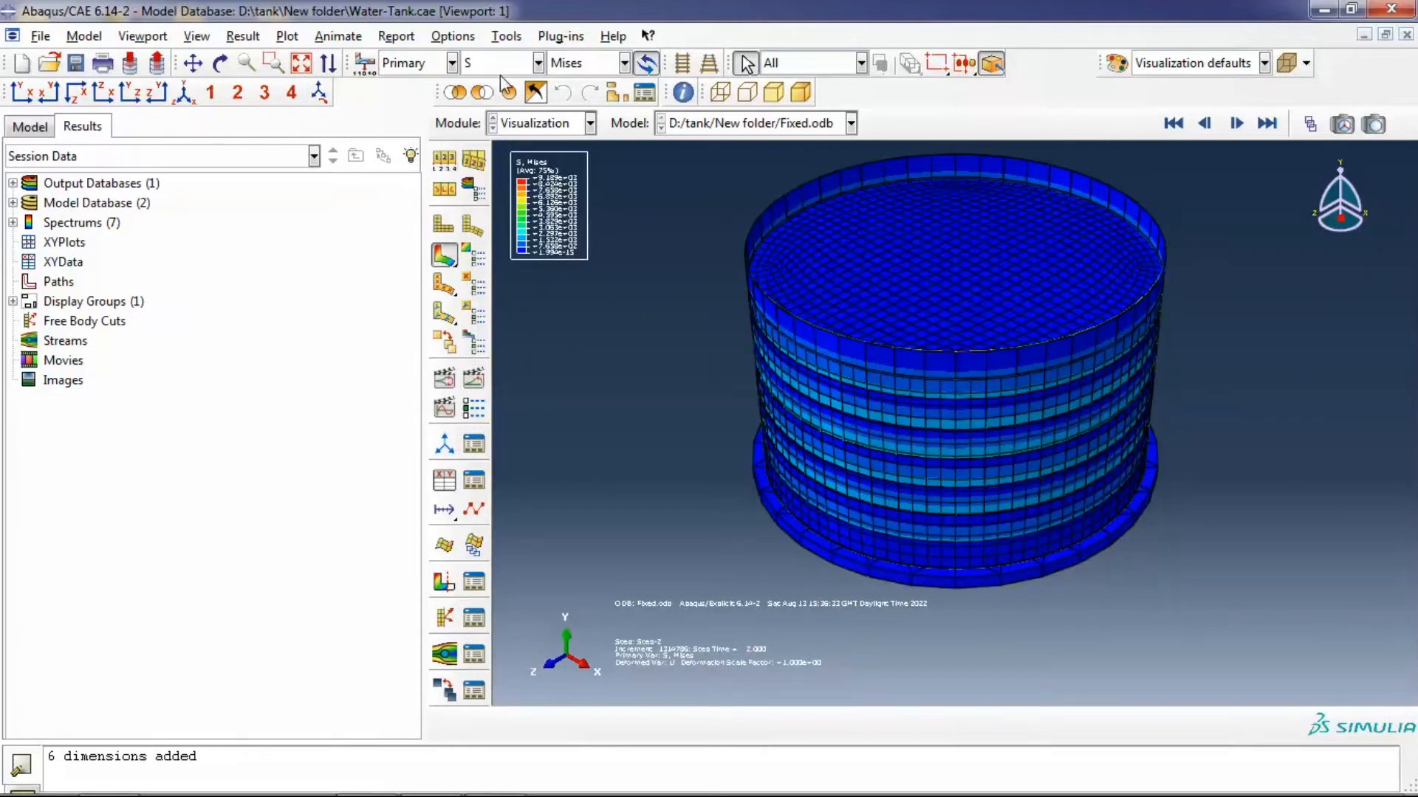
left_click(535, 62)
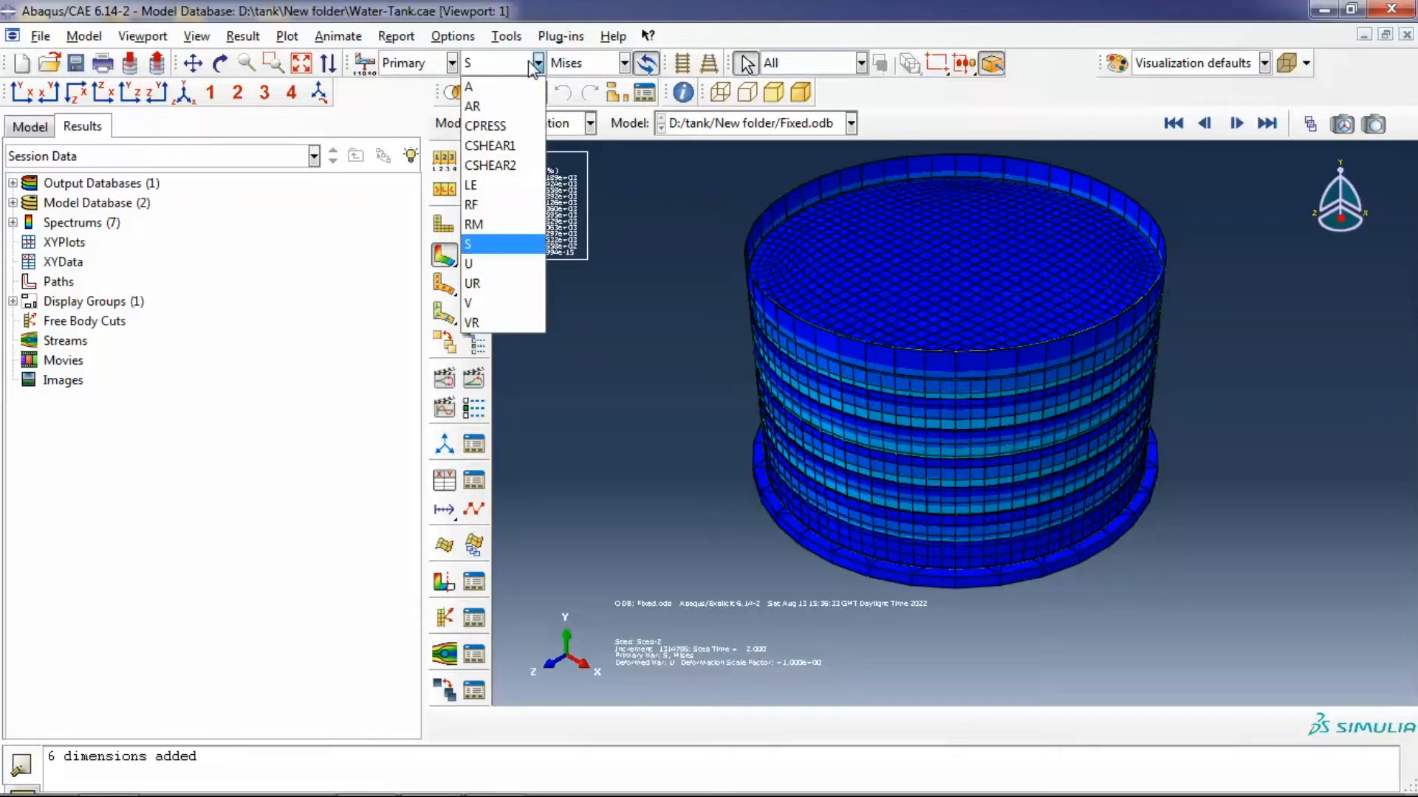
left_click(470, 262)
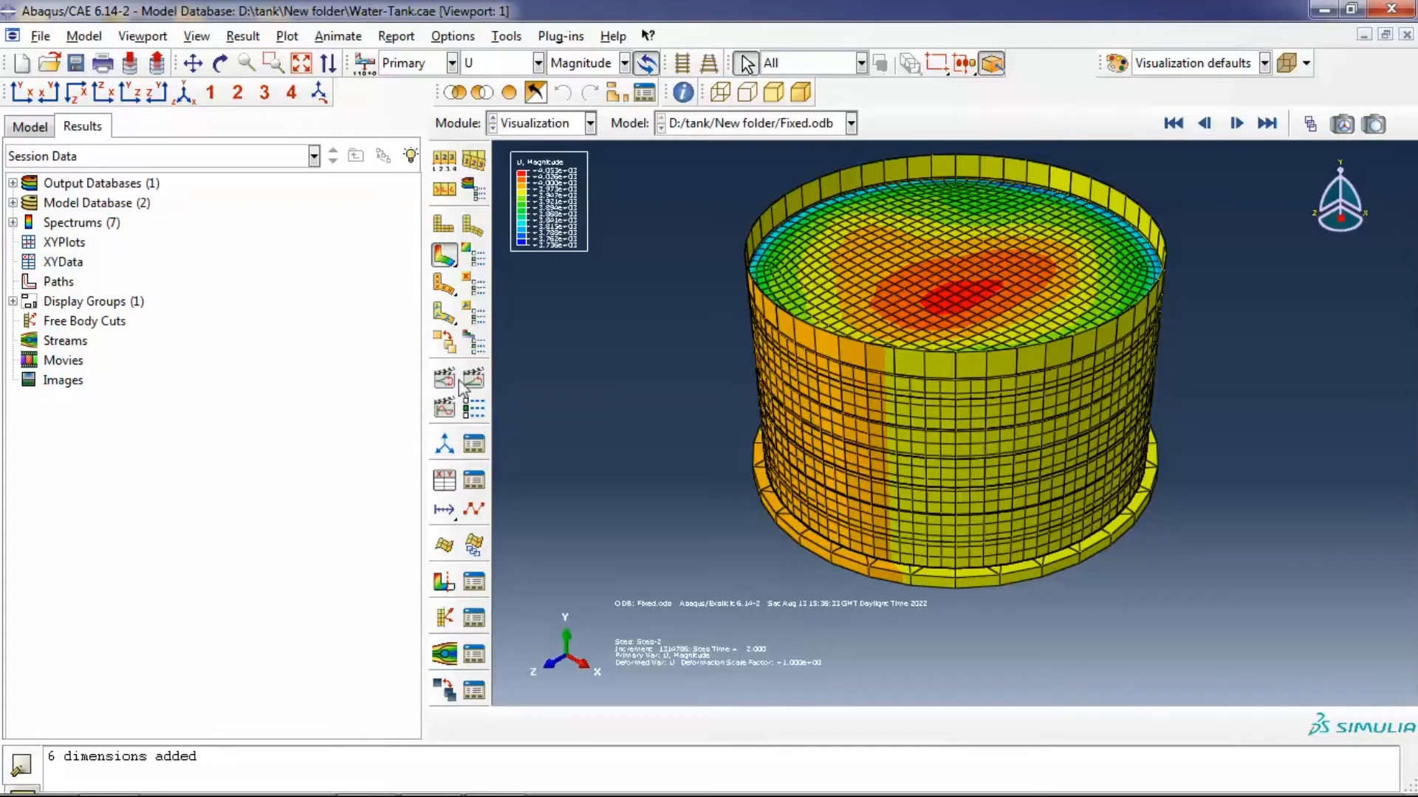
mouse_move(472, 583)
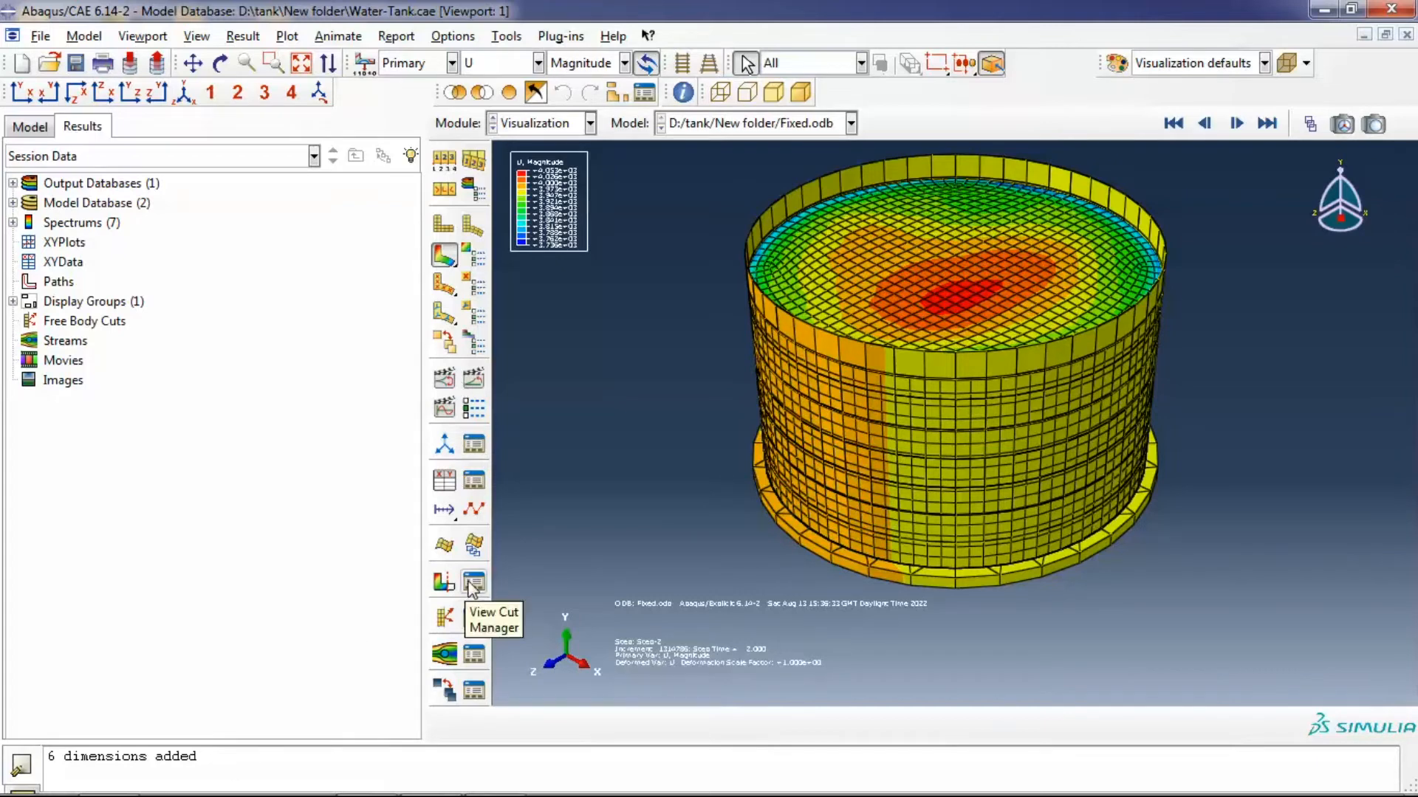
Cut the tank in half by a plane and scan displacement from frame 1 back to frame 20
left_click(474, 583)
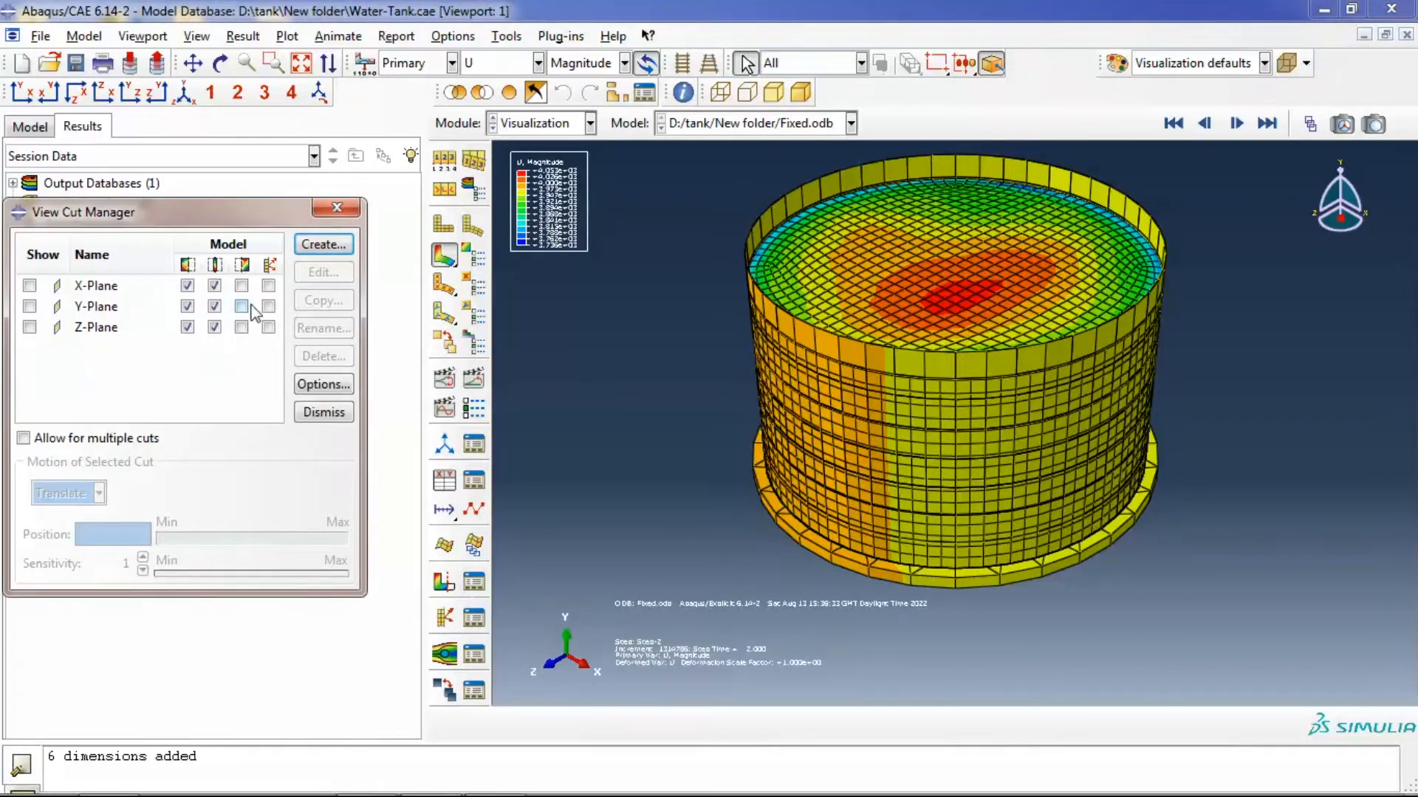
left_click(29, 284)
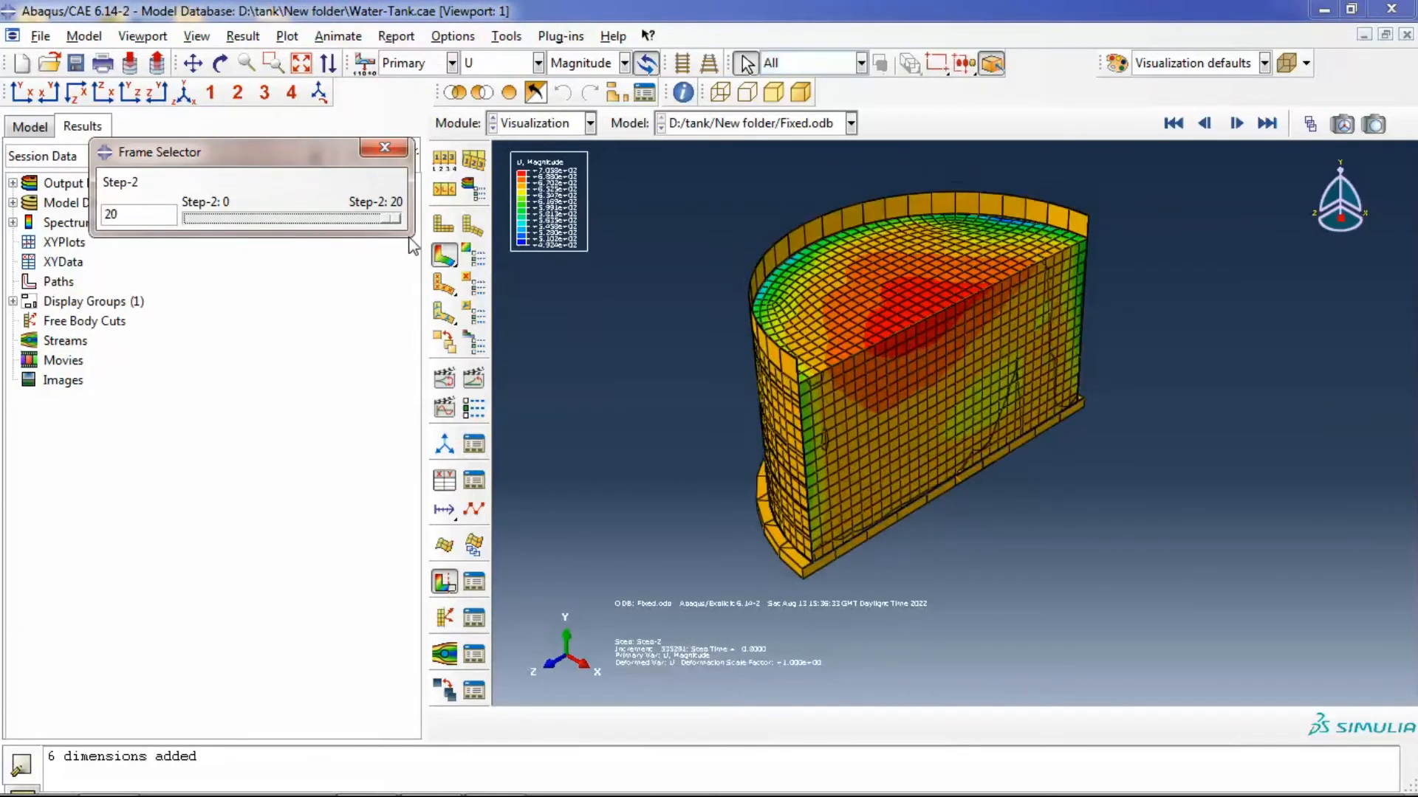
left_click_drag(380, 217, 204, 217)
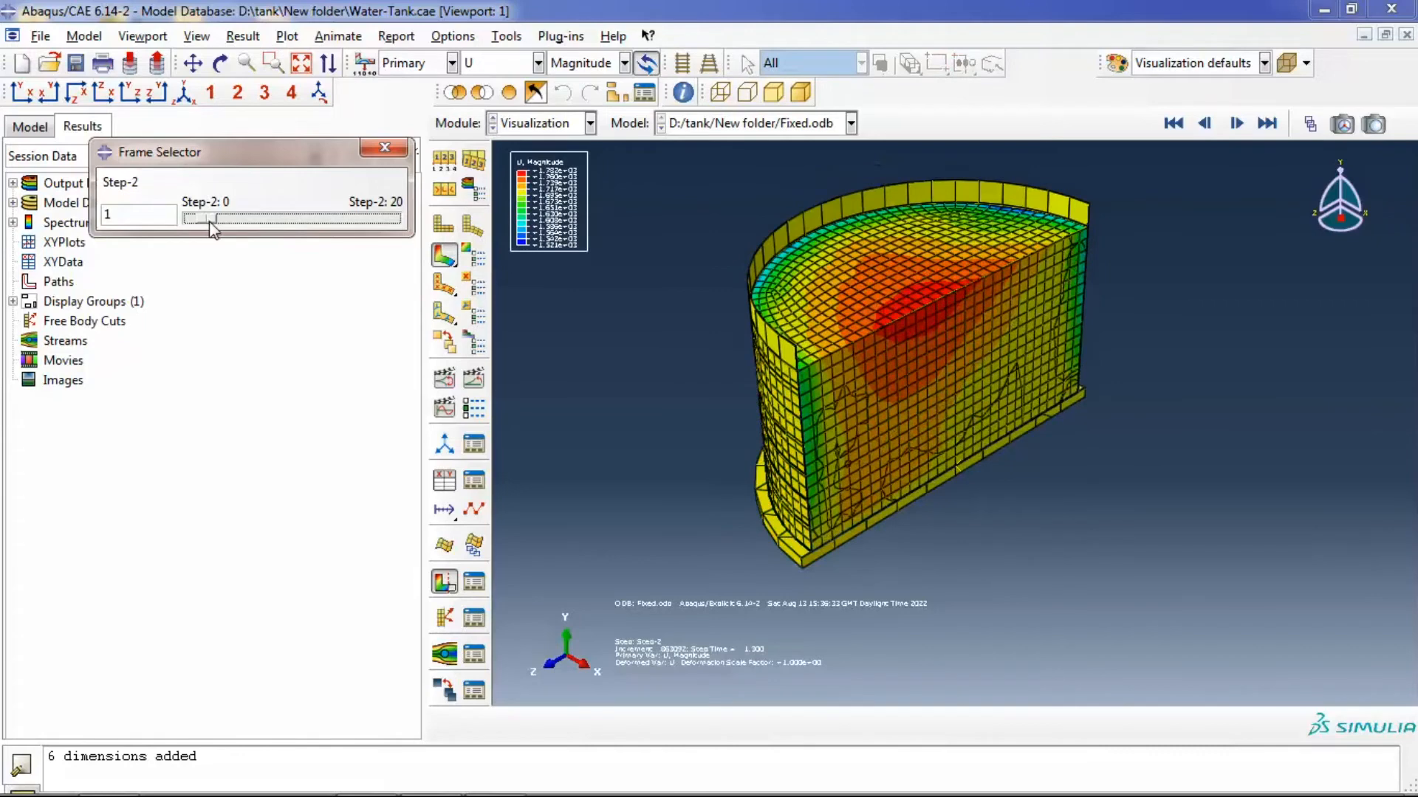
left_click_drag(208, 219, 402, 218)
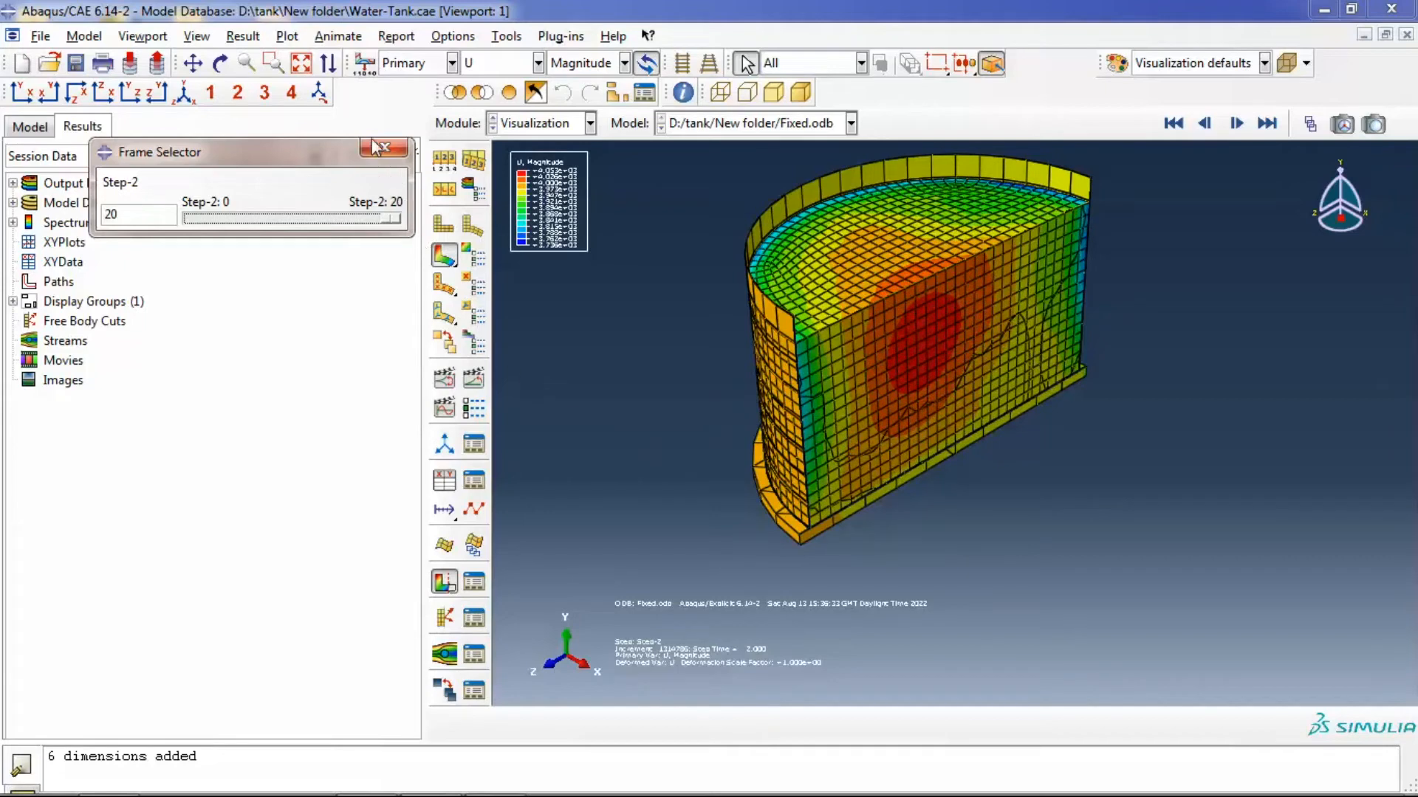
mouse_move(384, 149)
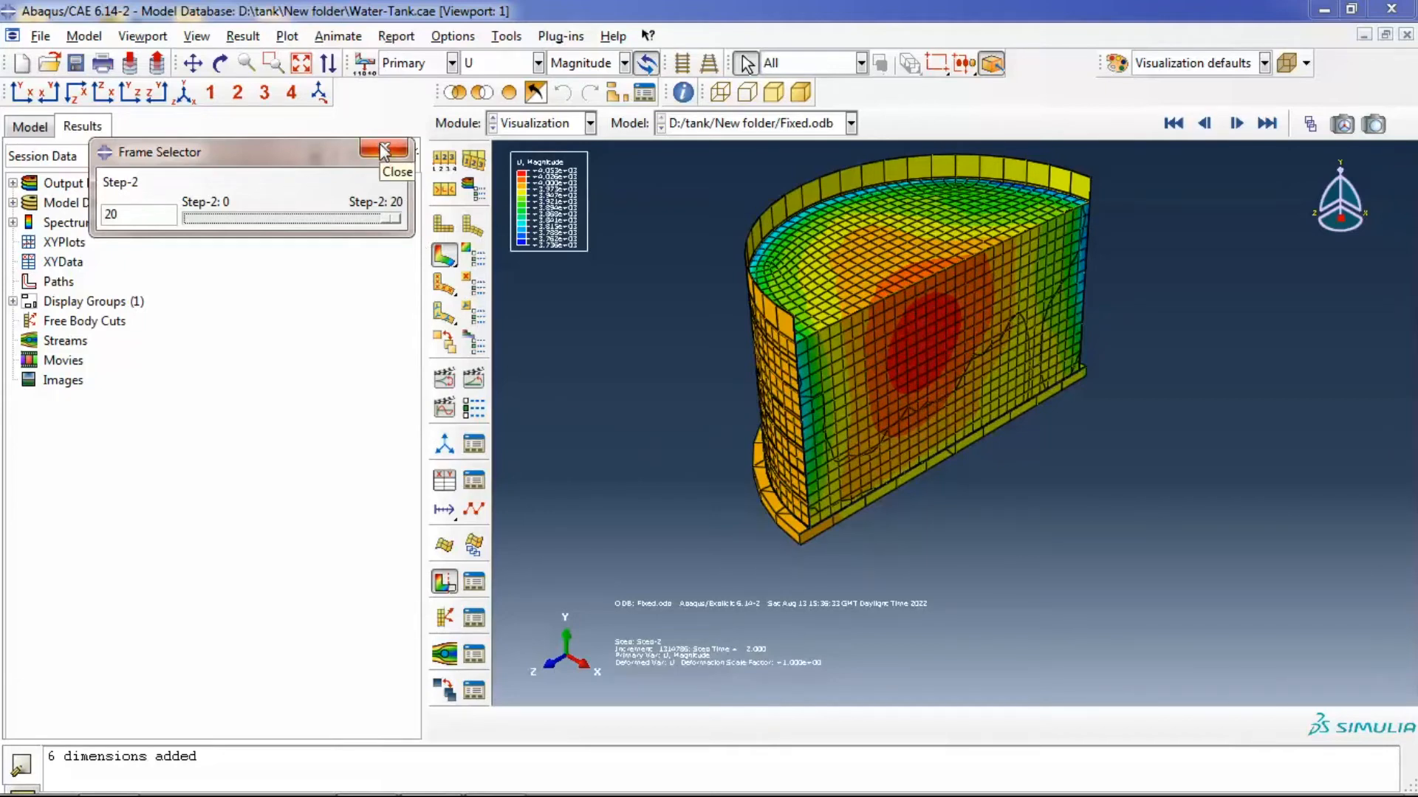
left_click(589, 122)
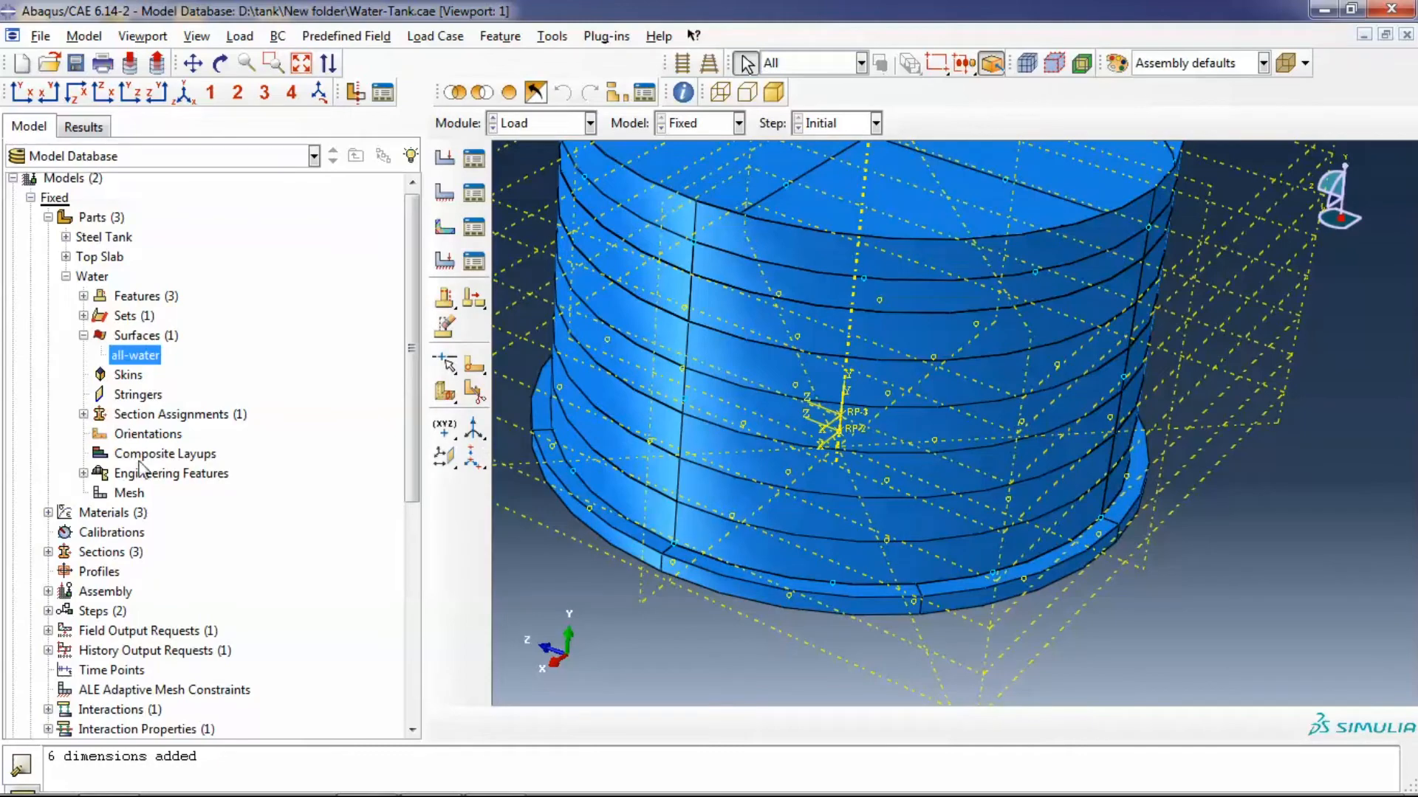
Review the ACC-EW acceleration amplitude table and cancel unchanged
scroll("down", 3)
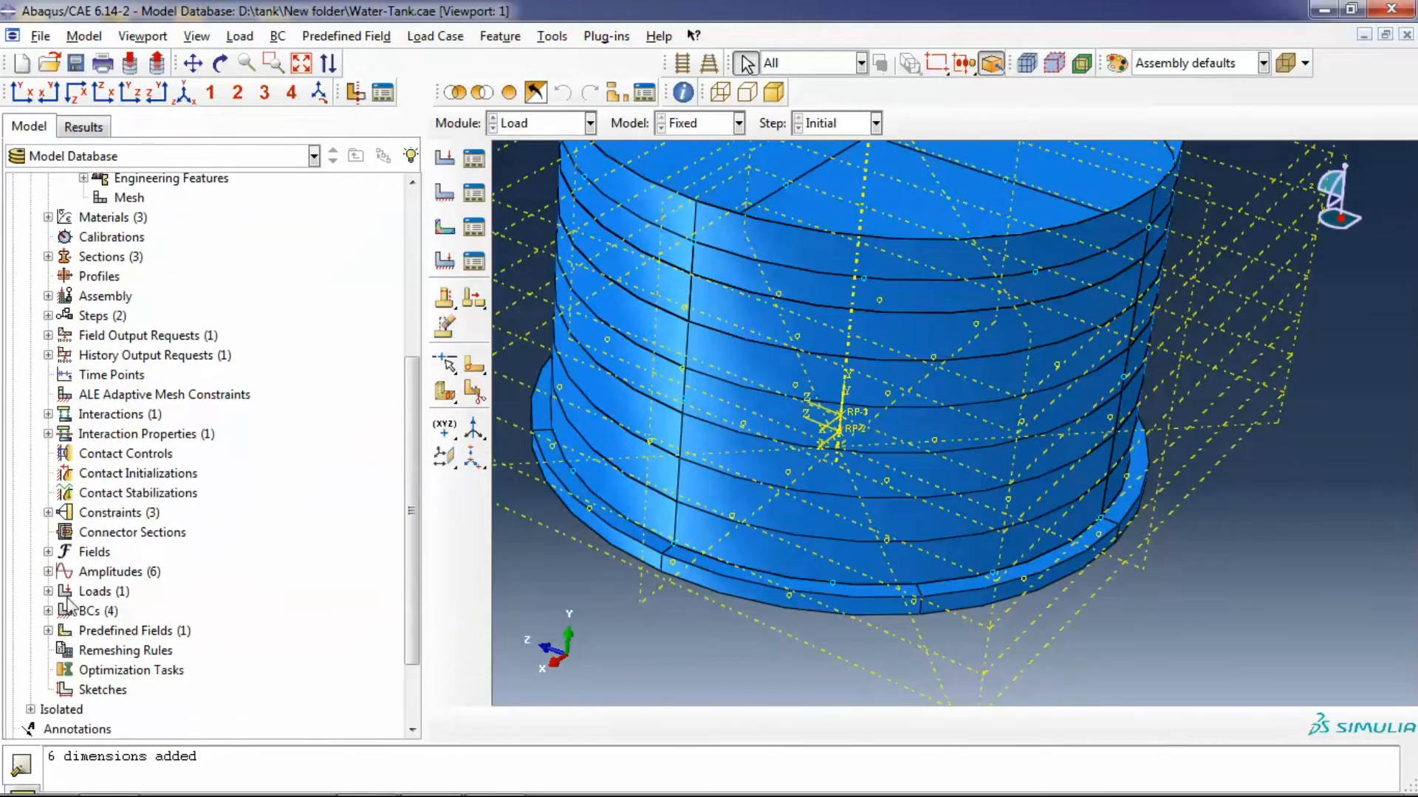
left_click(47, 571)
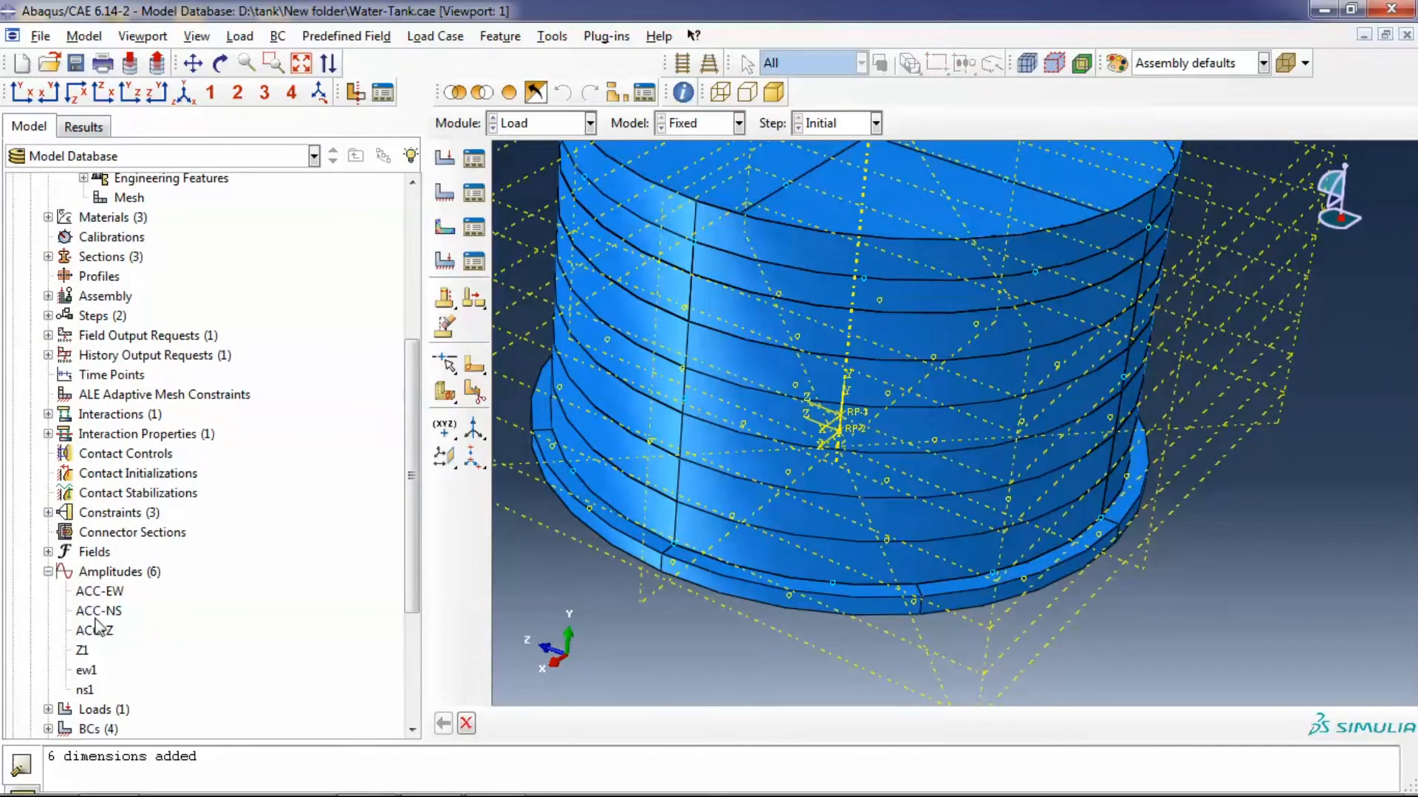
left_click(99, 473)
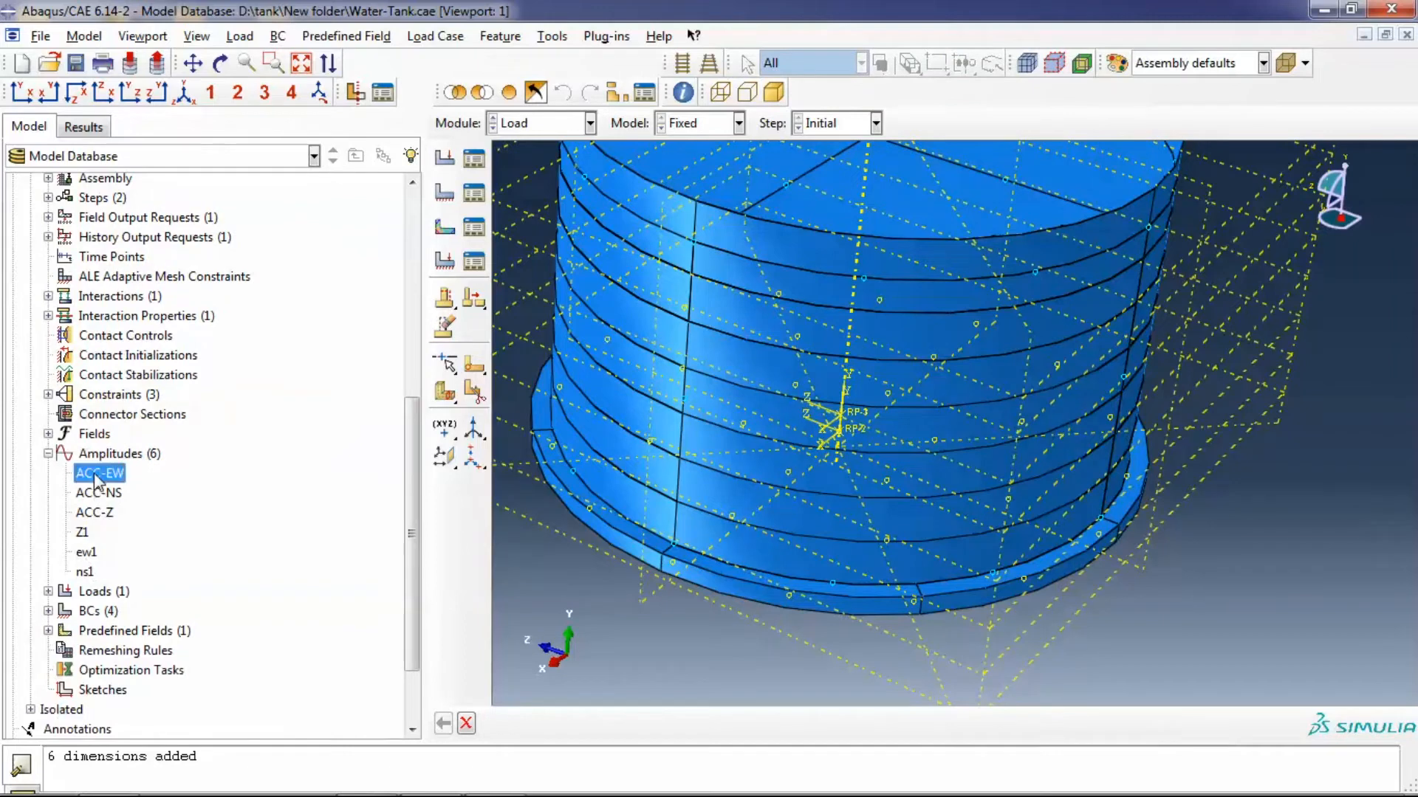
double_click(99, 473)
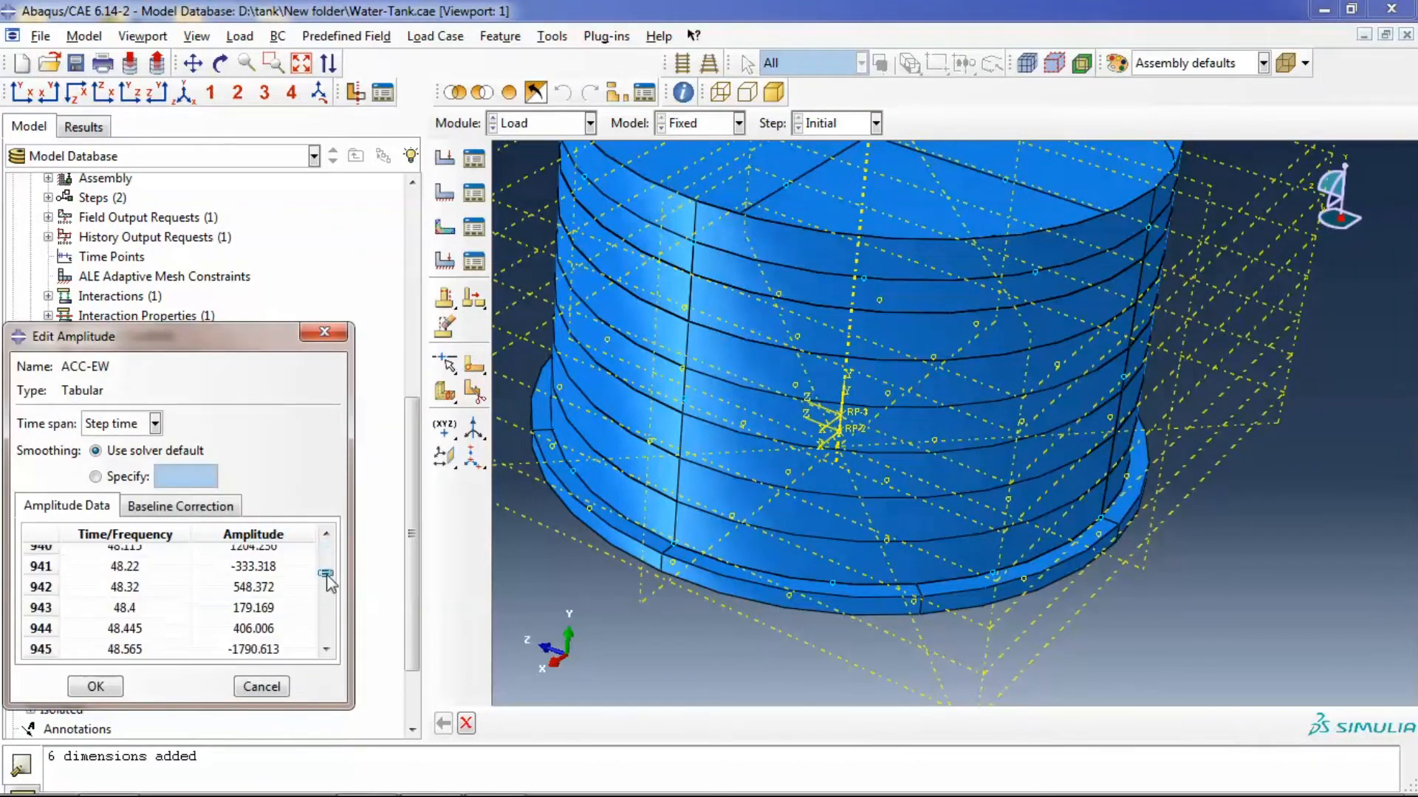
scroll("down", 3)
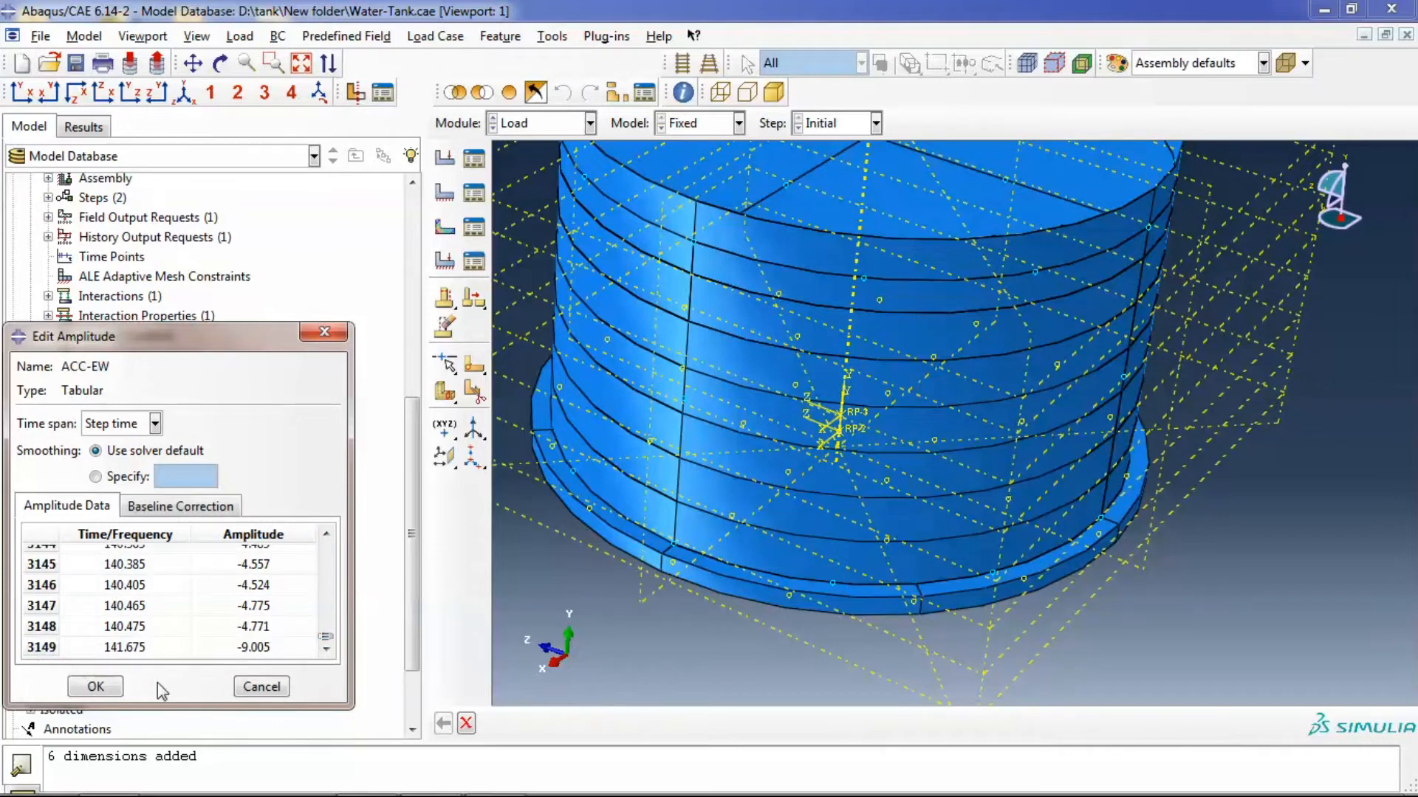
mouse_move(262, 687)
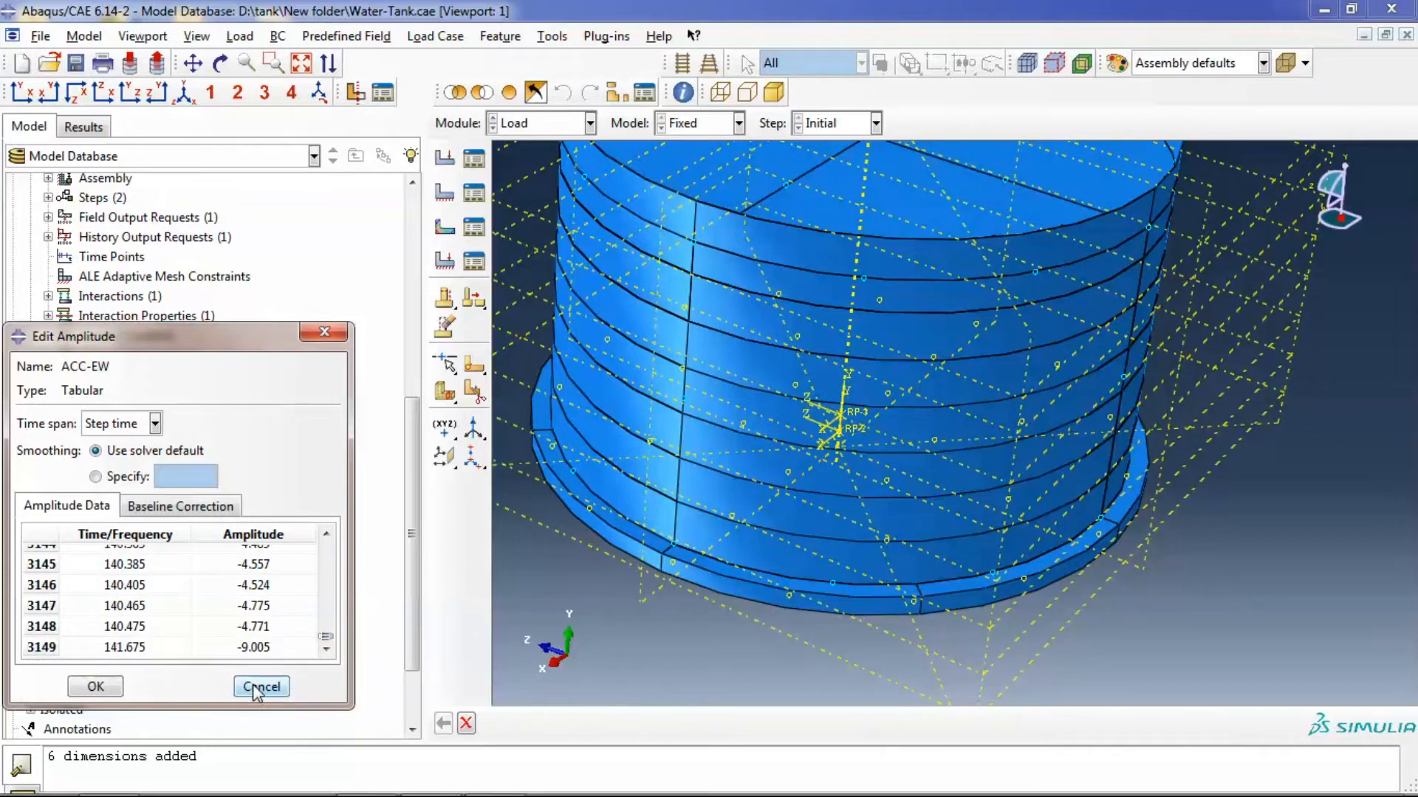
left_click(260, 687)
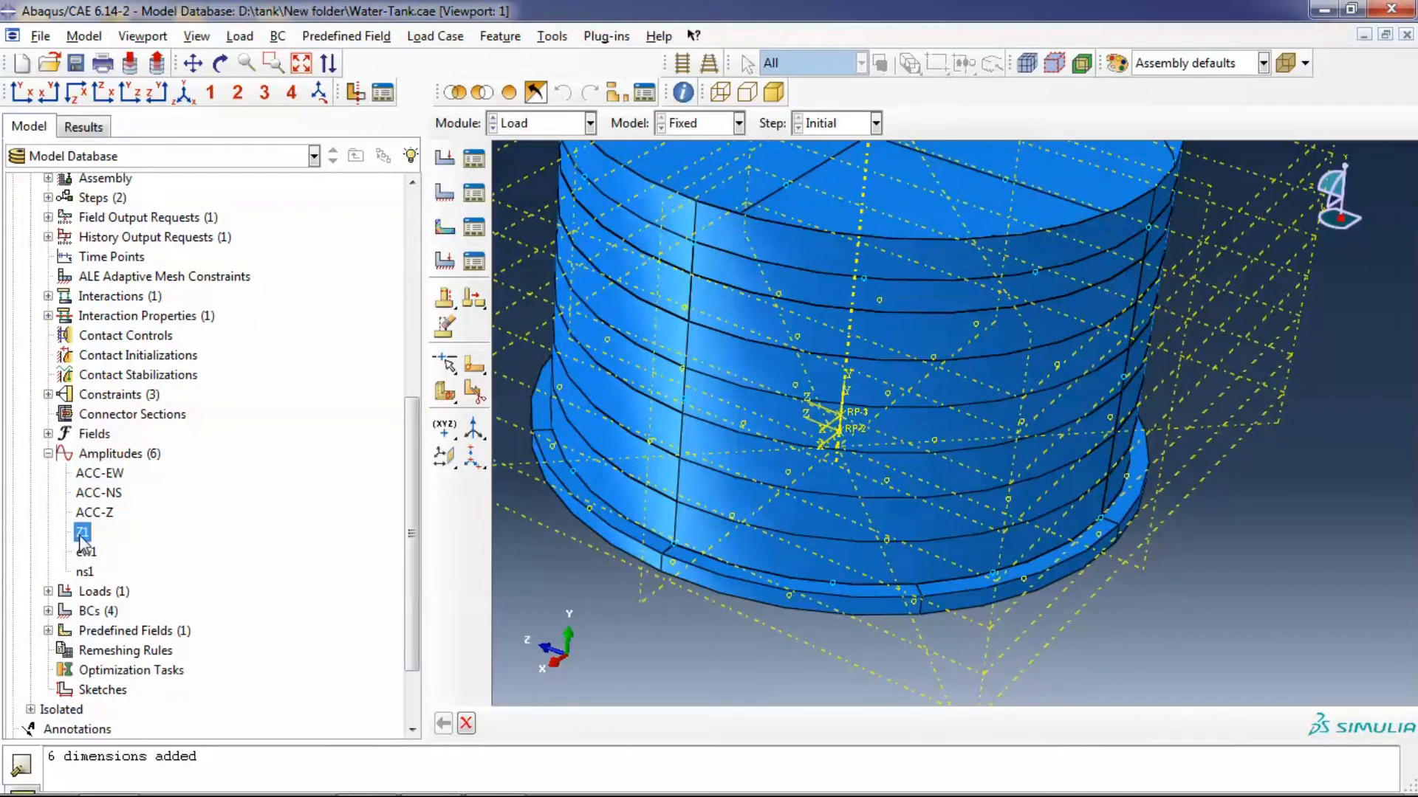
Review the Z1 acceleration amplitude table and cancel unchanged
double_click(81, 532)
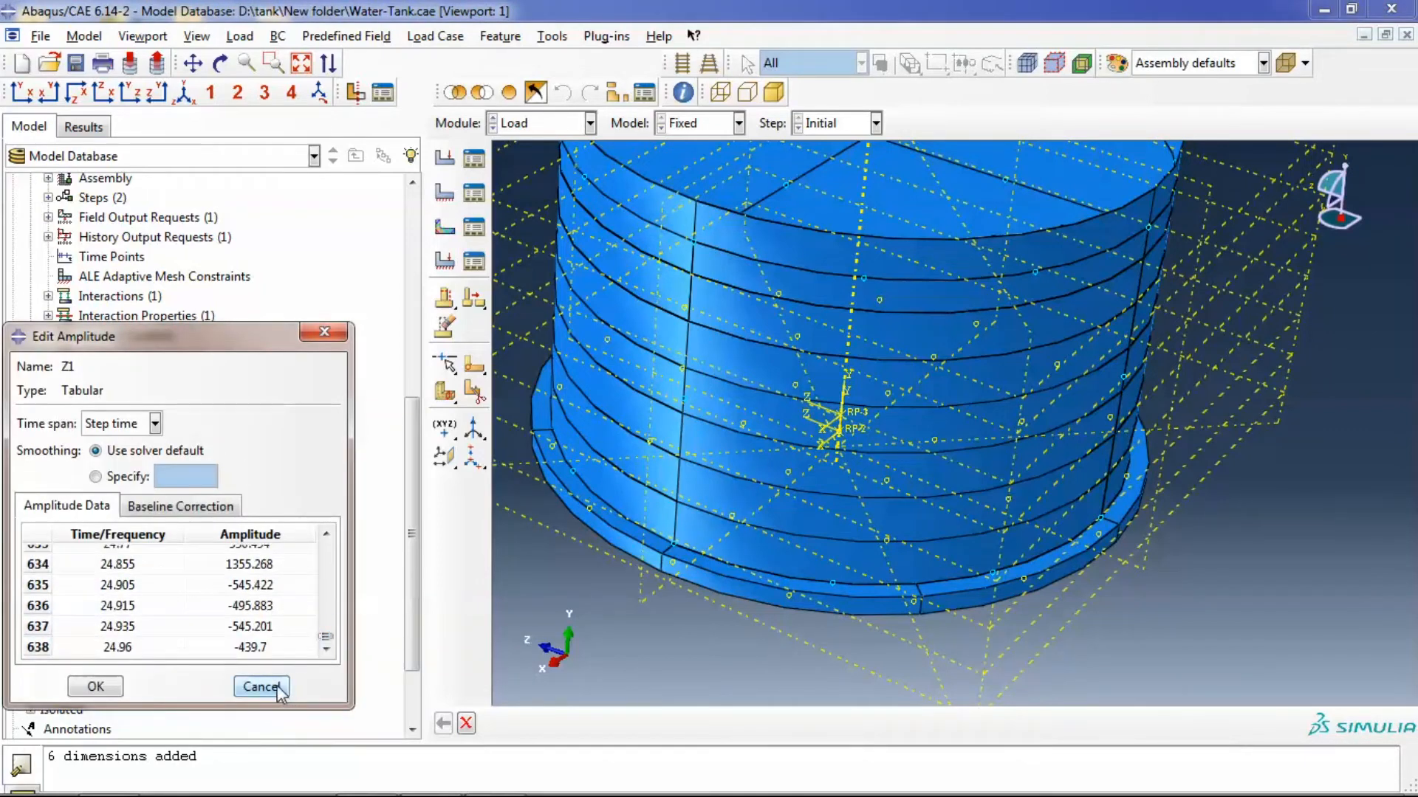
mouse_move(294, 685)
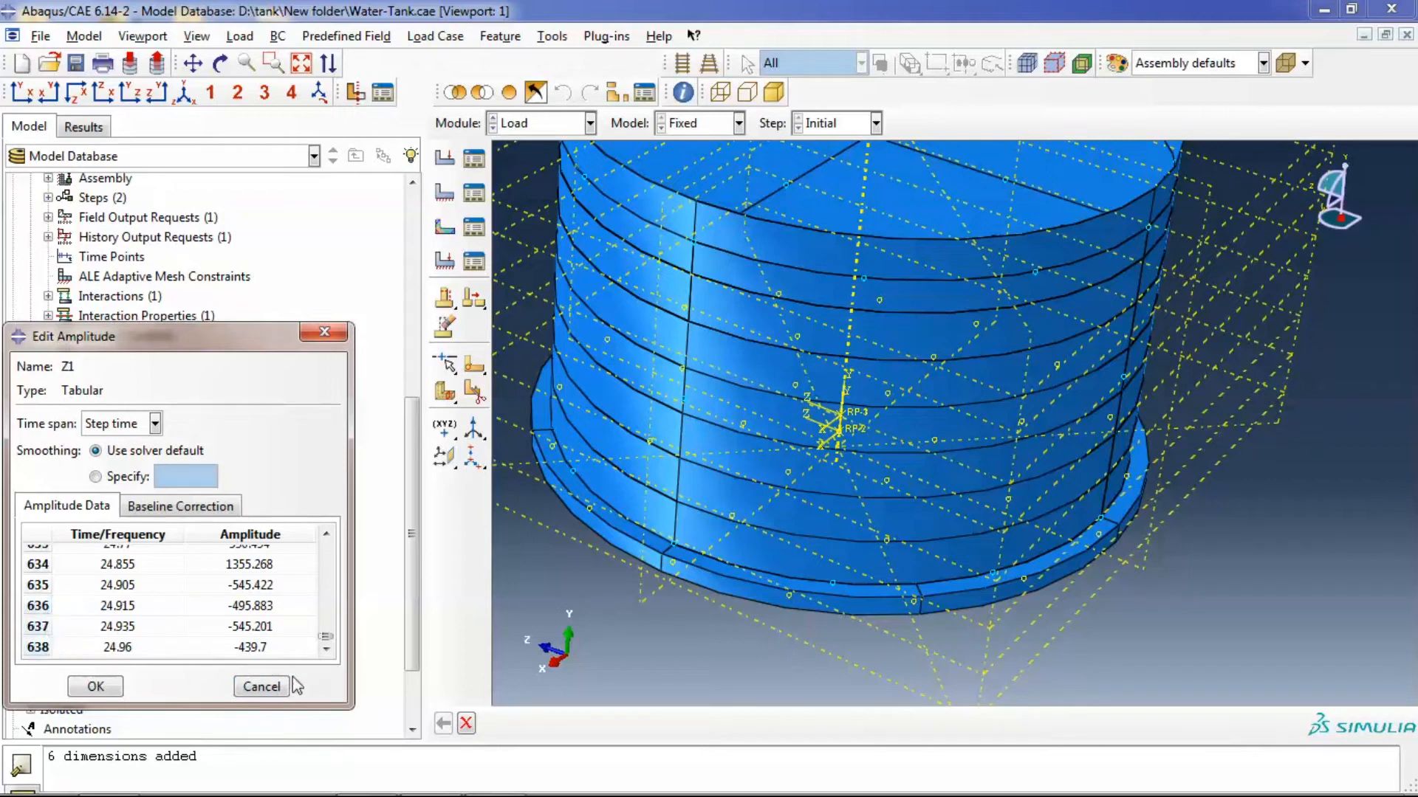
left_click(95, 686)
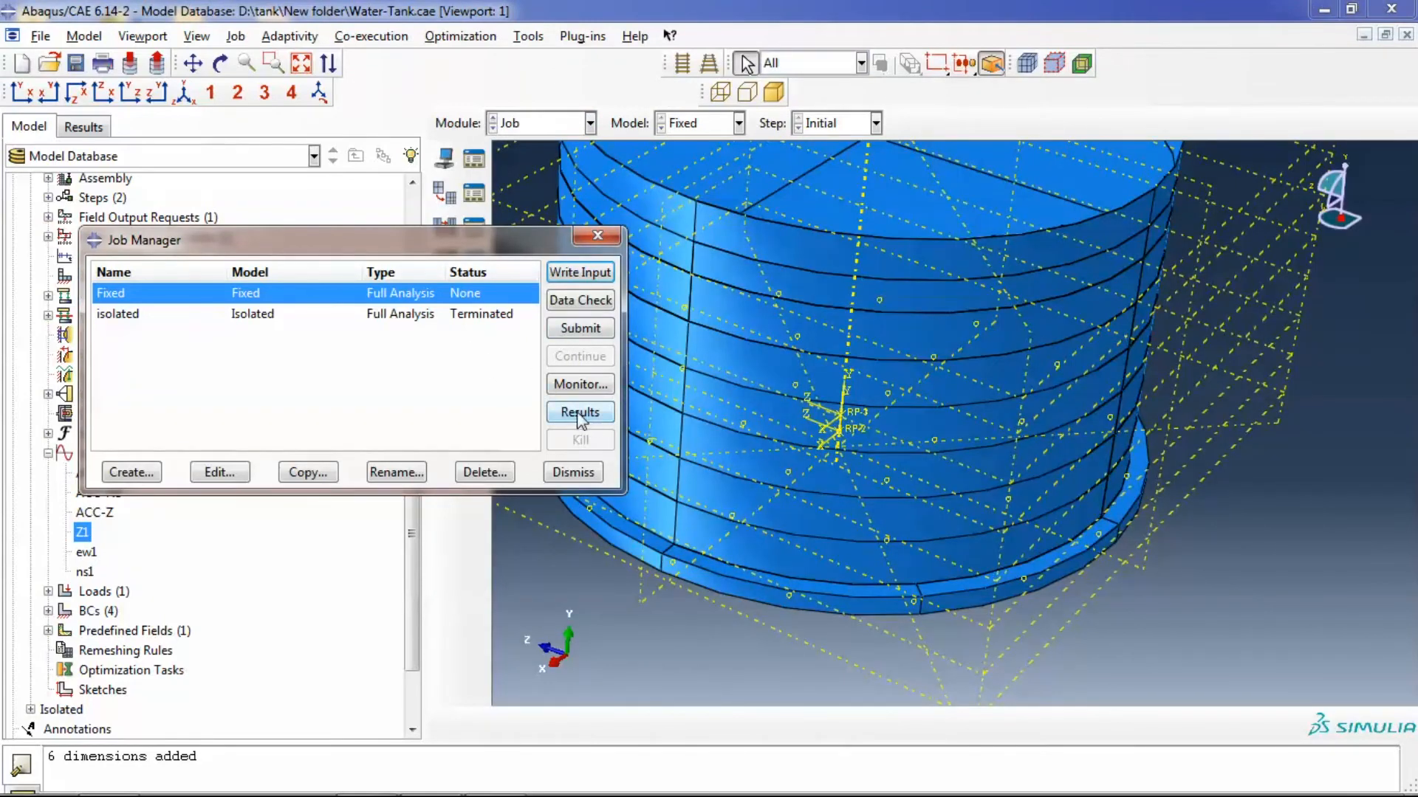
Reopen the Fixed job results and contour U2 displacement at frame 20 of Step-2
left_click(579, 412)
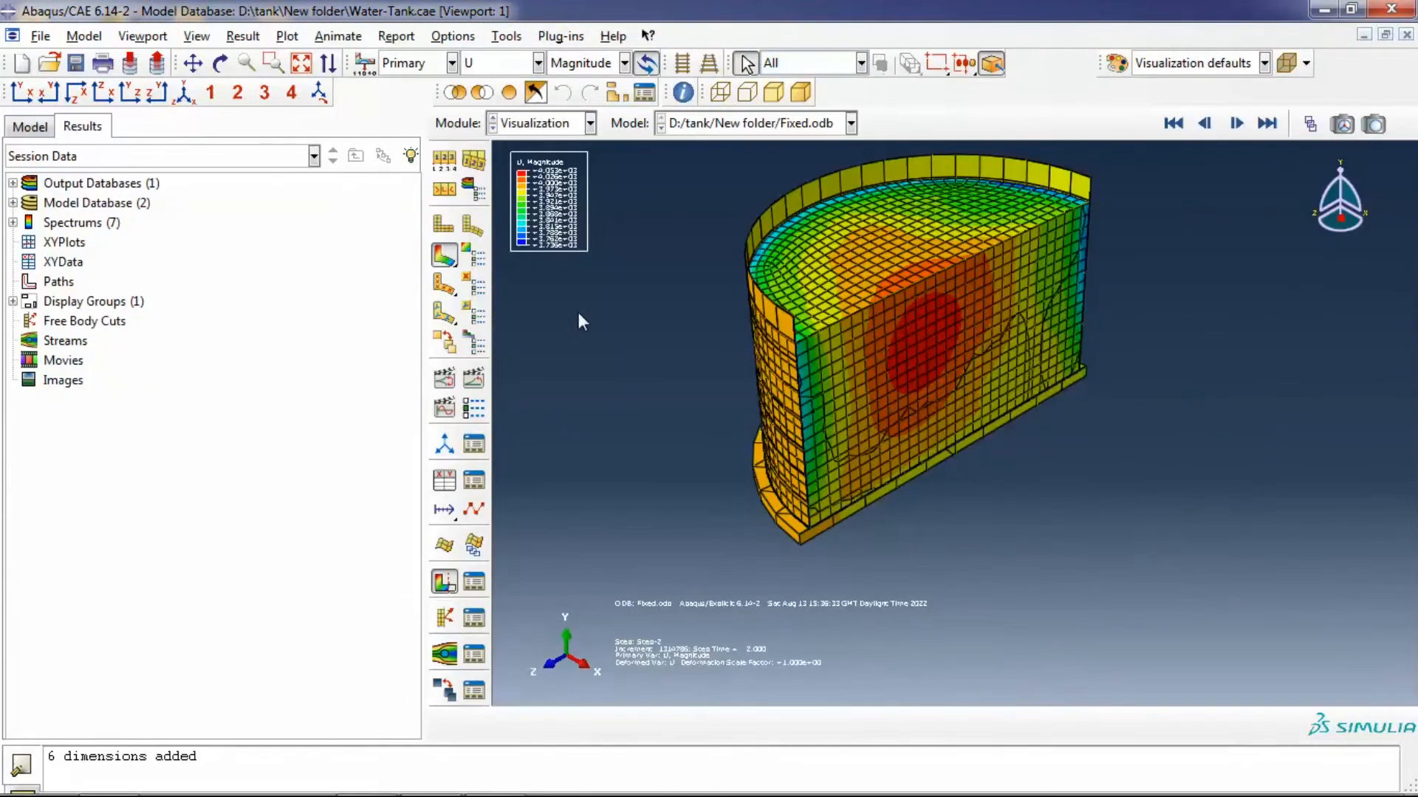
mouse_move(593, 370)
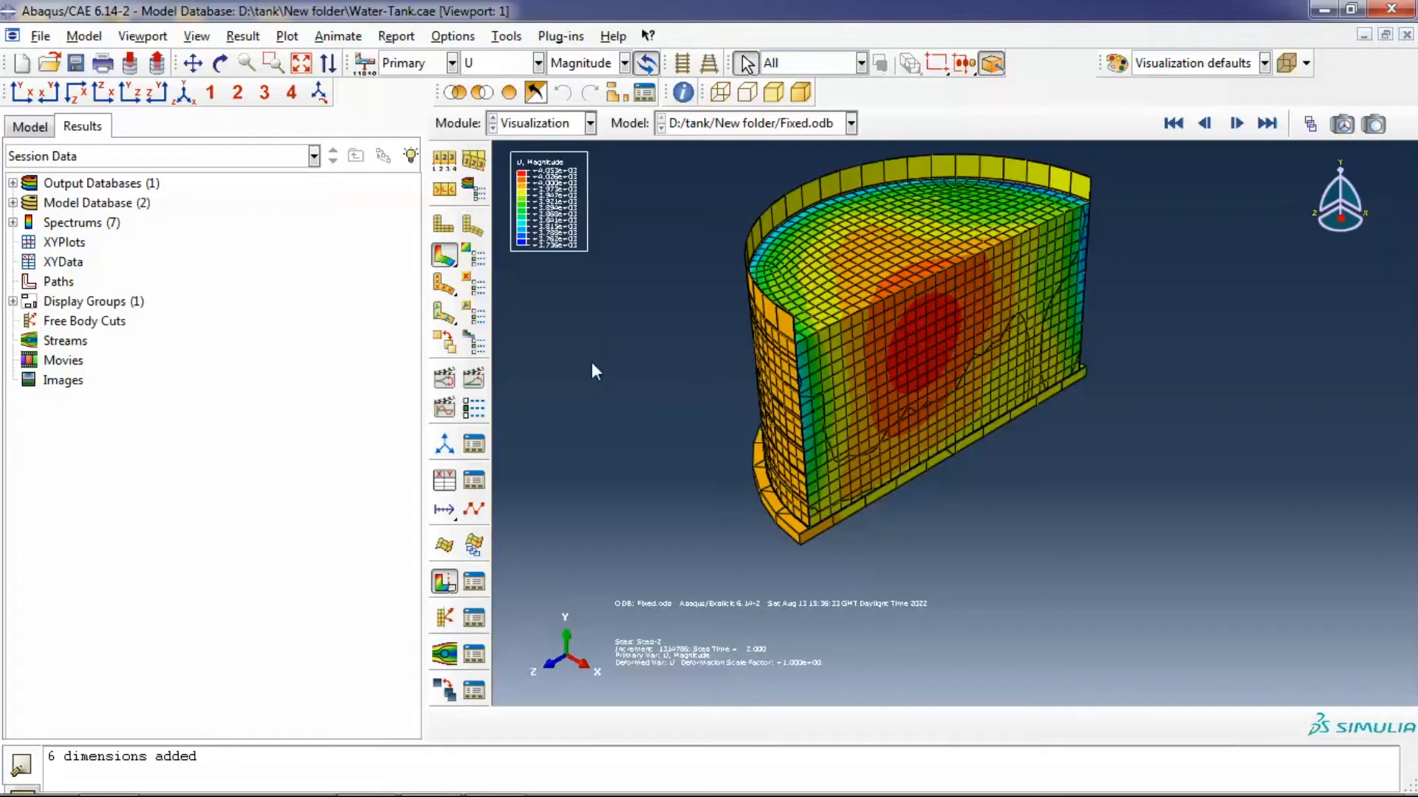
mouse_move(582, 73)
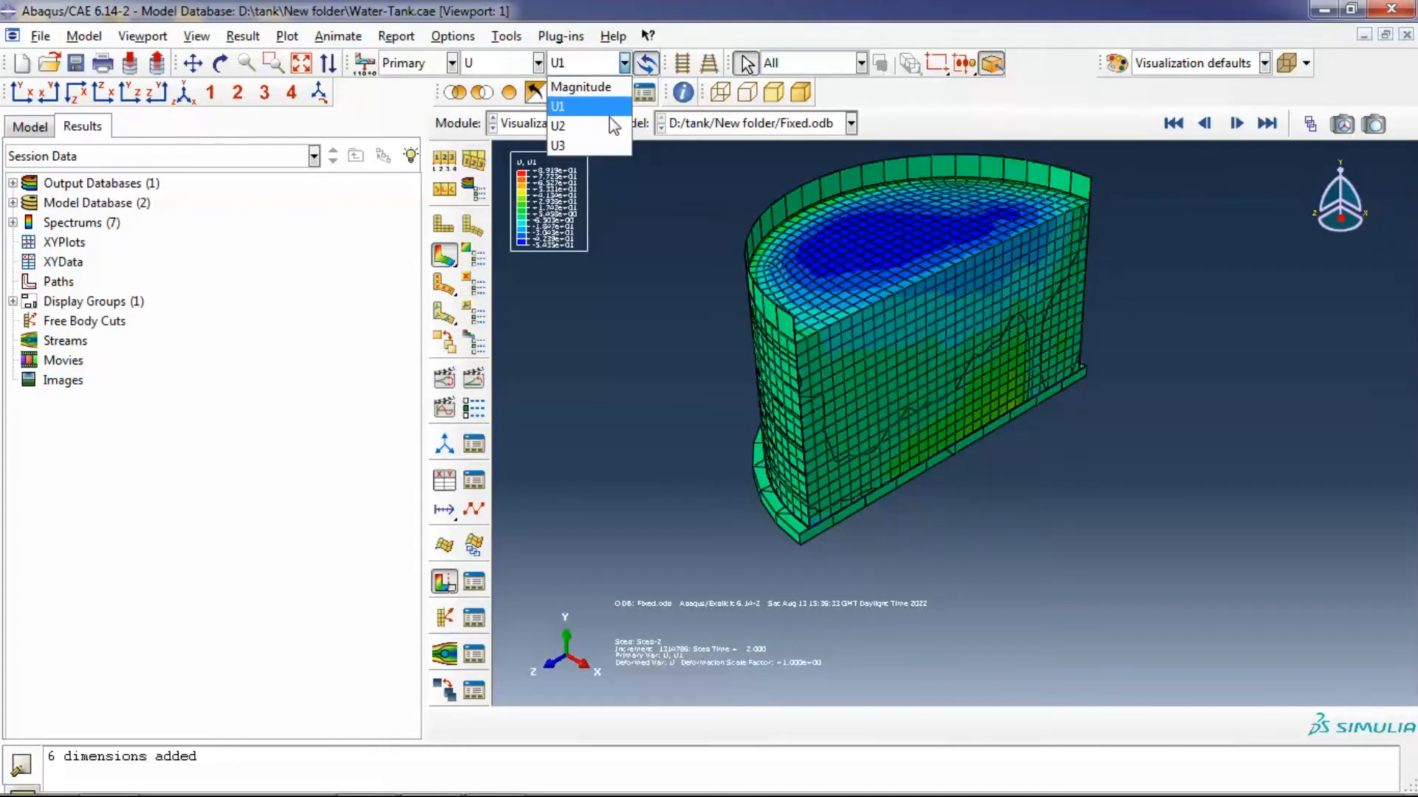
left_click(556, 126)
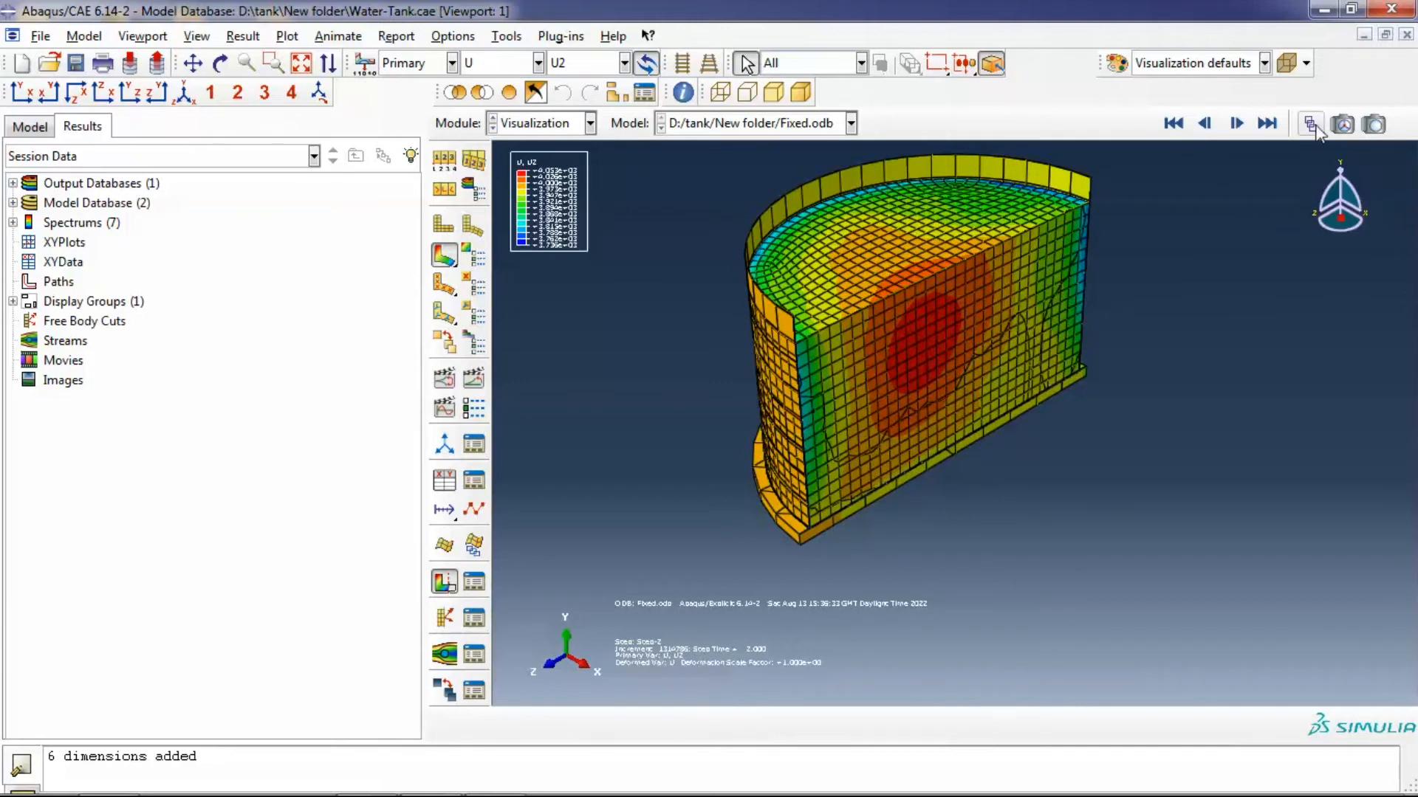
left_click(1309, 123)
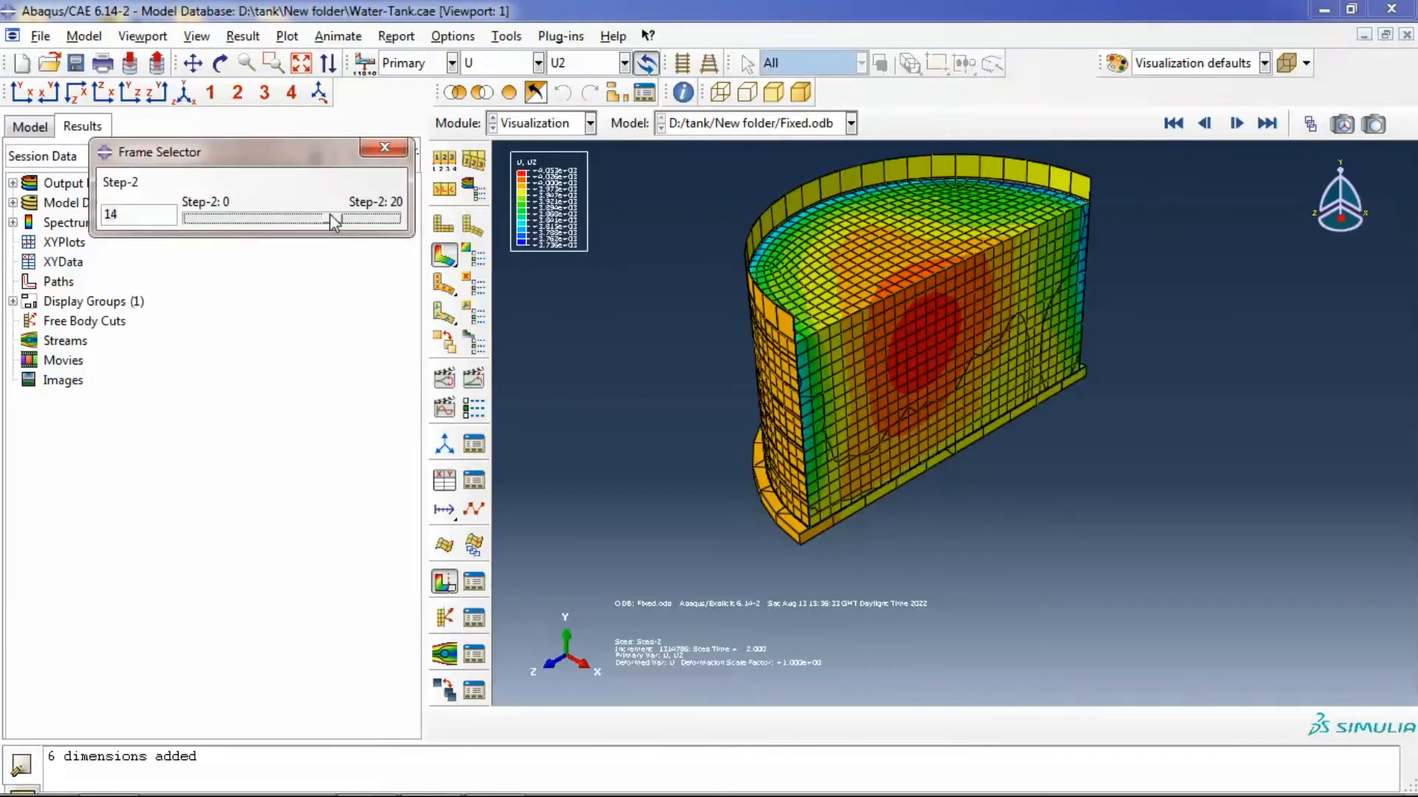
left_click_drag(332, 218, 402, 218)
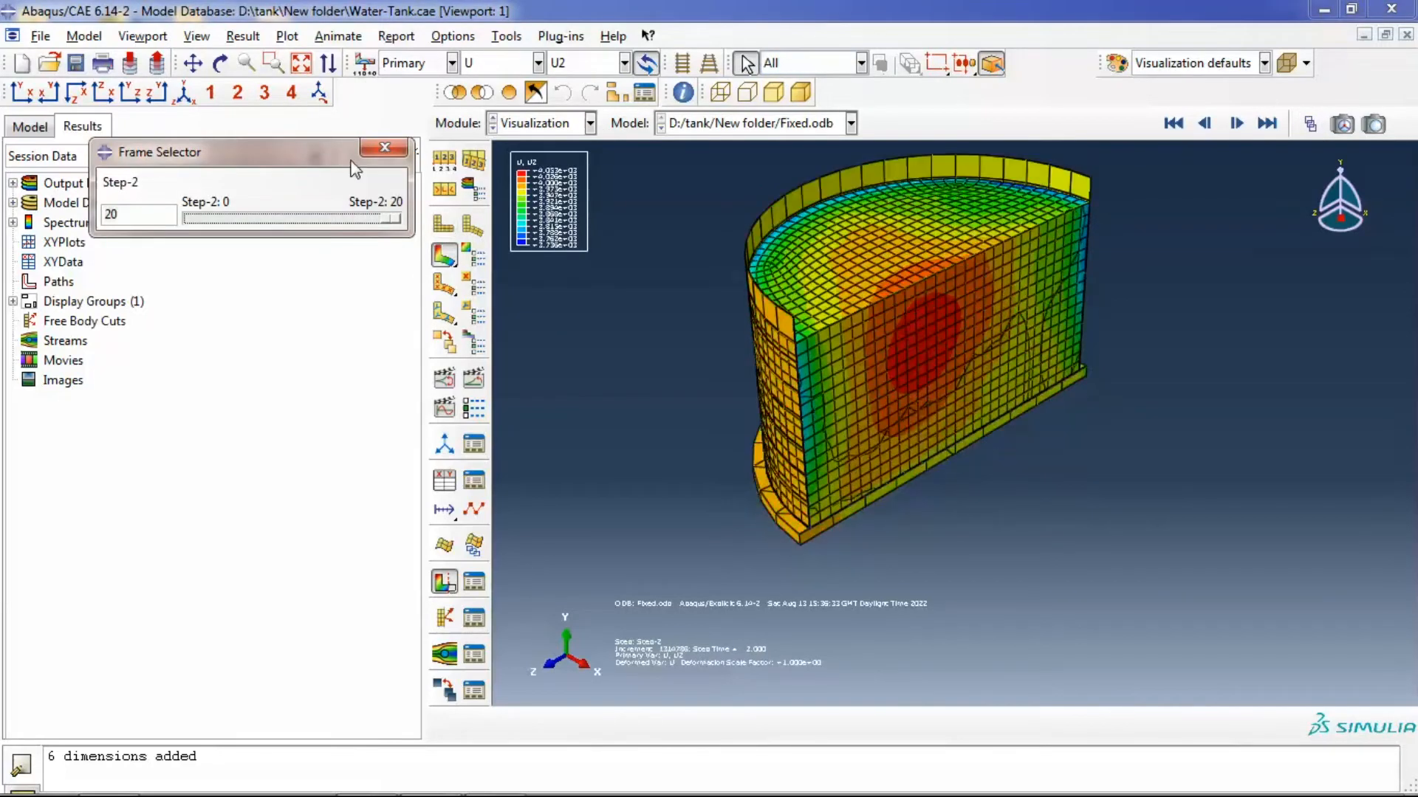
left_click(384, 148)
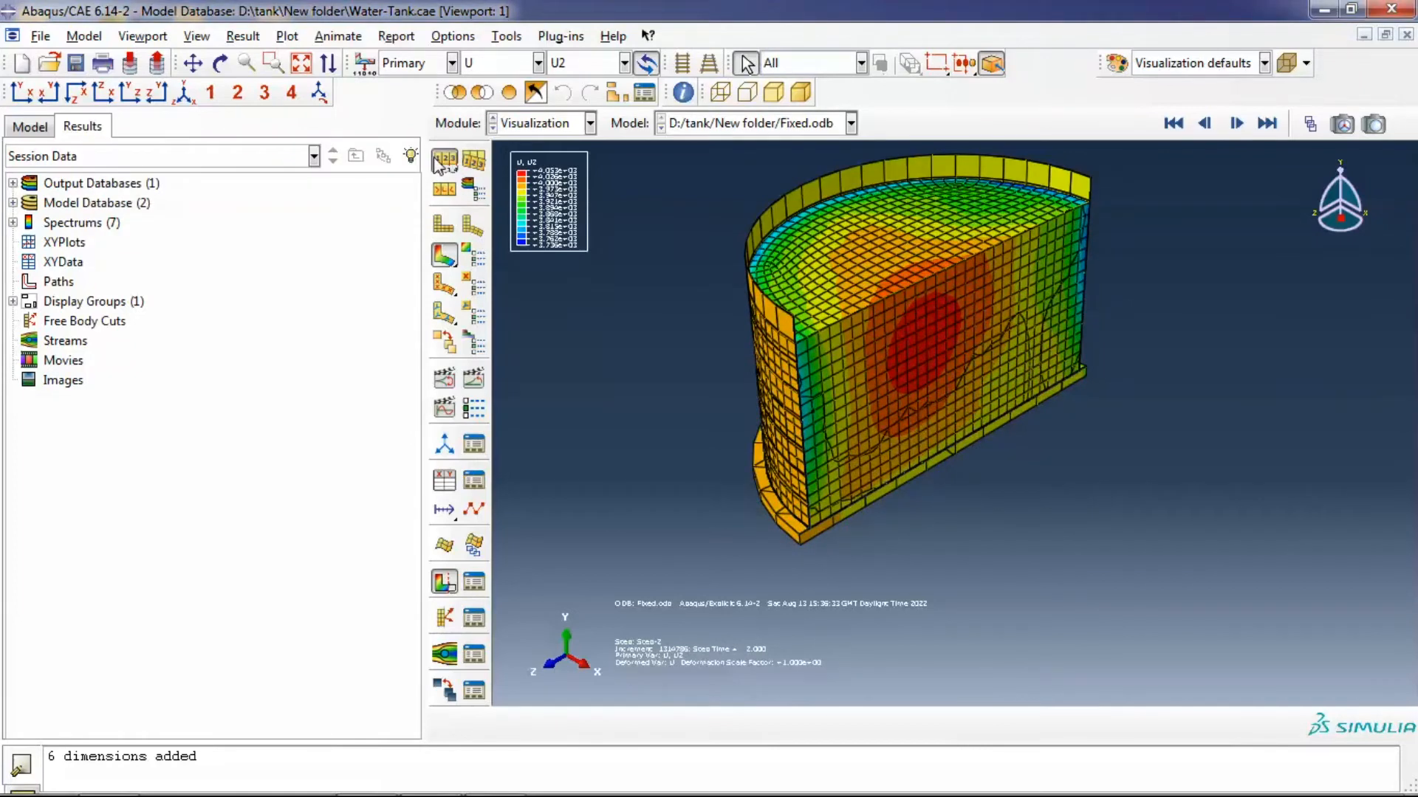
Apply a uniform deformation scale factor of 3 in Common Plot Options
left_click(444, 161)
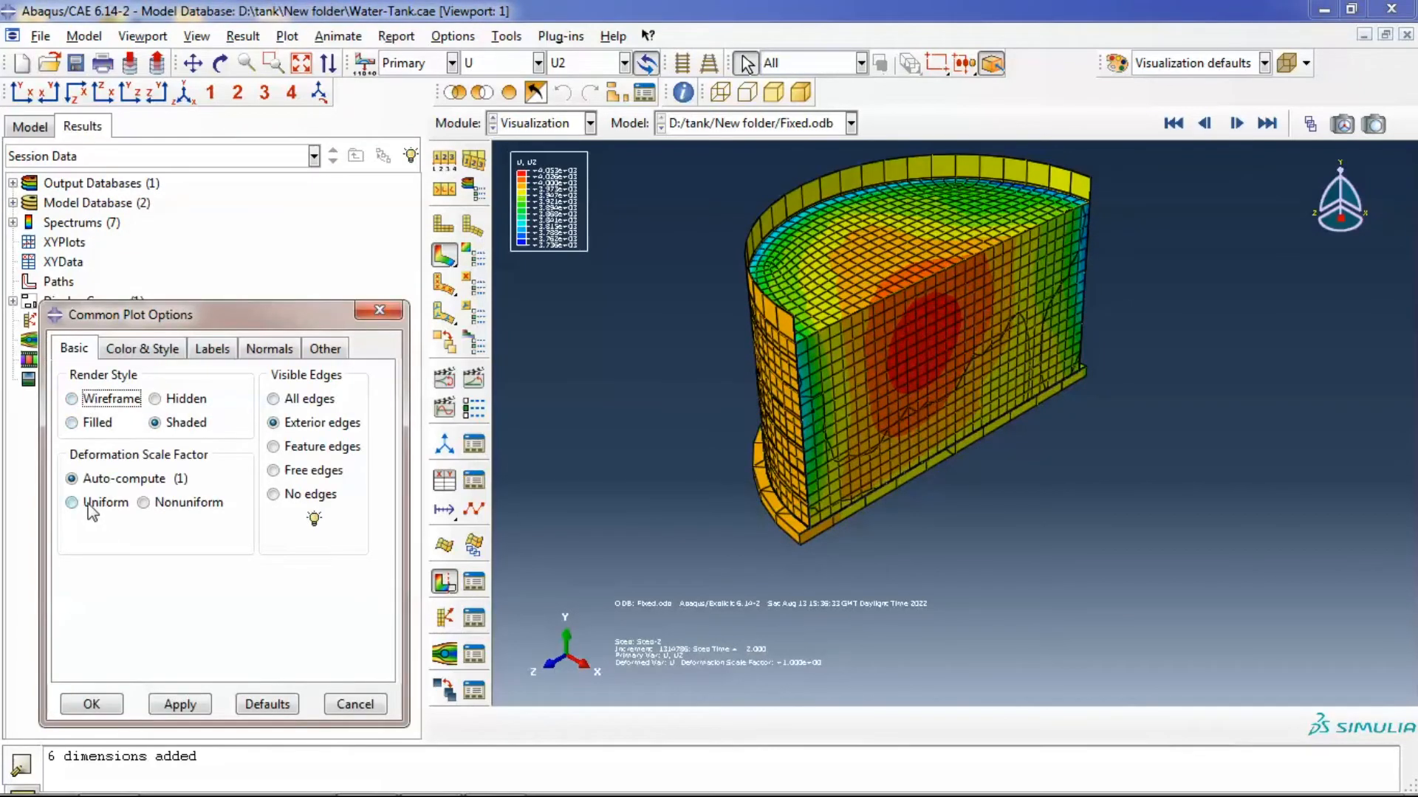
left_click(71, 502)
type("3")
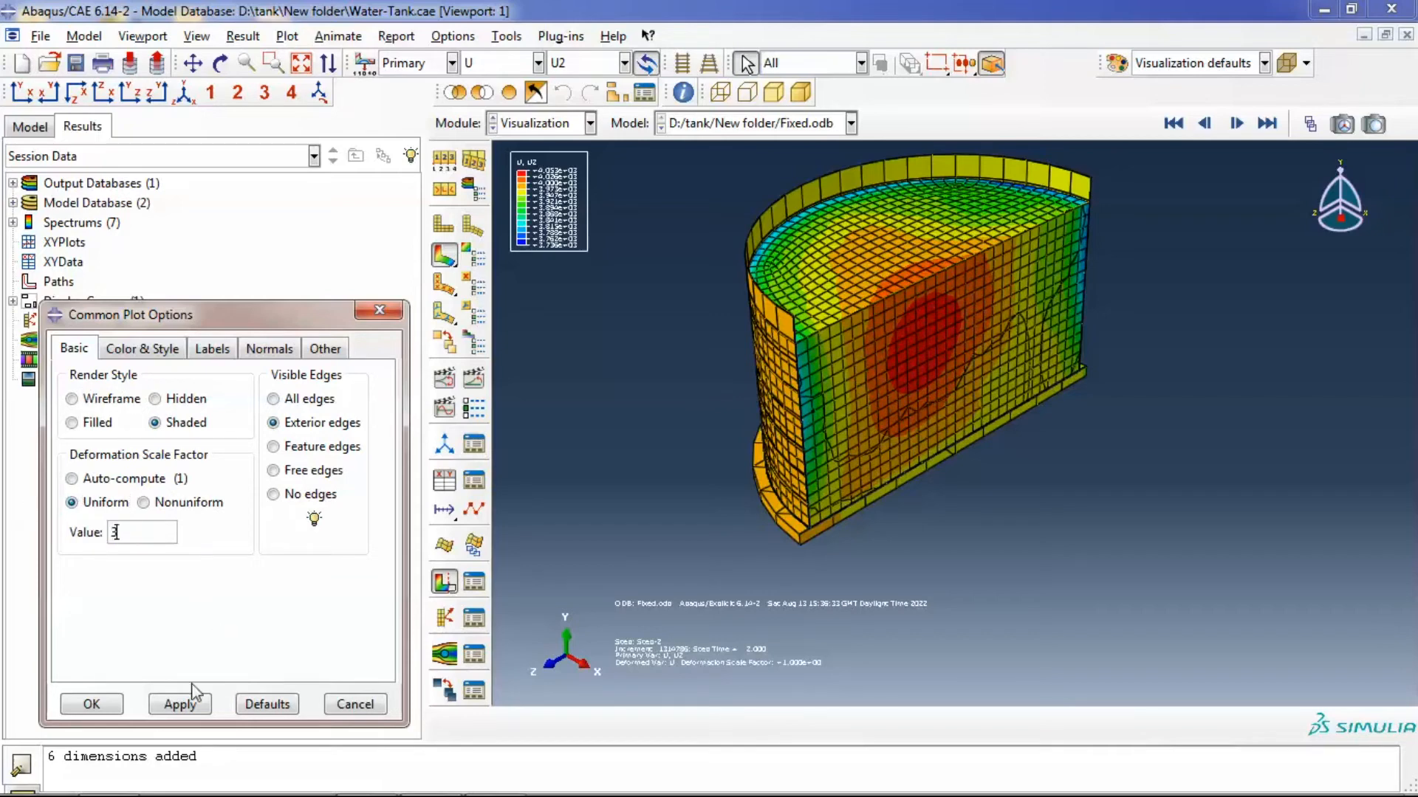
left_click(179, 704)
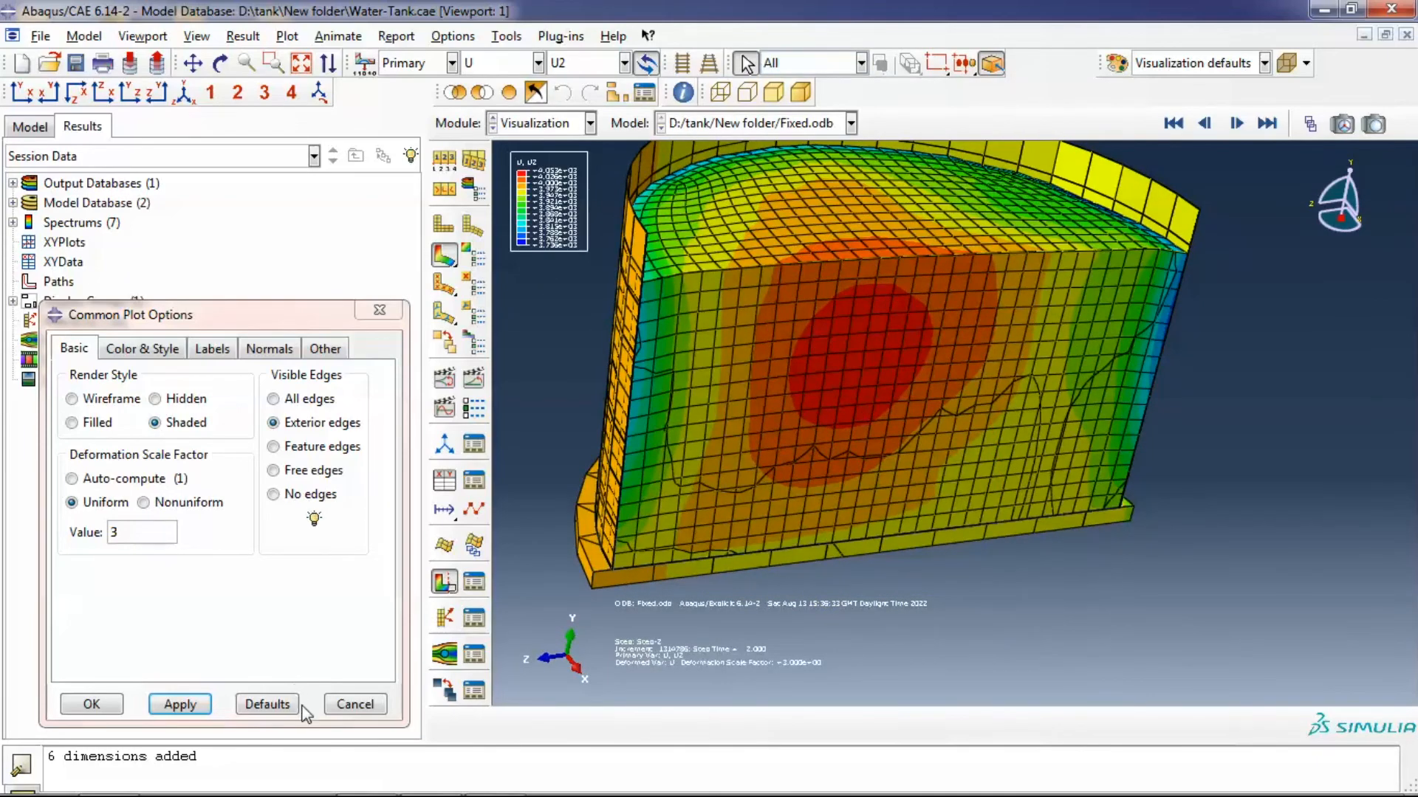
left_click(90, 704)
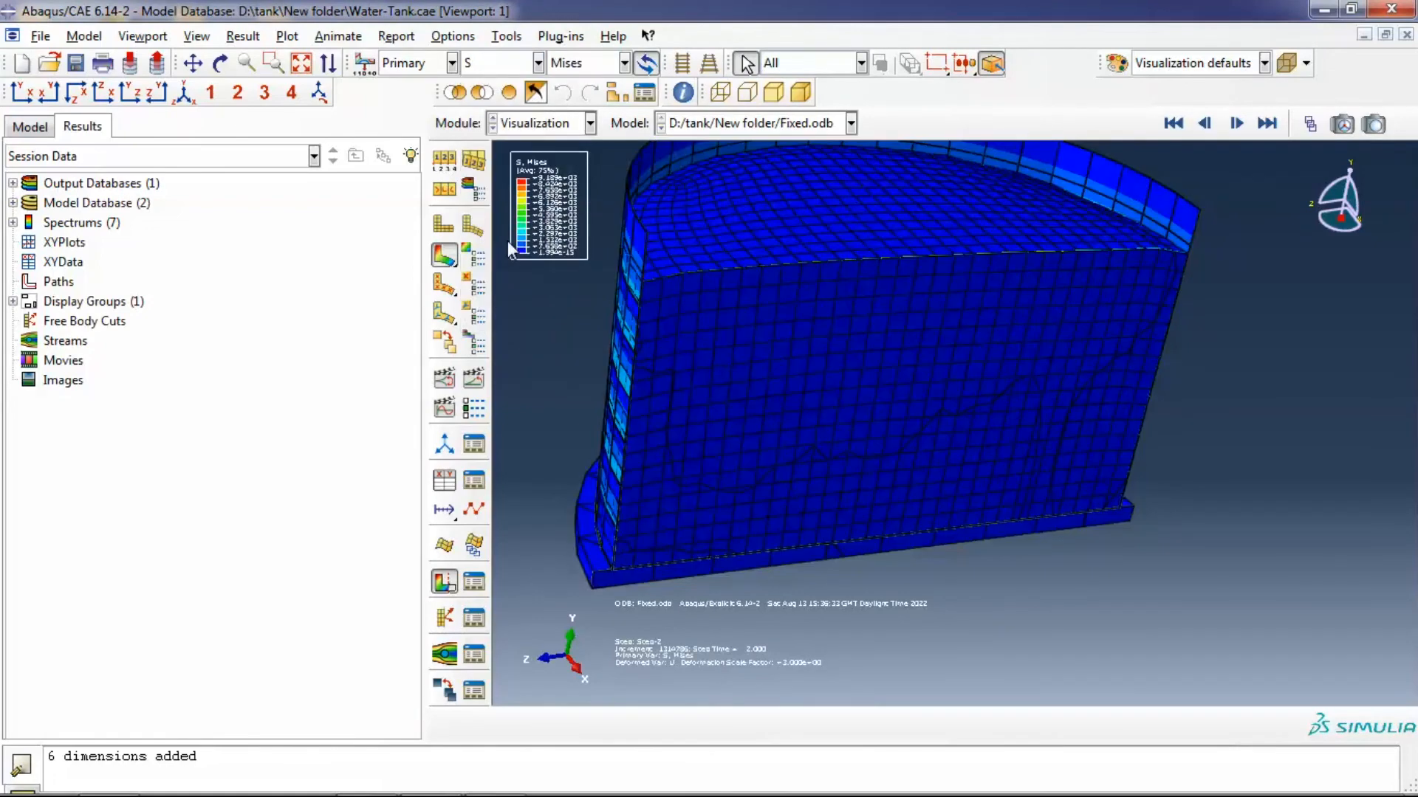
mouse_move(780, 332)
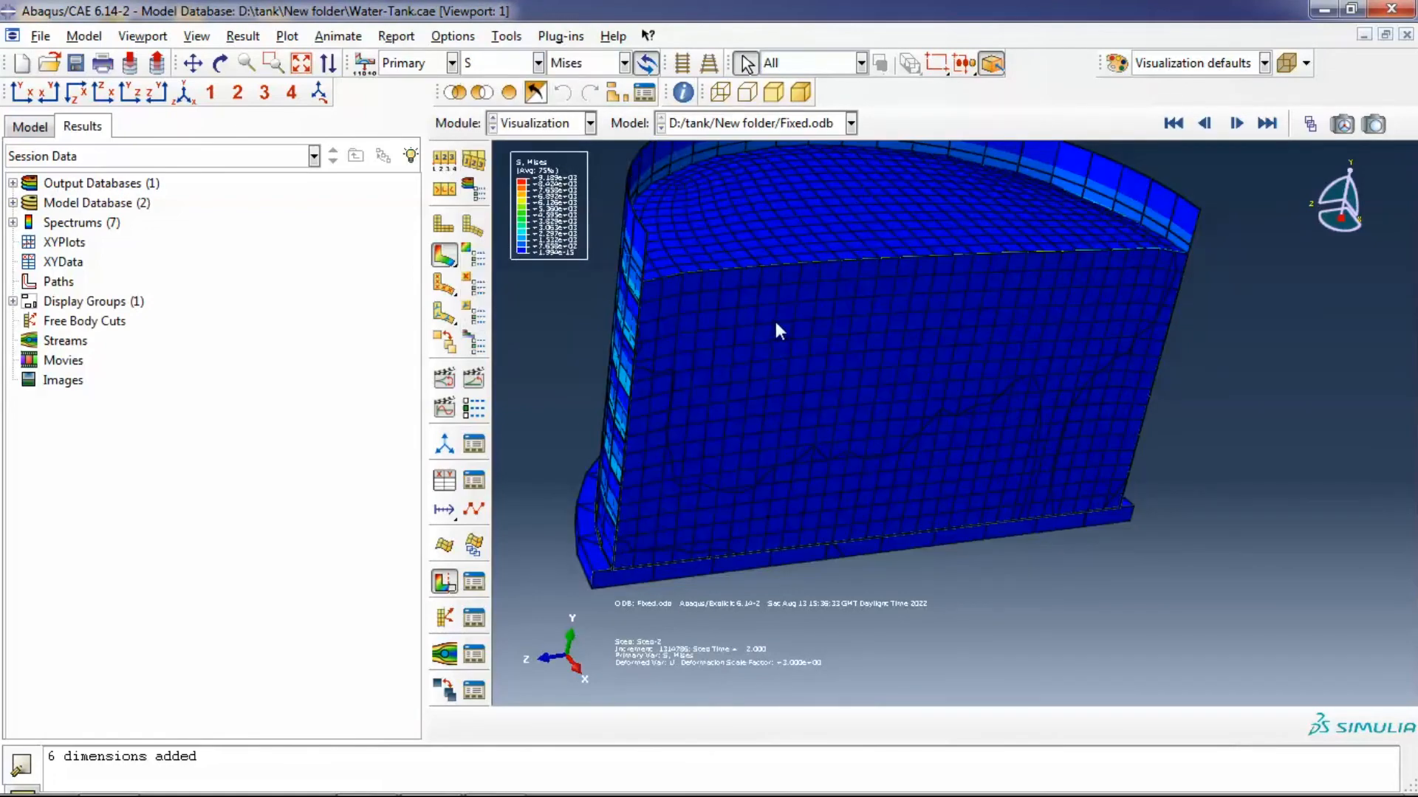
Remove the WATER-1.SET-3 element set from the display via a display group
left_click(618, 93)
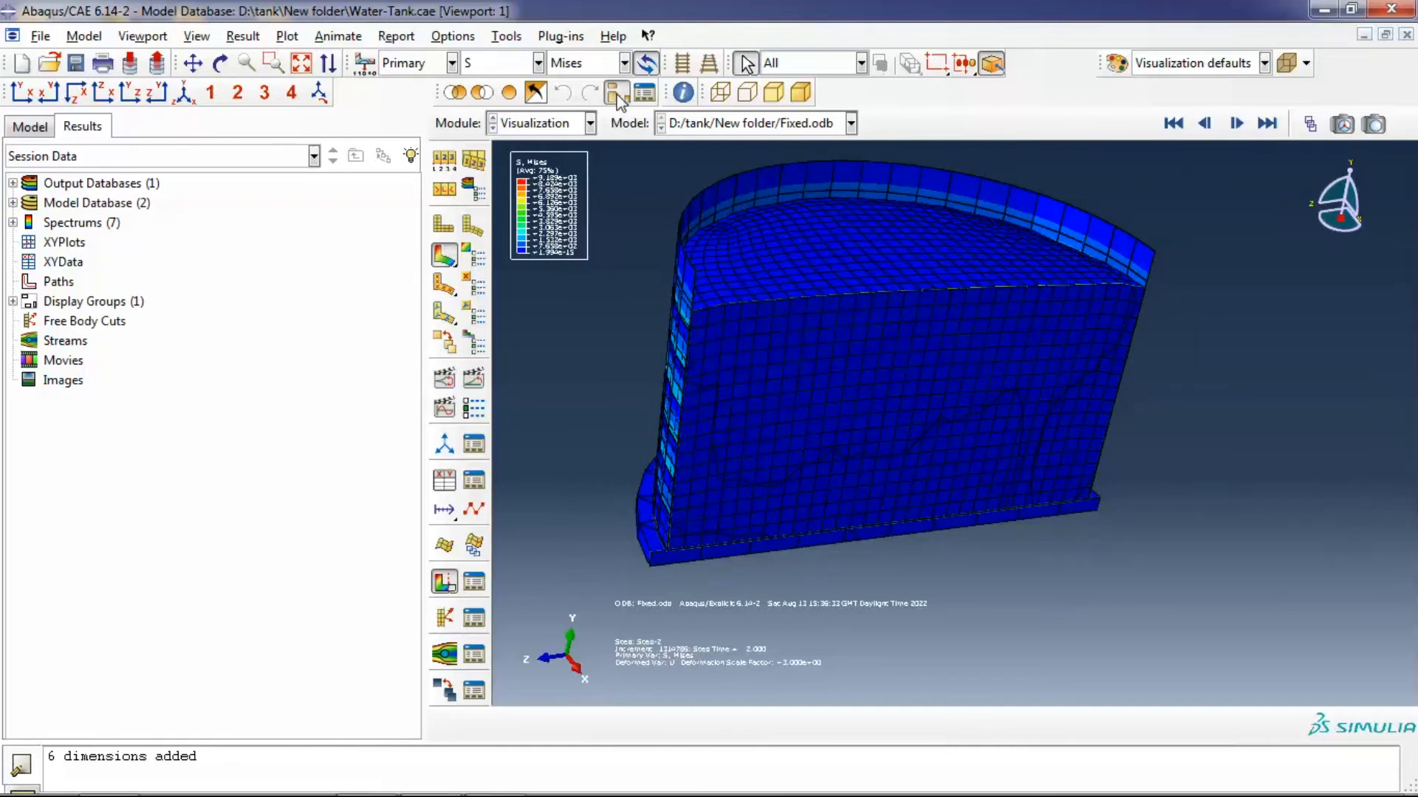
left_click(615, 93)
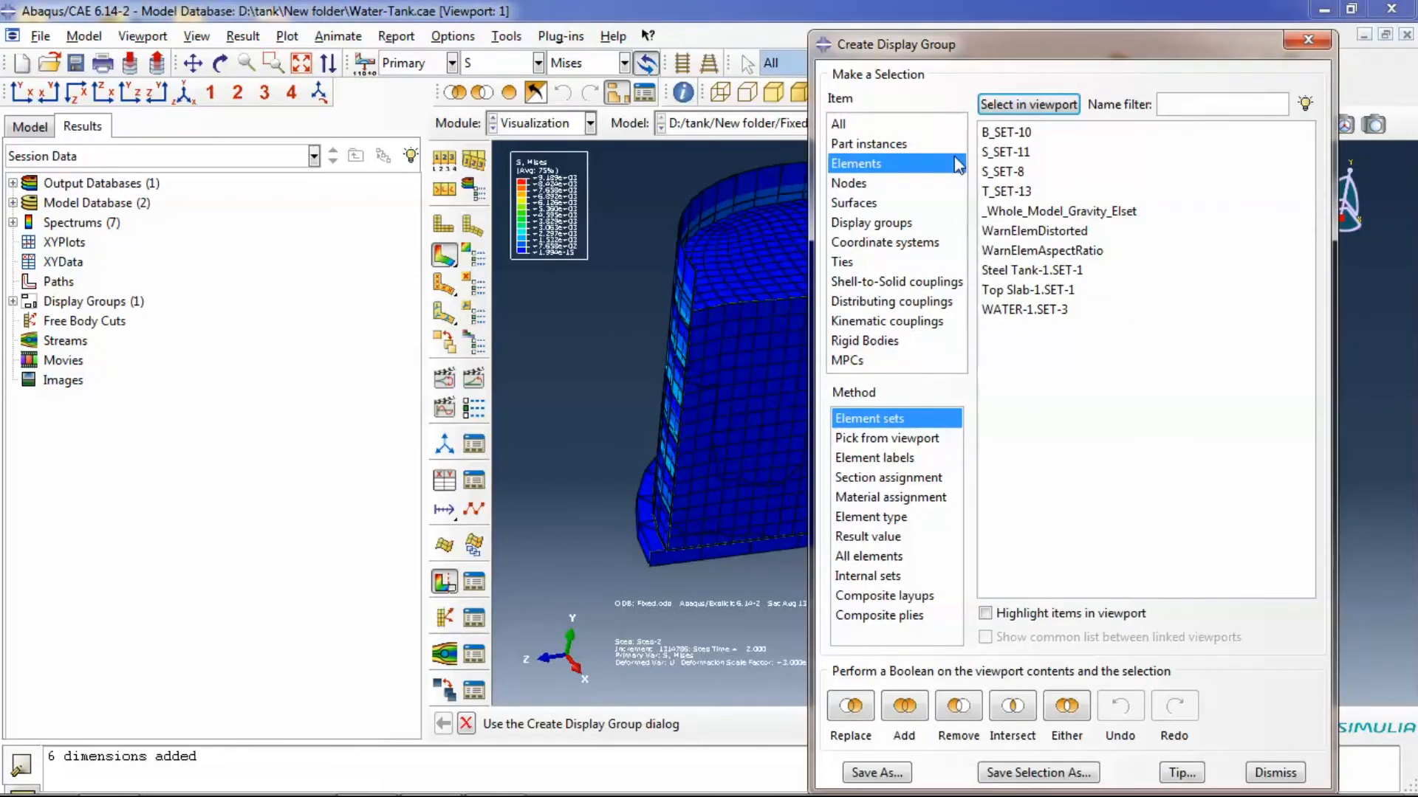
left_click(1025, 308)
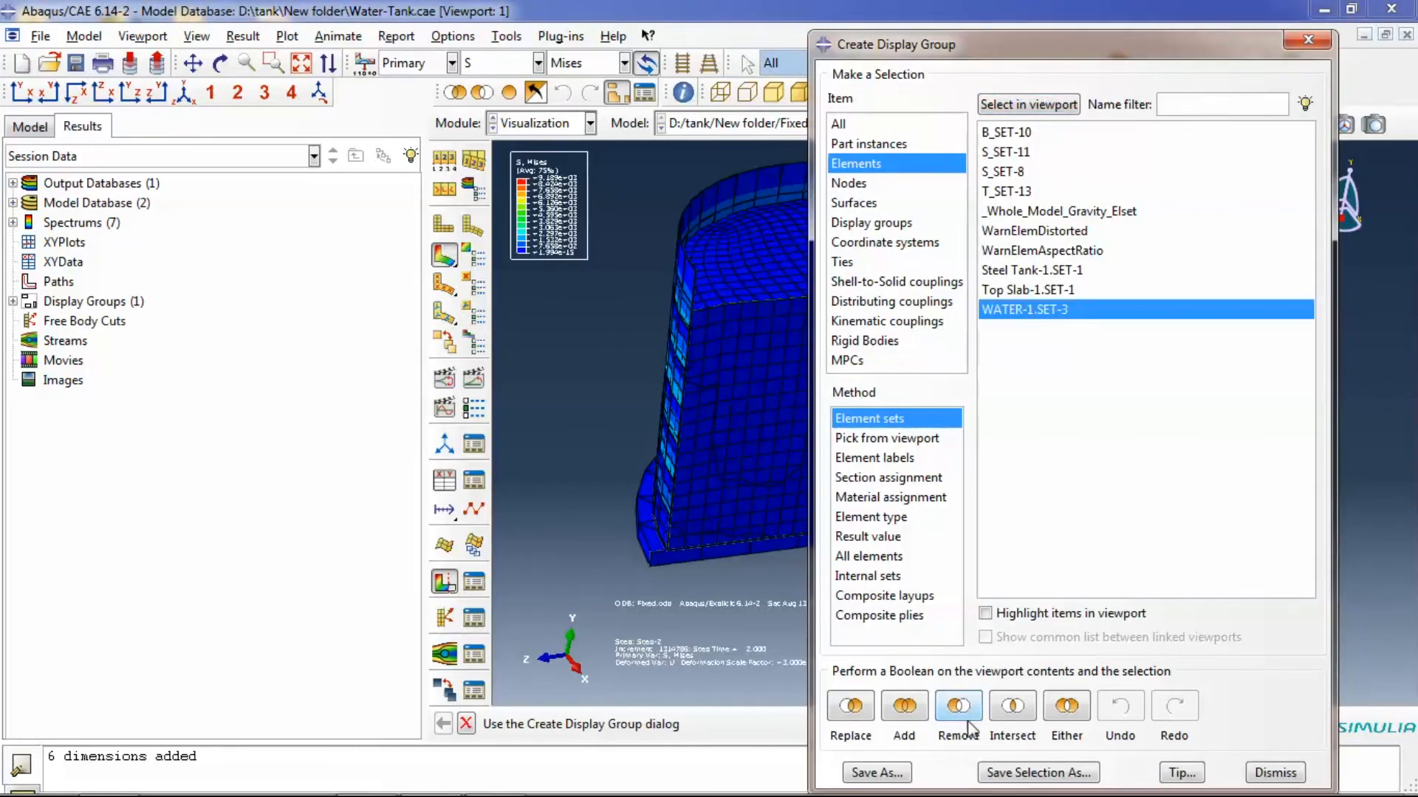
left_click(957, 705)
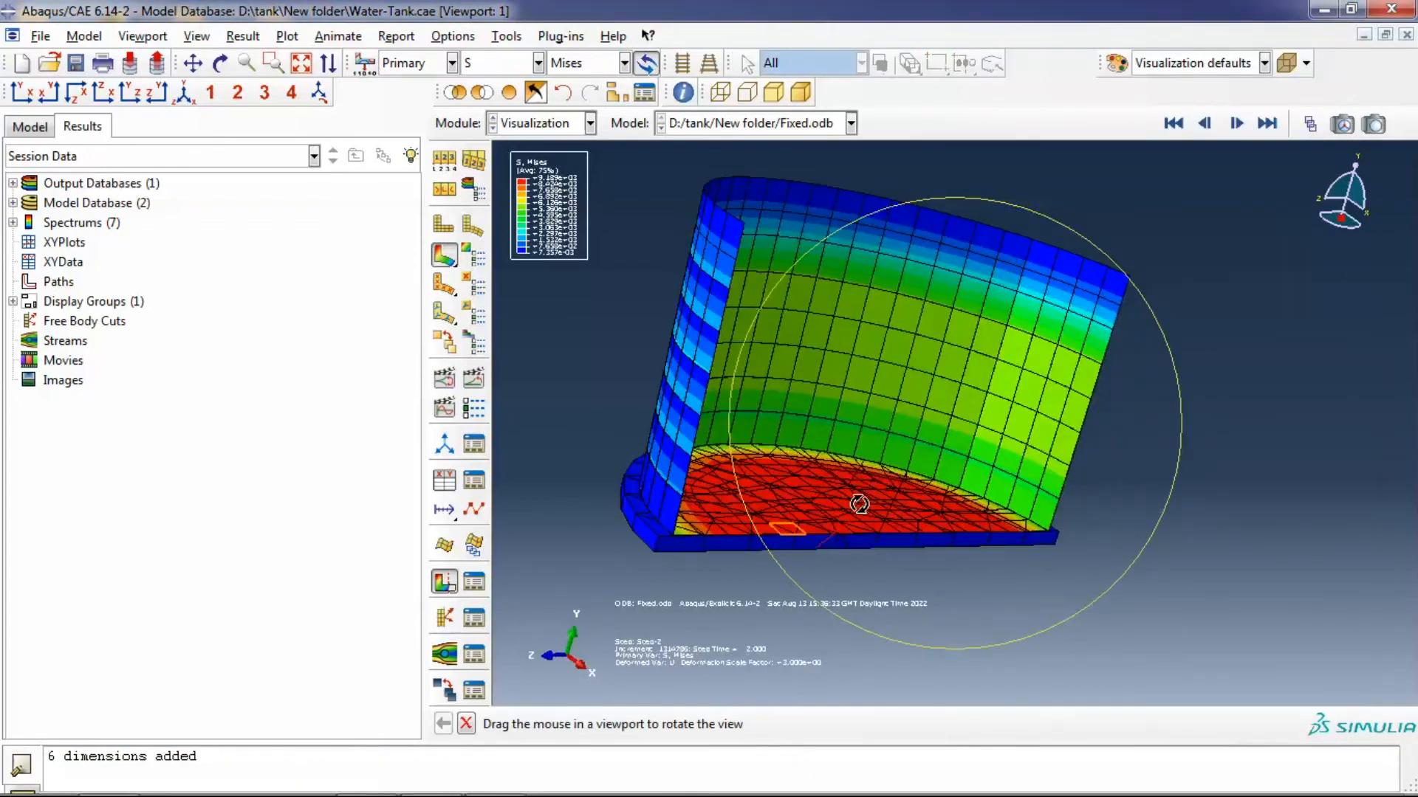
Contour the tank by S22 and then S33 stress components
left_click(629, 62)
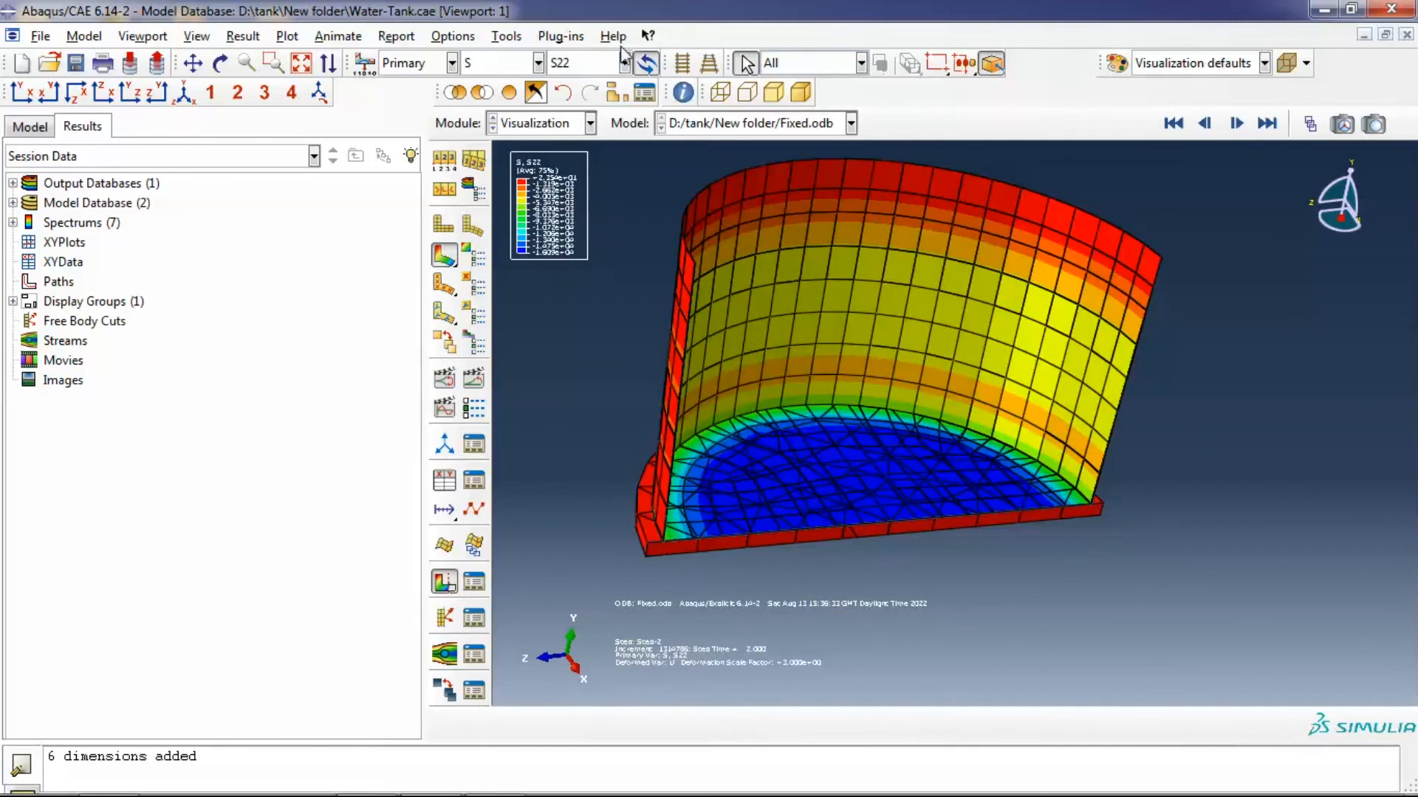
left_click(623, 62)
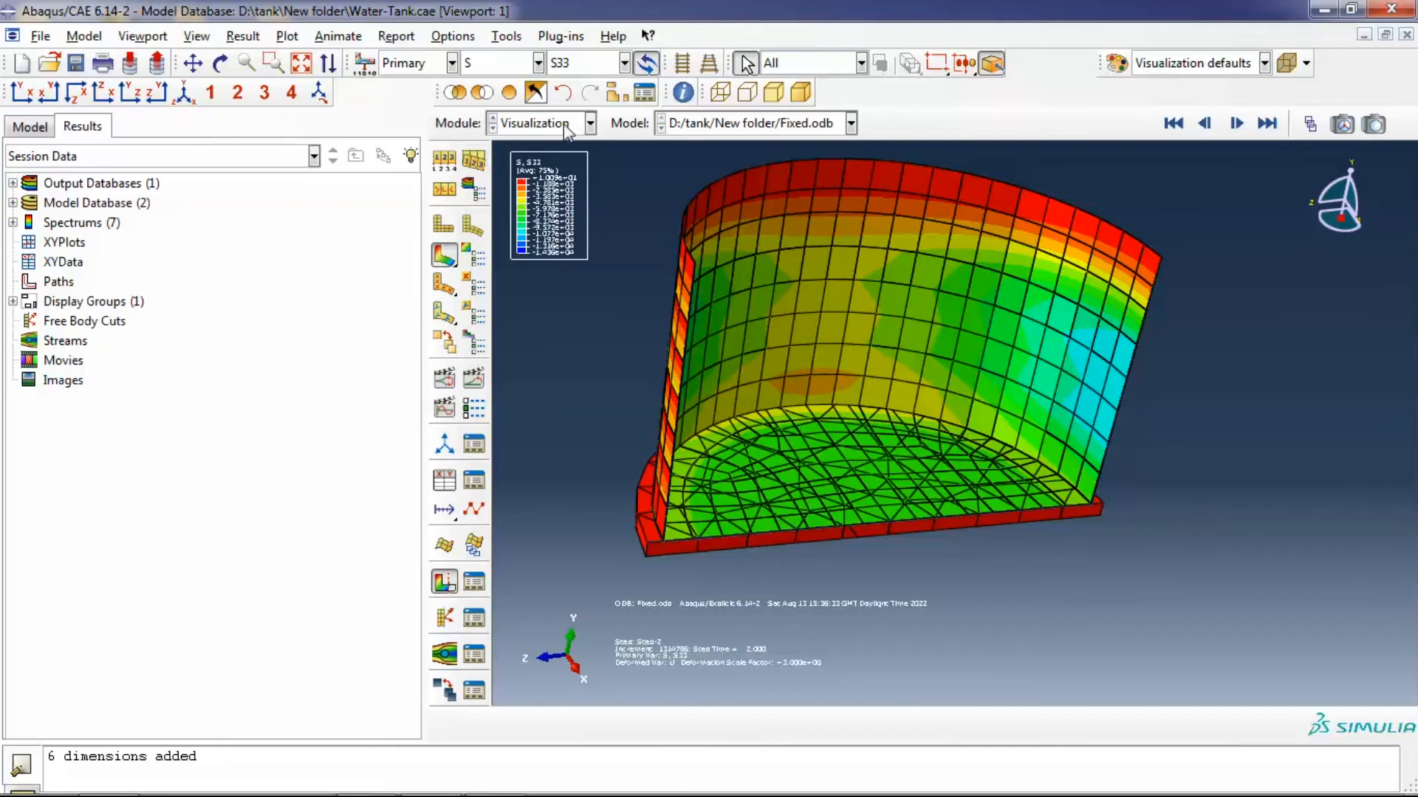
Plot velocity V Magnitude and V1 contours, then rotational velocity VR magnitude
left_click(540, 62)
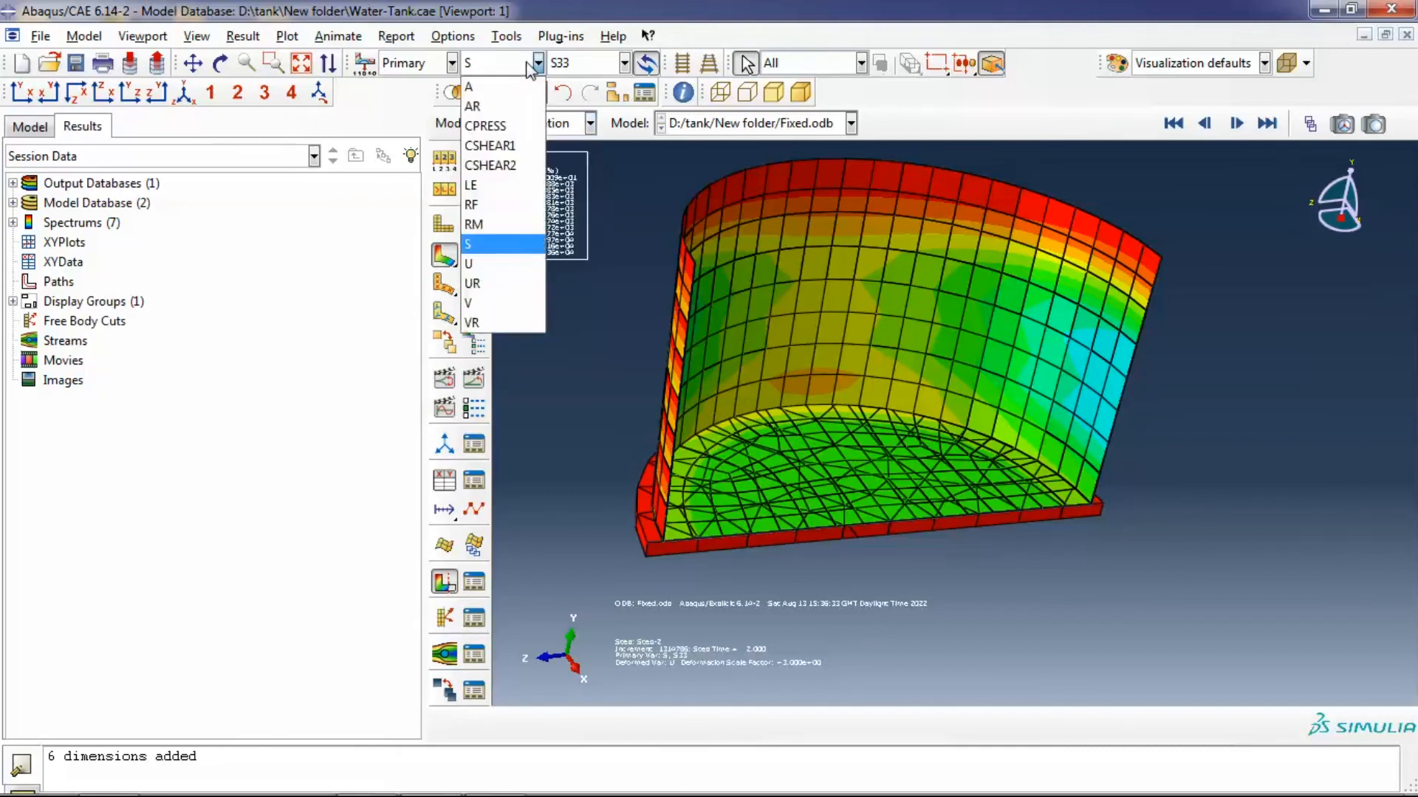
mouse_move(496, 263)
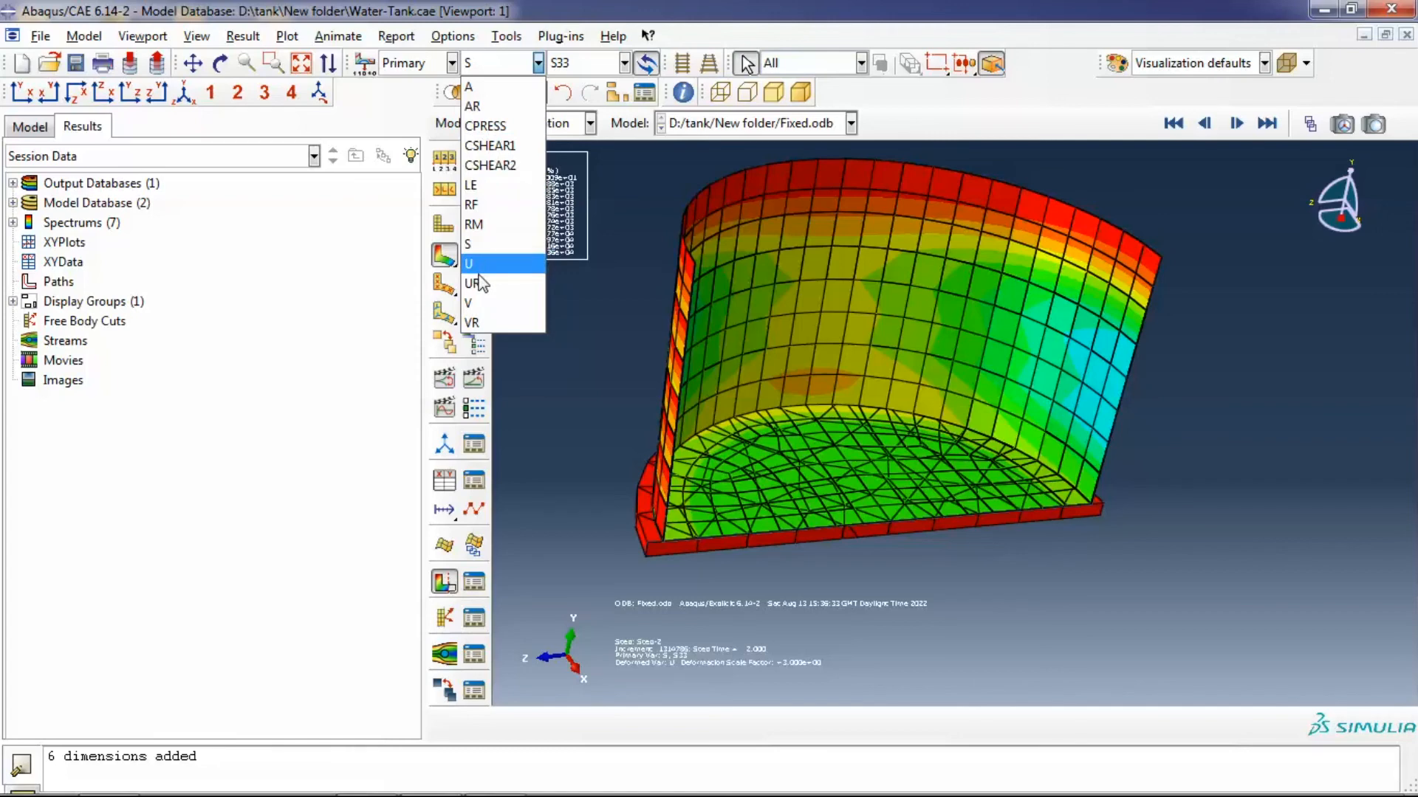
mouse_move(505, 205)
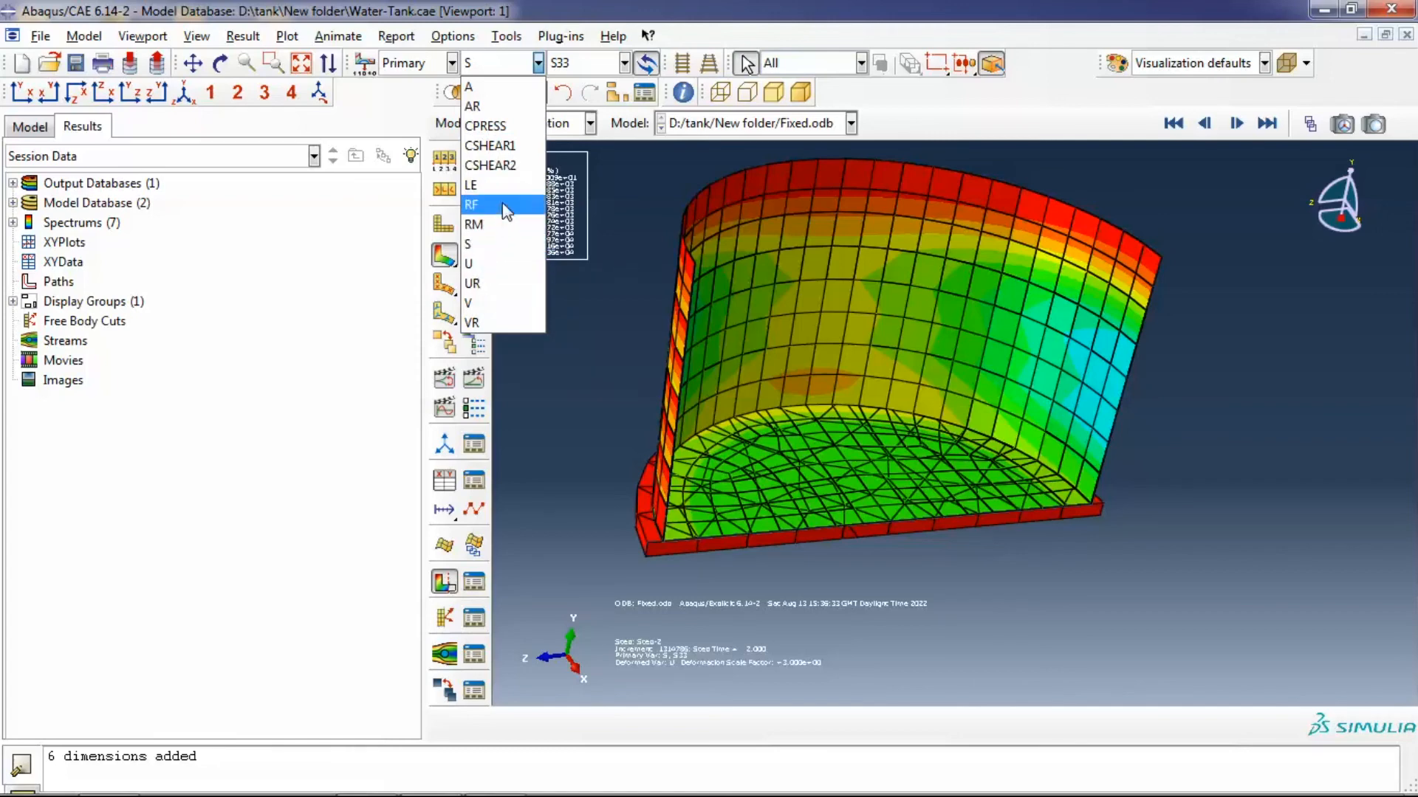
mouse_move(520, 284)
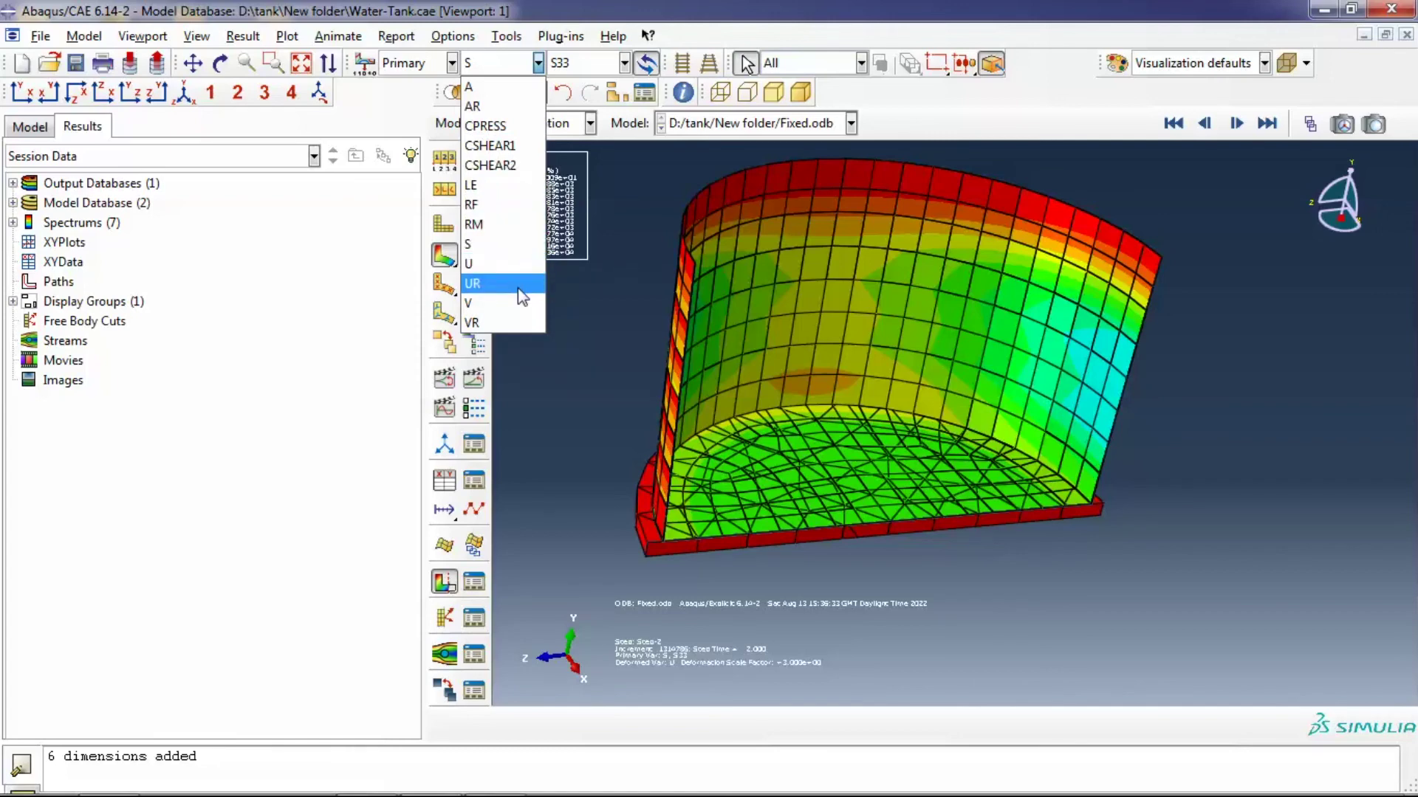
mouse_move(496, 185)
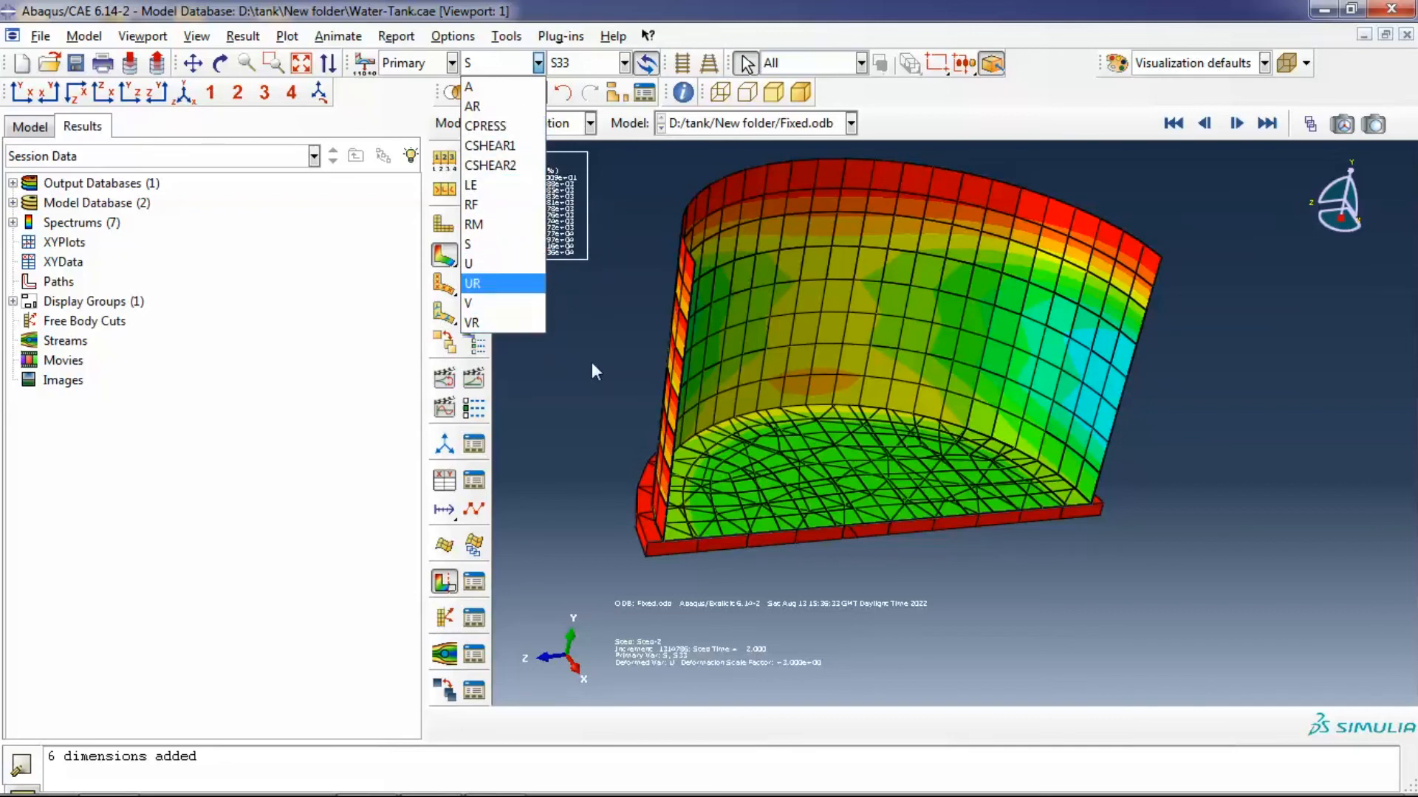
left_click(471, 302)
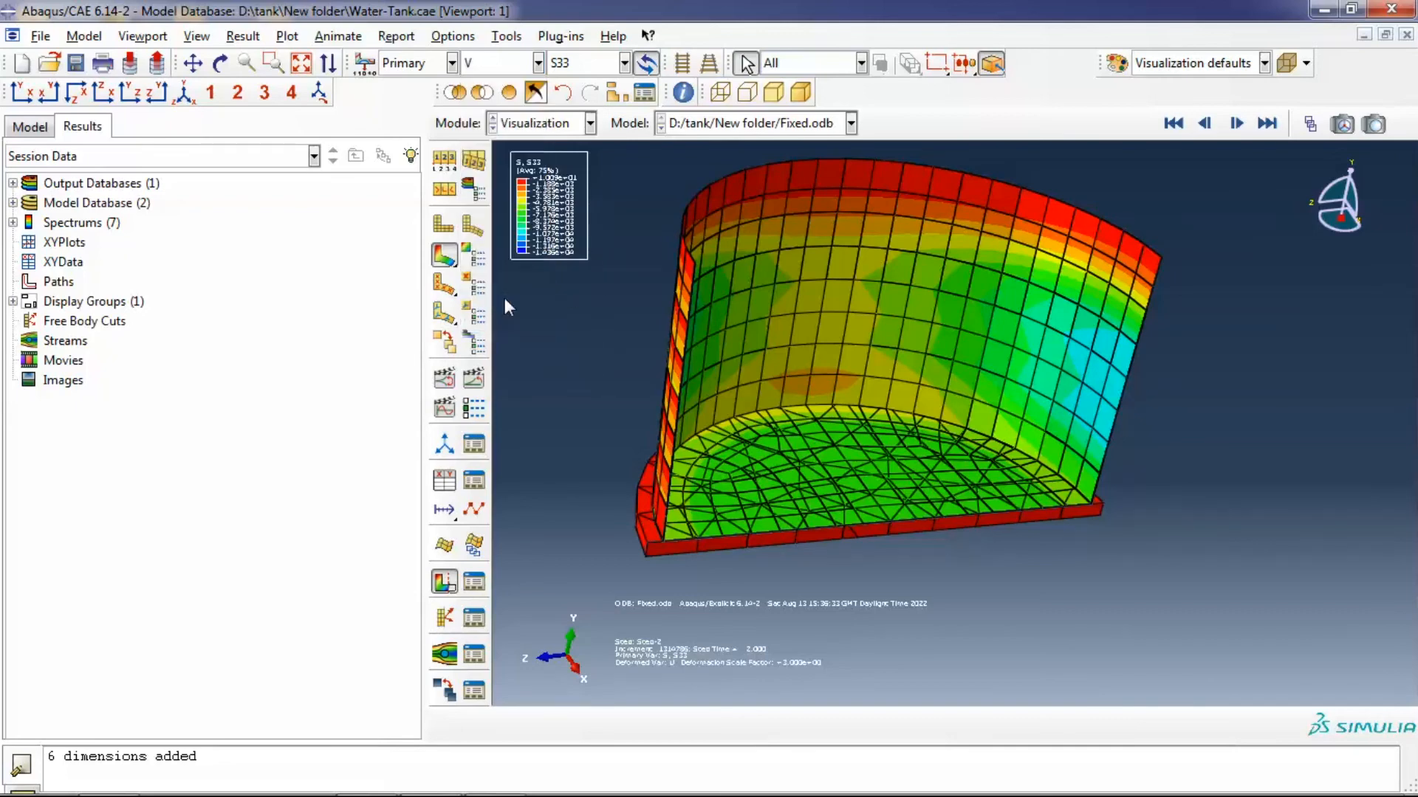
left_click(626, 62)
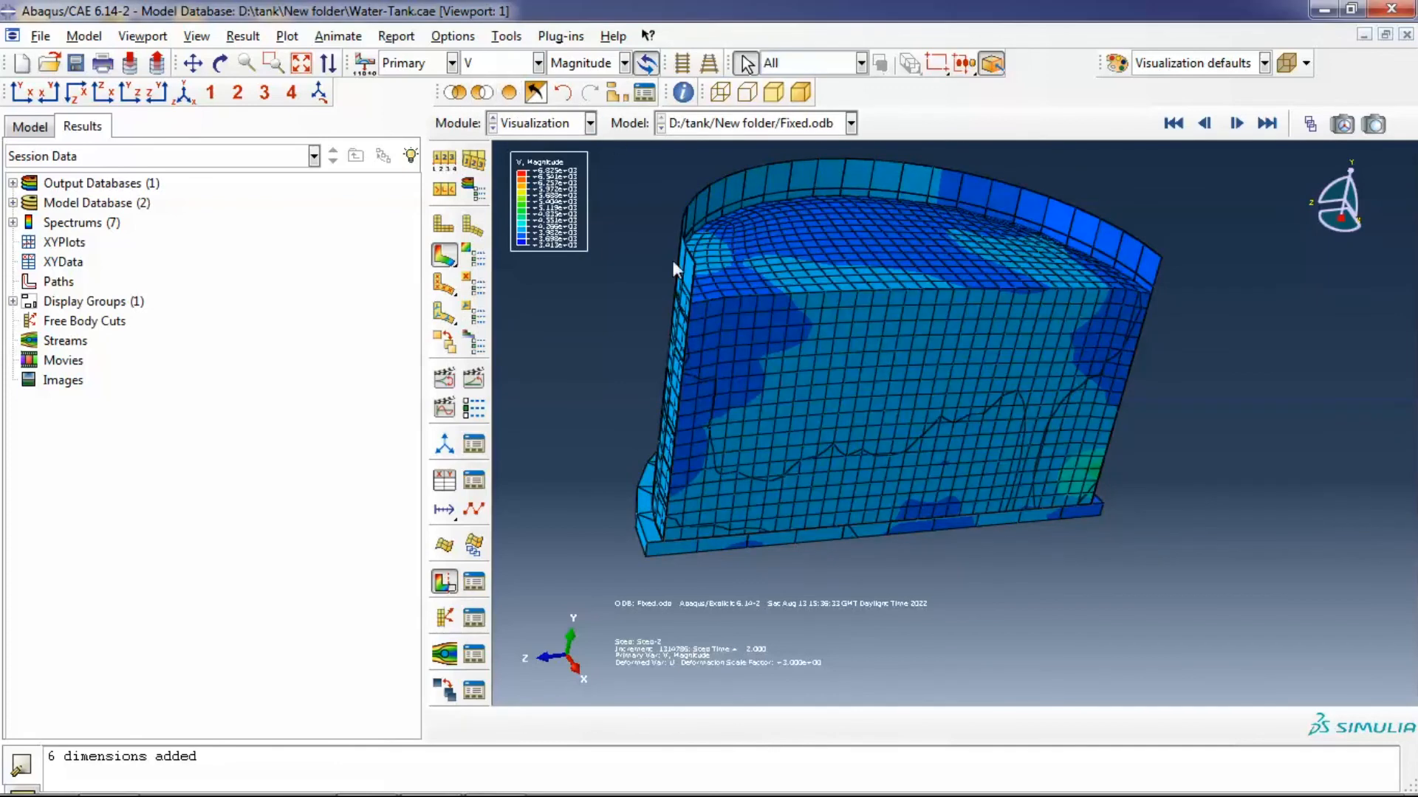
left_click(625, 62)
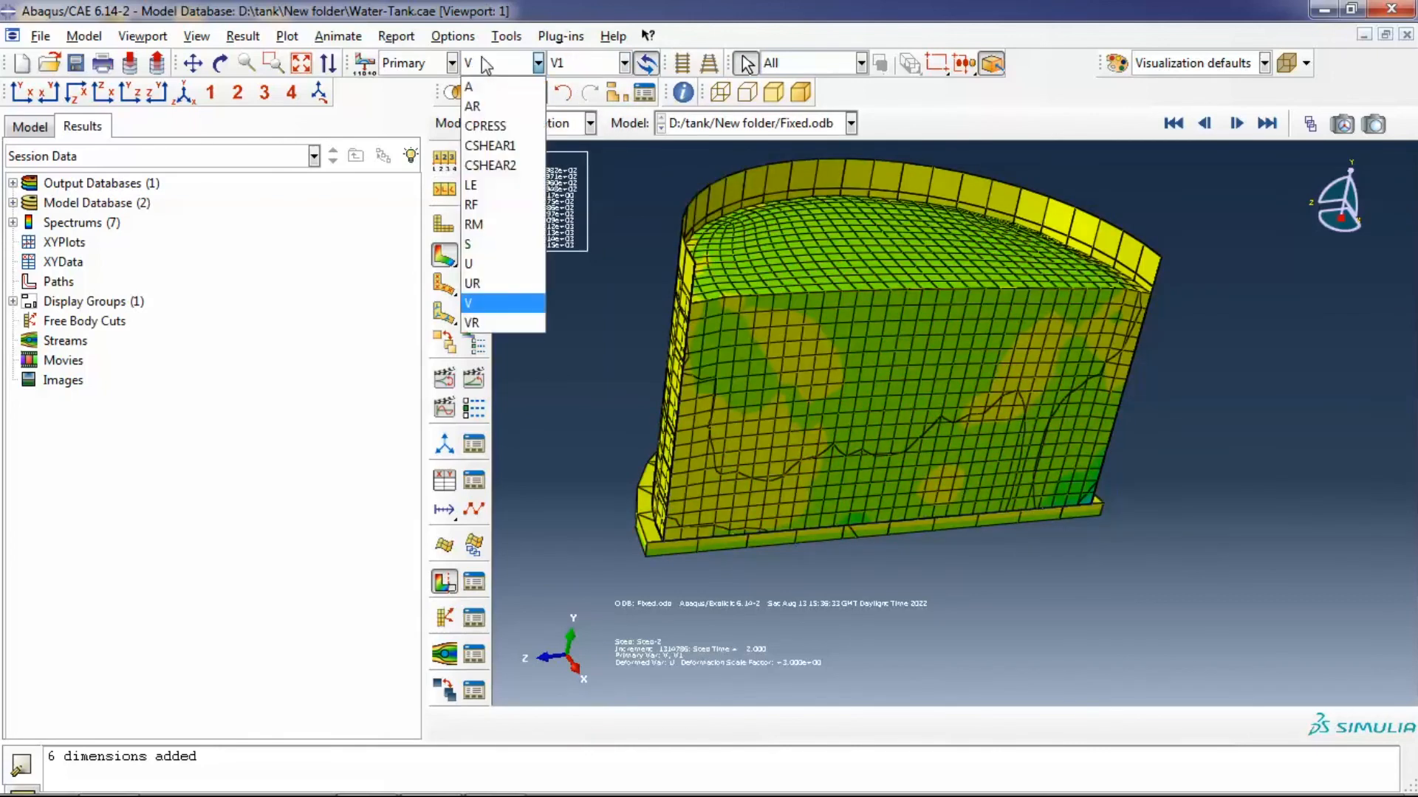
left_click(471, 323)
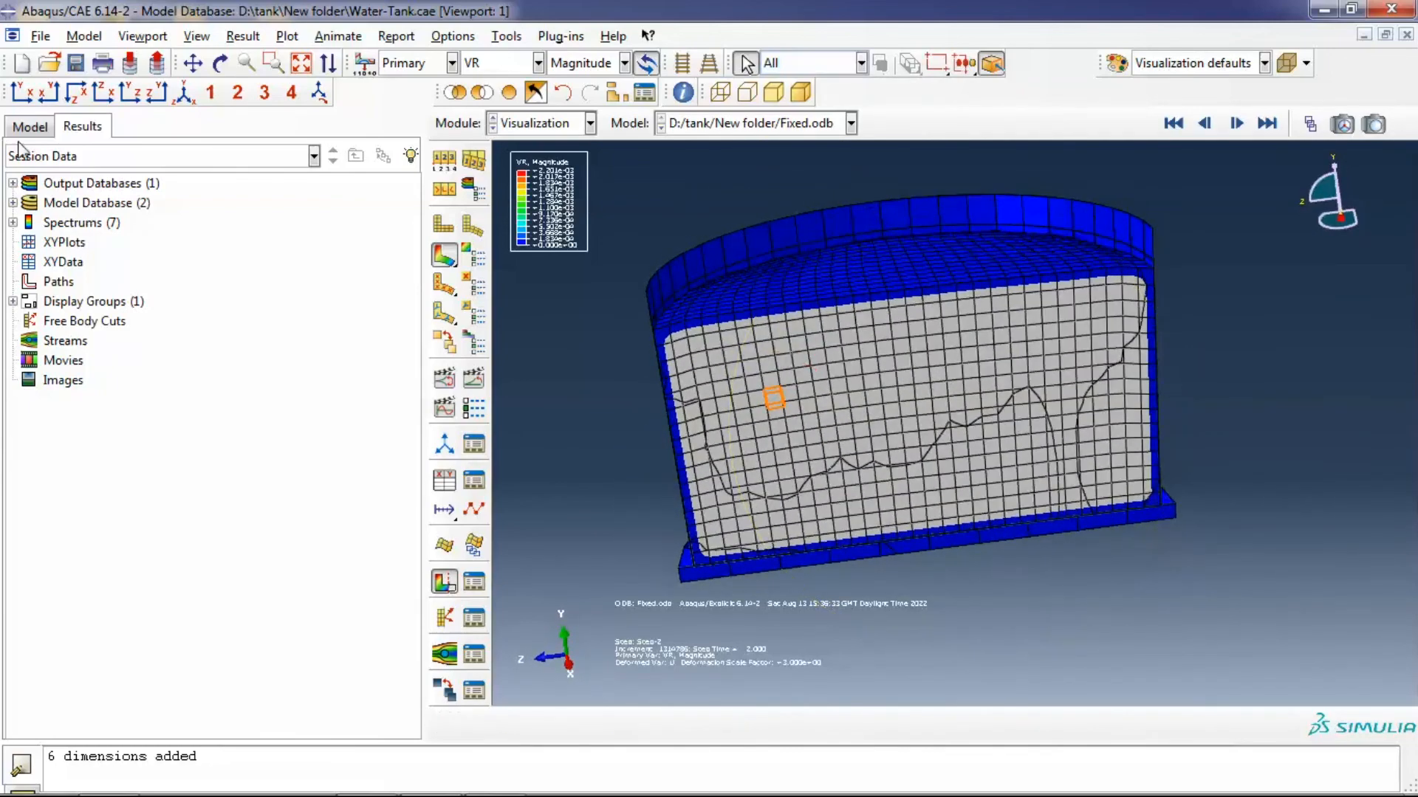
Show the model database tree with the Fixed and Isolated models and jobs
left_click(28, 126)
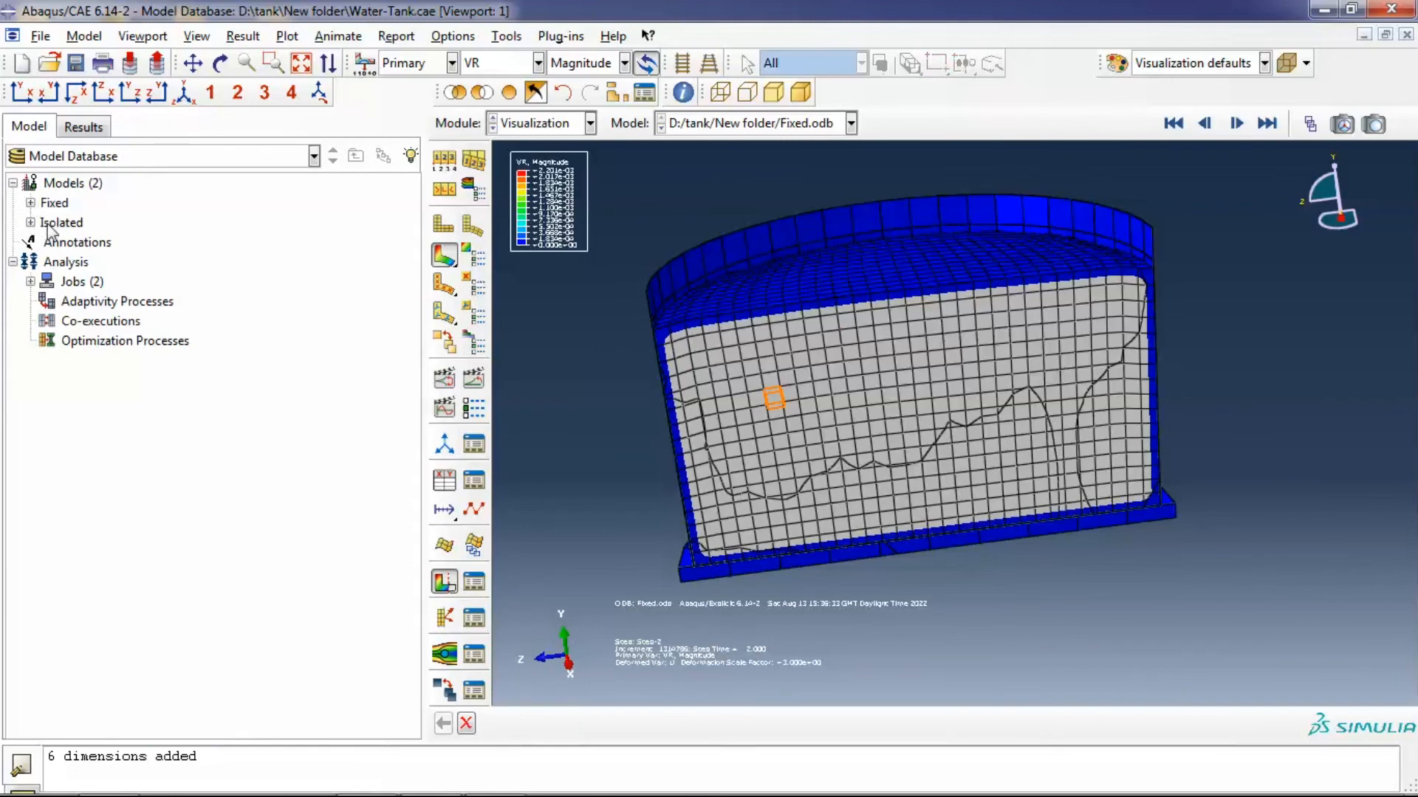
mouse_move(740, 567)
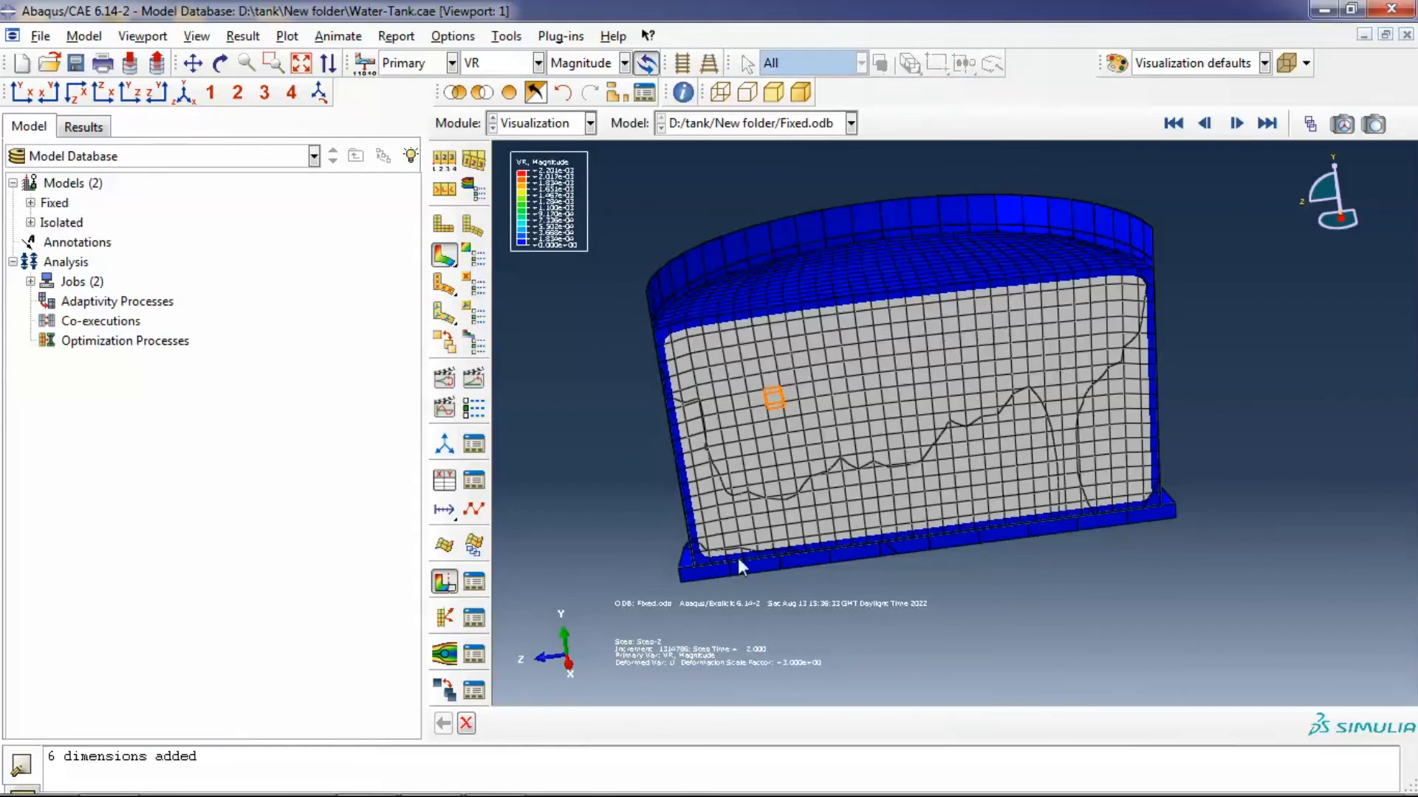
mouse_move(884, 413)
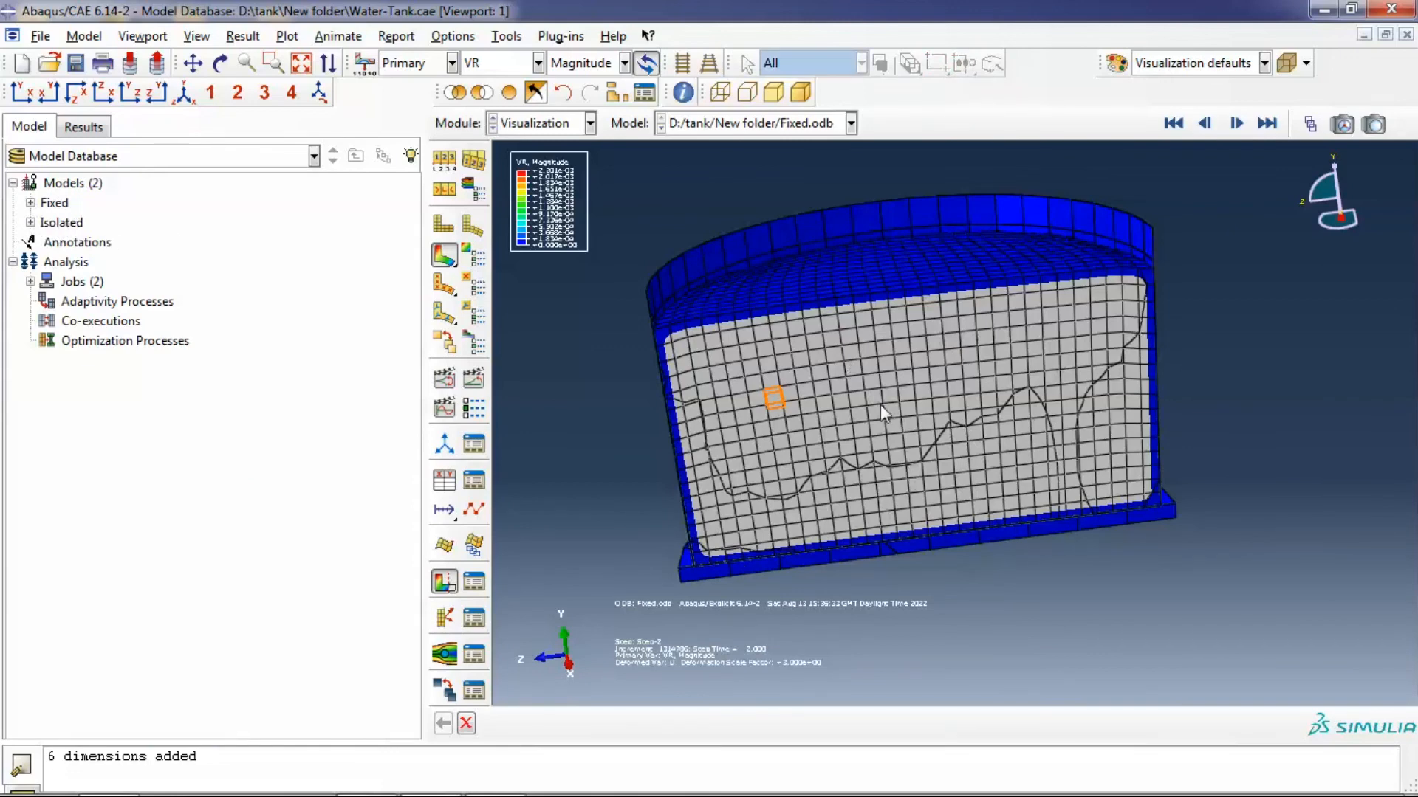